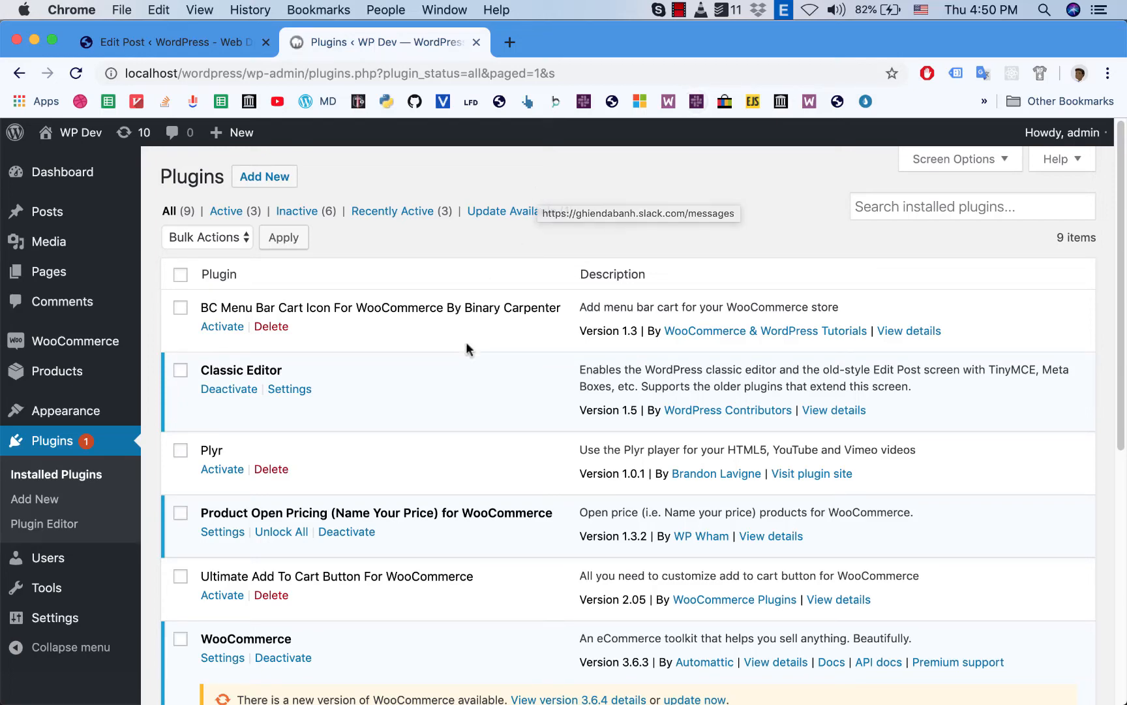
mouse_move(461, 376)
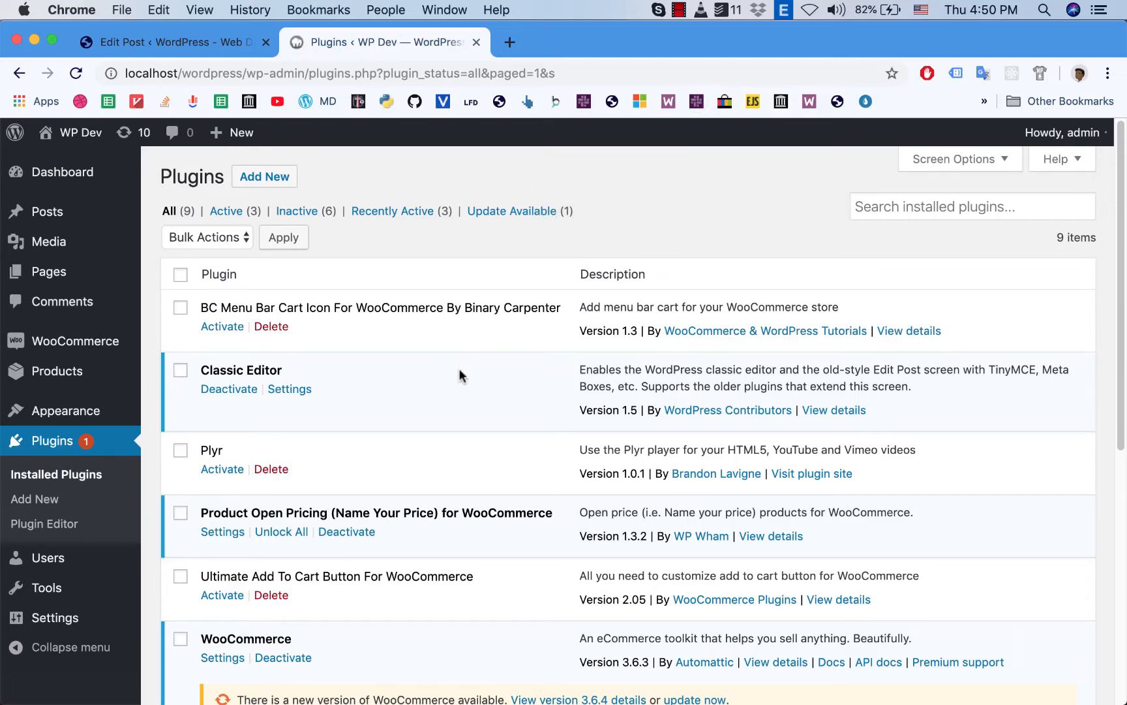
Step: Visit the live storefront from the admin bar and go to the Shop page
scroll(down, 3)
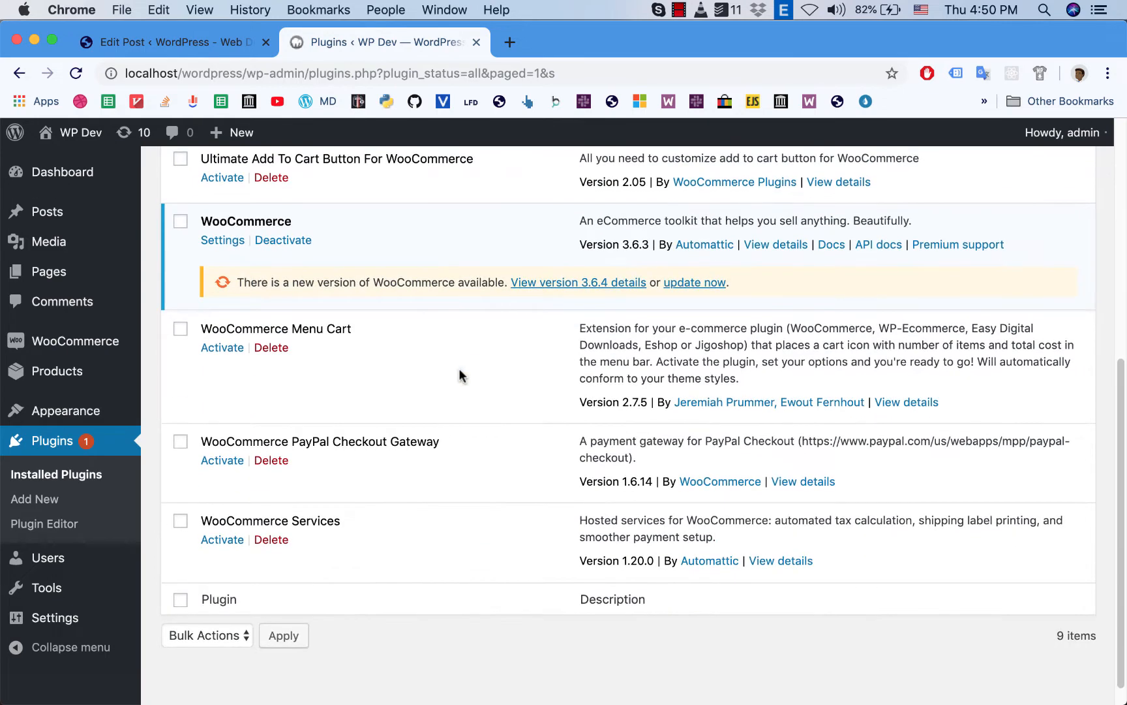
scroll(up, 3)
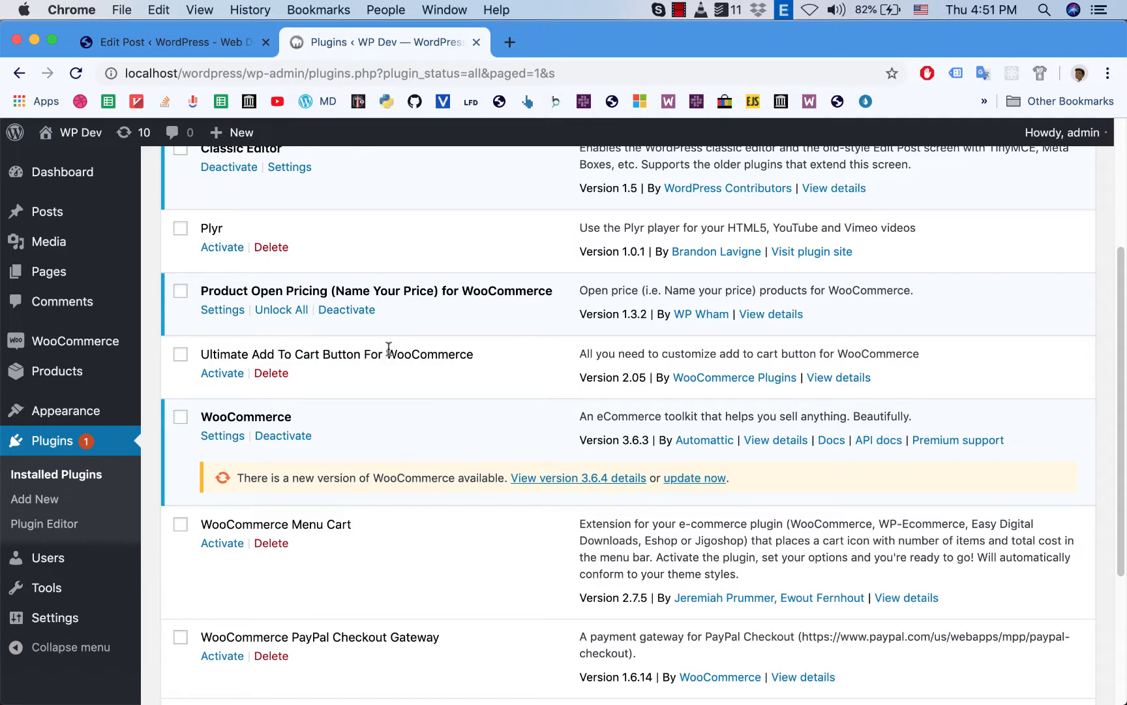
mouse_move(319, 354)
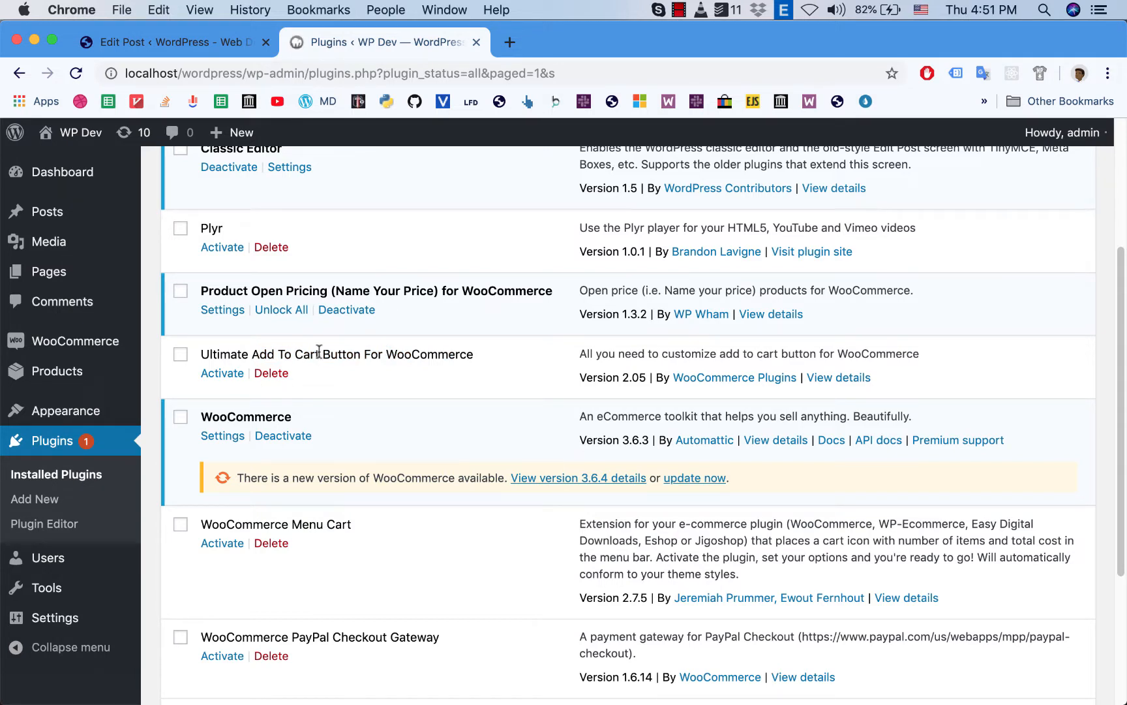
mouse_move(395, 392)
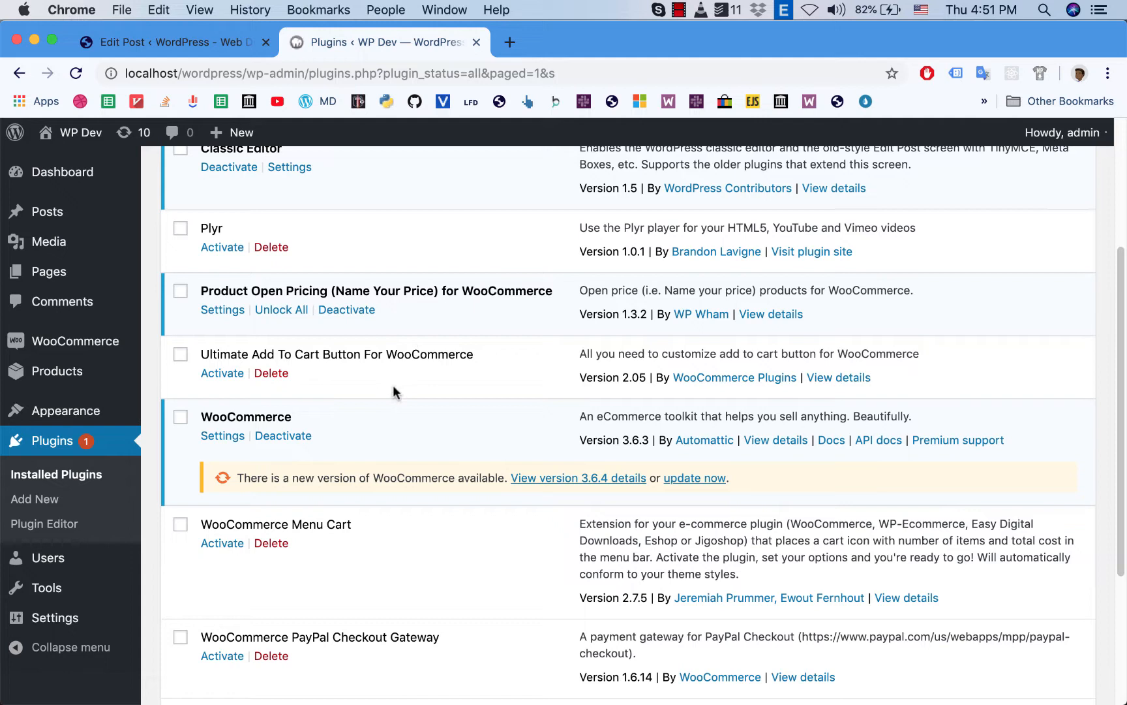
mouse_move(402, 400)
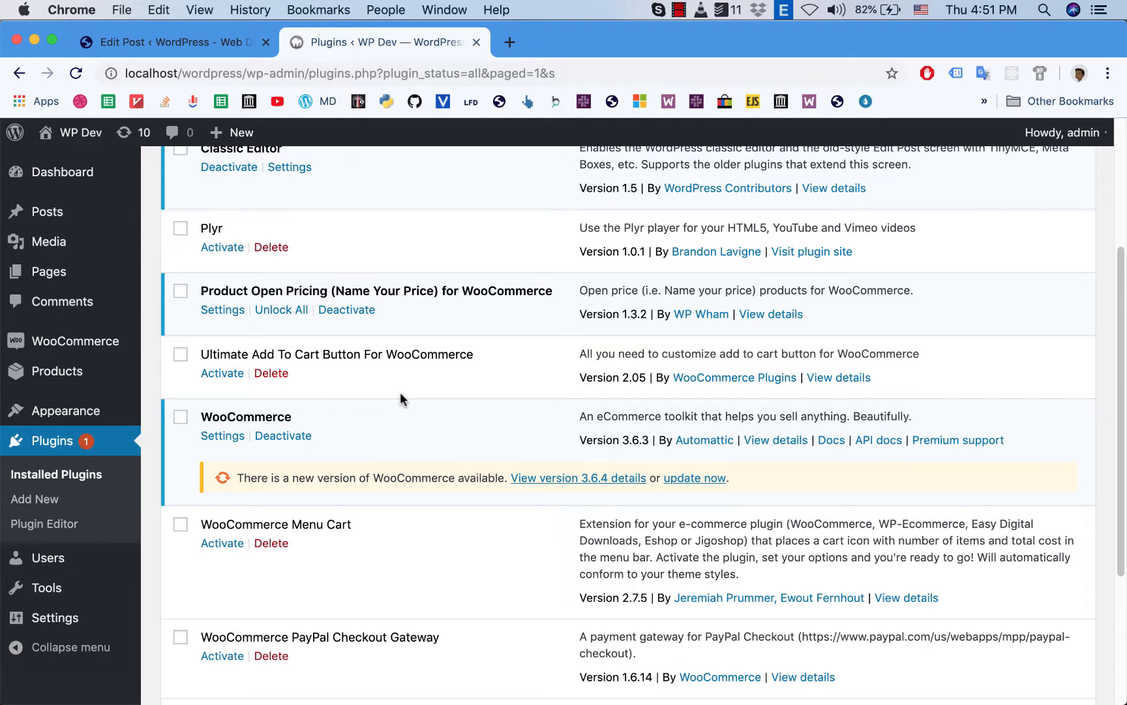
scroll(up, 3)
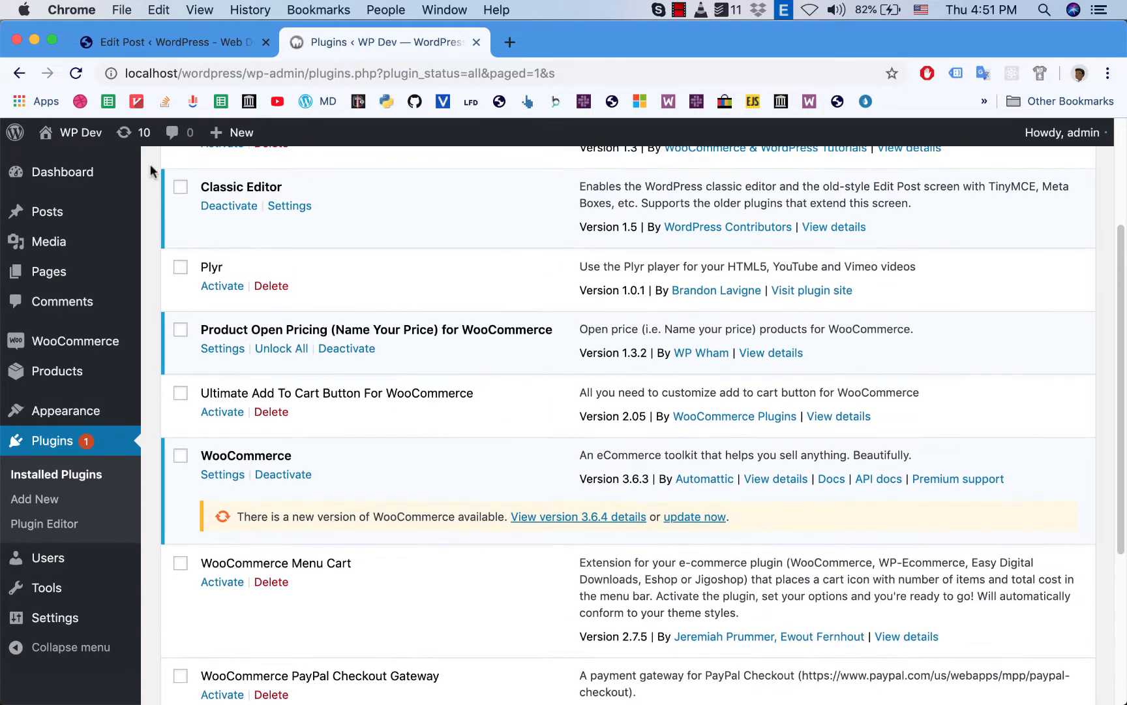
click(510, 42)
text(localhost/wordpress/)
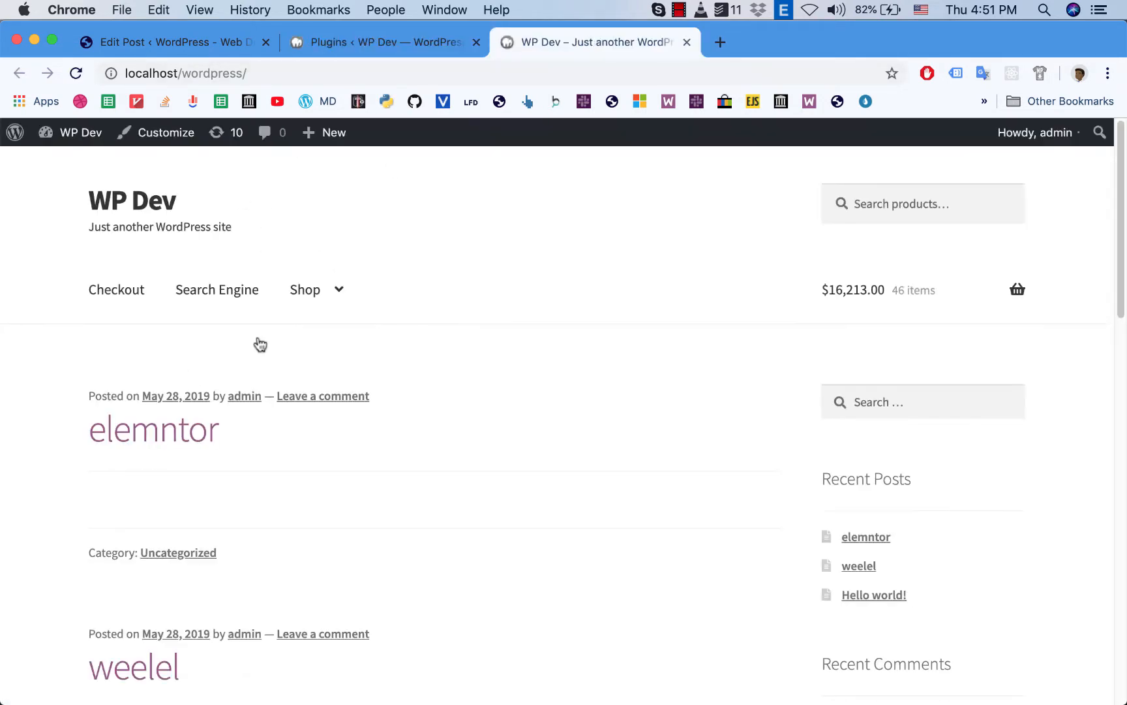
mouse_move(217, 290)
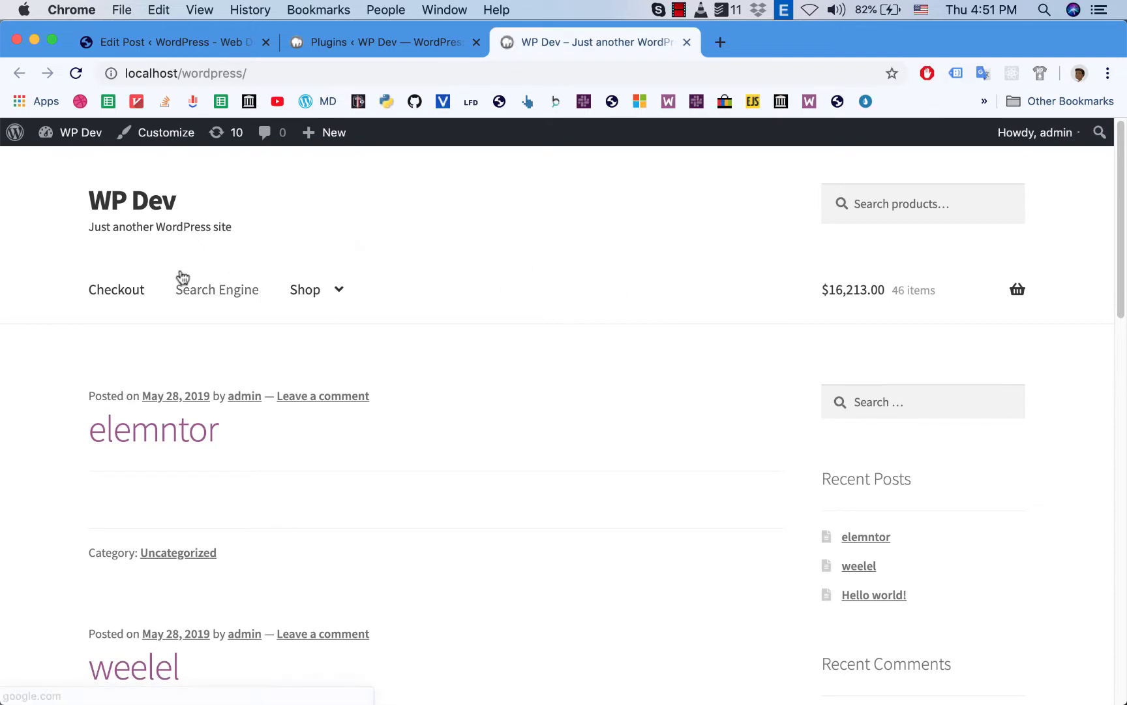
click(305, 290)
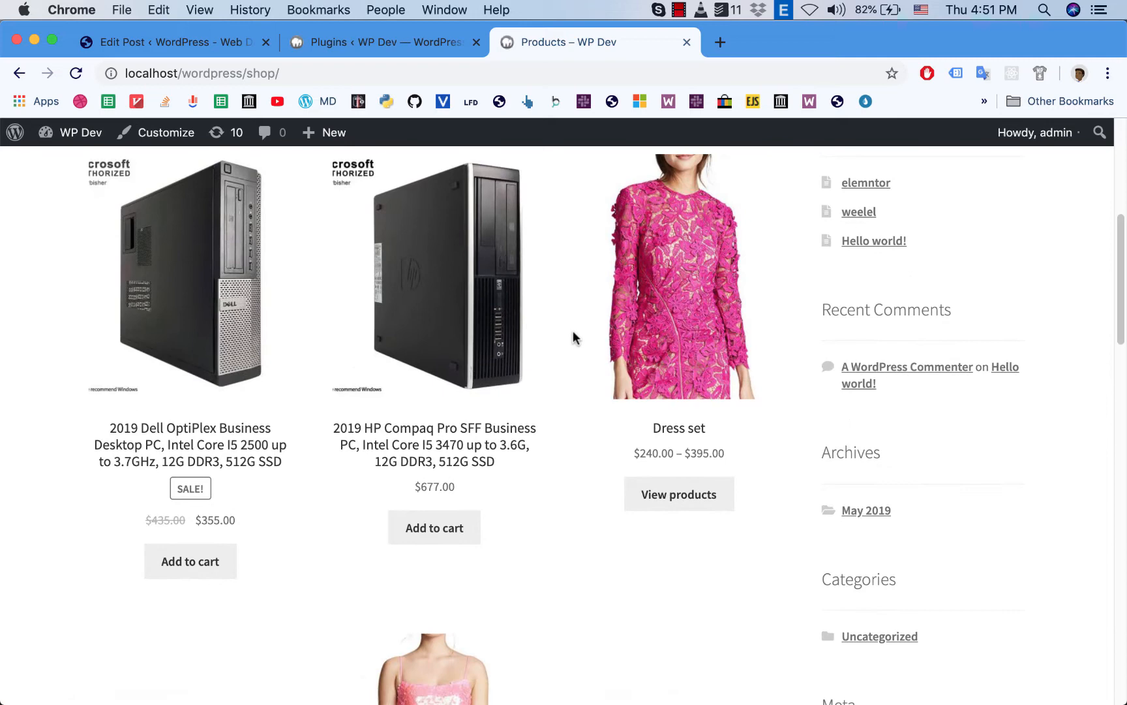
mouse_move(553, 438)
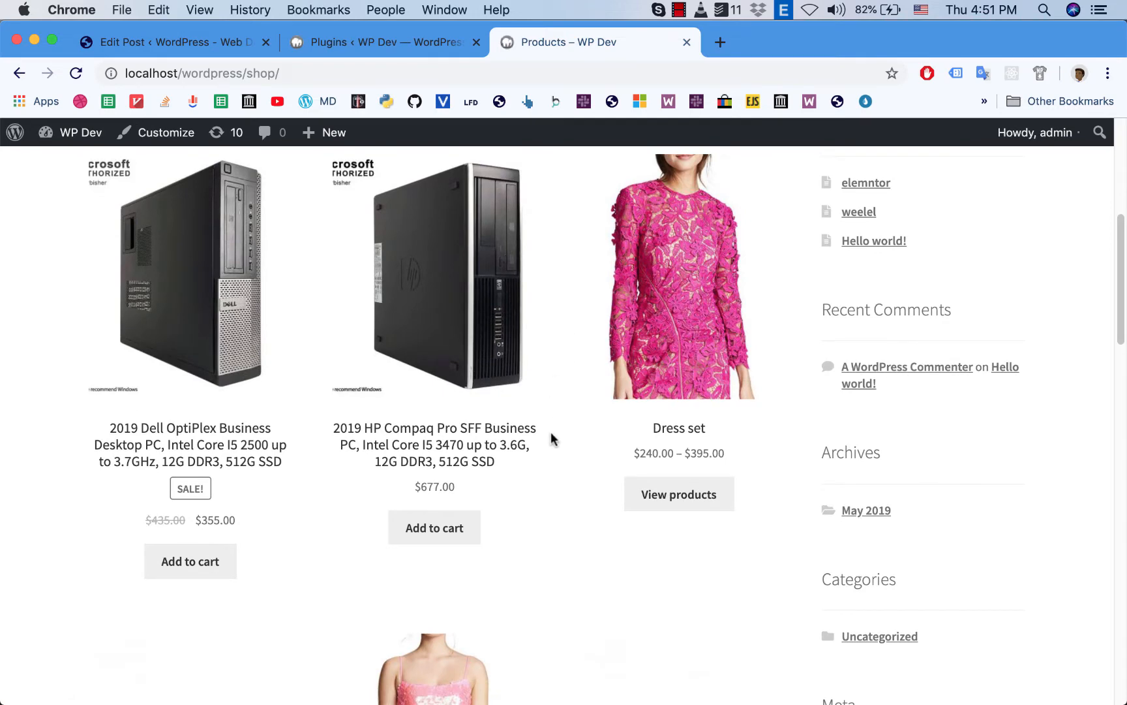
Step: Browse the product grid with Dress set and MILLY Women's Slip Sequin Dress
scroll(down, 3)
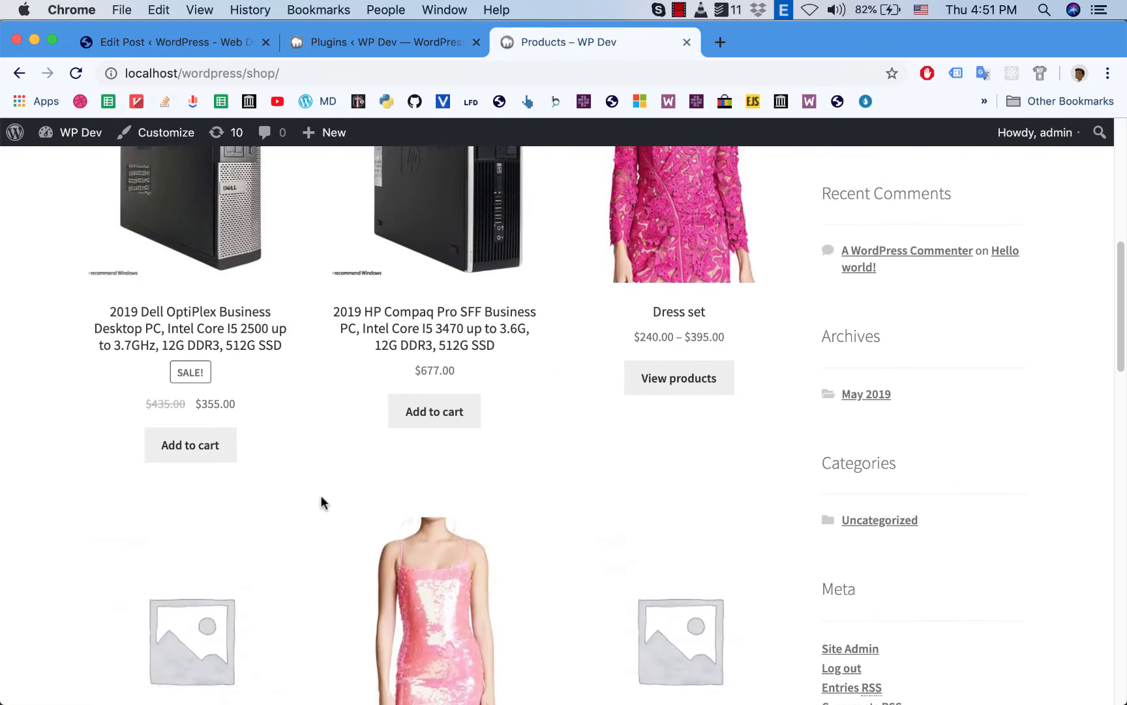
scroll(down, 3)
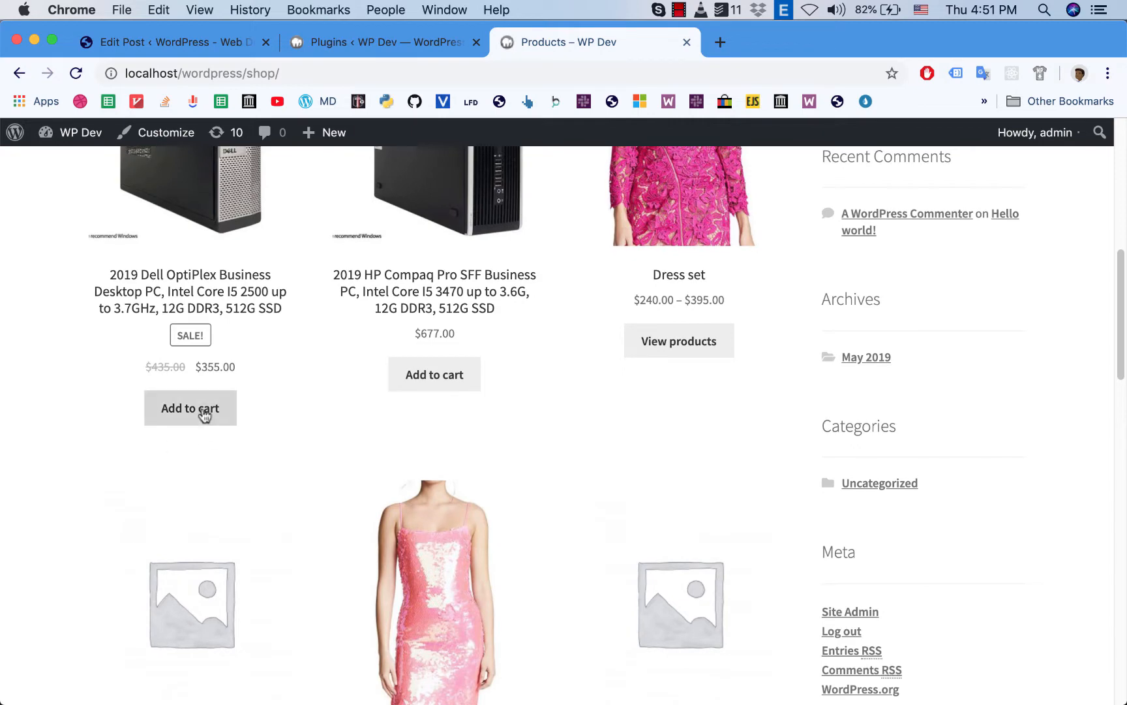
mouse_move(553, 418)
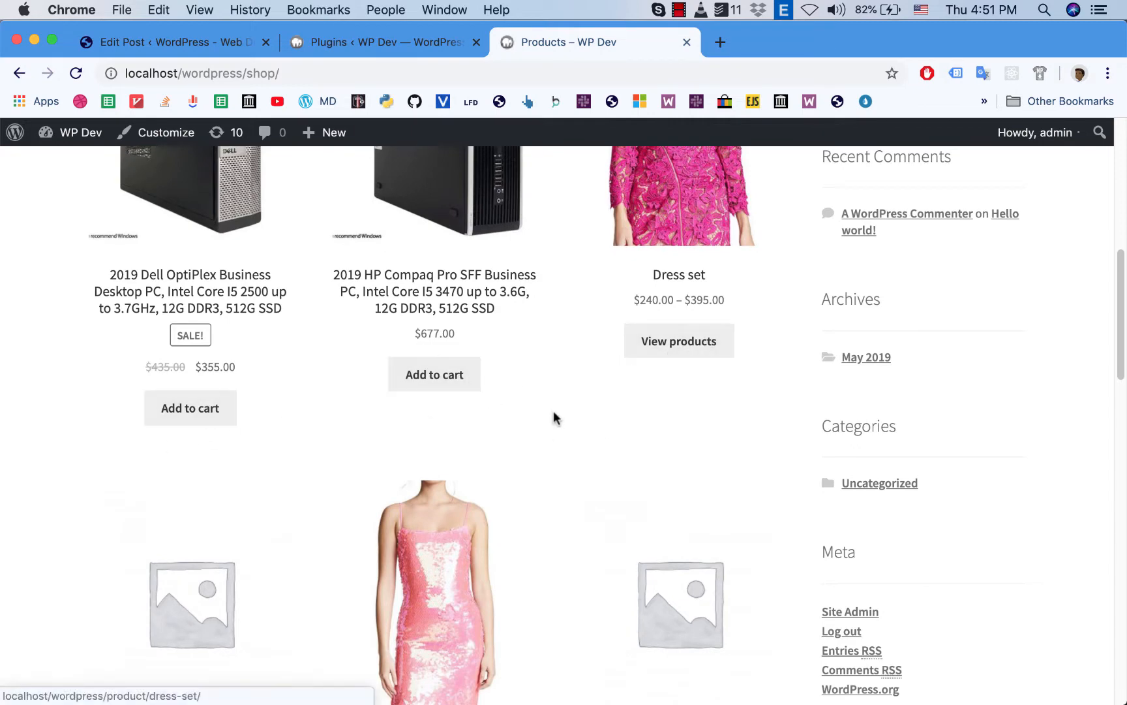
scroll(down, 3)
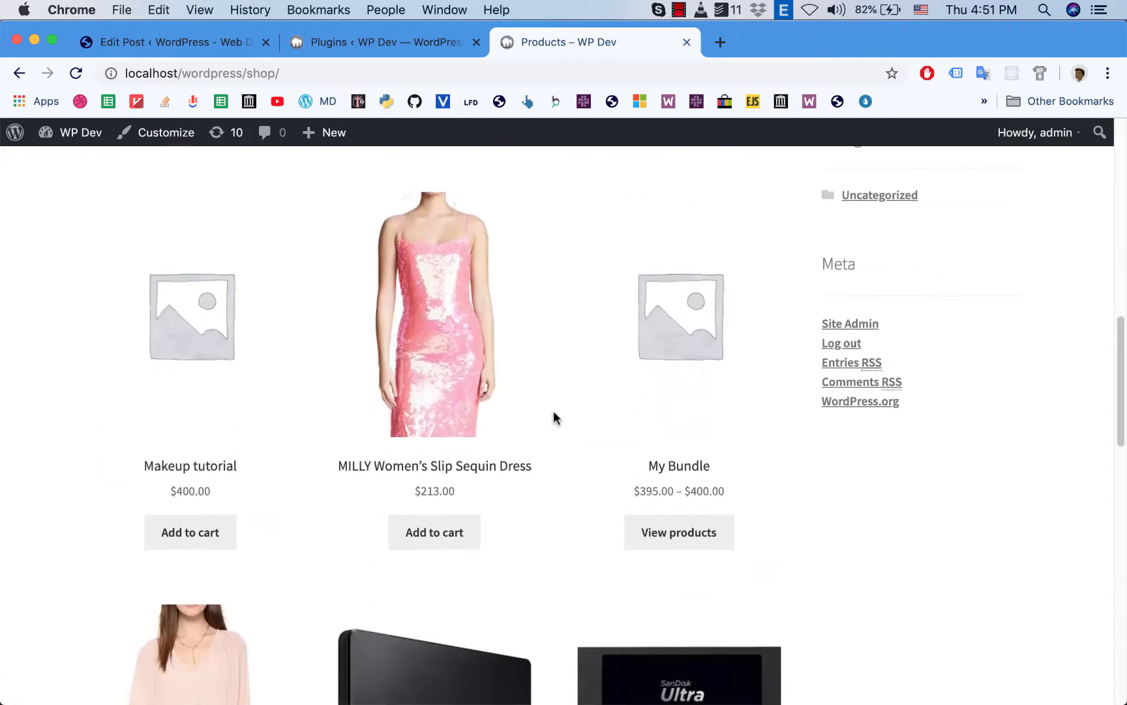
scroll(down, 3)
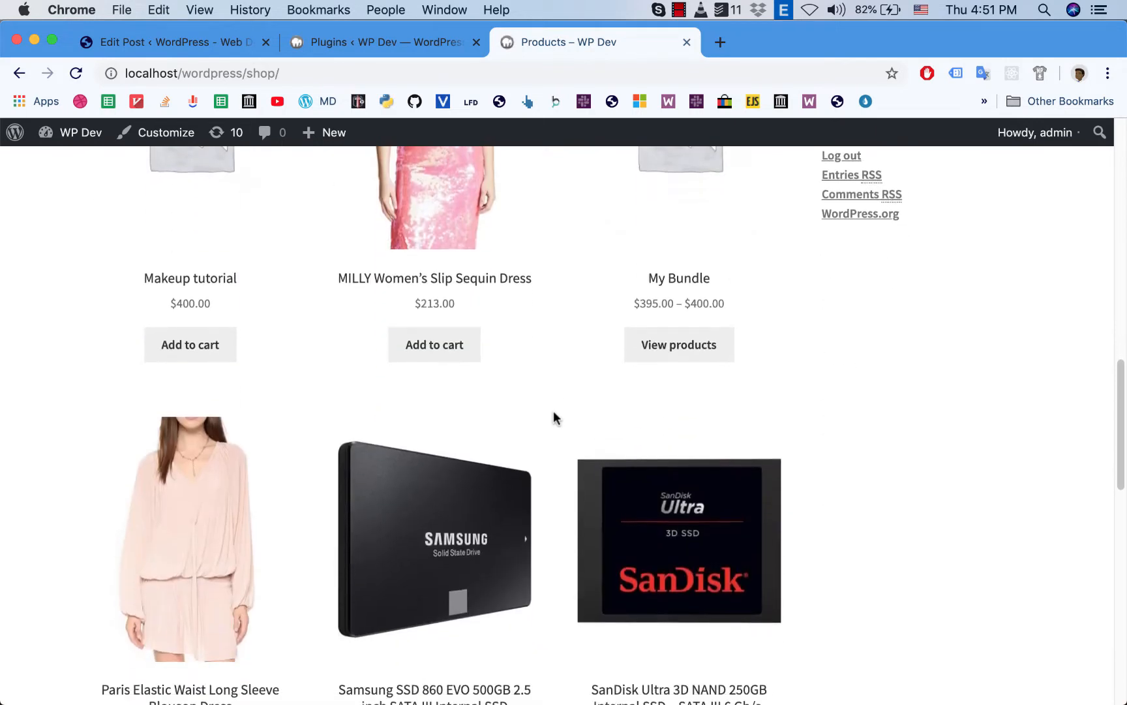
mouse_move(523, 412)
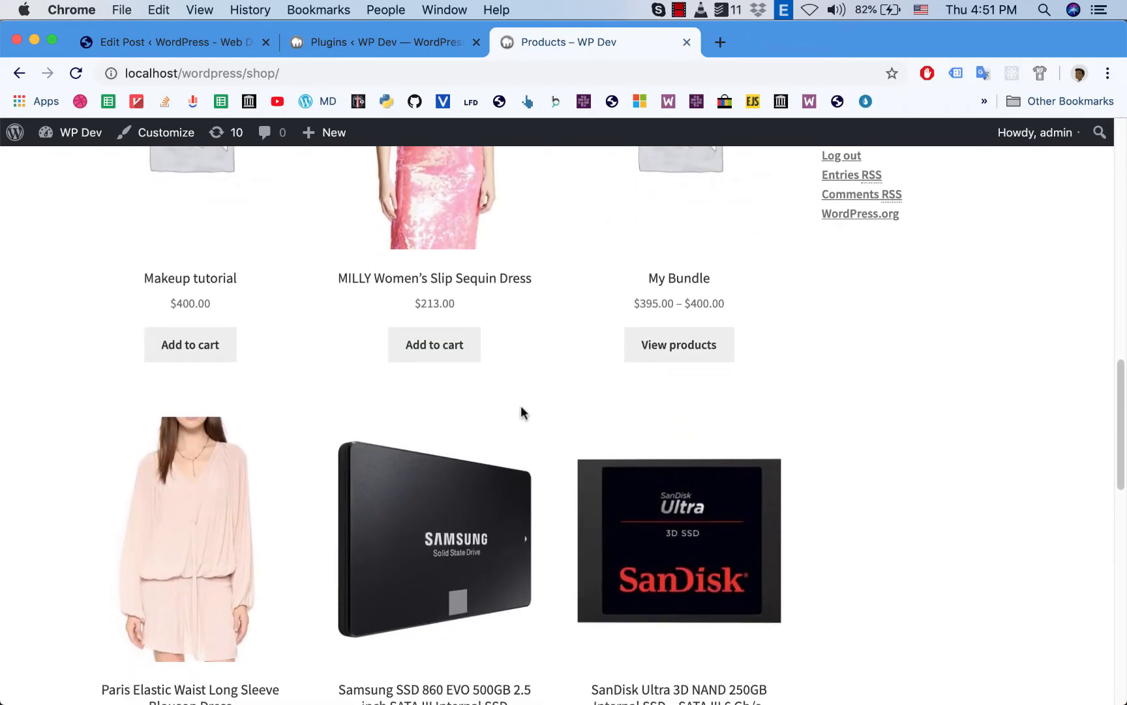
scroll(up, 3)
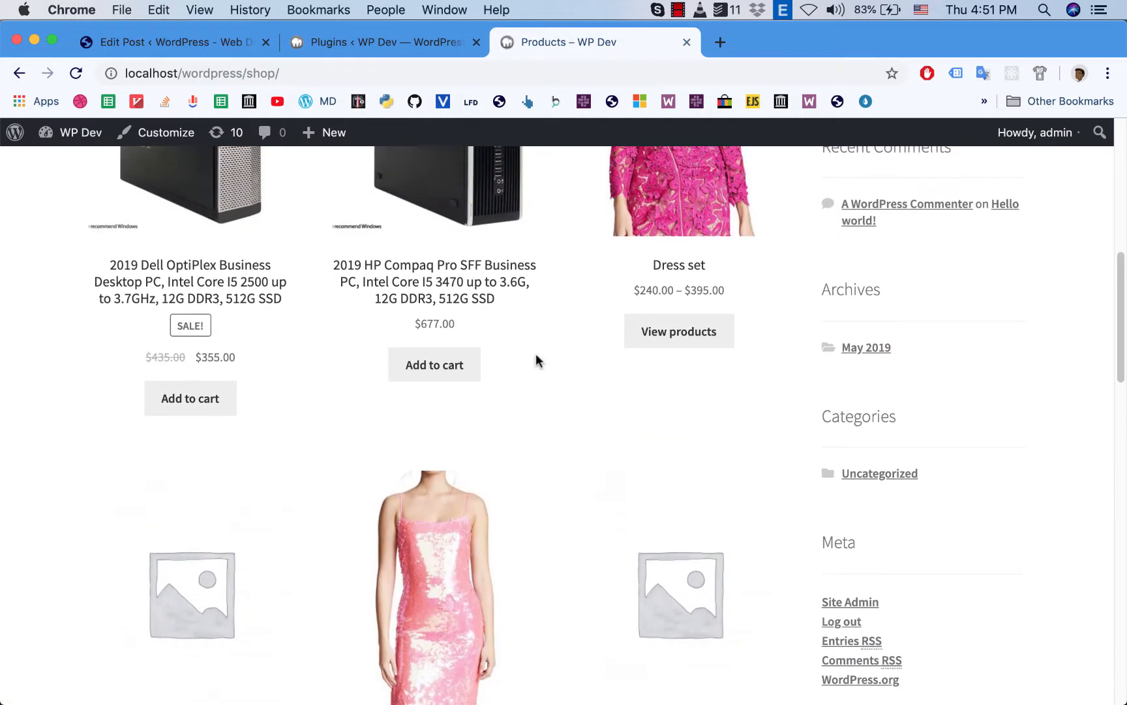
mouse_move(375, 417)
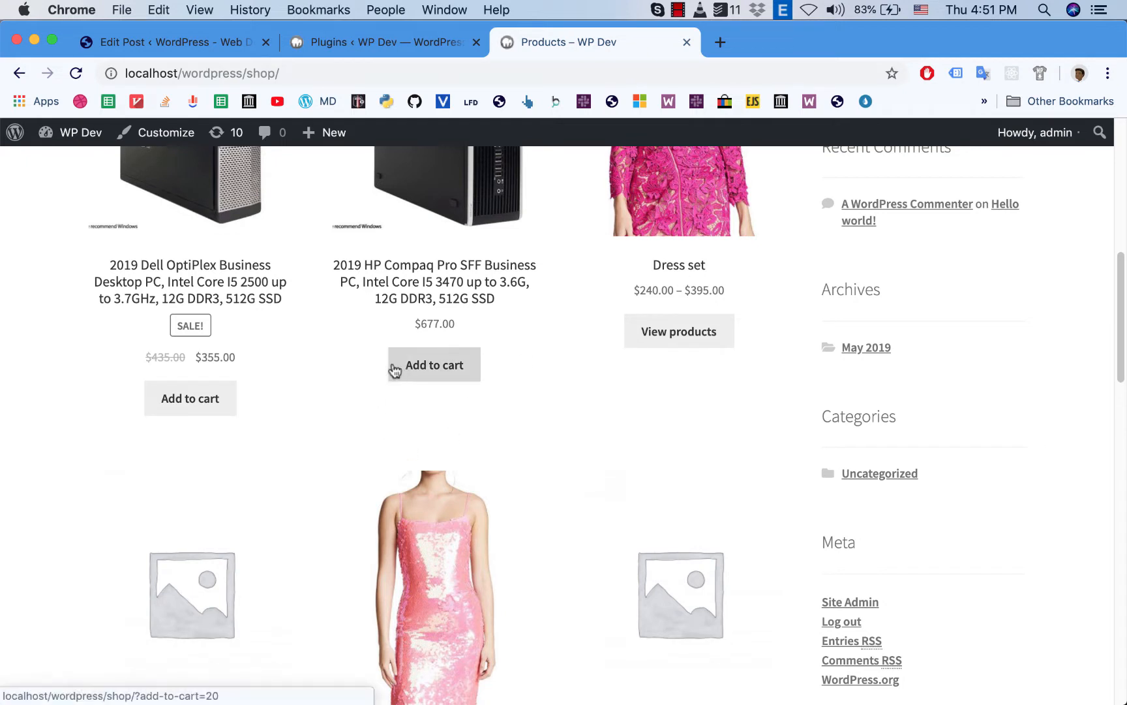
mouse_move(399, 393)
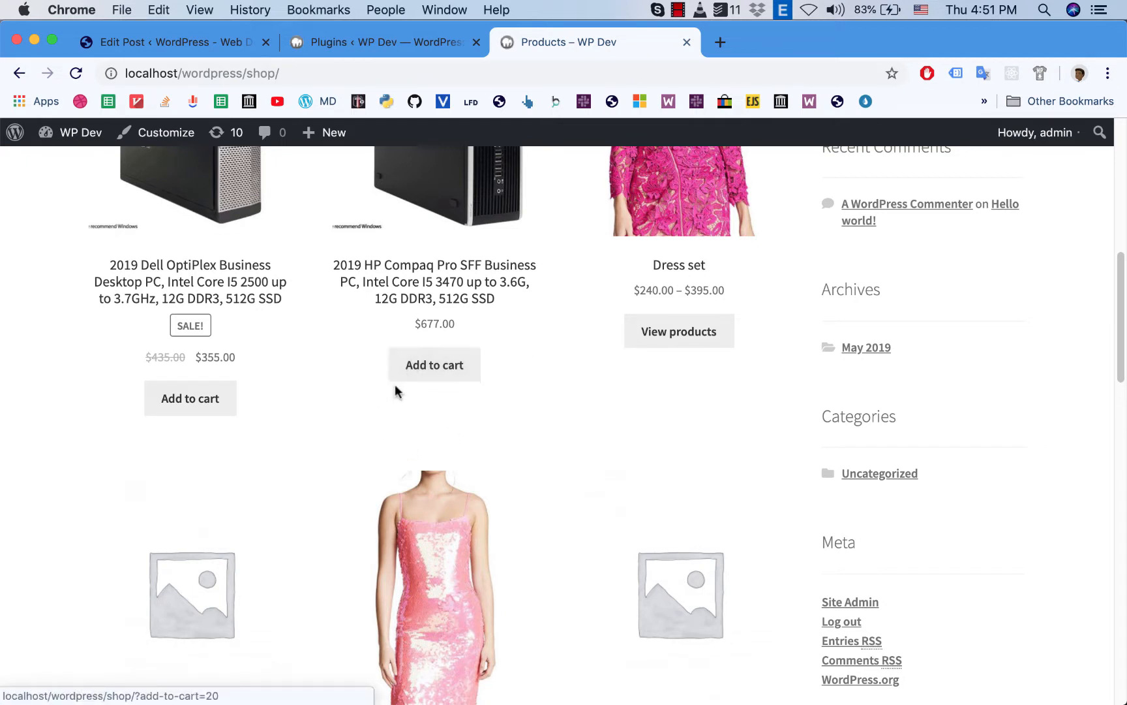
mouse_move(434, 364)
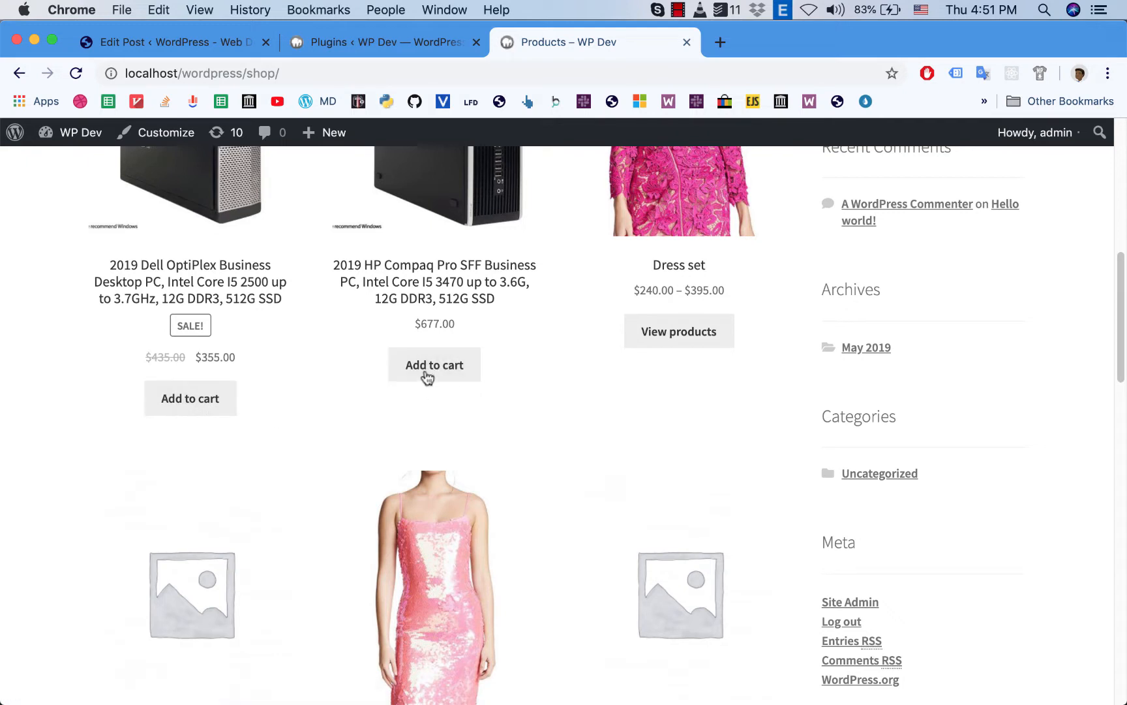
click(433, 364)
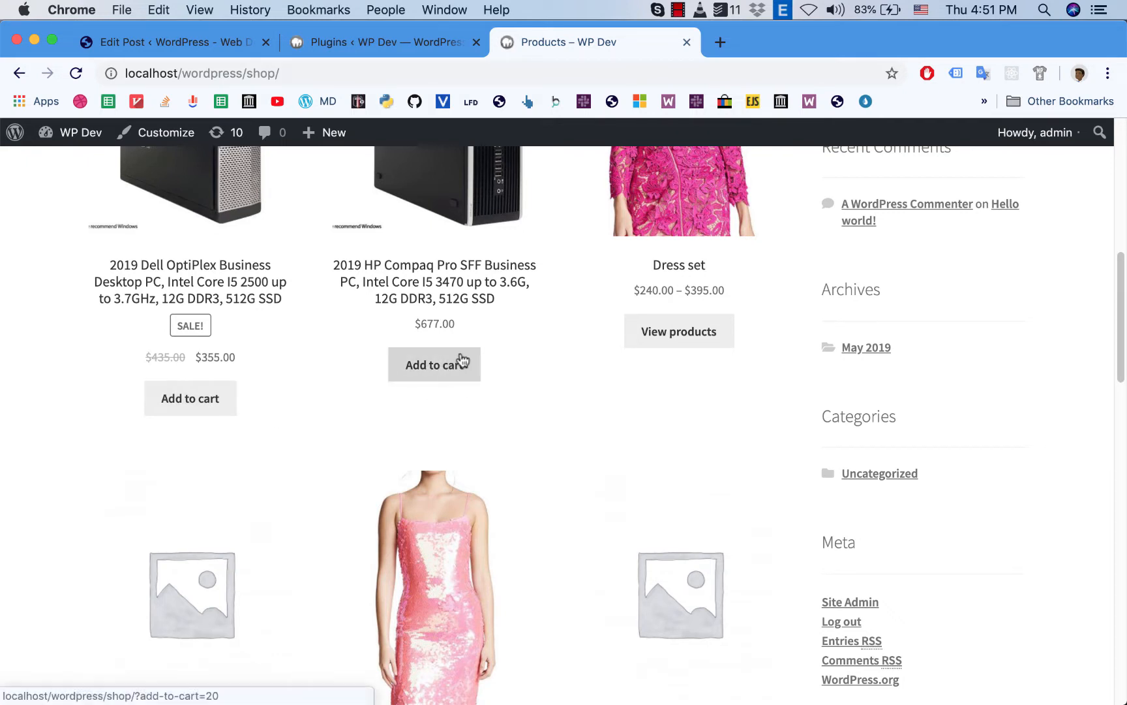
mouse_move(435, 368)
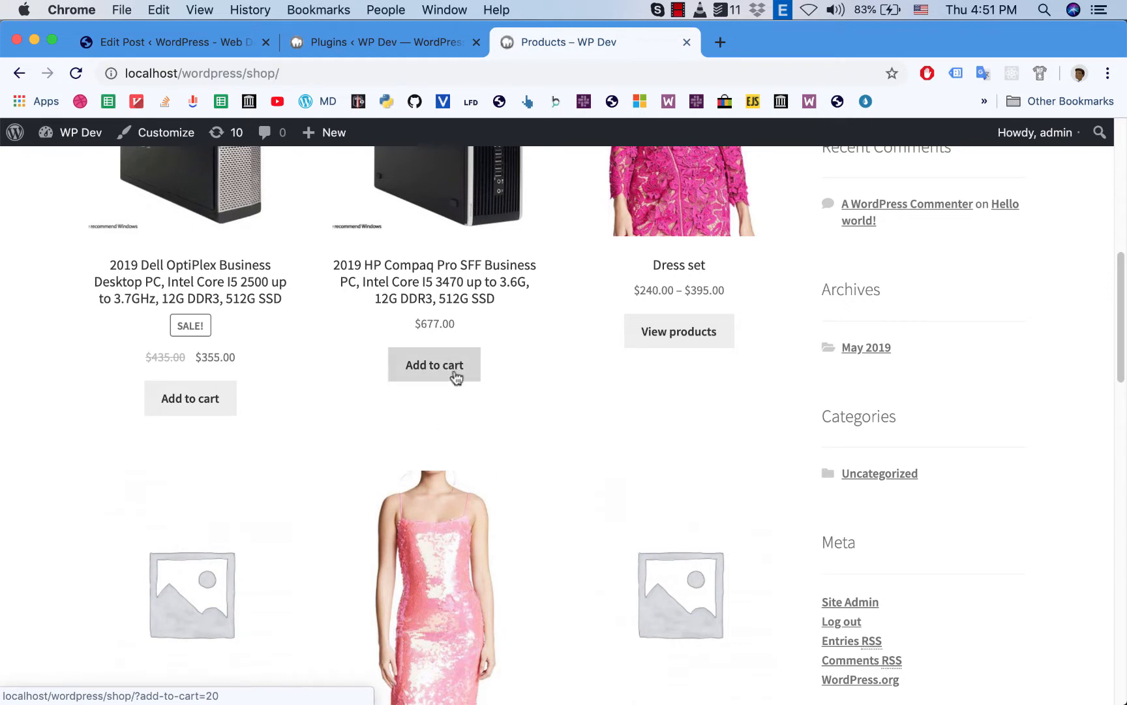
mouse_move(461, 424)
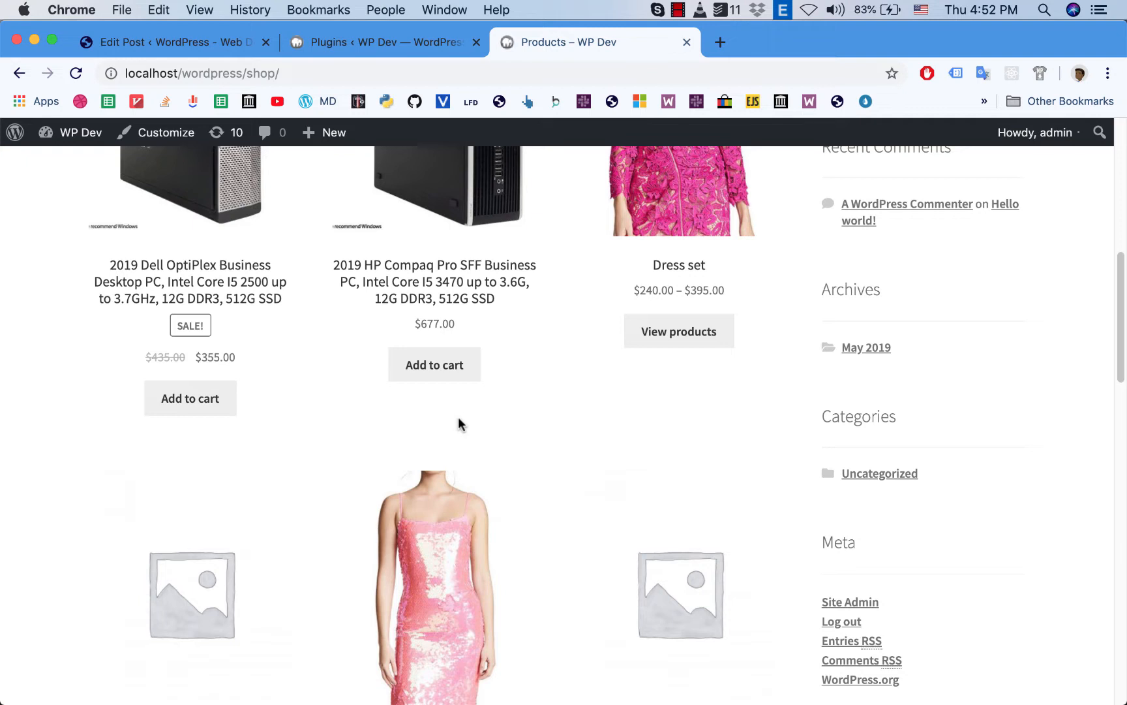
mouse_move(554, 404)
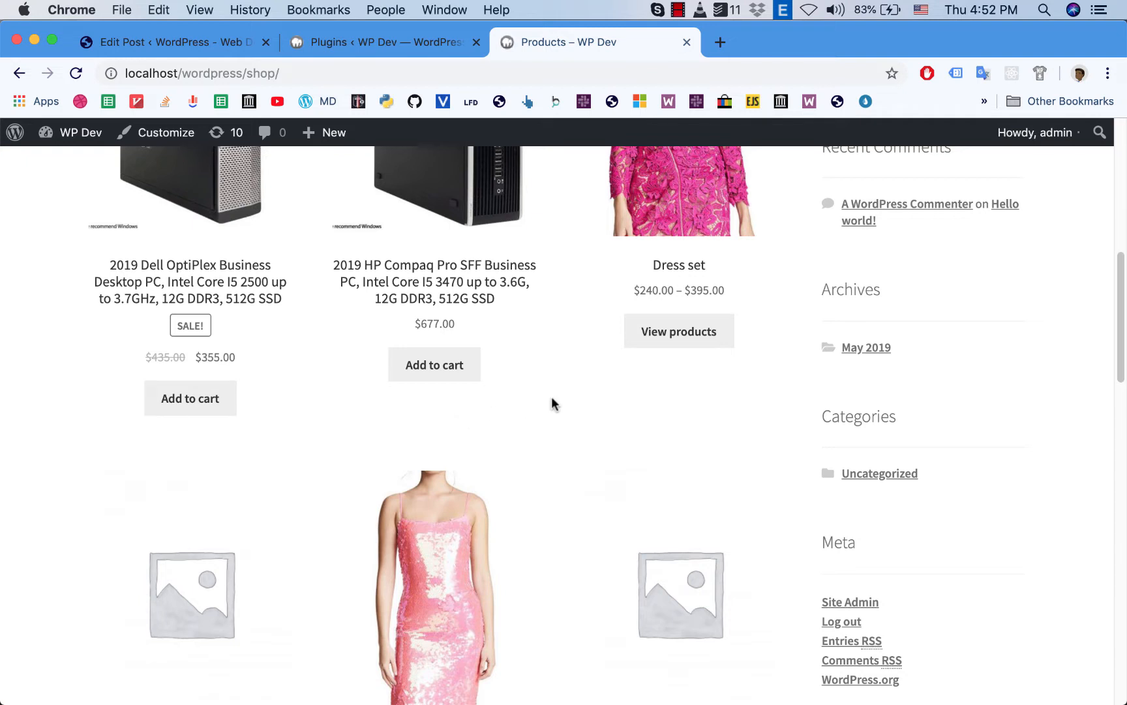
mouse_move(445, 417)
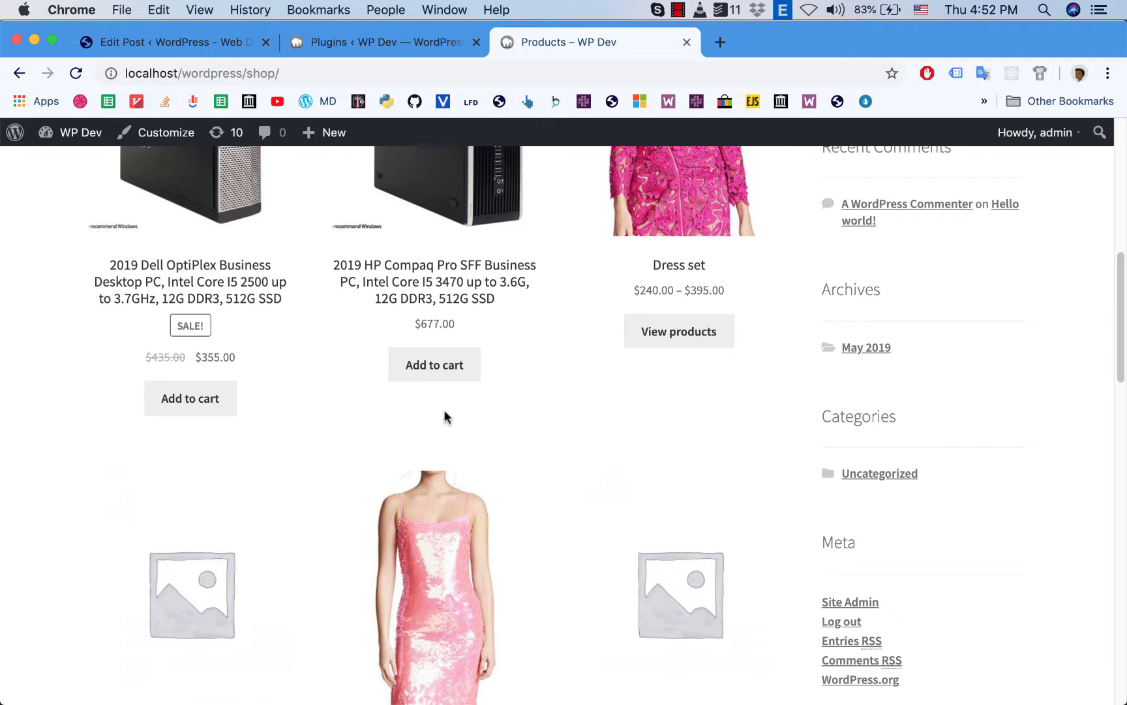
mouse_move(523, 371)
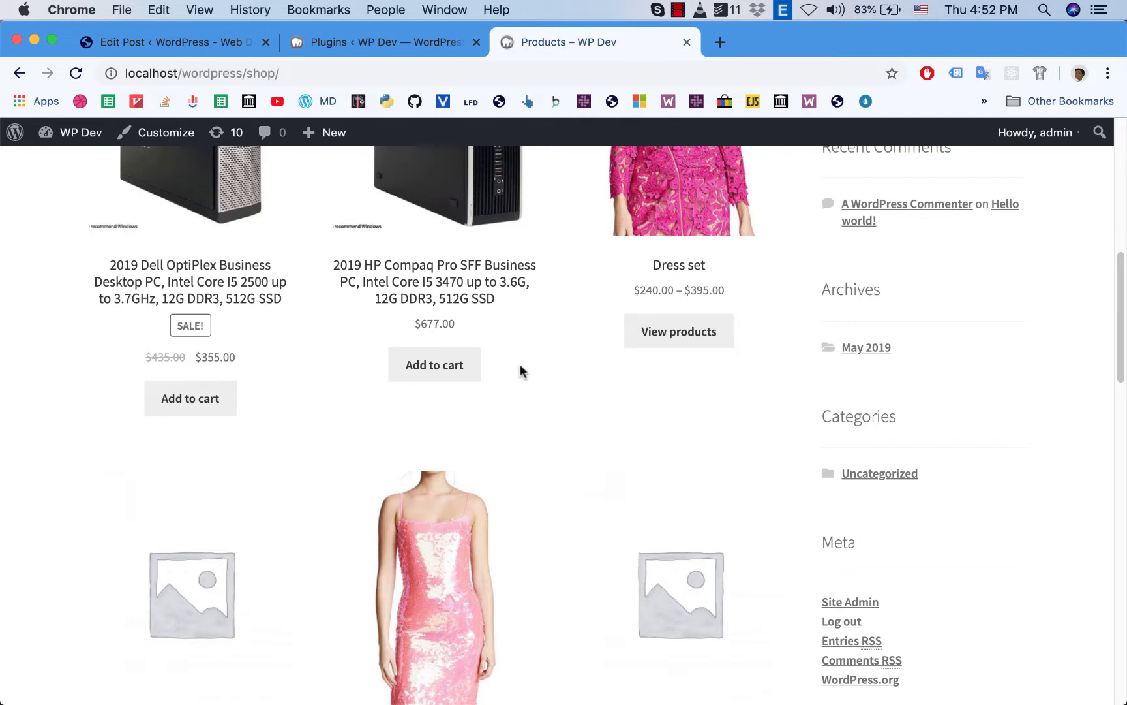
mouse_move(574, 261)
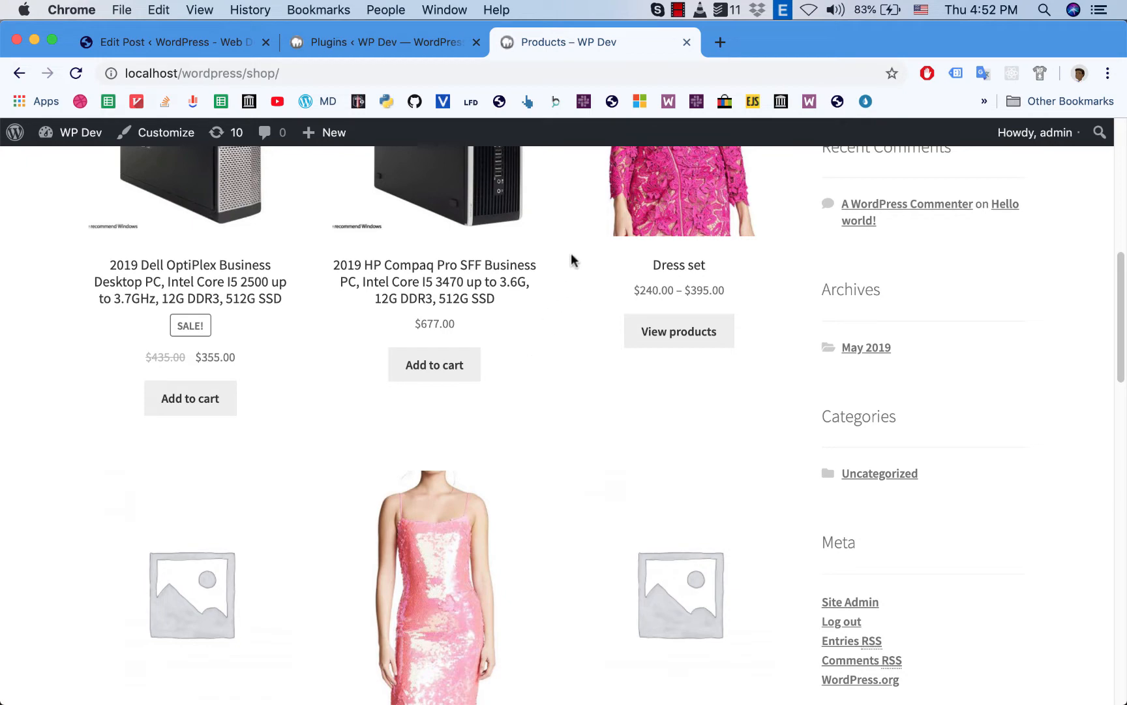
click(677, 9)
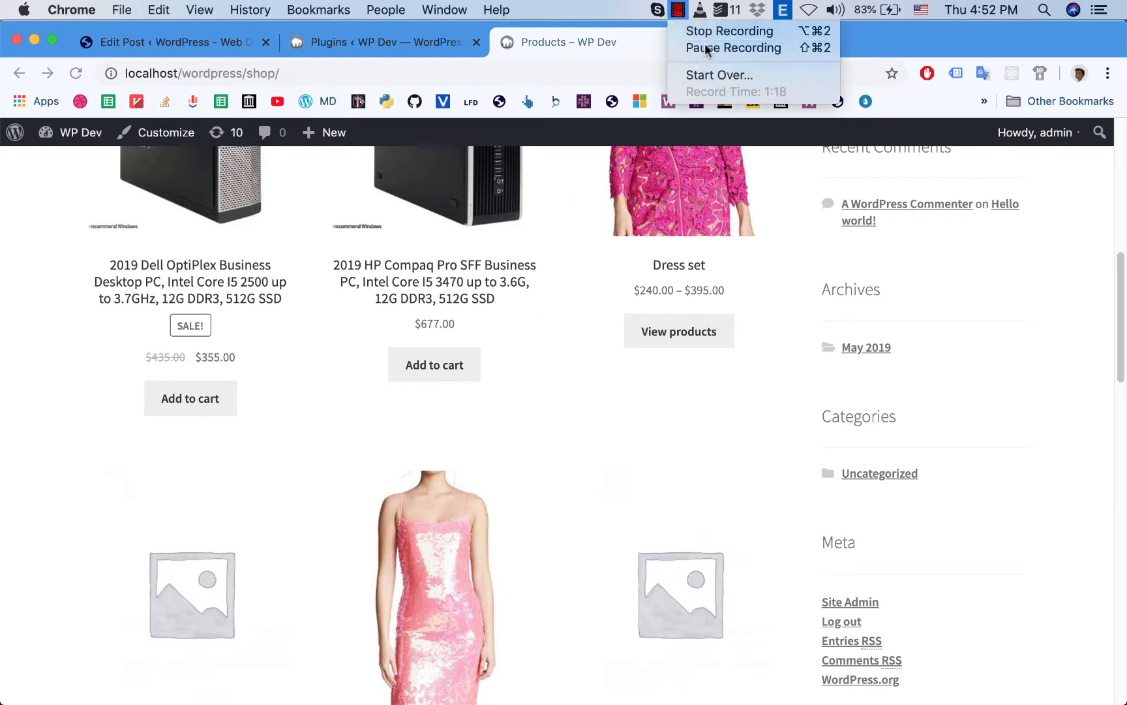
Step: Activate the Ultimate Add To Cart Button For WooCommerce plugin from the Plugins list
click(381, 41)
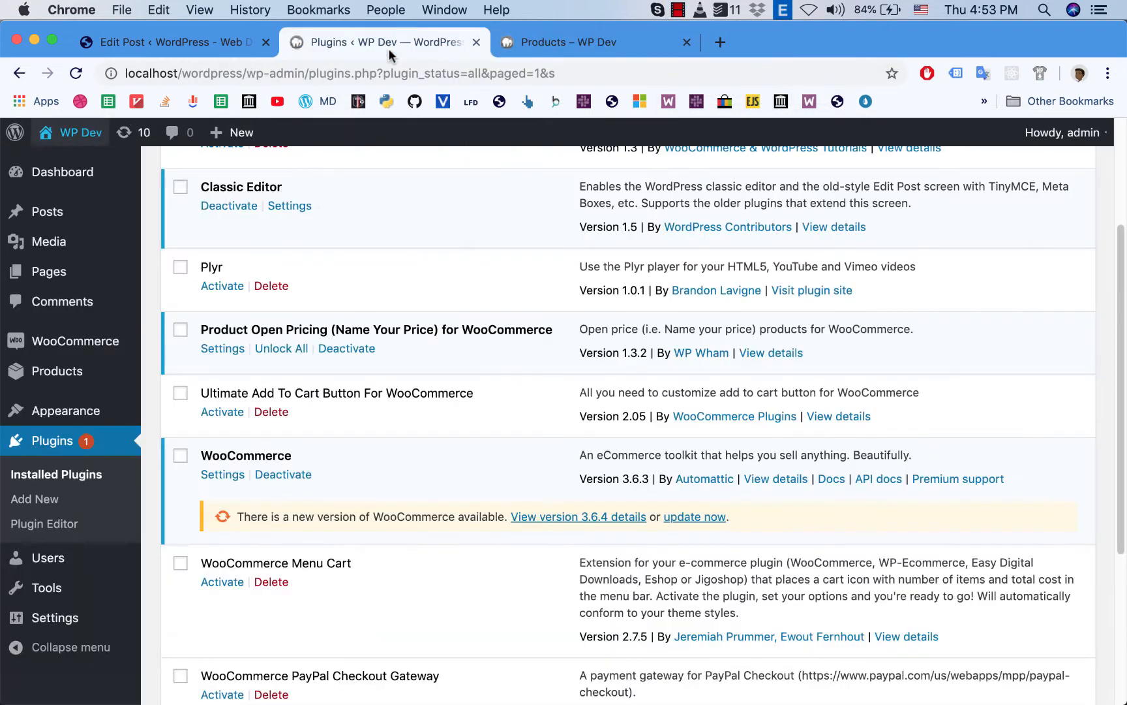
mouse_move(320, 217)
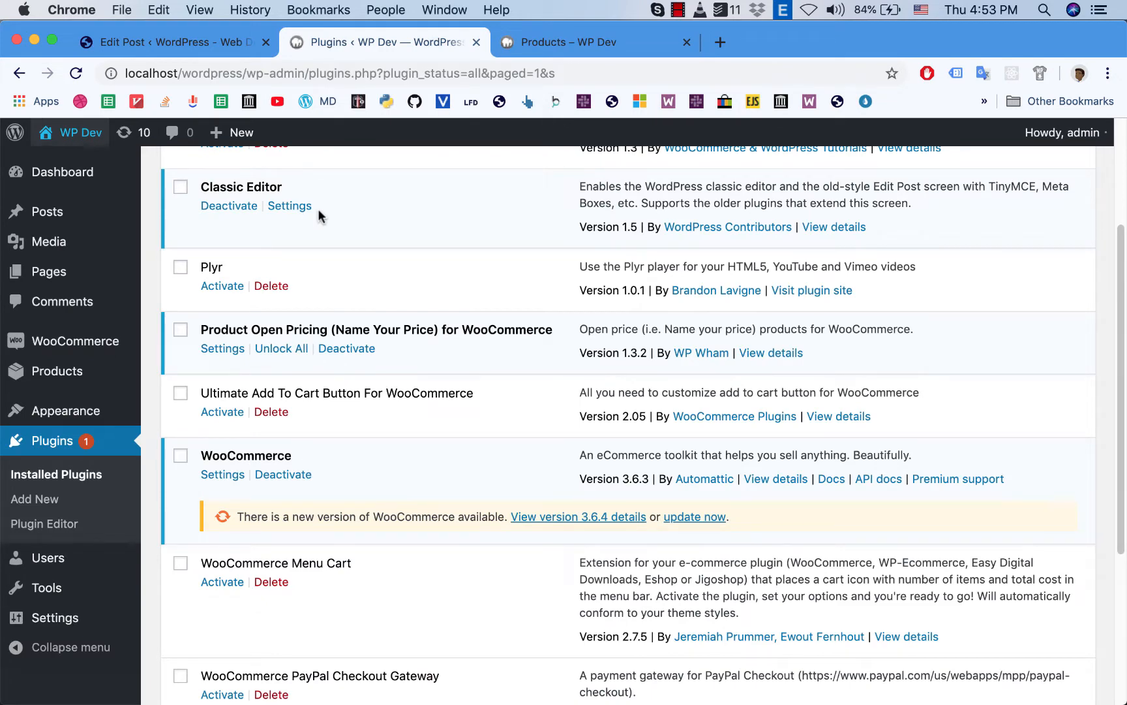
scroll(up, 3)
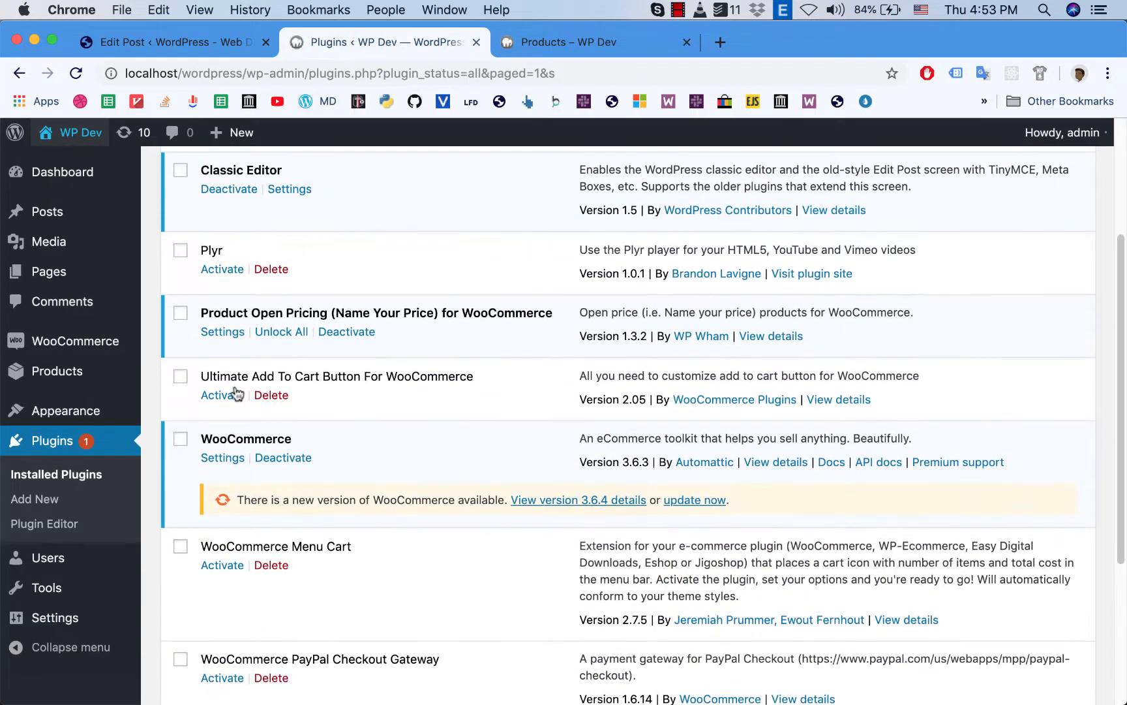
click(222, 396)
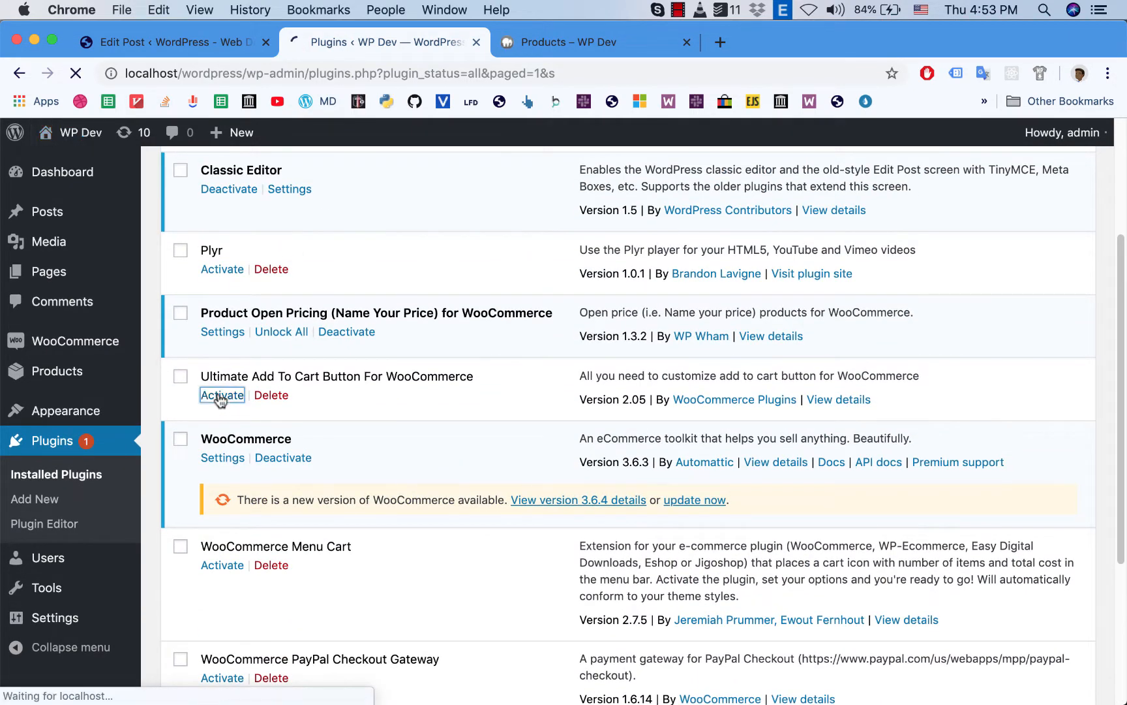
click(222, 395)
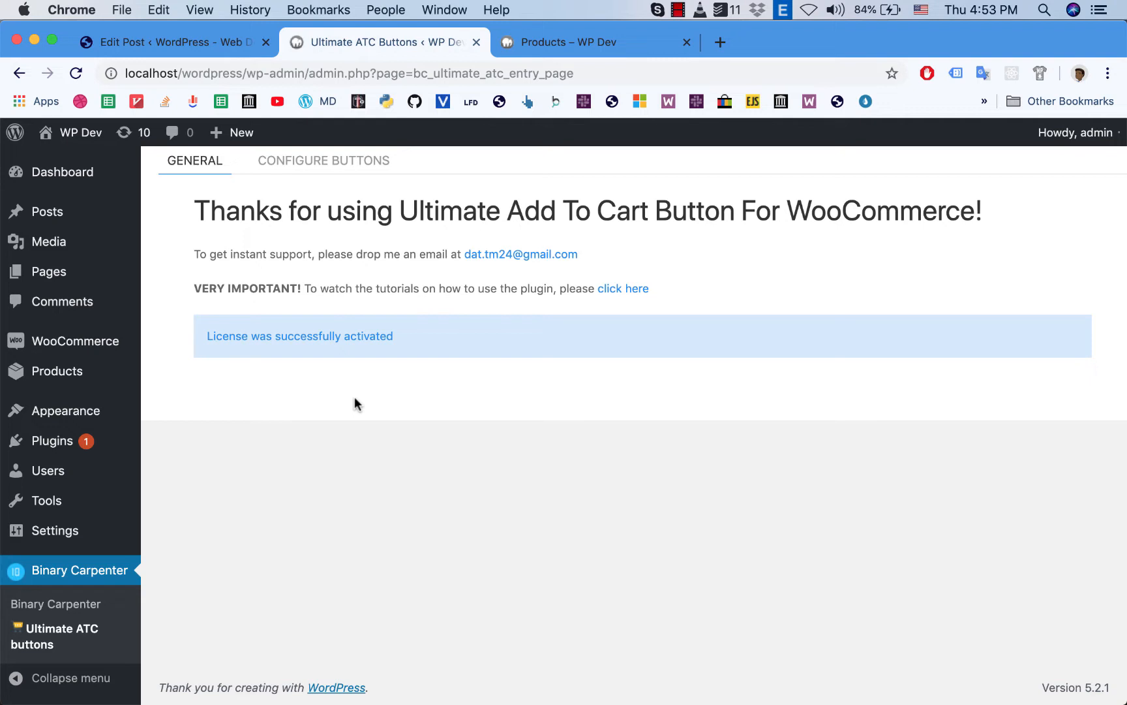
mouse_move(343, 220)
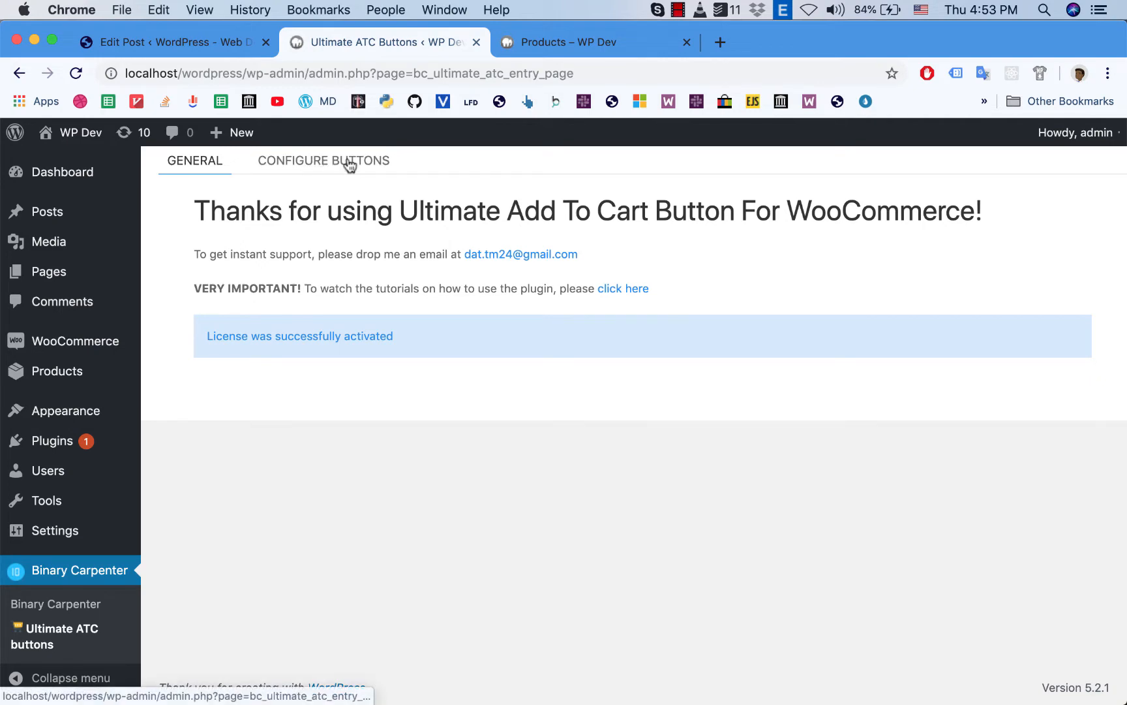
Step: Bring up Configure Buttons and look over the text, size and background style options
click(322, 161)
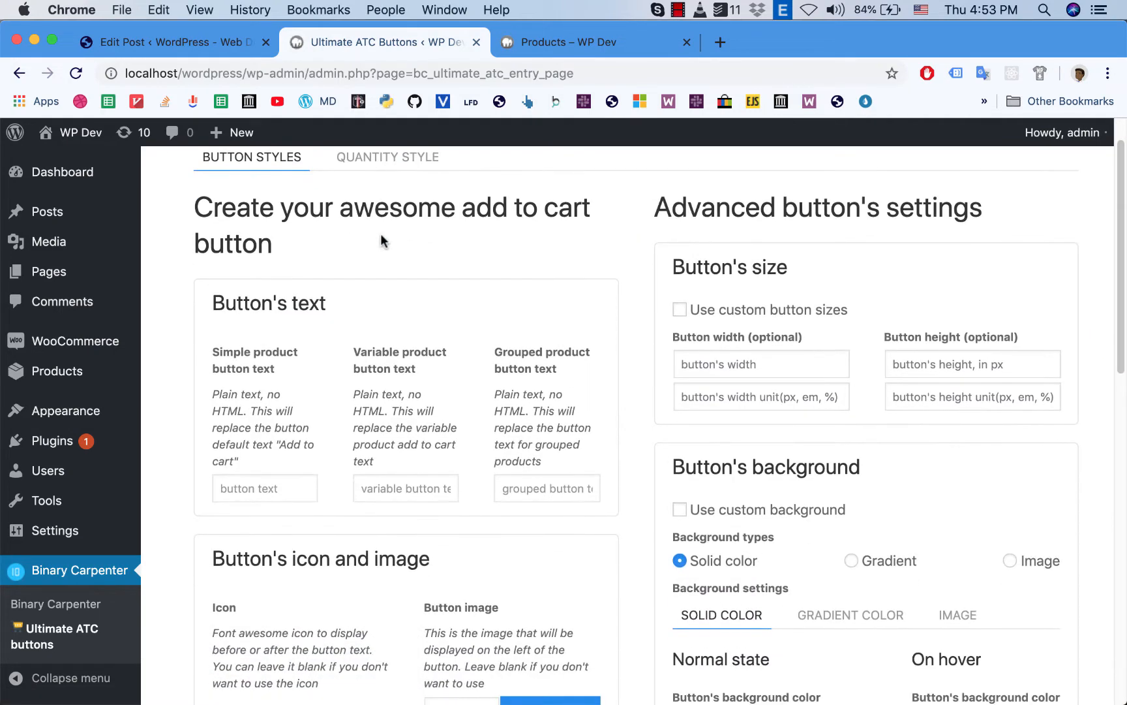
scroll(down, 3)
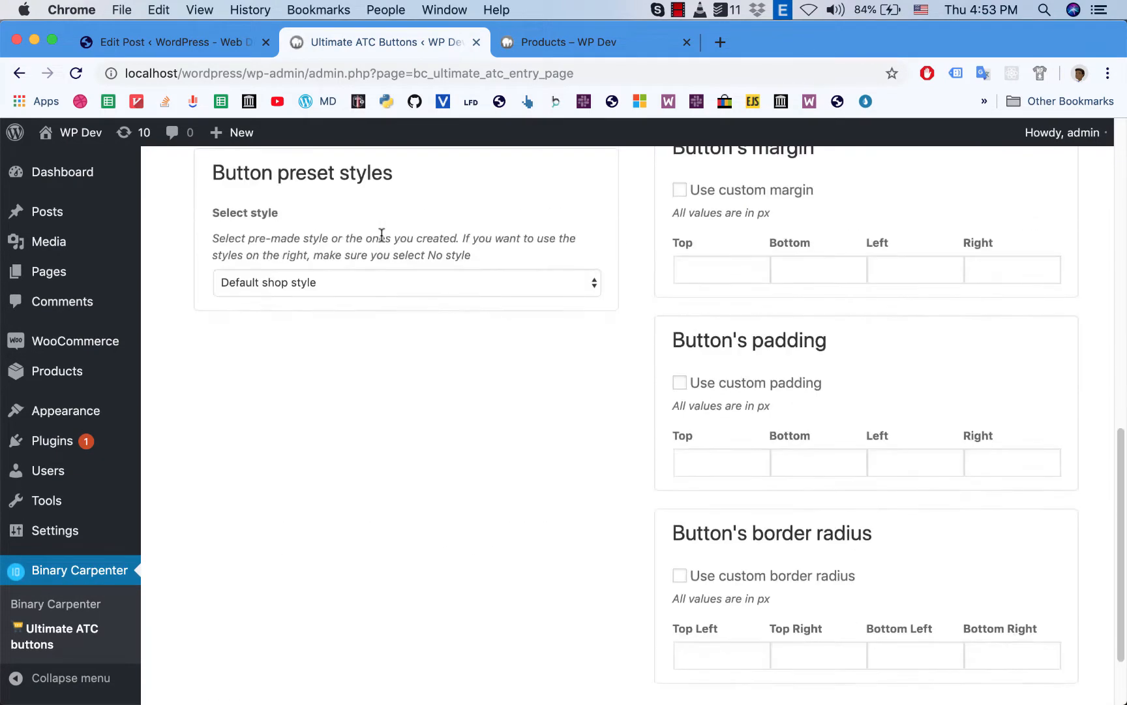
scroll(up, 3)
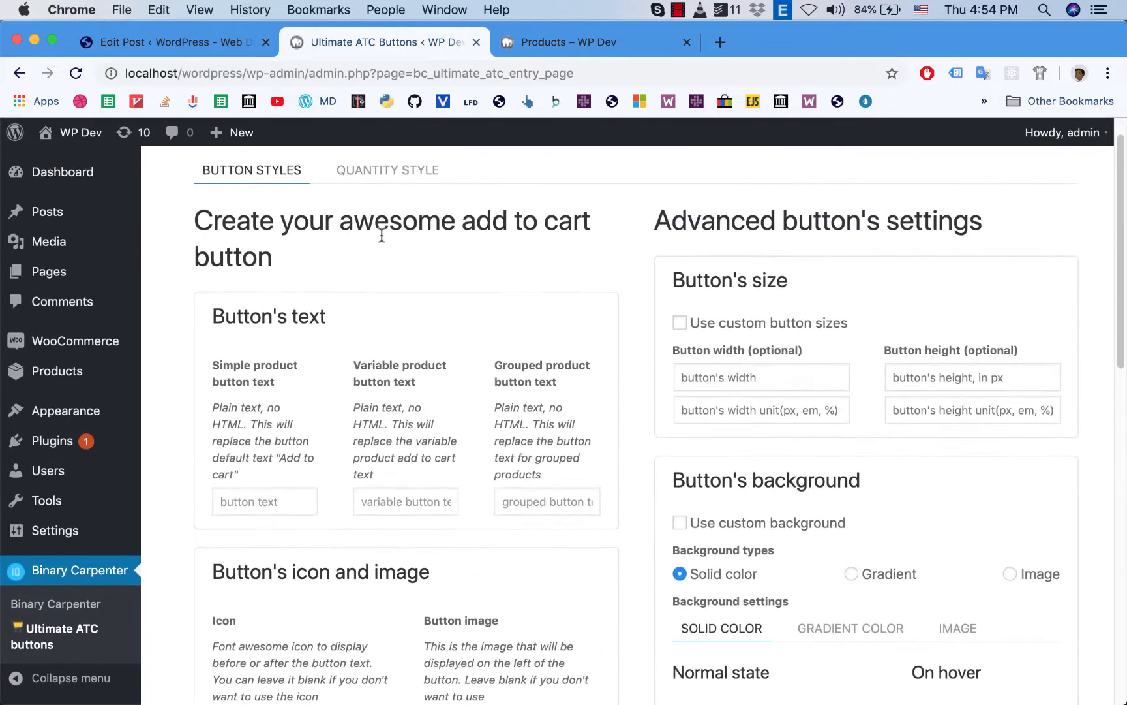
scroll(down, 3)
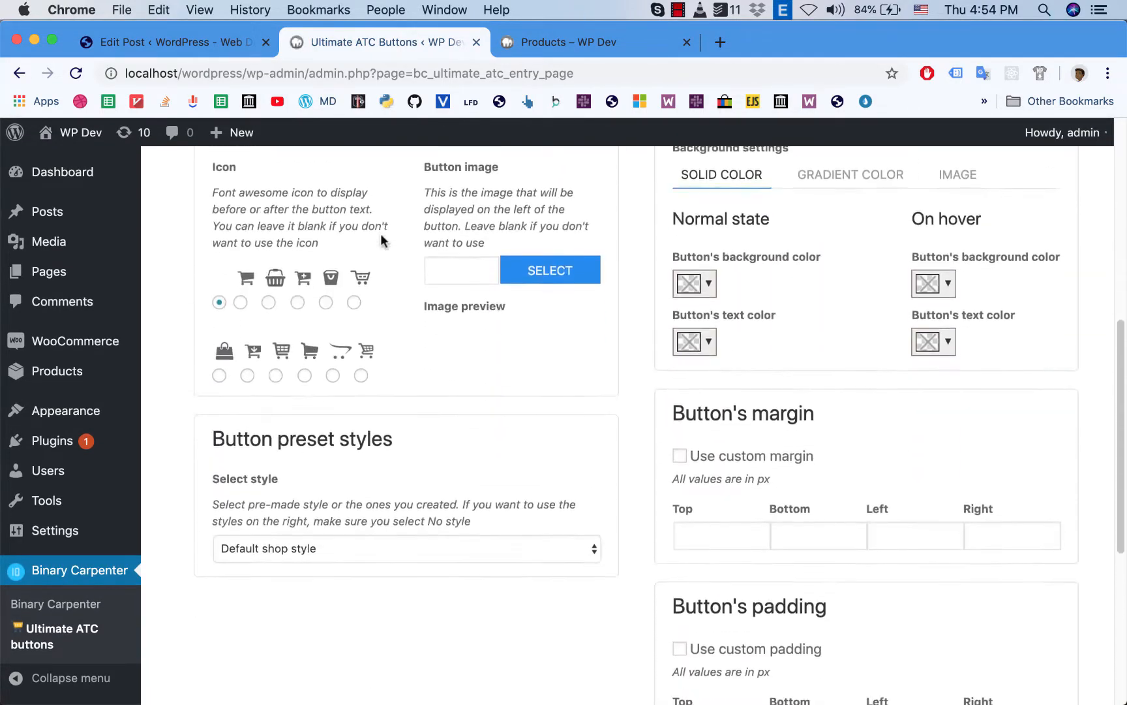
scroll(up, 3)
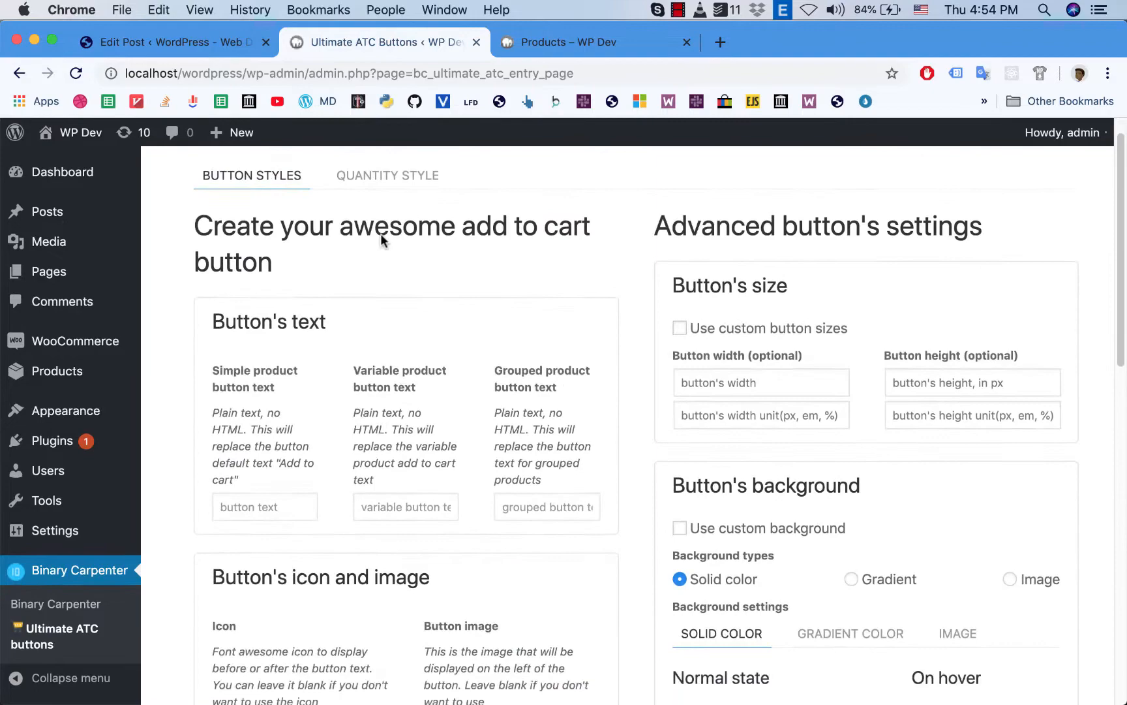
scroll(down, 3)
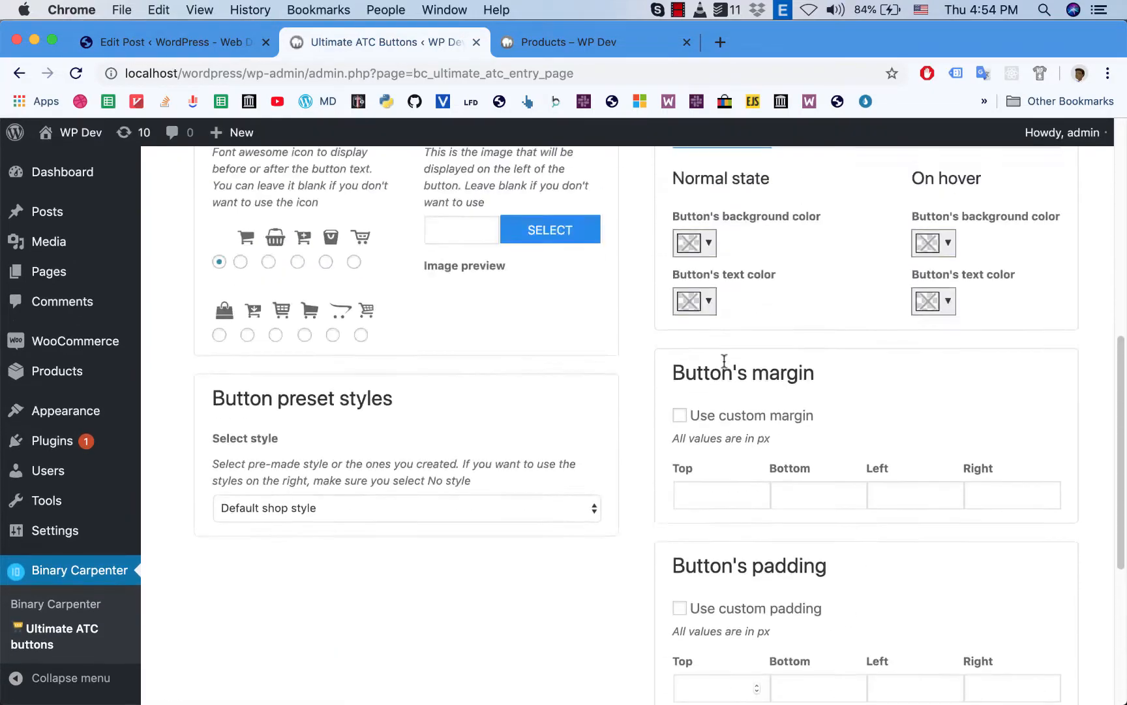
scroll(up, 3)
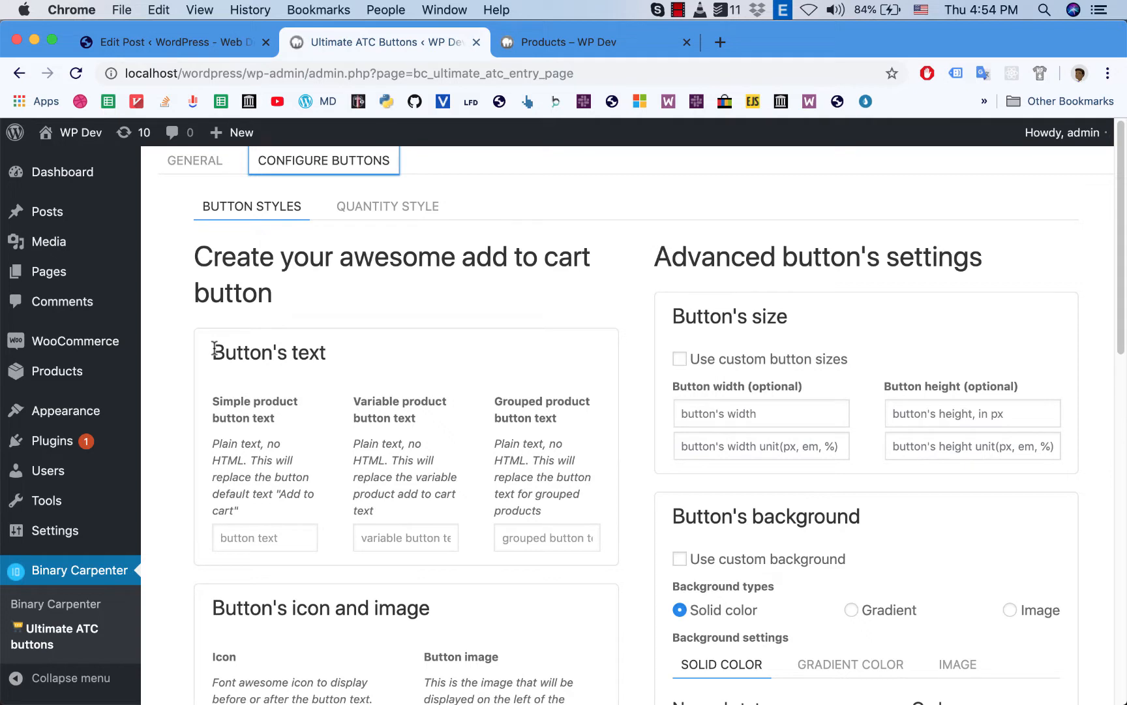
mouse_move(229, 352)
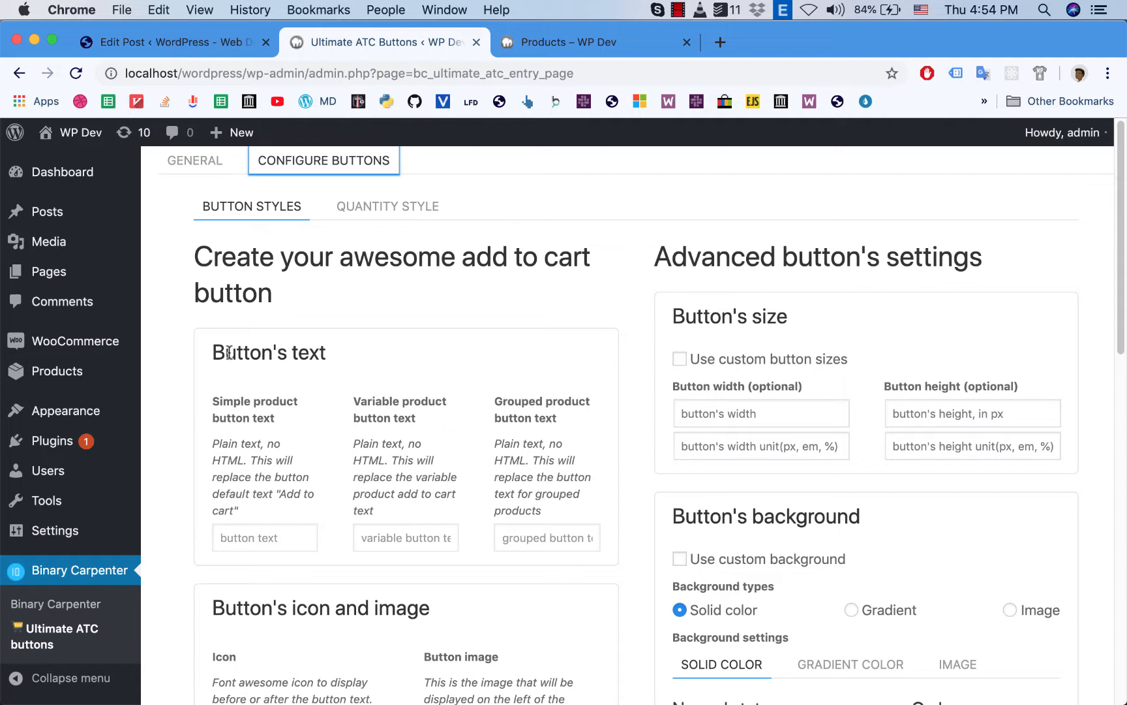
mouse_move(224, 410)
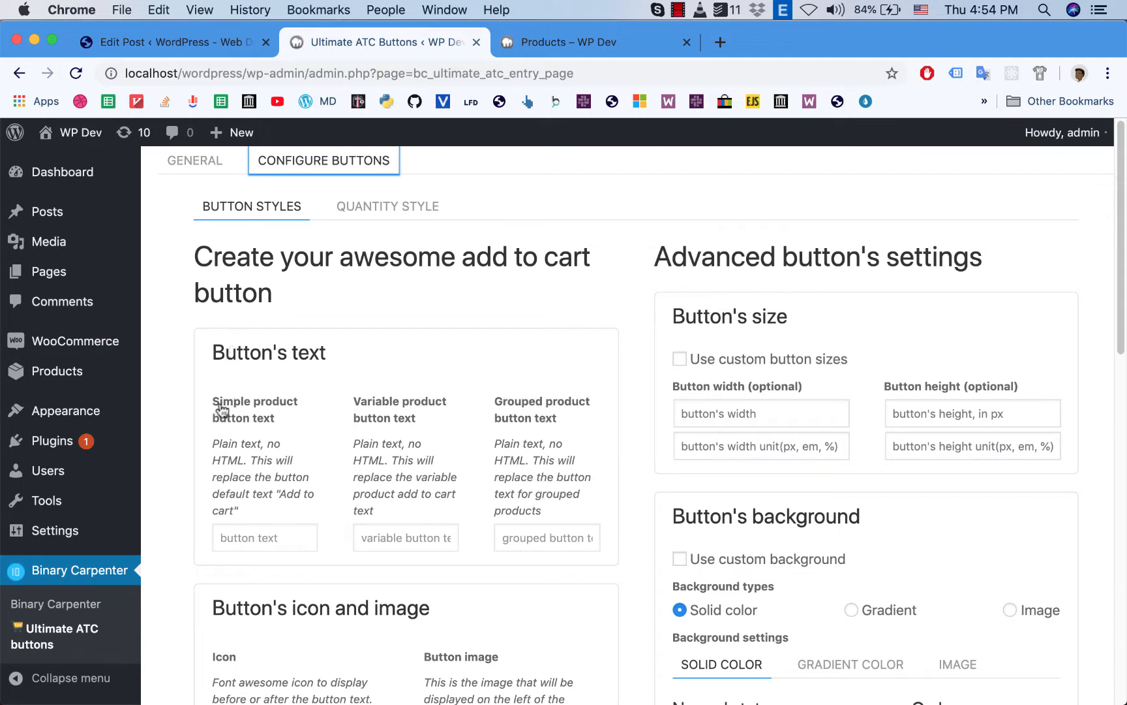
mouse_move(431, 406)
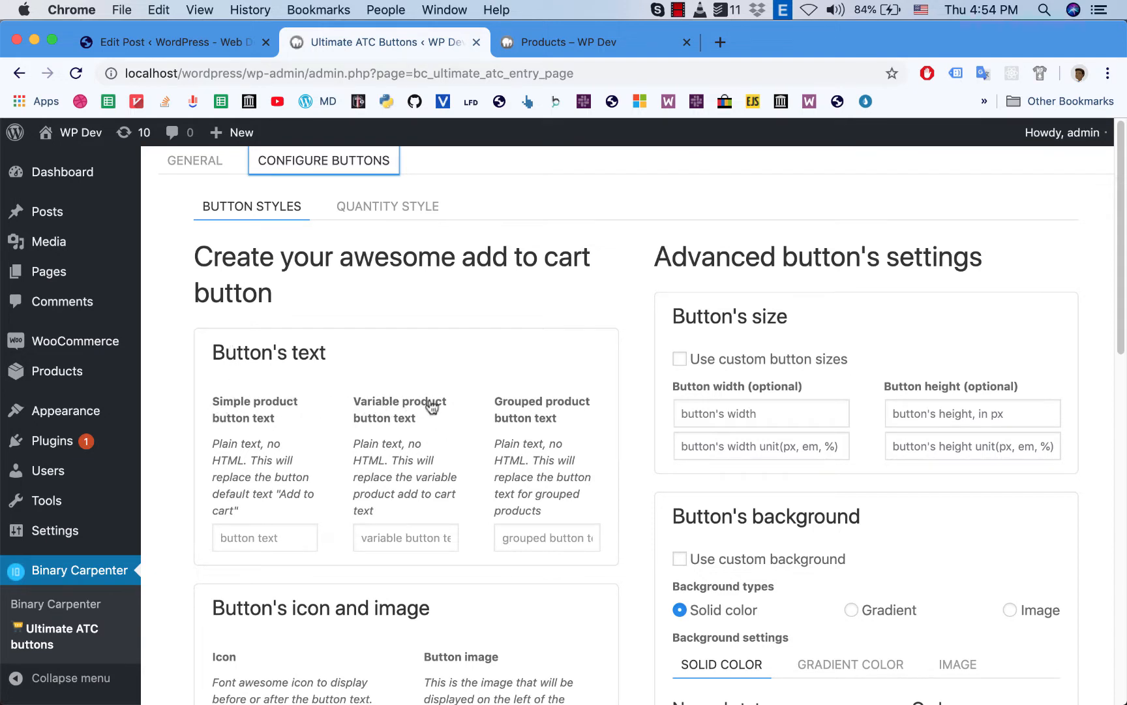
mouse_move(415, 432)
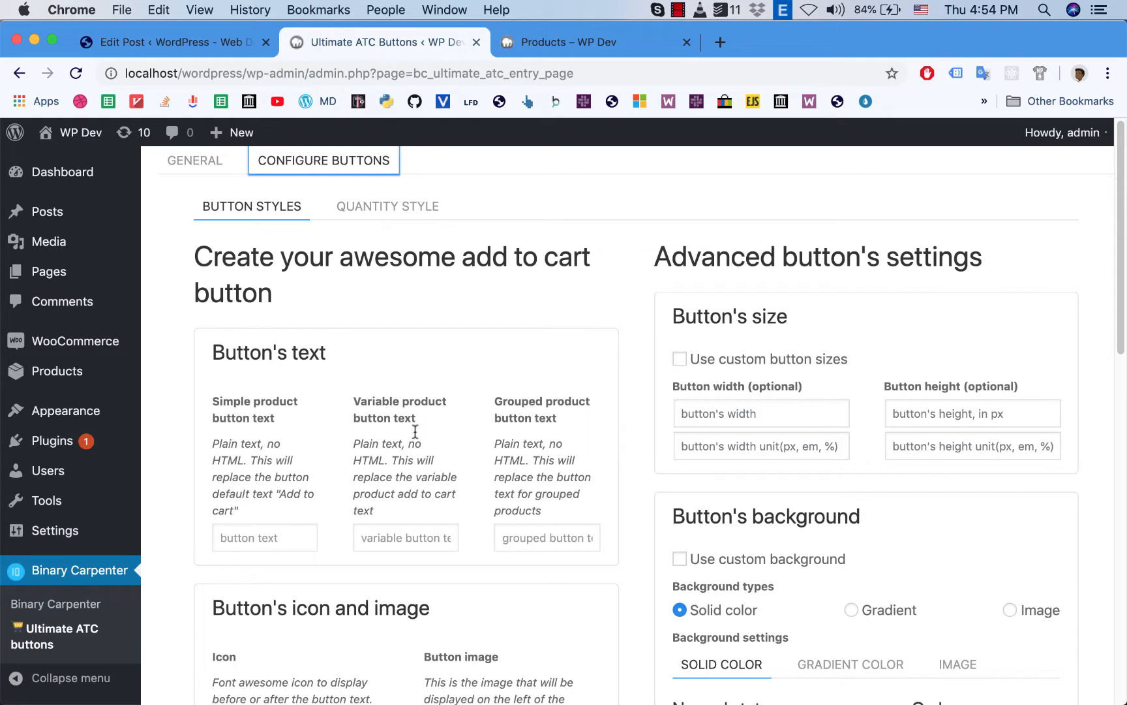
mouse_move(399, 422)
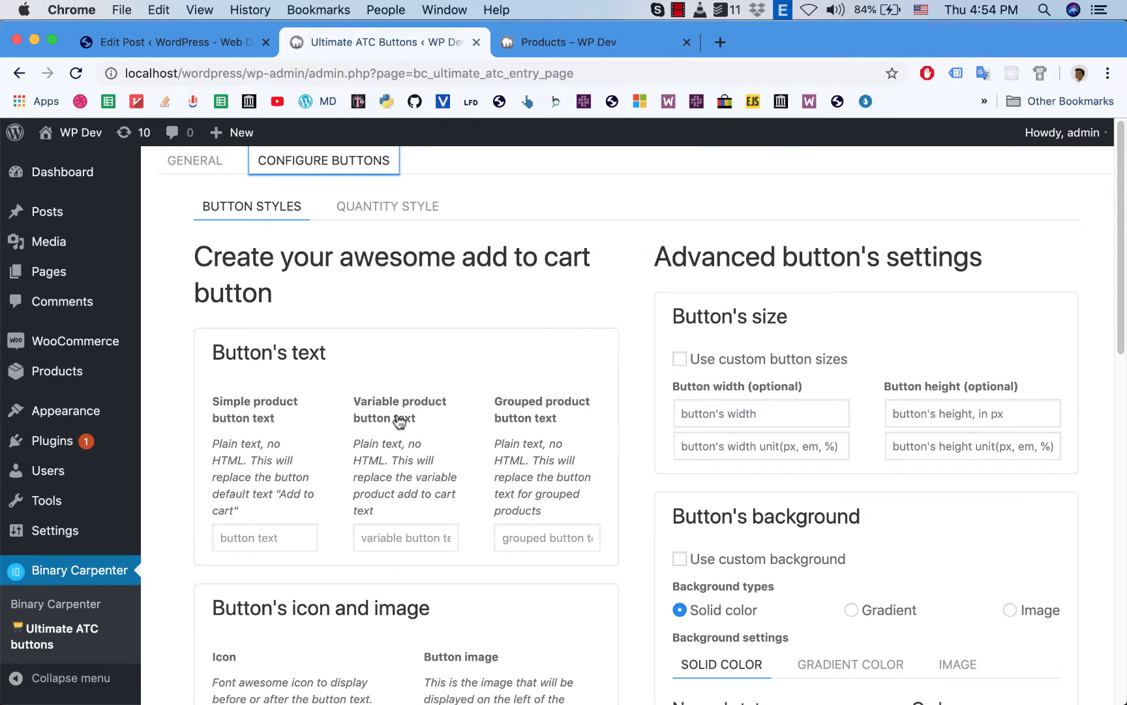
mouse_move(408, 454)
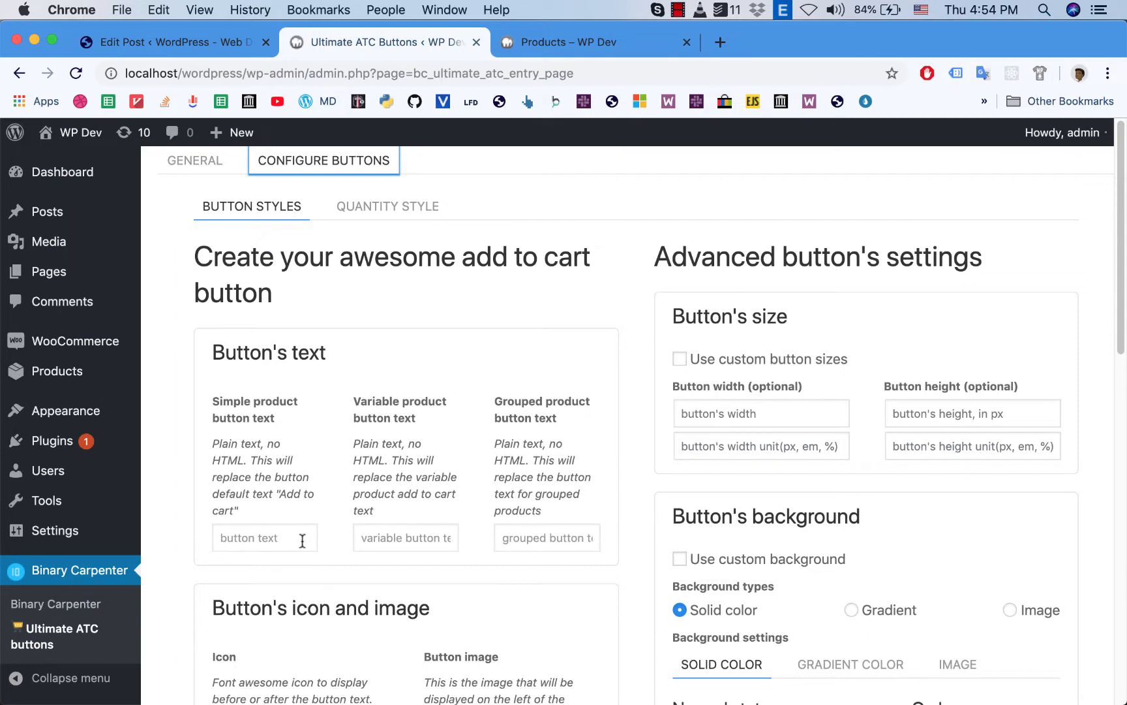
Step: Select the grouped product button text field and check the shop's current buttons
click(547, 537)
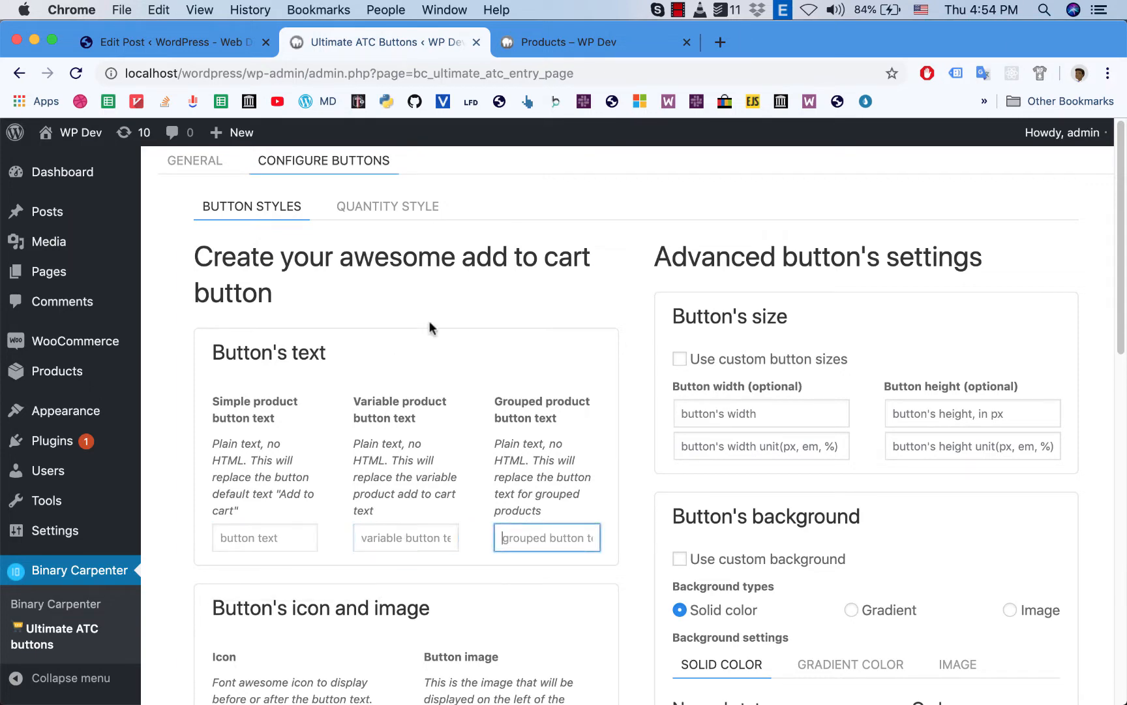
click(570, 41)
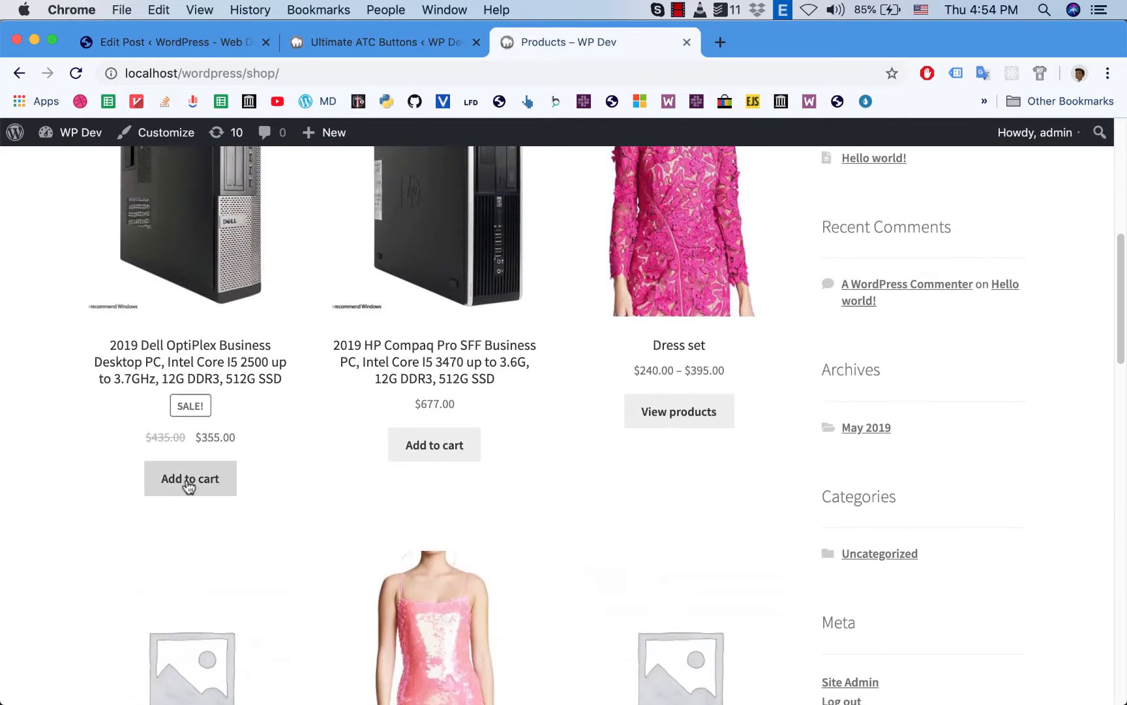
mouse_move(673, 396)
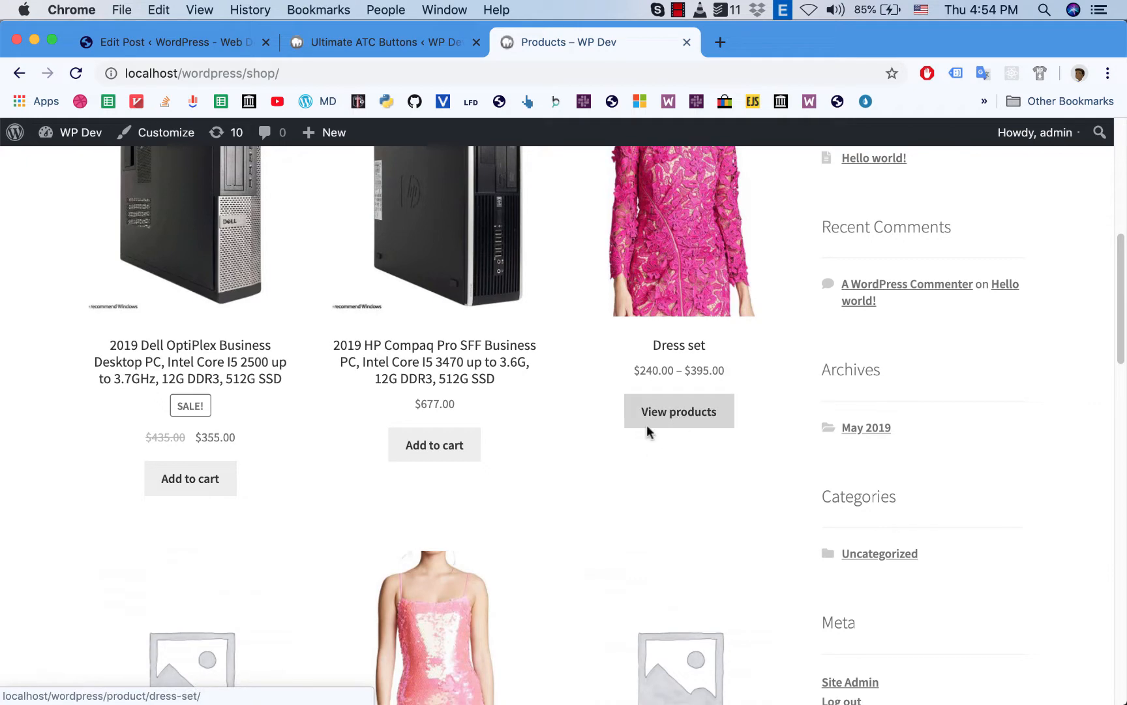
scroll(down, 3)
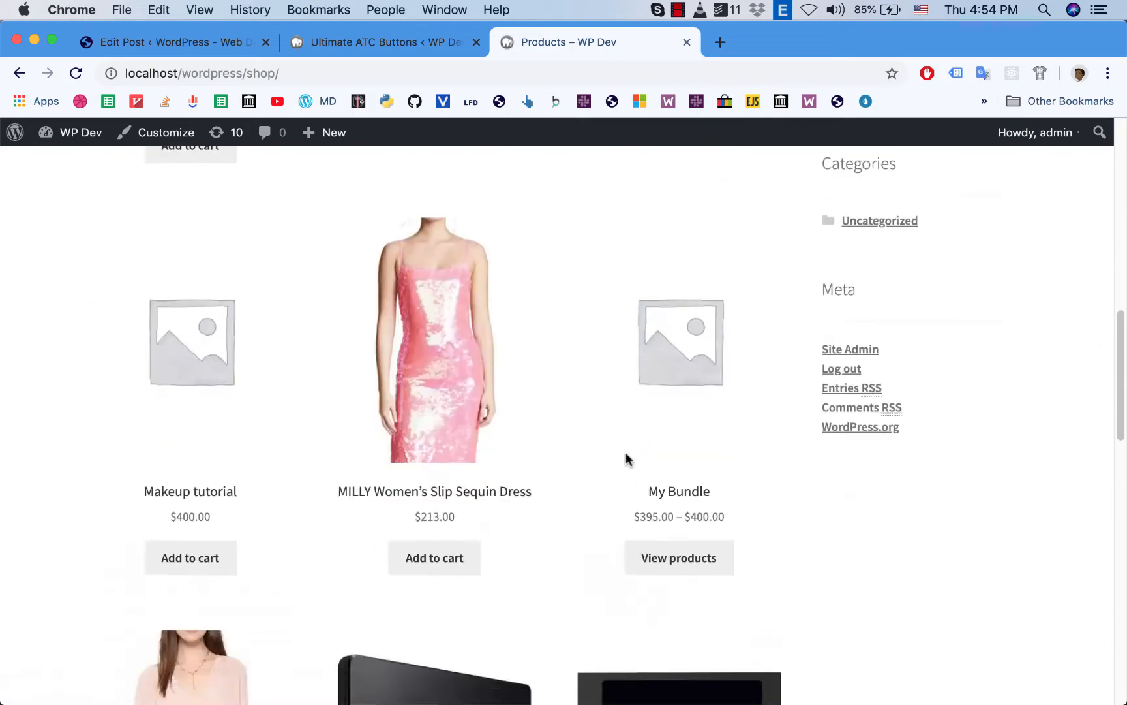
scroll(down, 3)
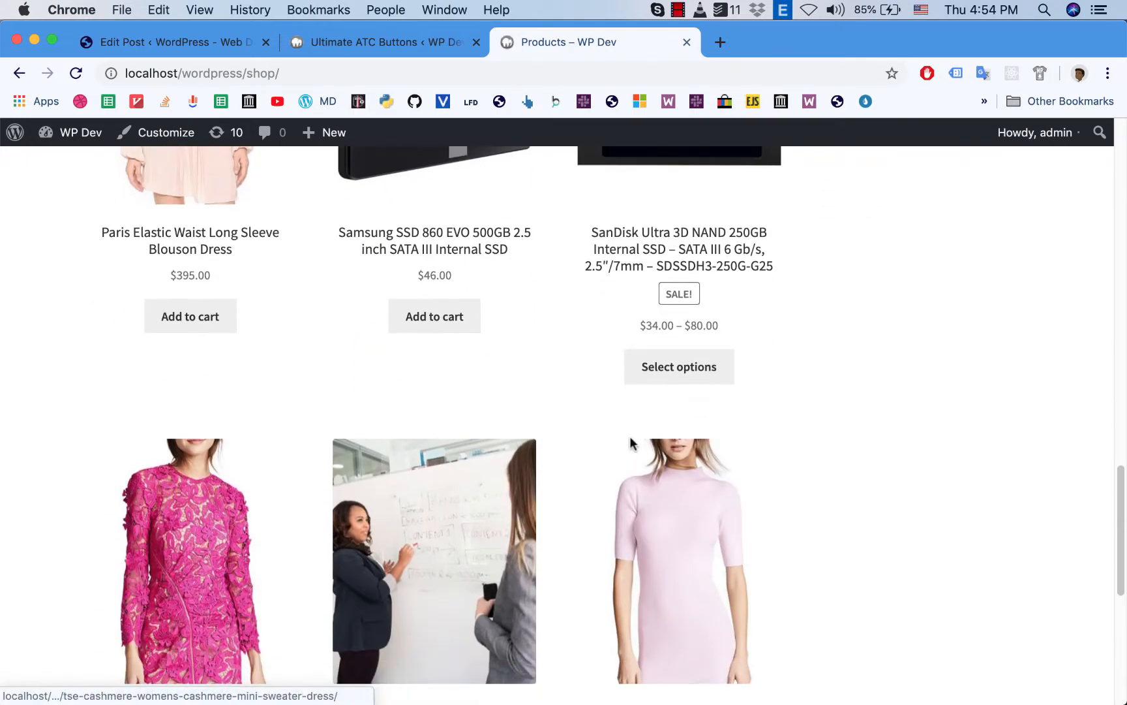
mouse_move(679, 389)
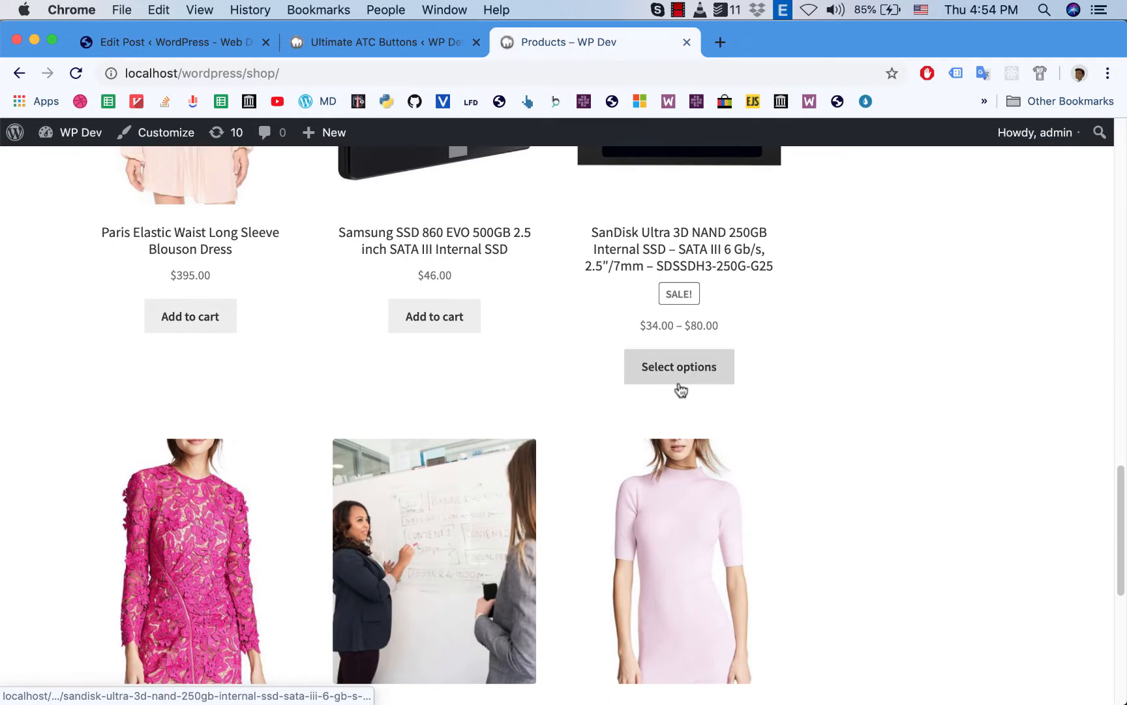
mouse_move(496, 362)
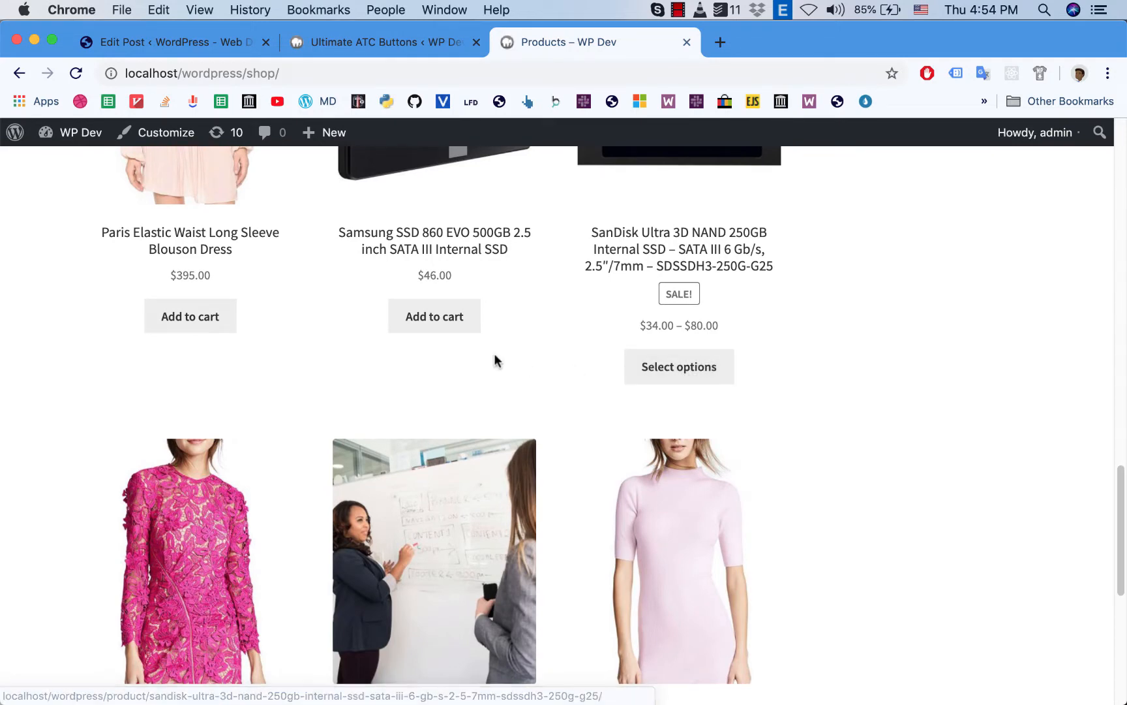
click(382, 42)
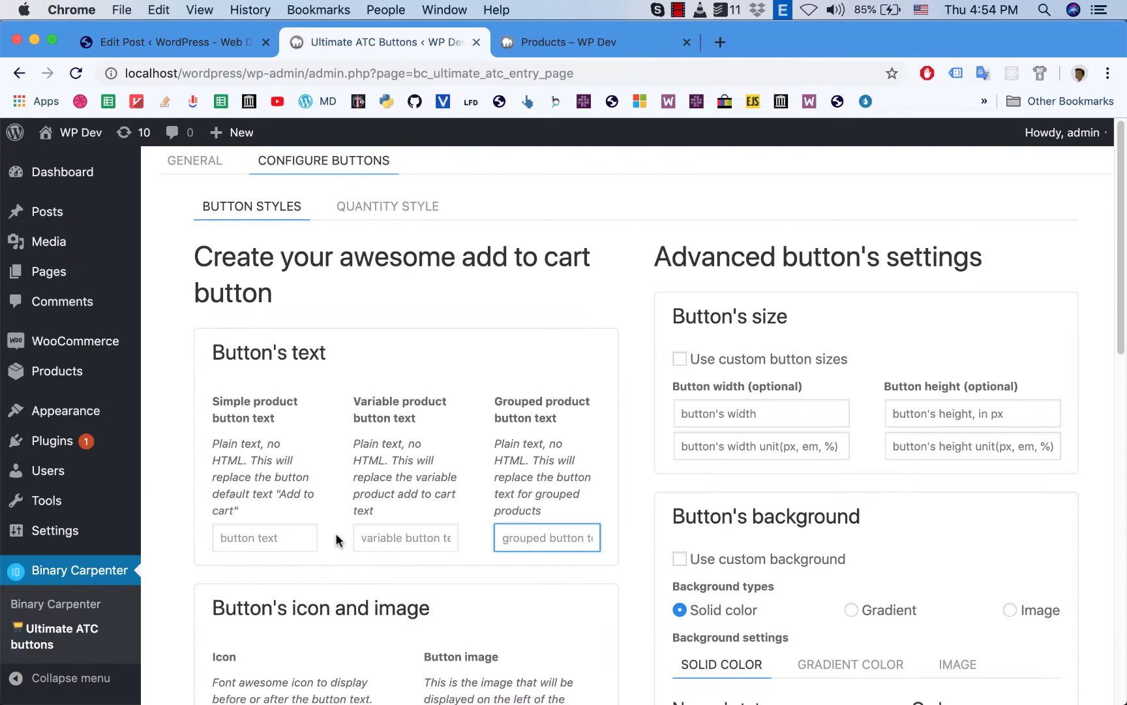
Step: Set the simple button text to 'Buy now' and the variable one to 'Select product'
text(Buy)
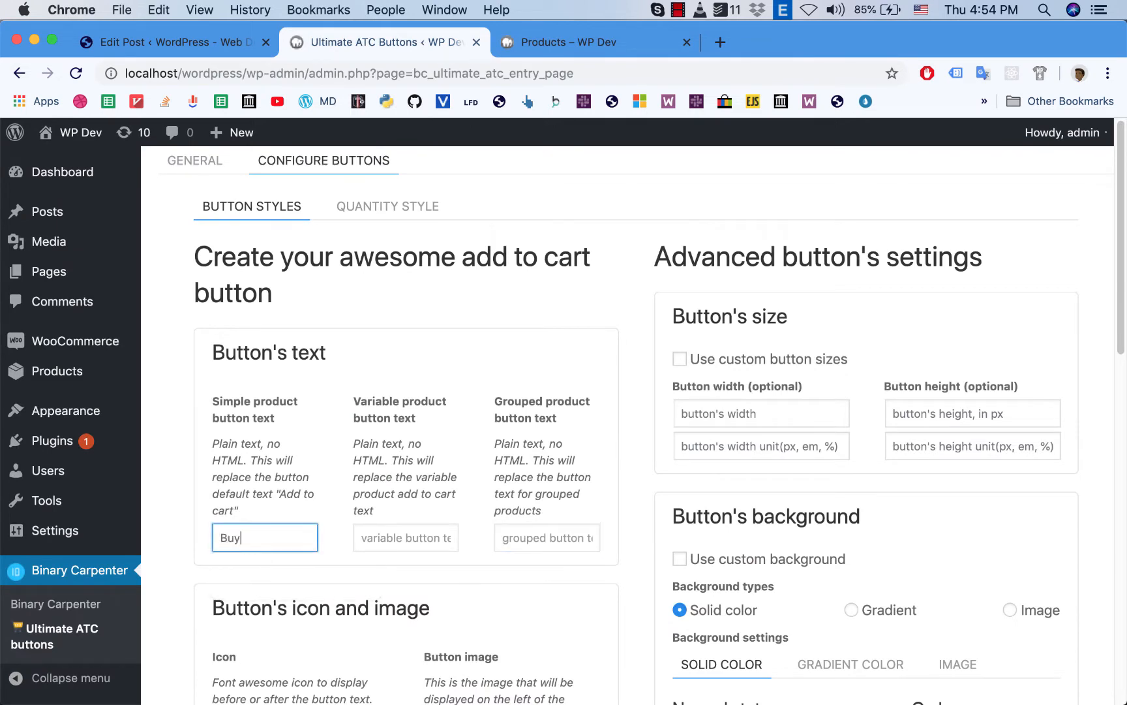
click(406, 538)
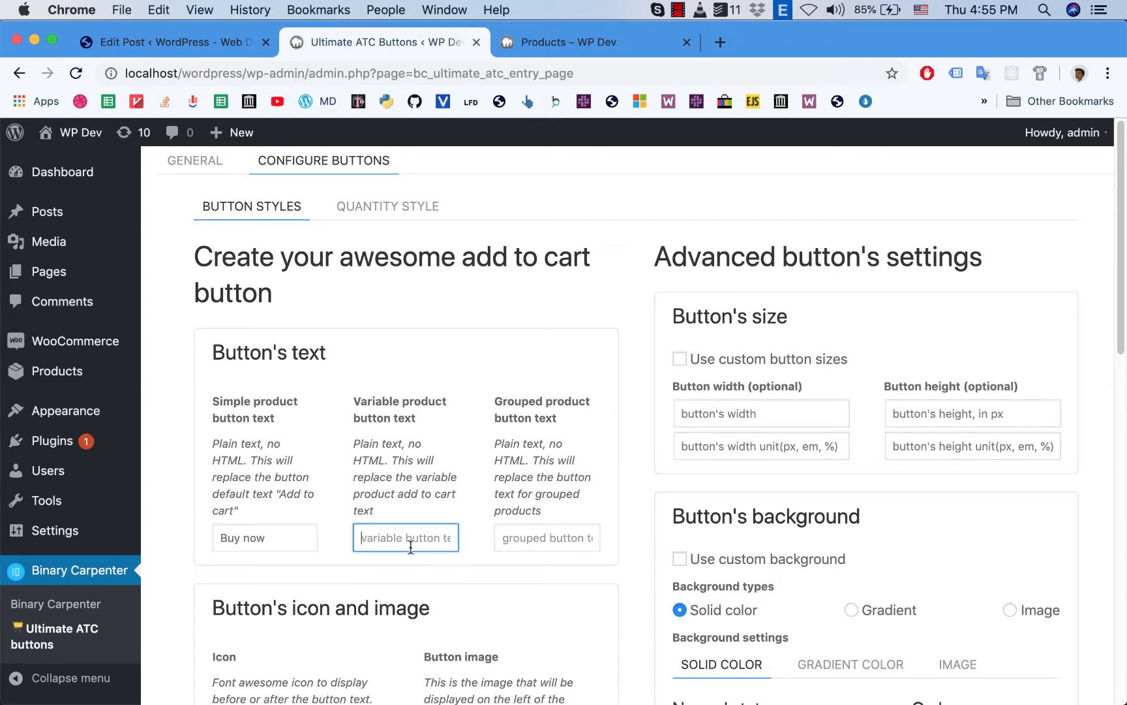
text(Select produ)
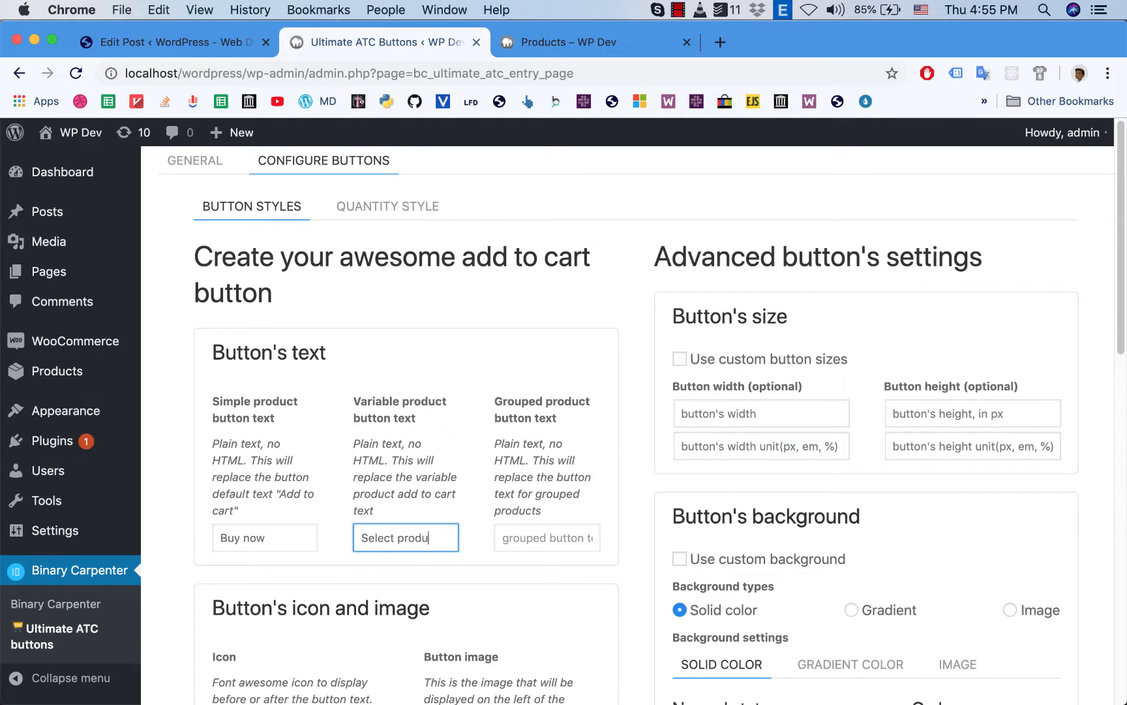
Step: Set the grouped product button text to 'Buy all products' and switch to the shop page
click(547, 537)
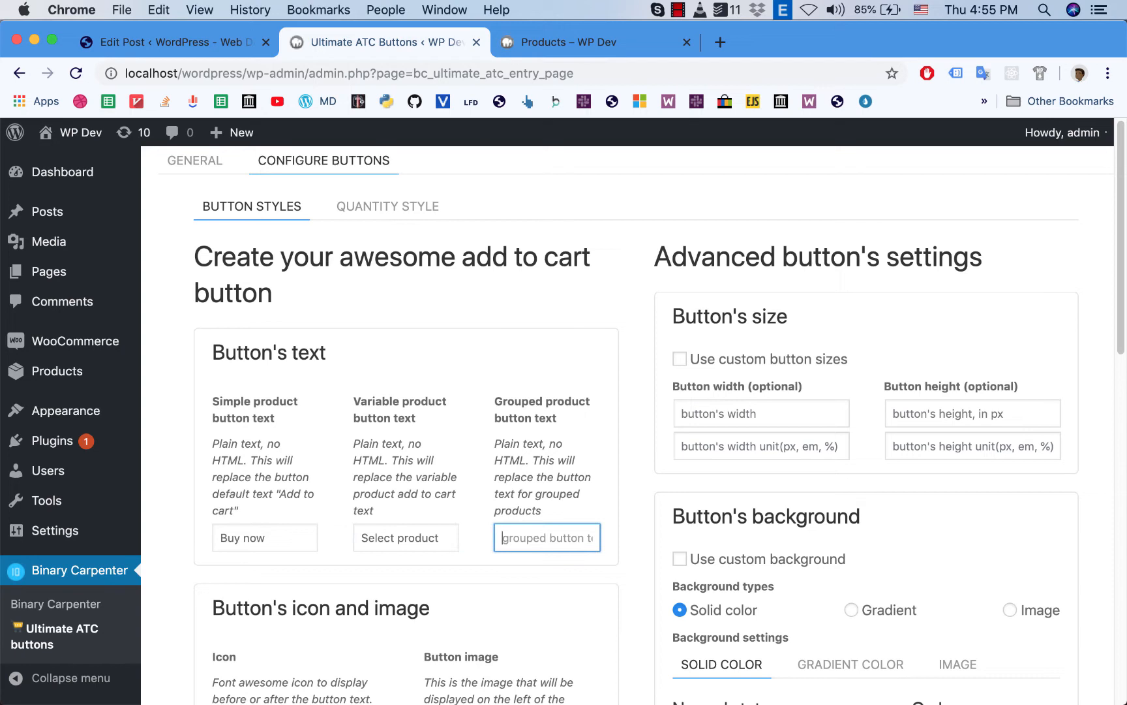
text(Buy all produc)
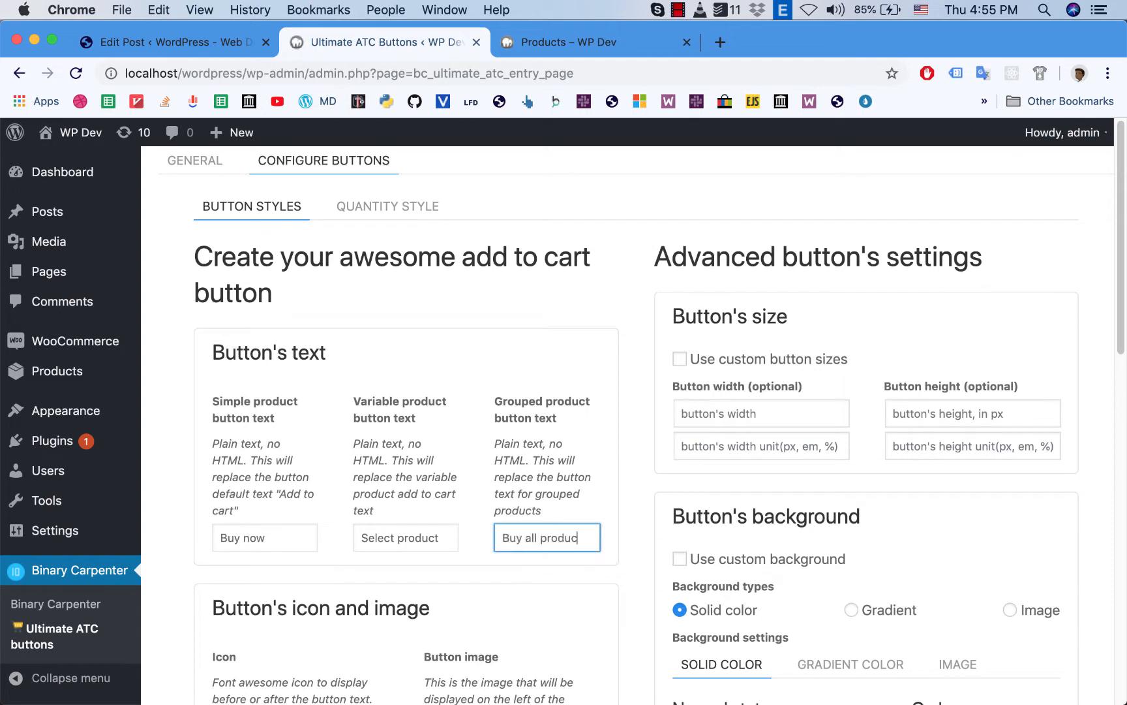
text(s)
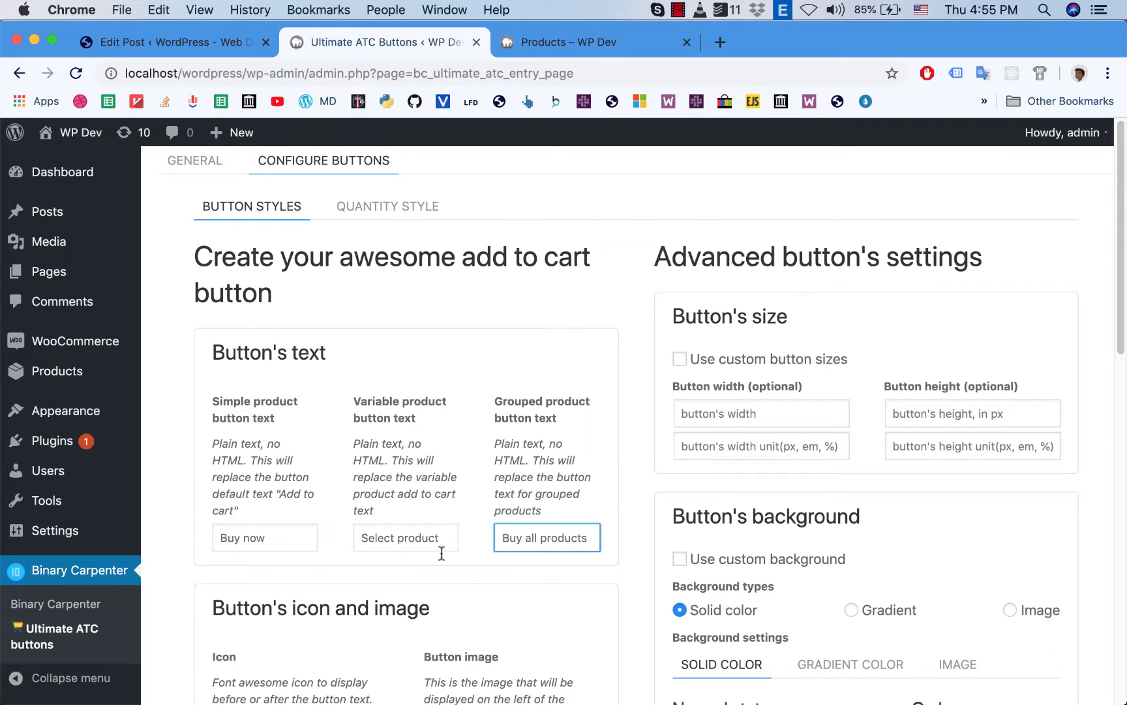
mouse_move(480, 502)
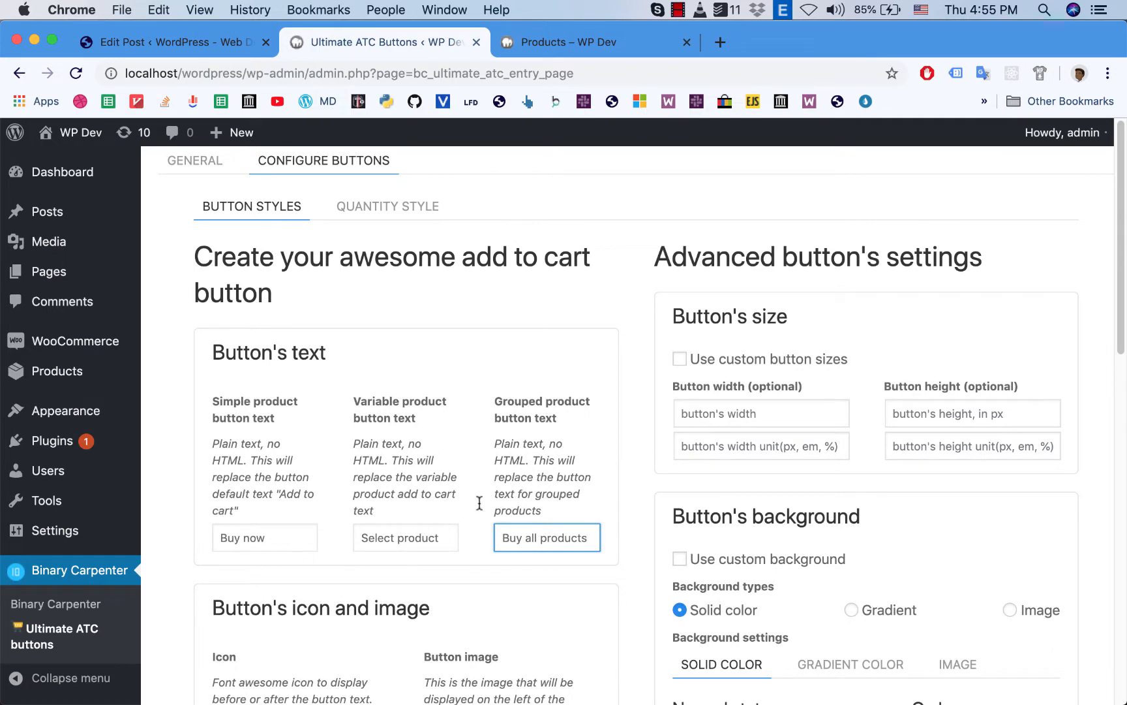
scroll(down, 3)
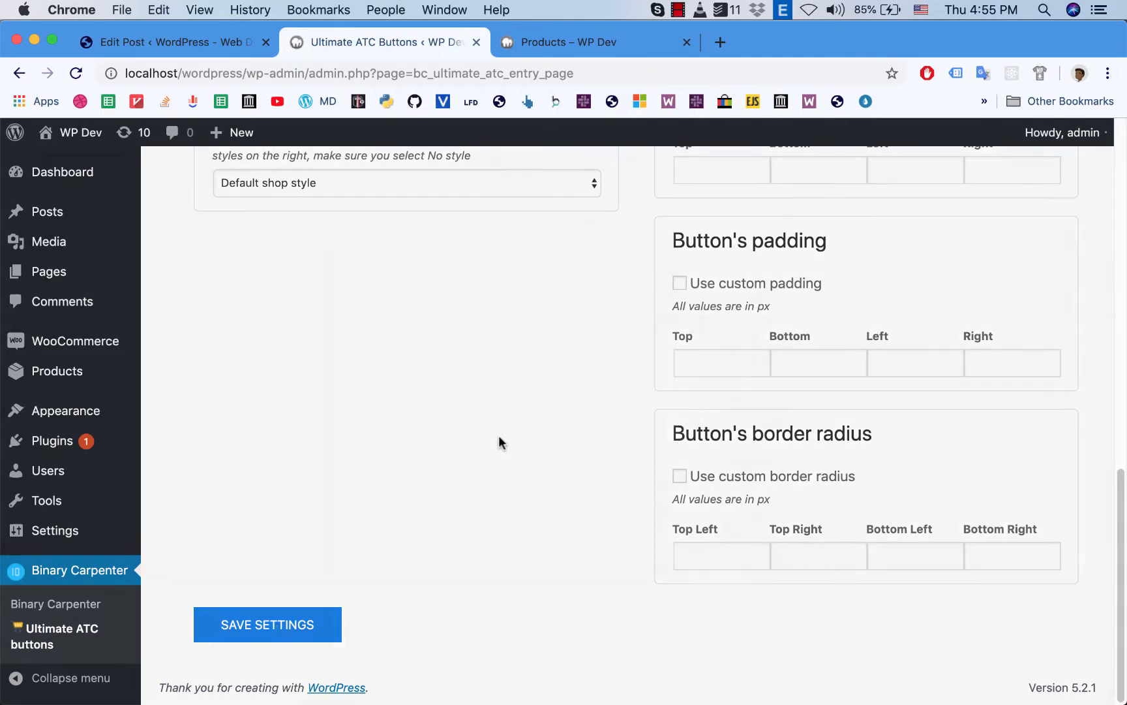
click(568, 42)
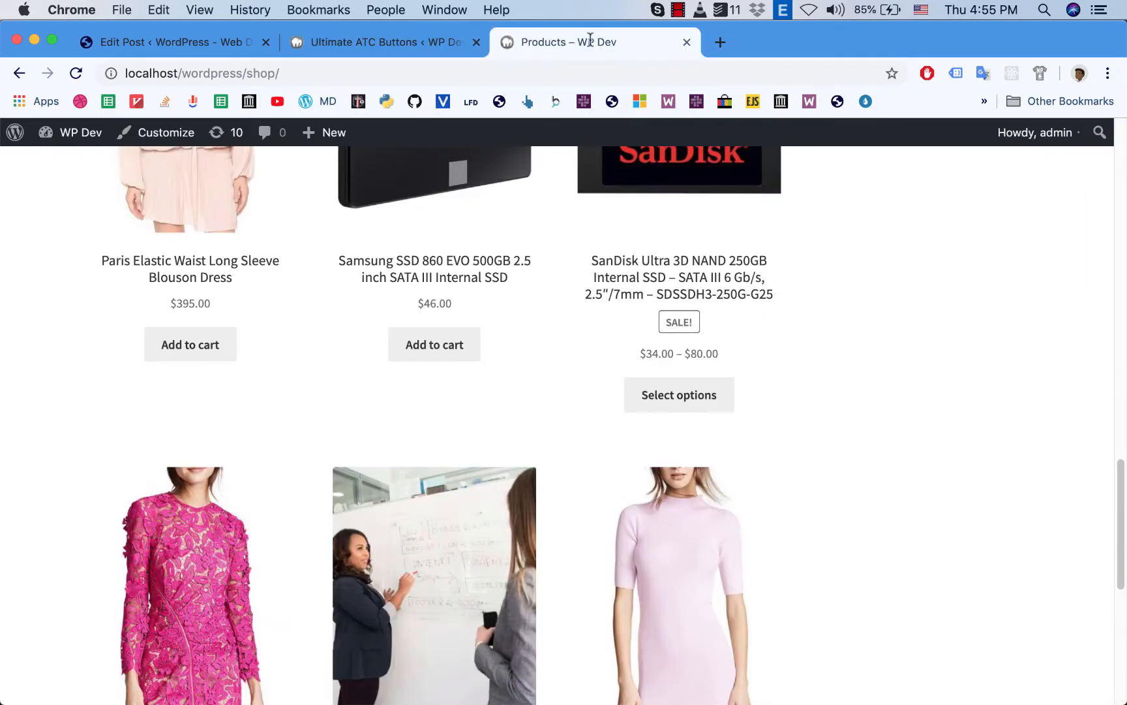
Step: Review the shop's new Buy now and Select product labels, then return to the settings
scroll(up, 3)
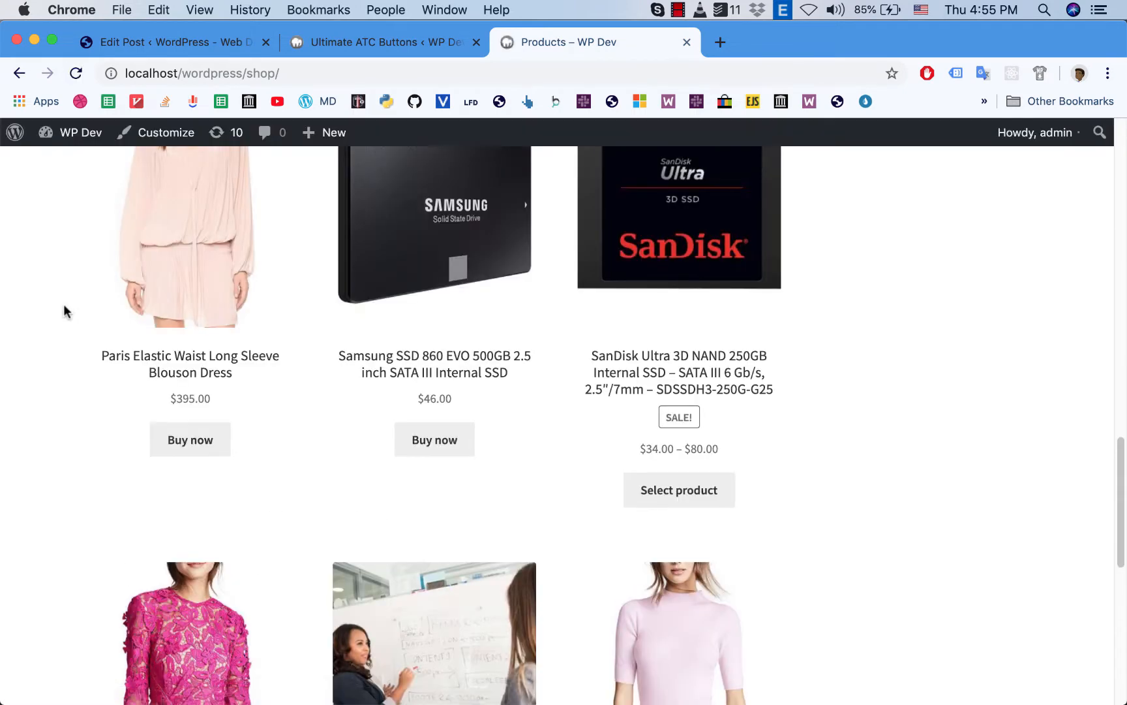
mouse_move(501, 480)
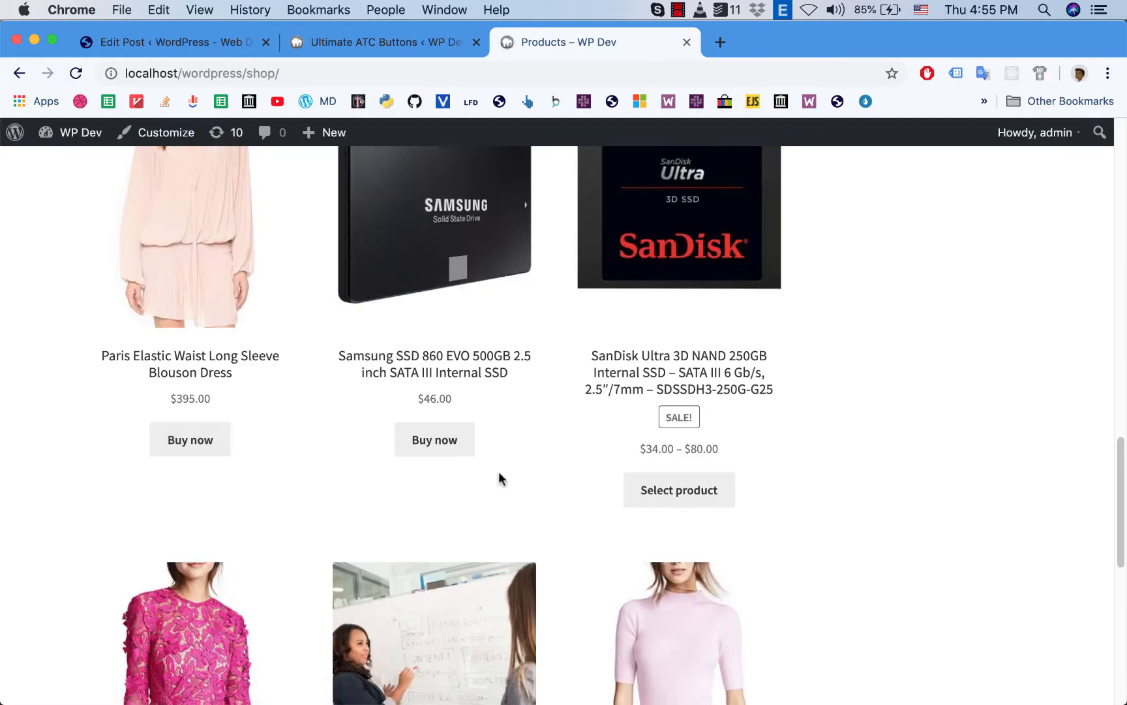
scroll(down, 3)
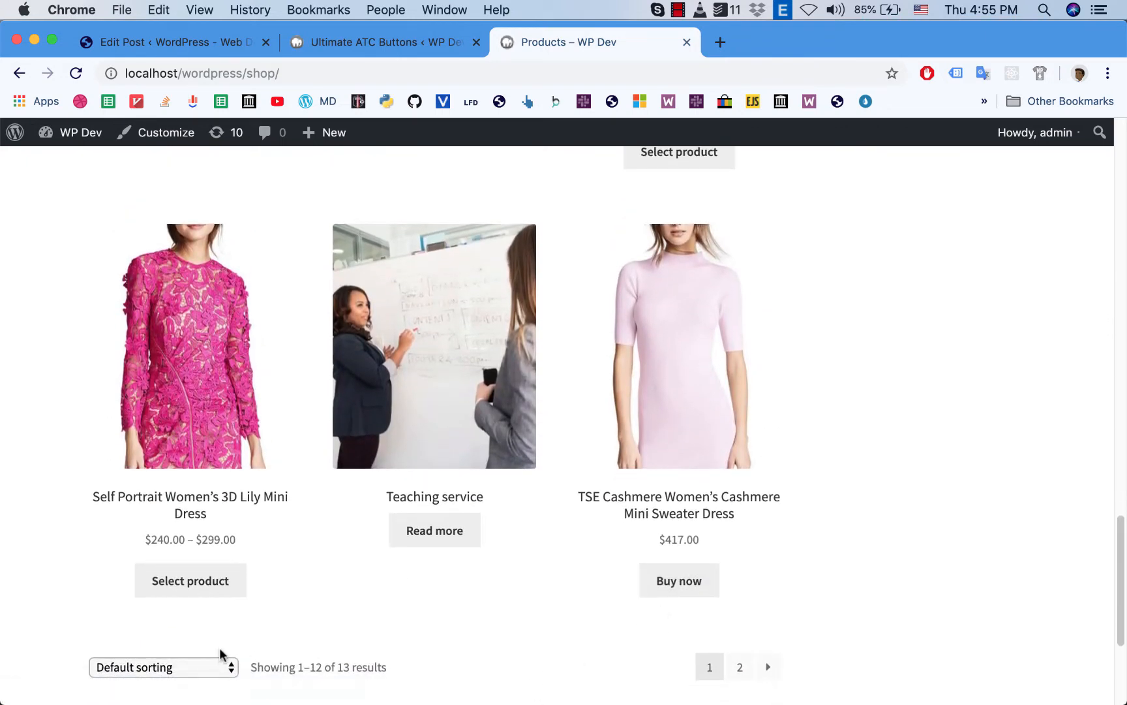
click(382, 42)
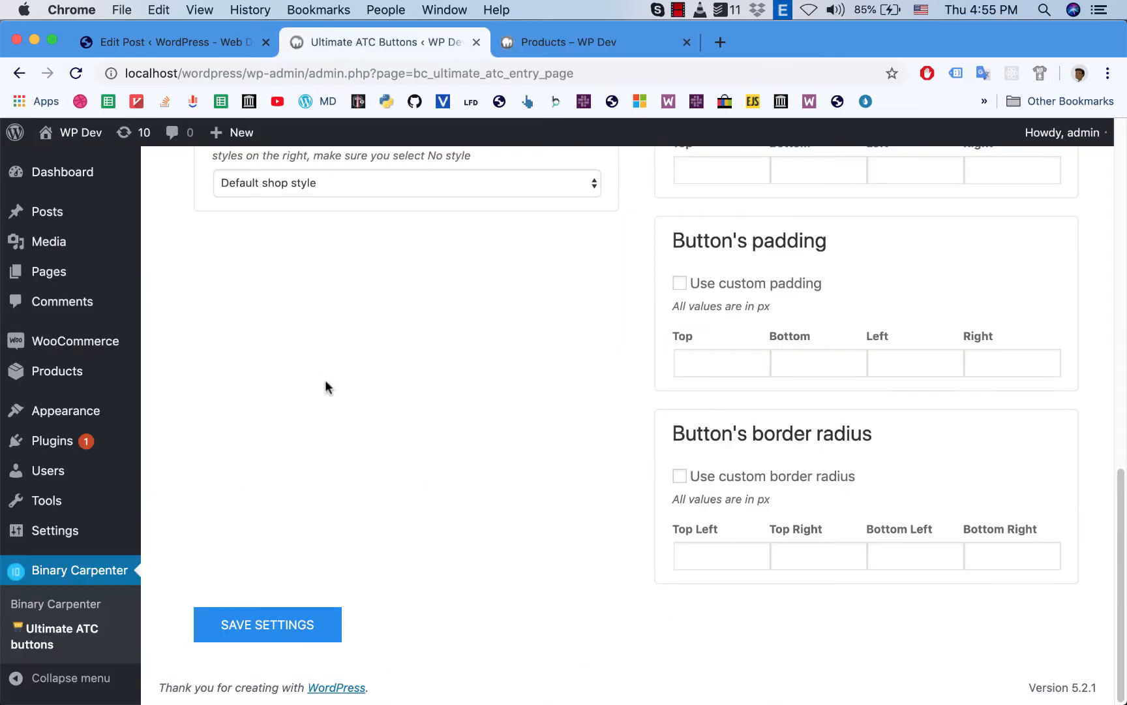
Step: Scroll through the icon options and glance at the shop page for comparison
scroll(up, 3)
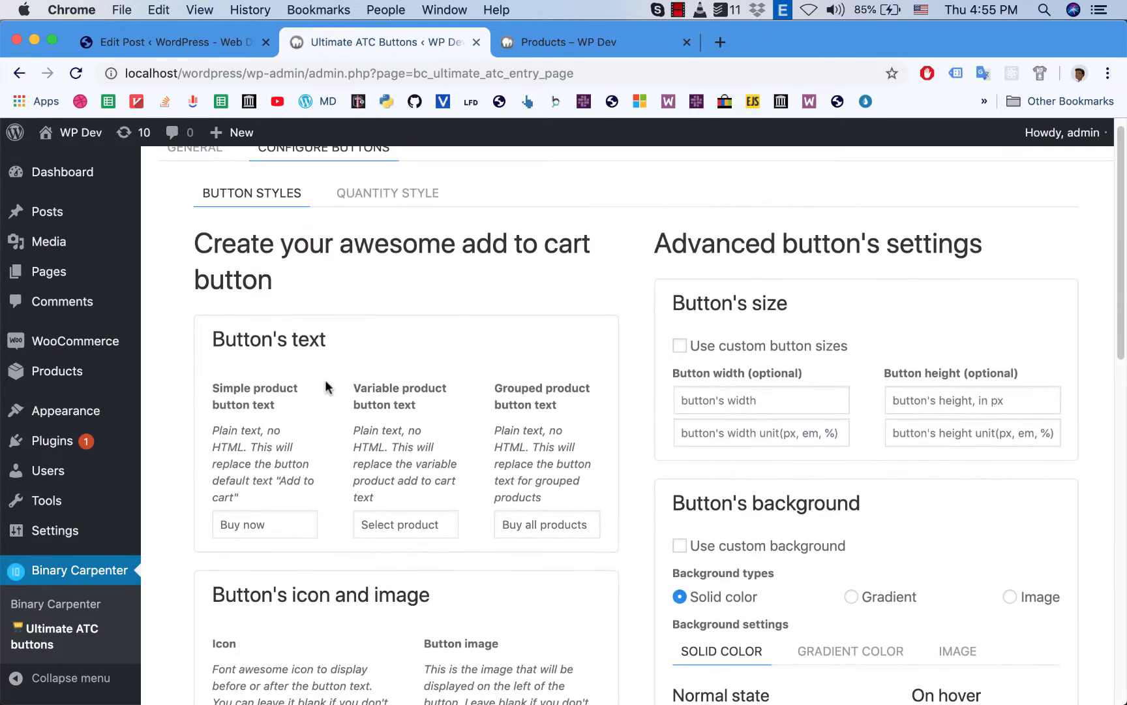
mouse_move(576, 22)
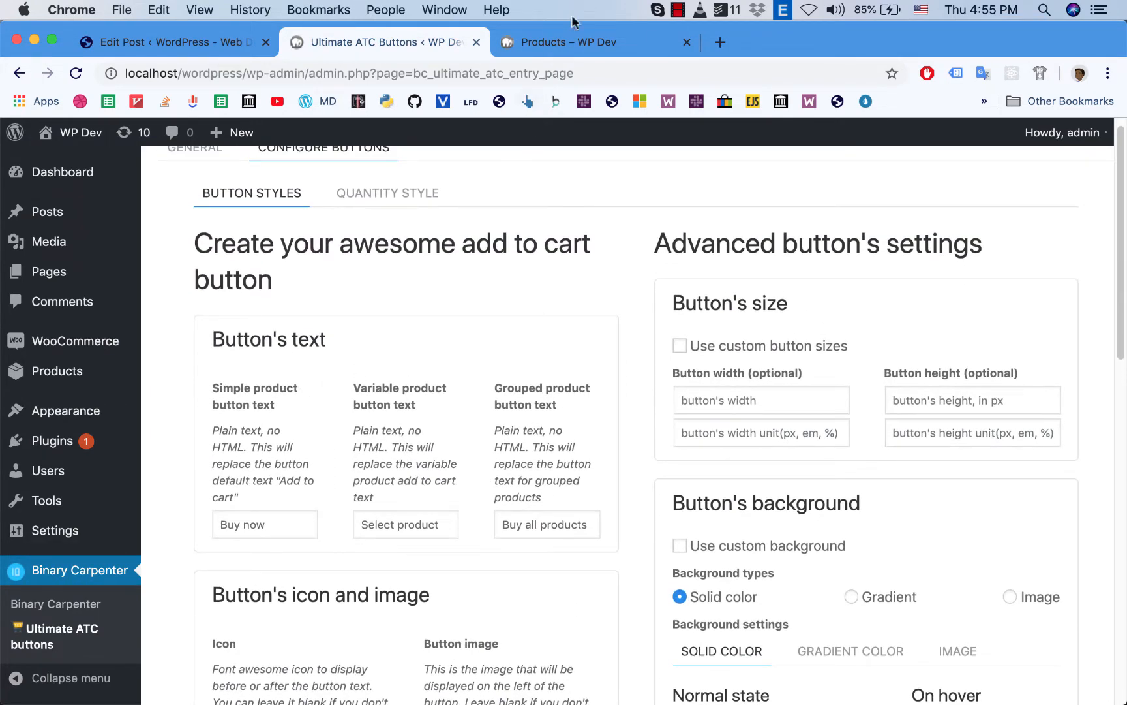
scroll(down, 3)
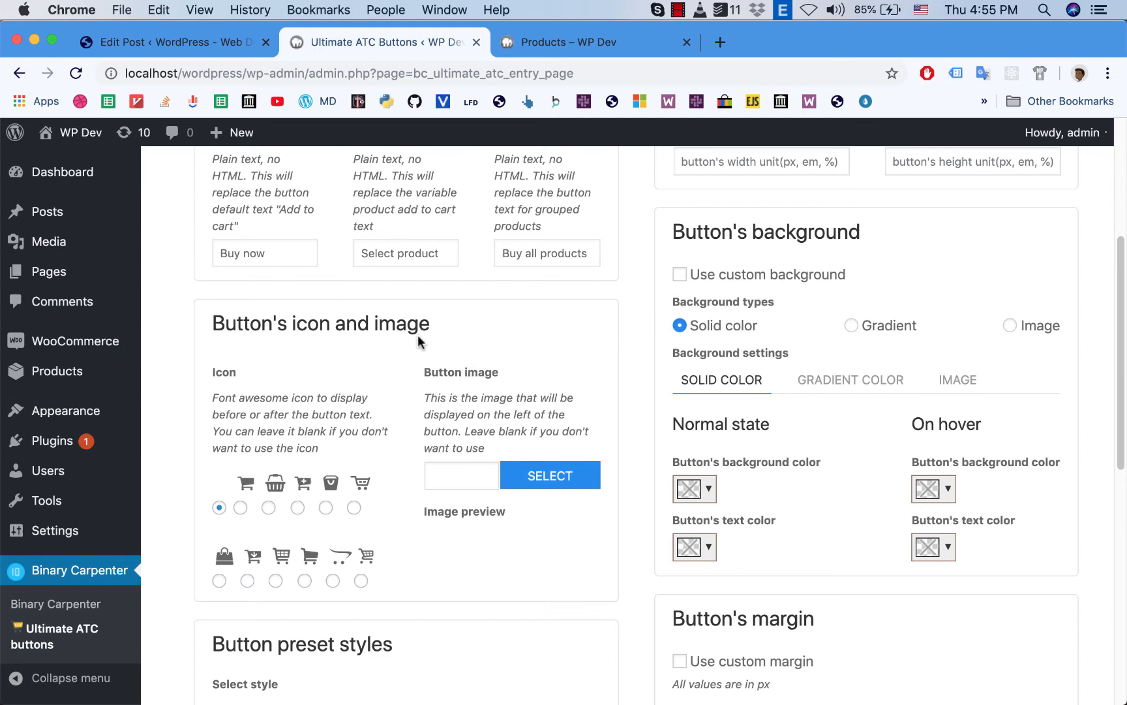
scroll(down, 3)
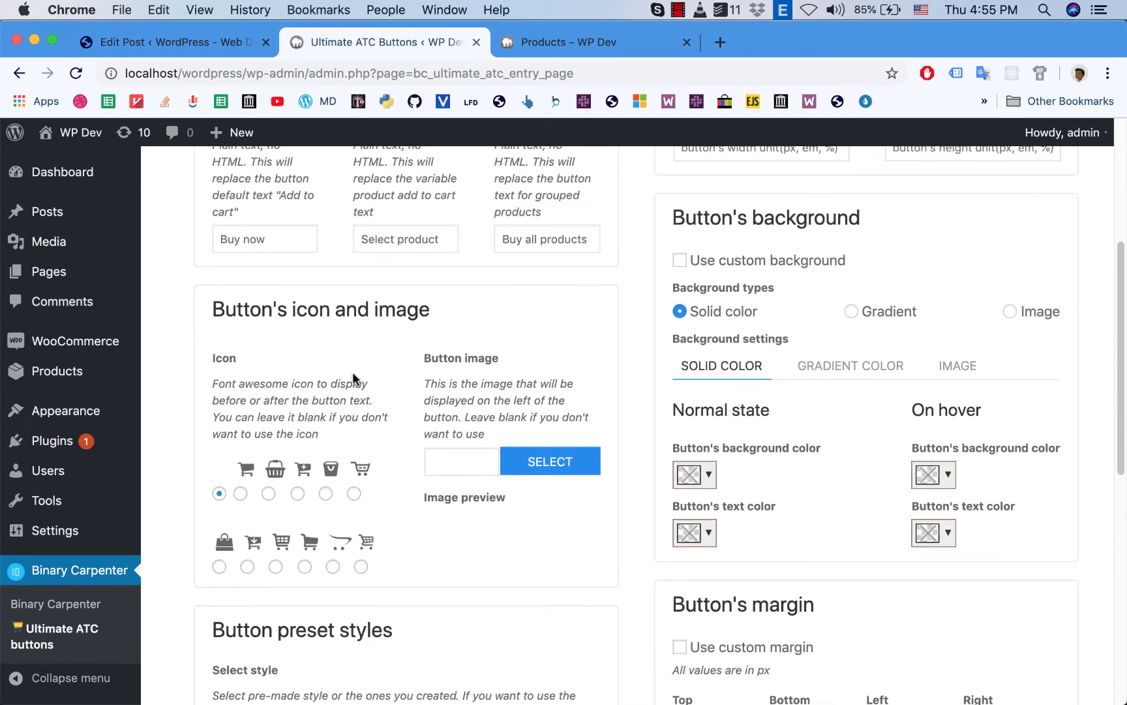
scroll(down, 3)
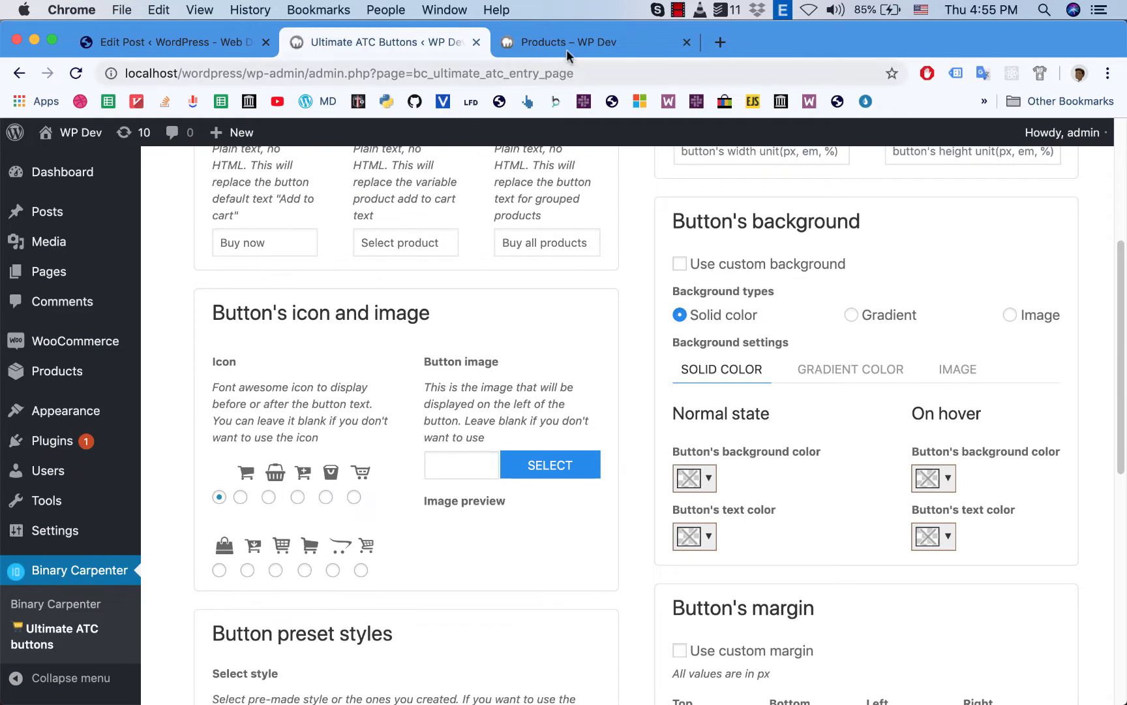
click(567, 42)
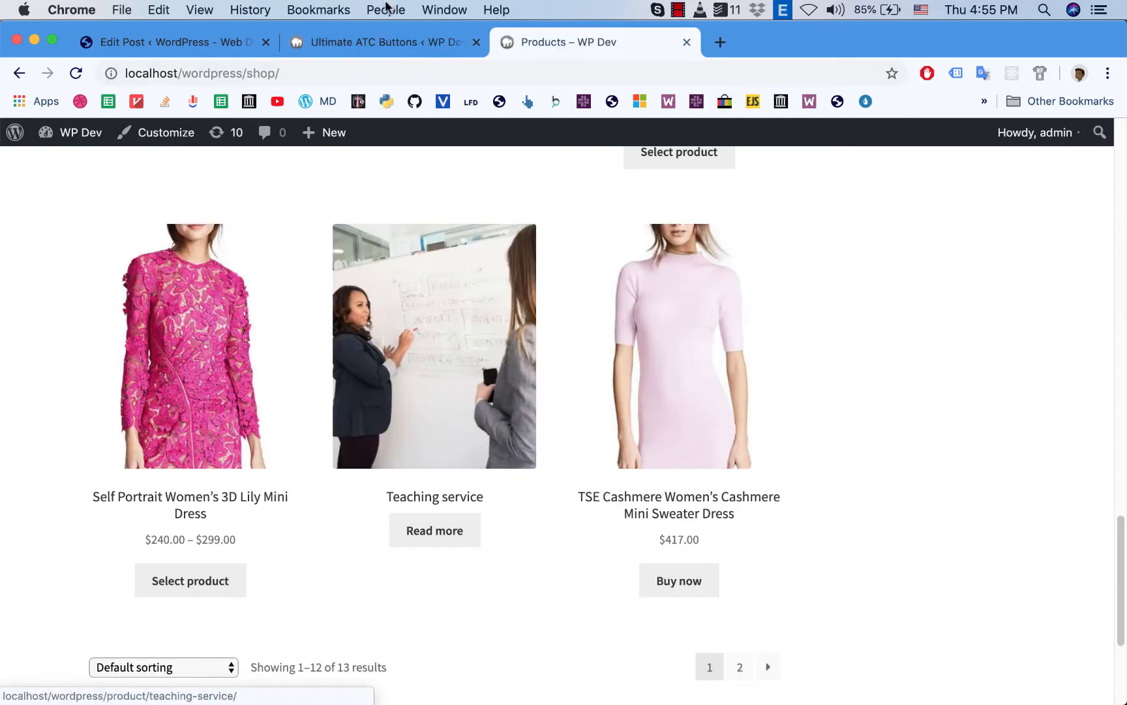
click(377, 42)
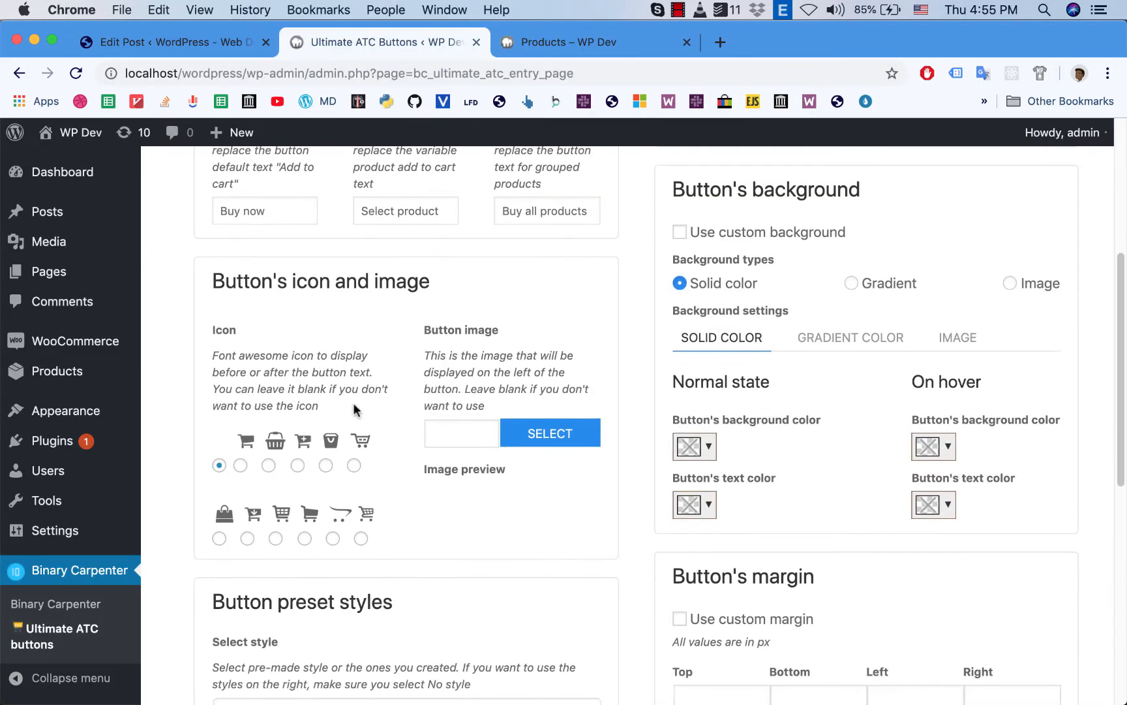
mouse_move(239, 529)
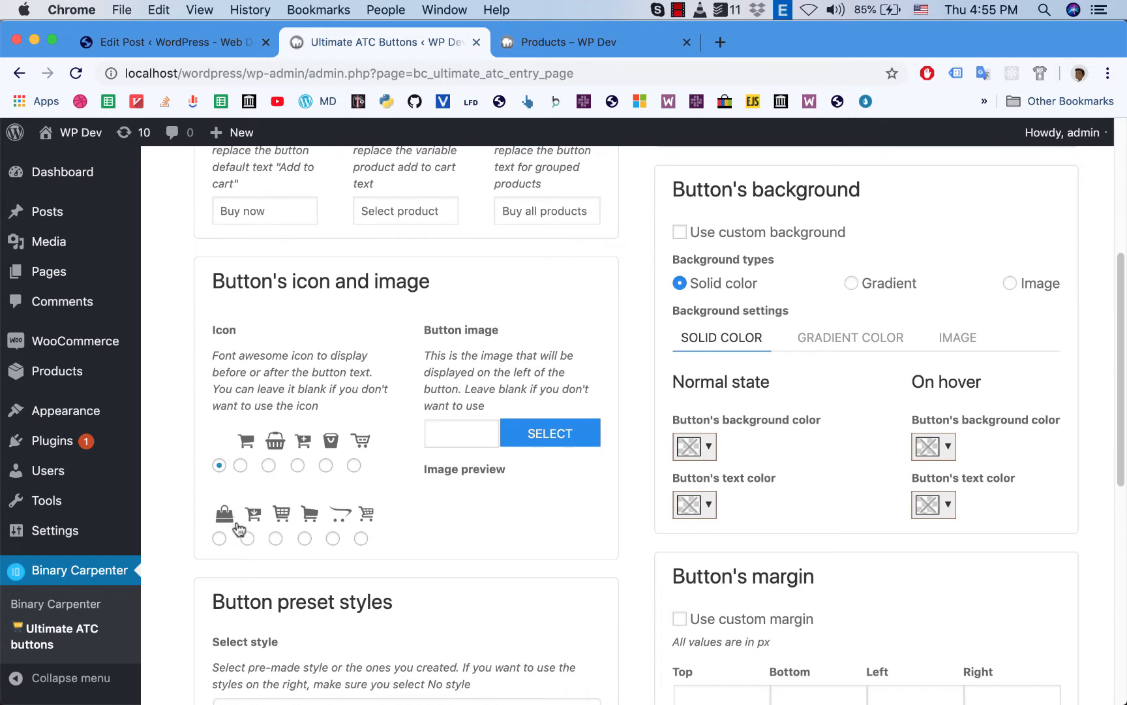
mouse_move(270, 466)
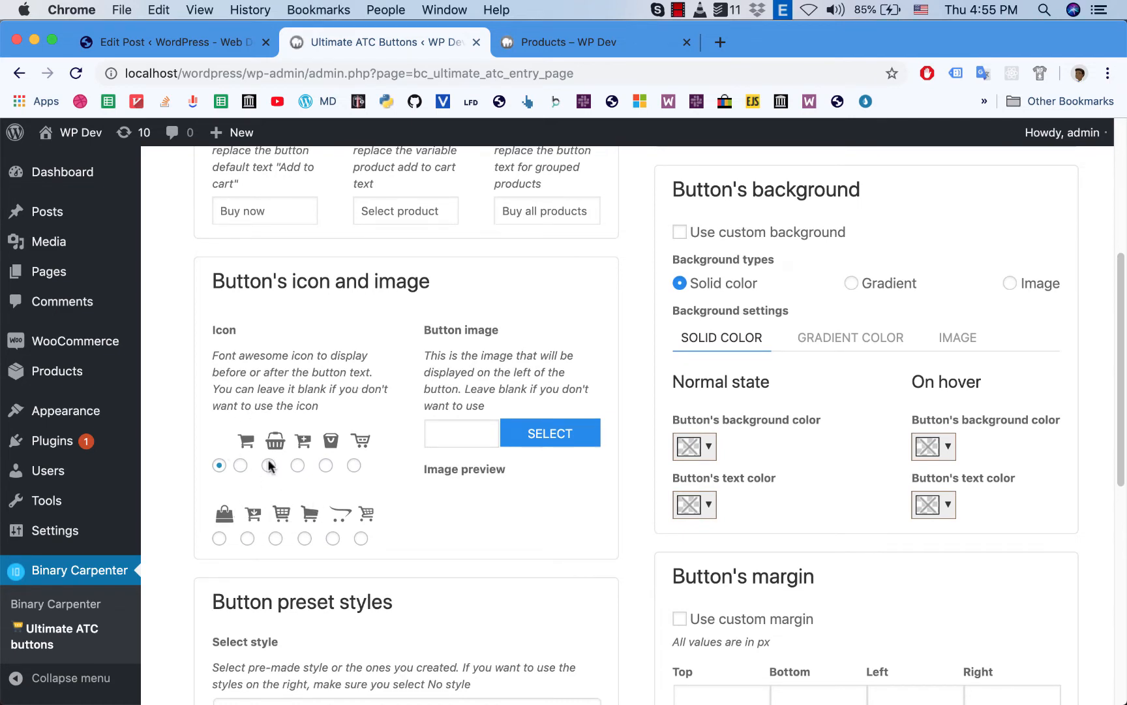
Step: Choose a cart icon for the buttons and save the settings, confirming the success message
click(275, 538)
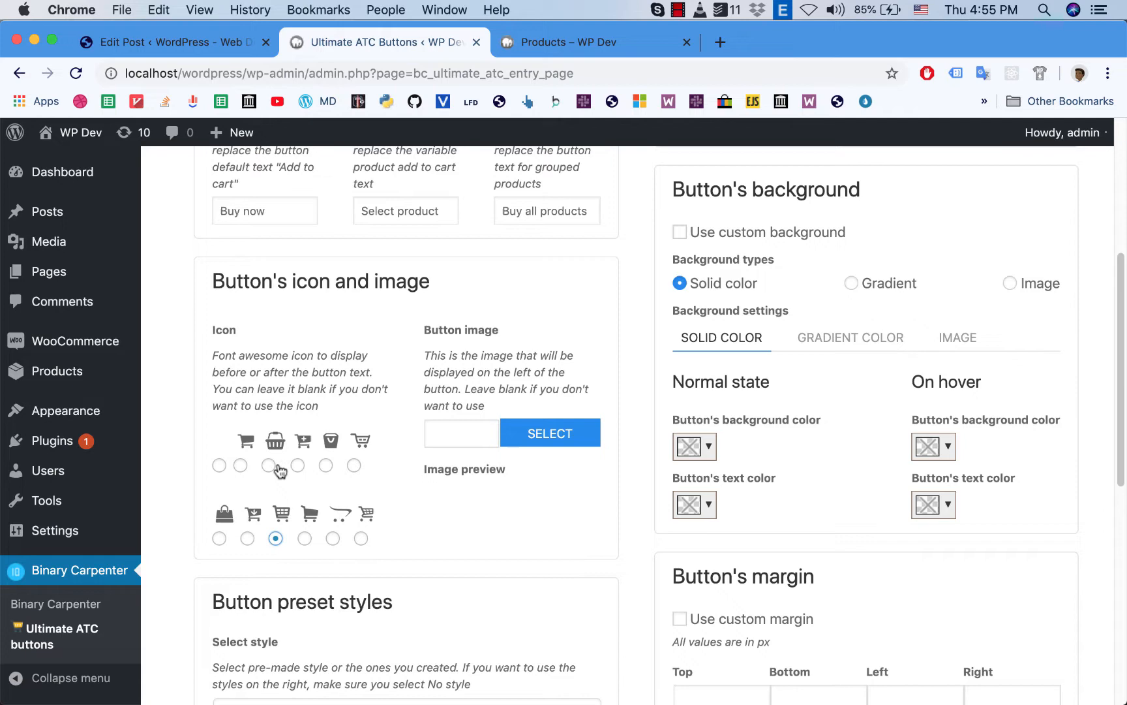
scroll(down, 3)
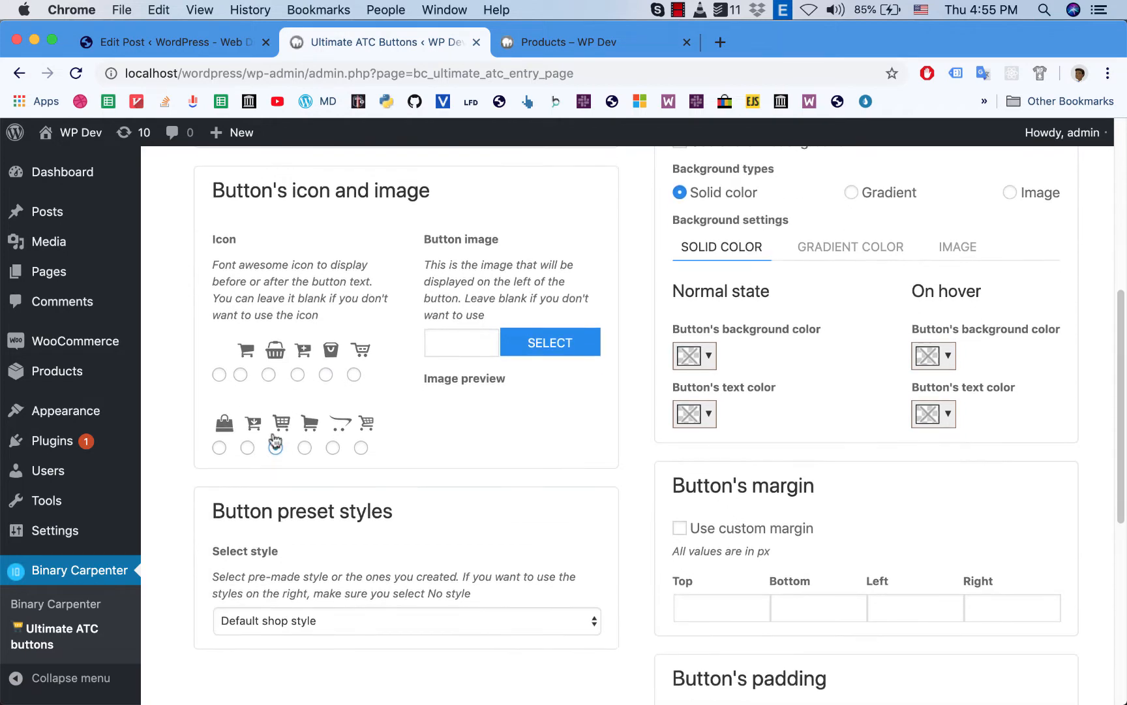
scroll(down, 3)
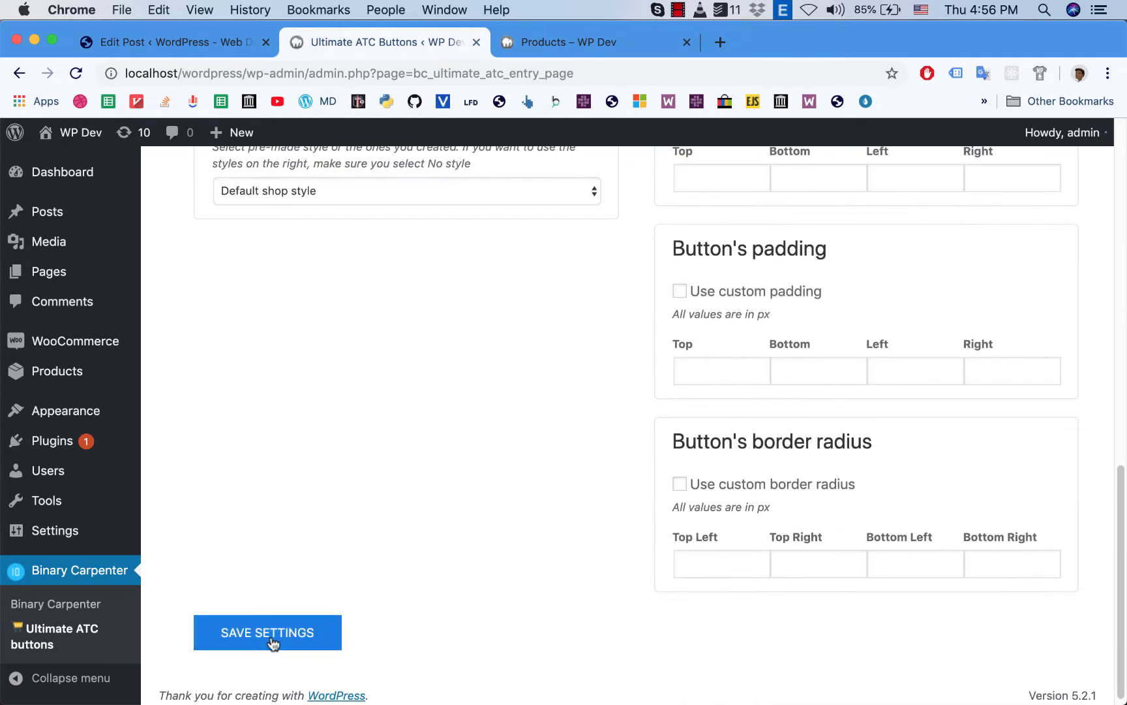
click(268, 632)
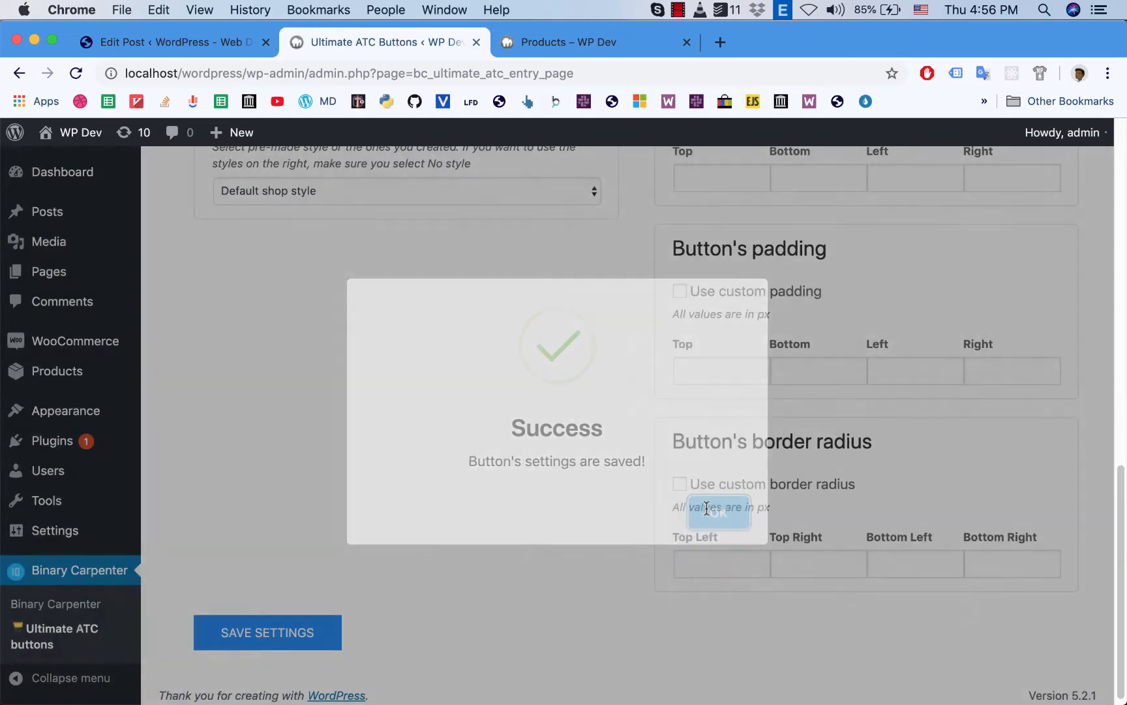
click(582, 42)
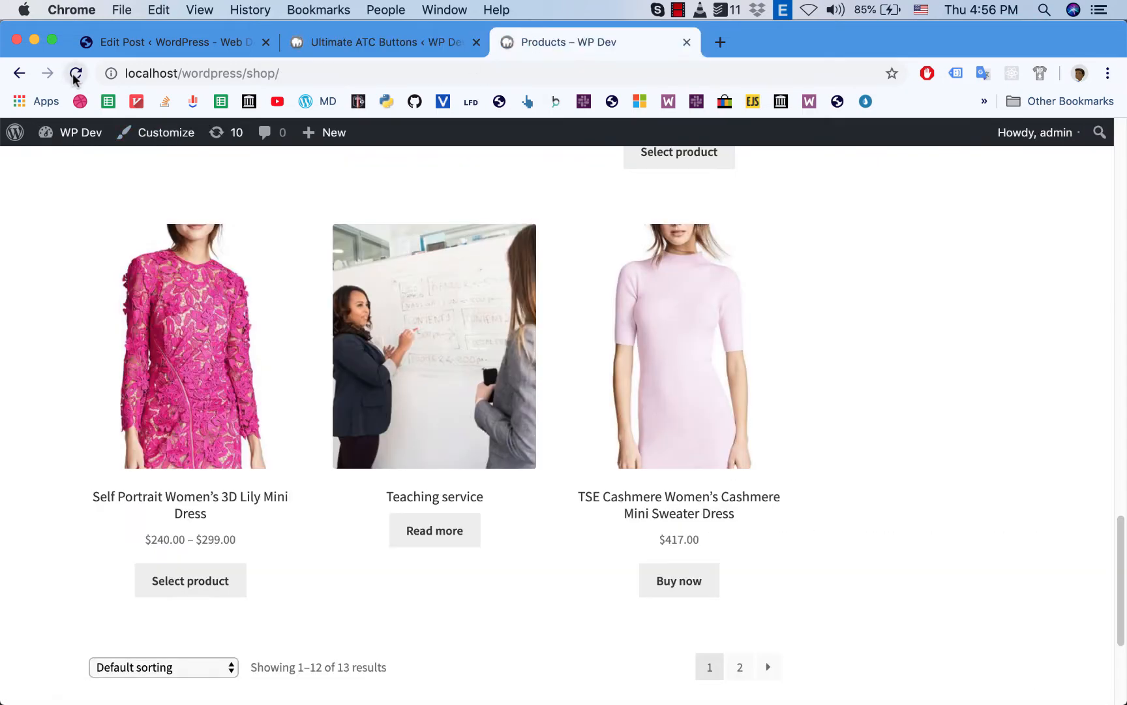
Step: Inspect the shop grid where a cart icon now sits above each Buy now button
scroll(down, 3)
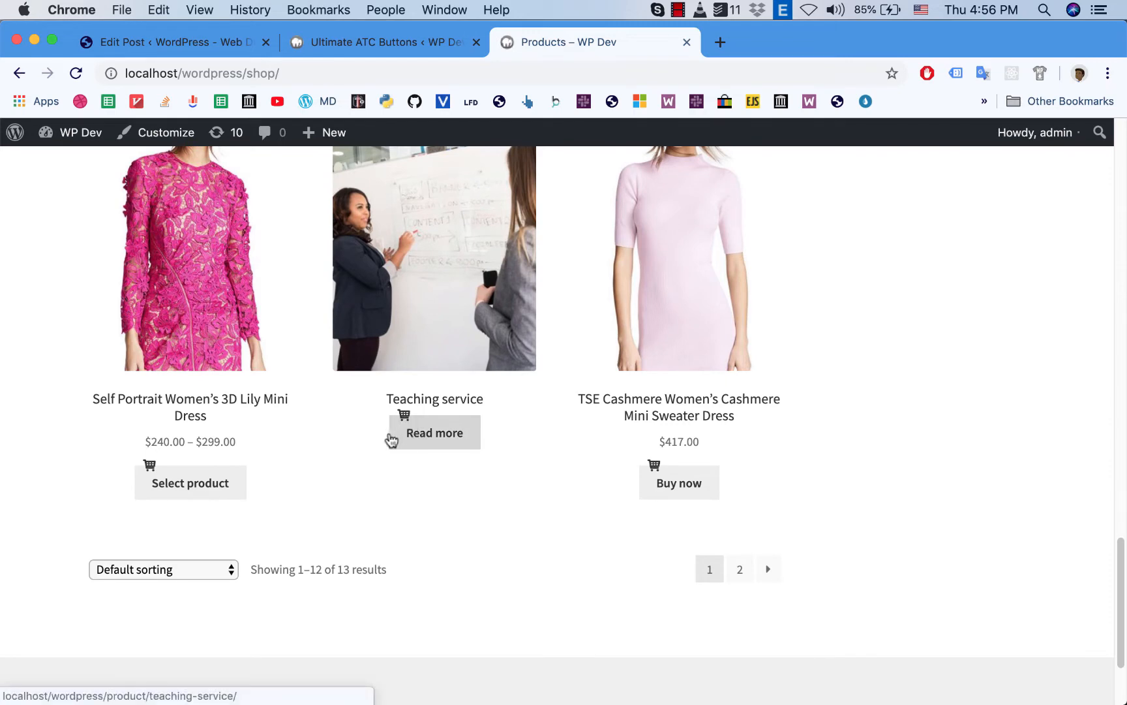
mouse_move(206, 495)
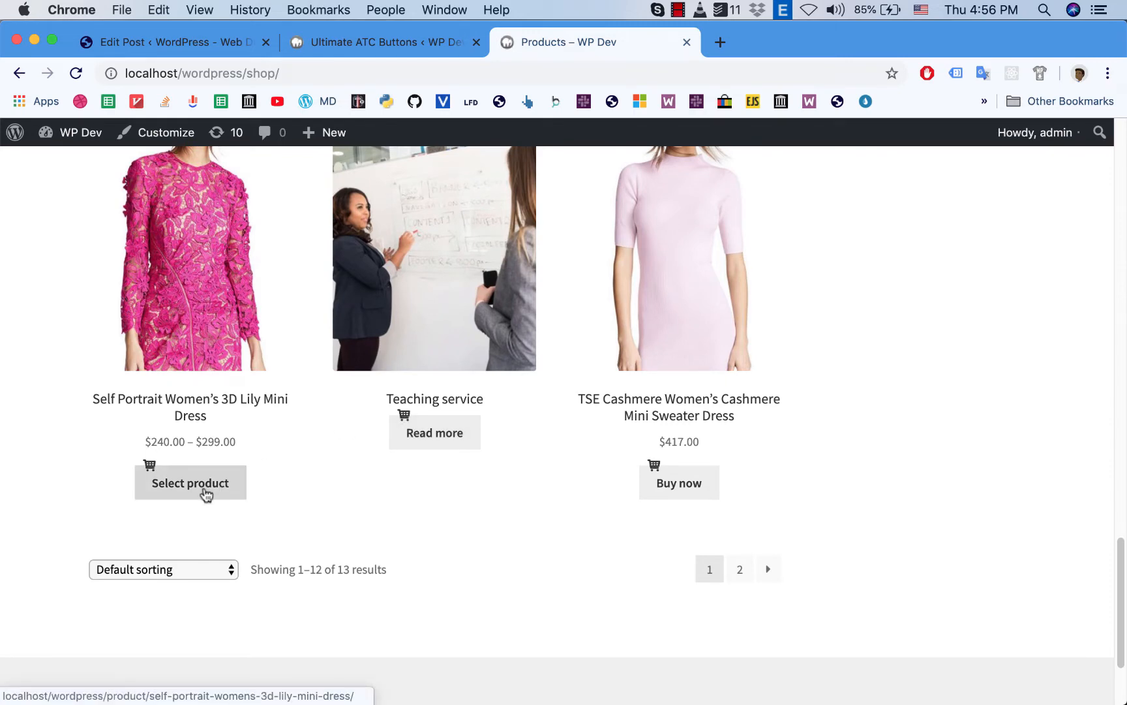
scroll(up, 3)
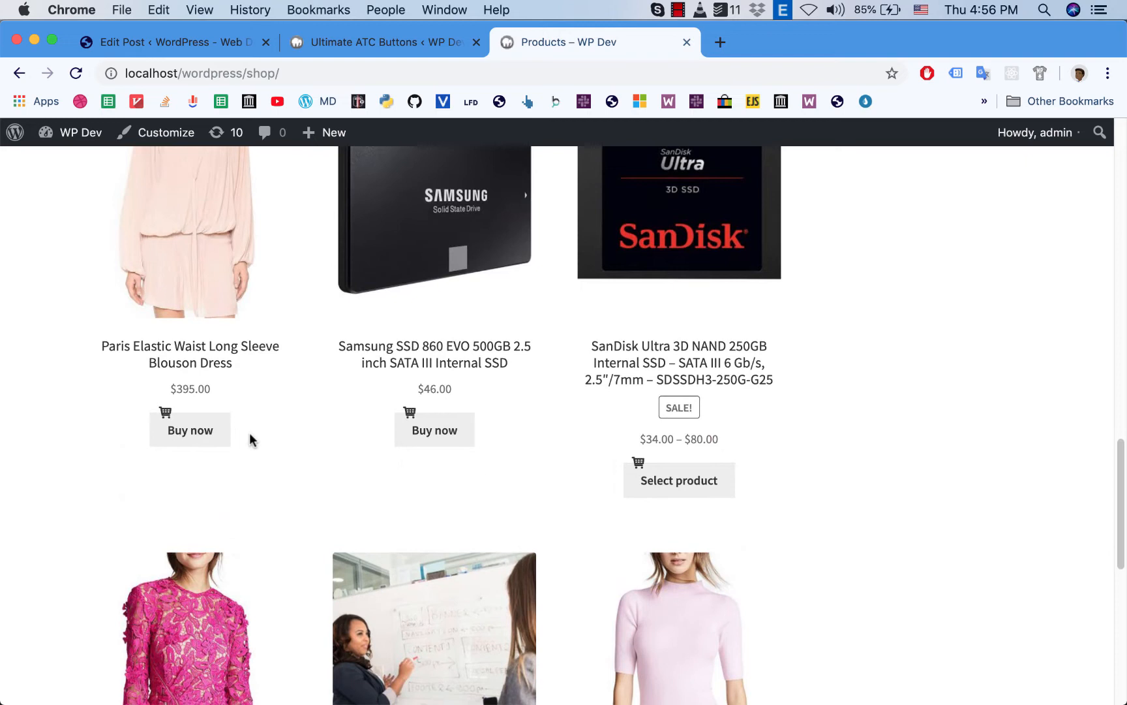
mouse_move(282, 459)
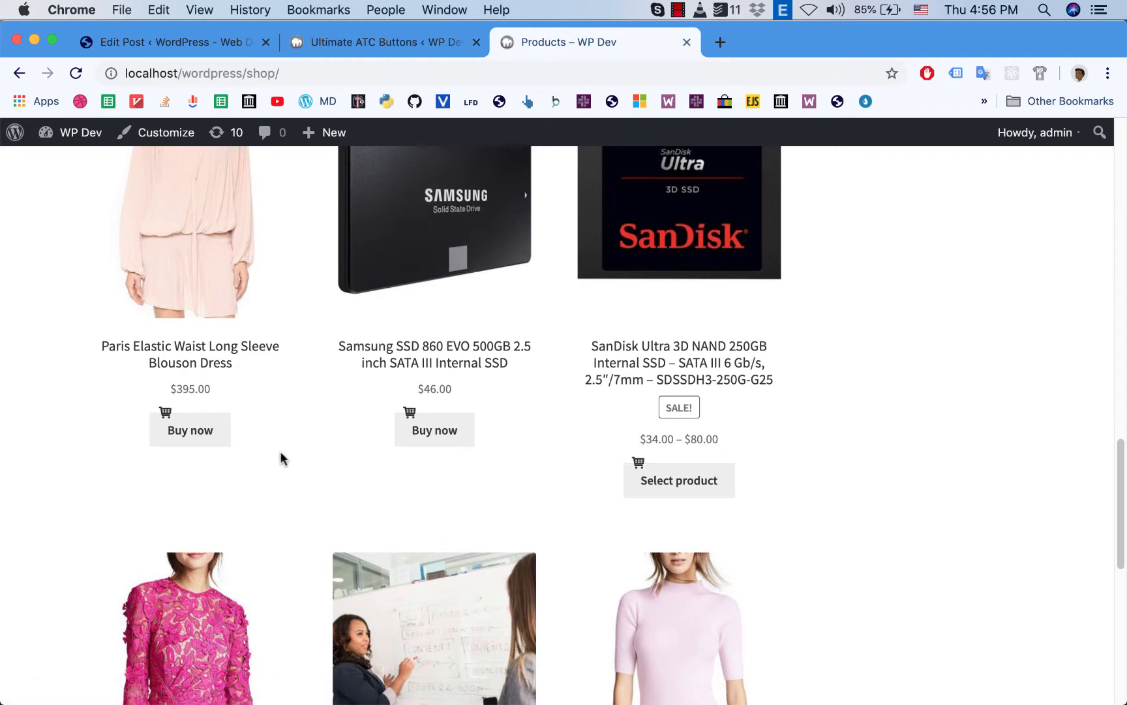
mouse_move(219, 457)
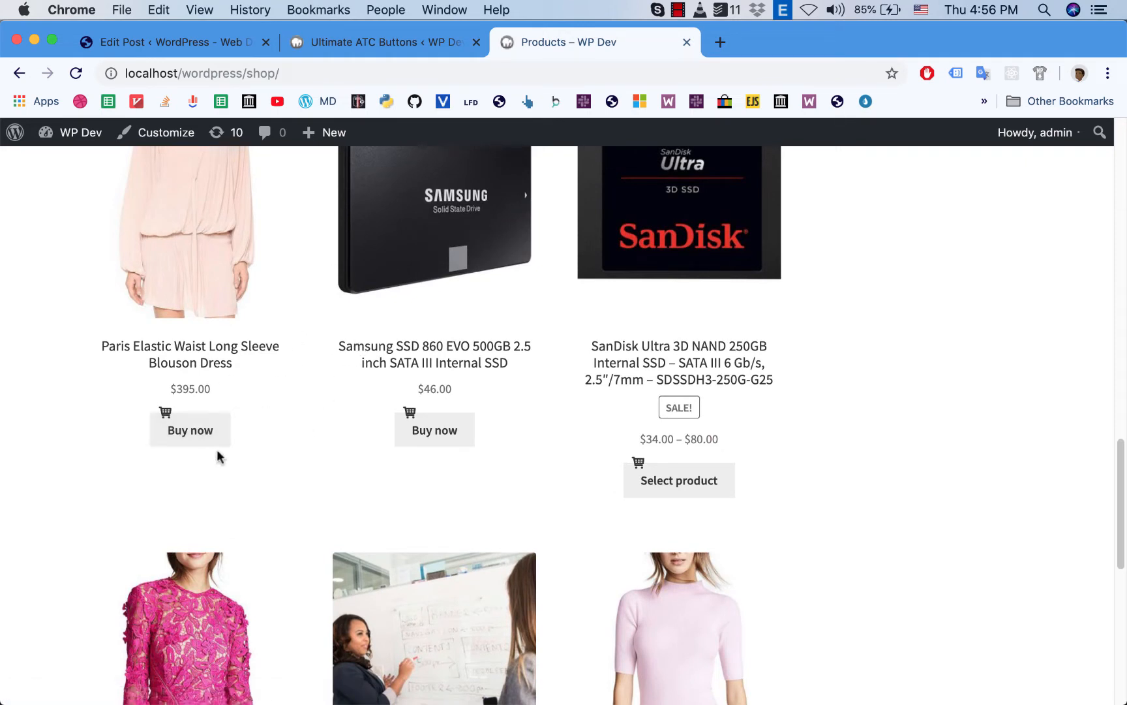
mouse_move(271, 428)
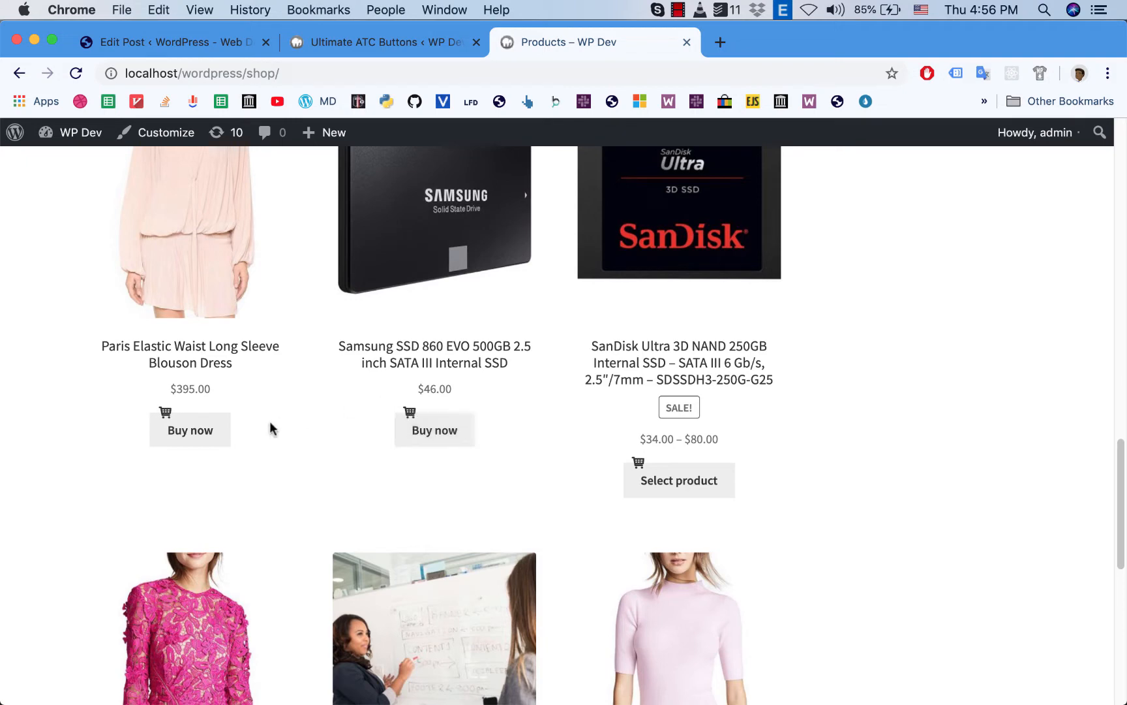
mouse_move(365, 31)
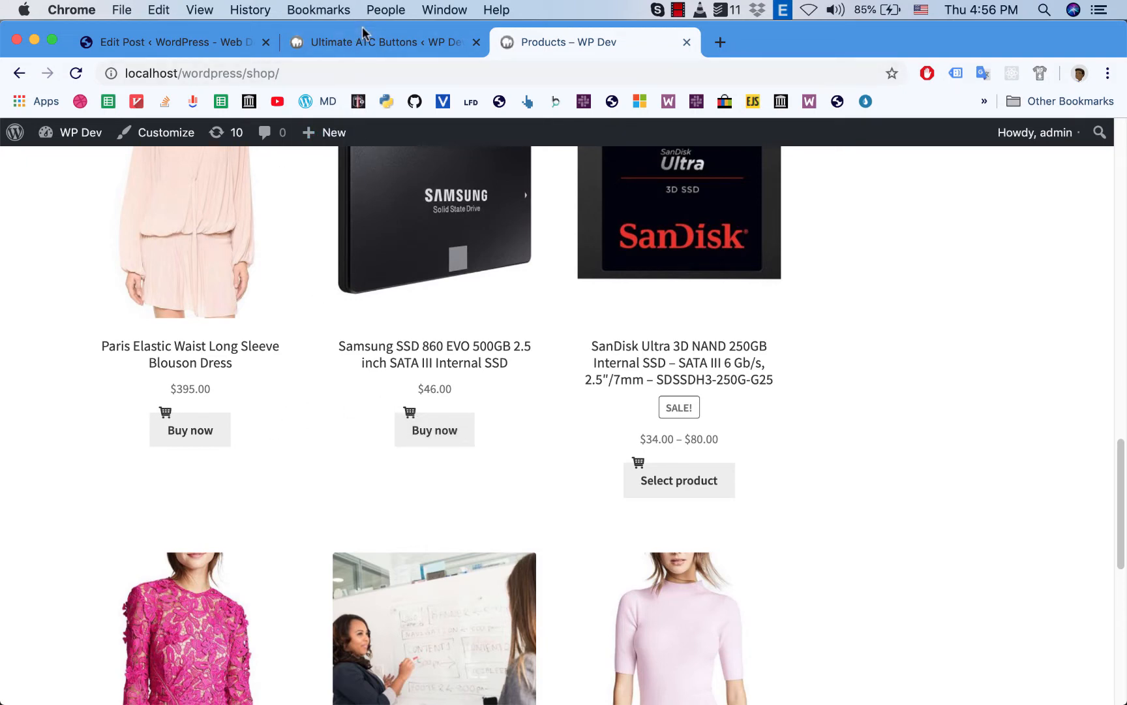
Step: Enable custom button sizes of width 150 and height 40 and save the settings
click(381, 42)
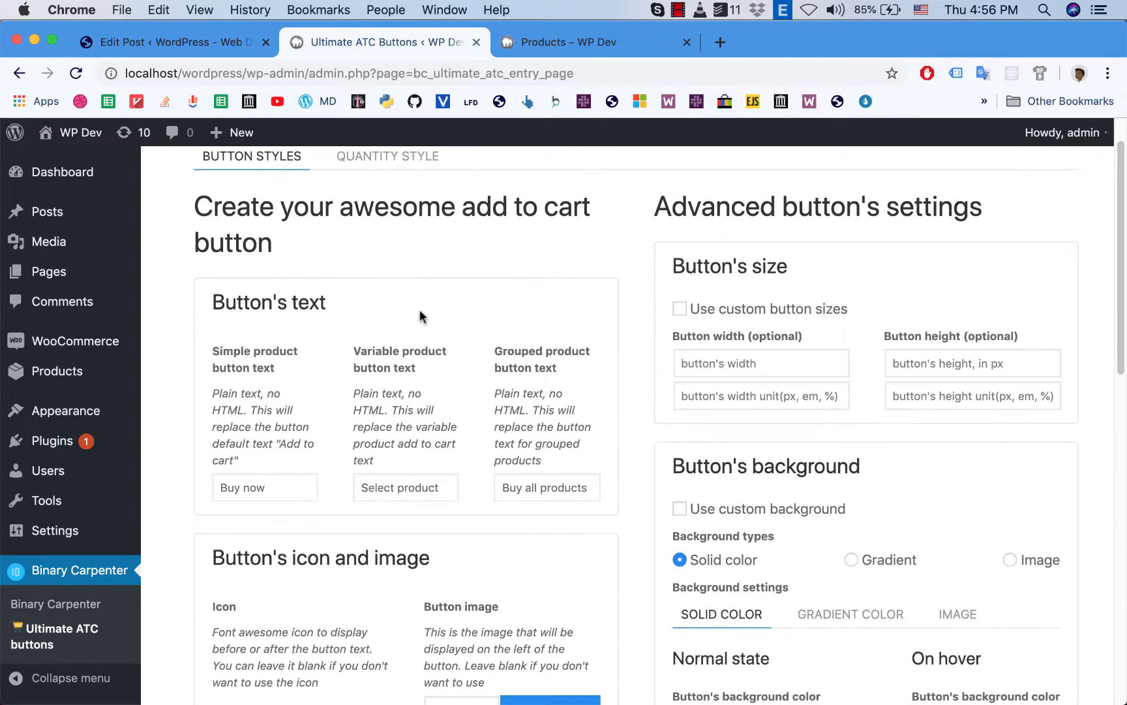
mouse_move(680, 315)
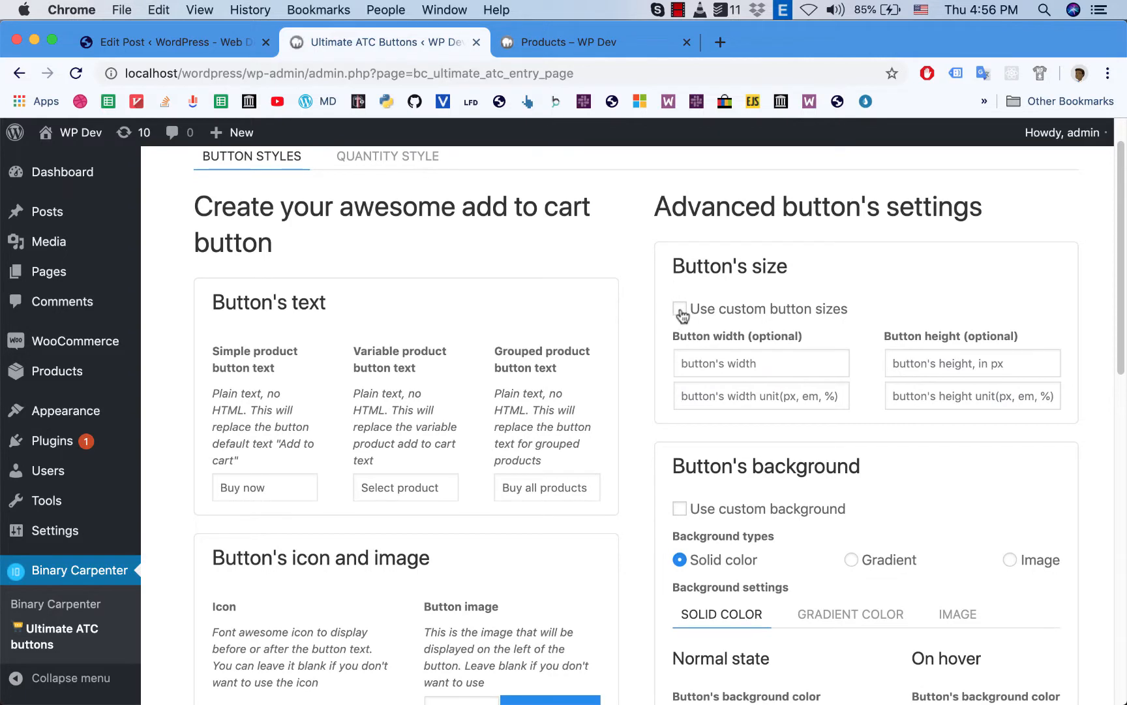
click(678, 308)
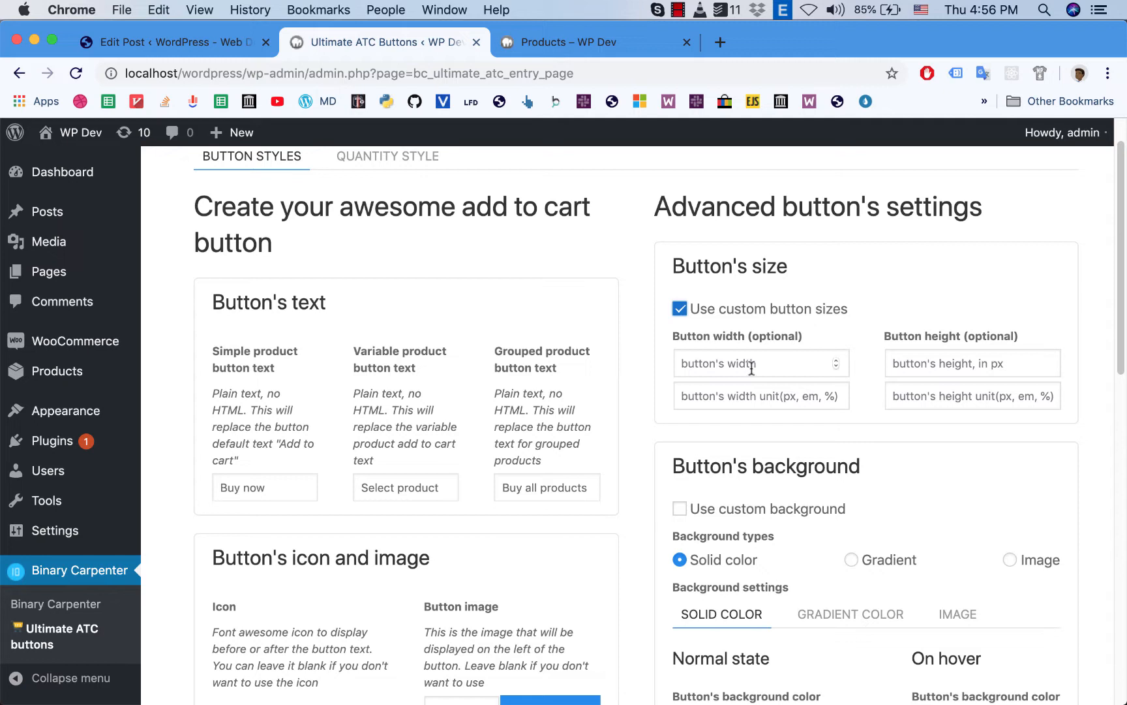
click(758, 363)
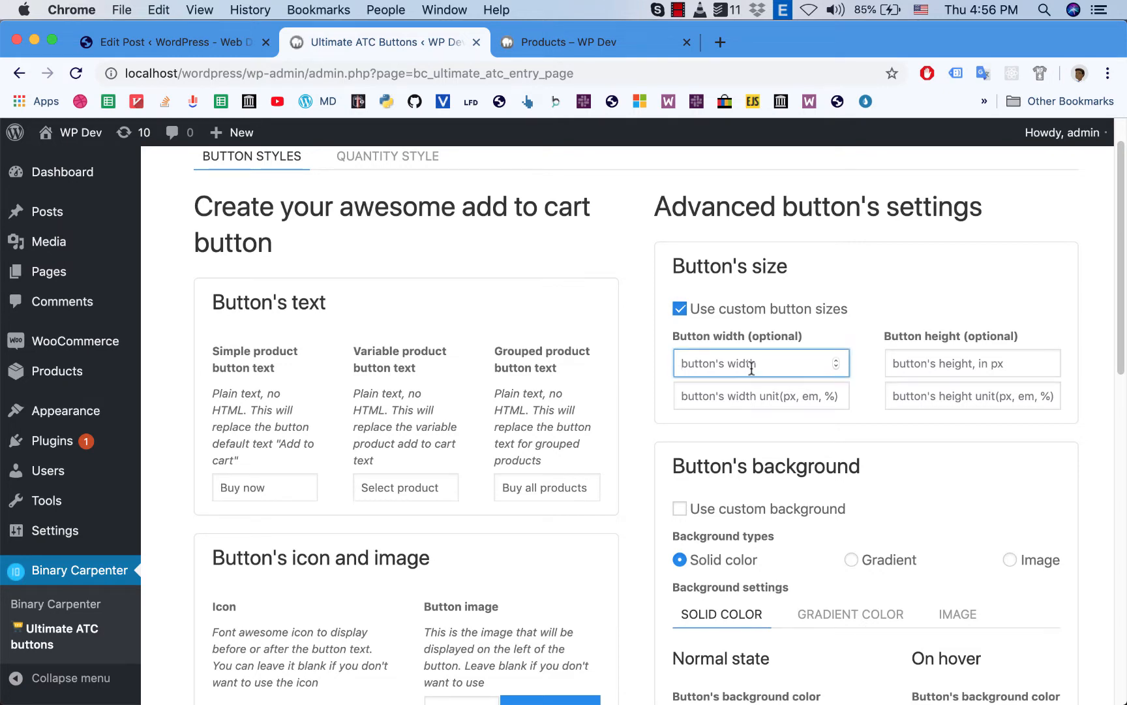
text(15)
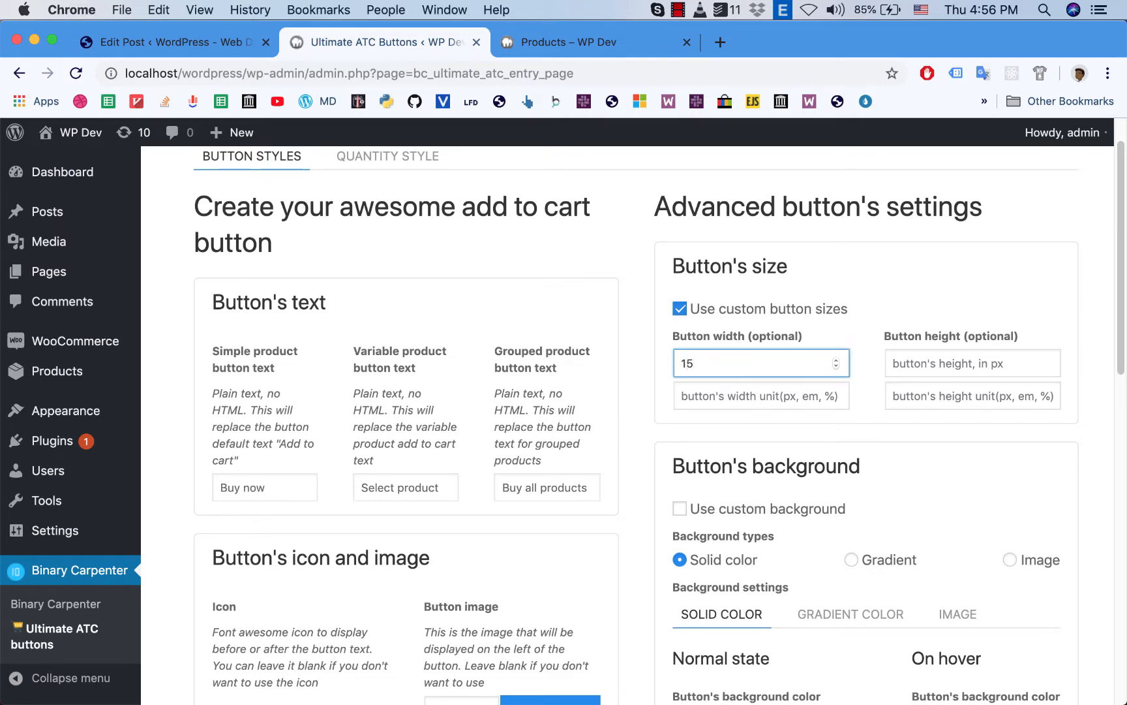
text(150)
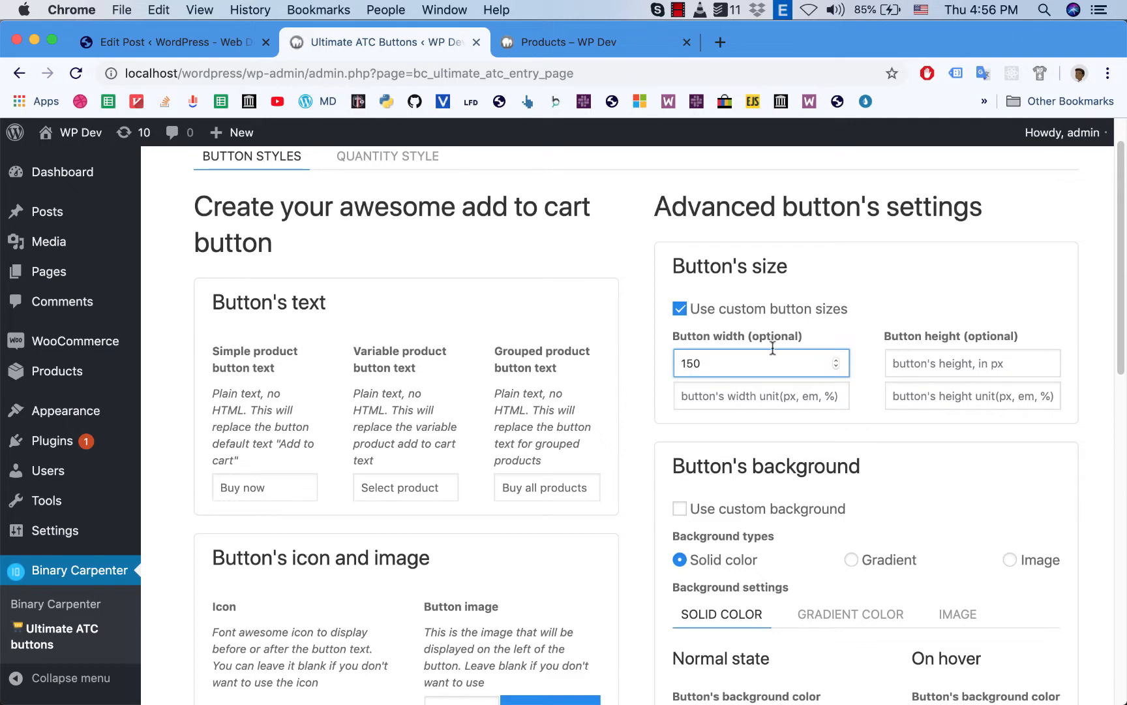
mouse_move(750, 404)
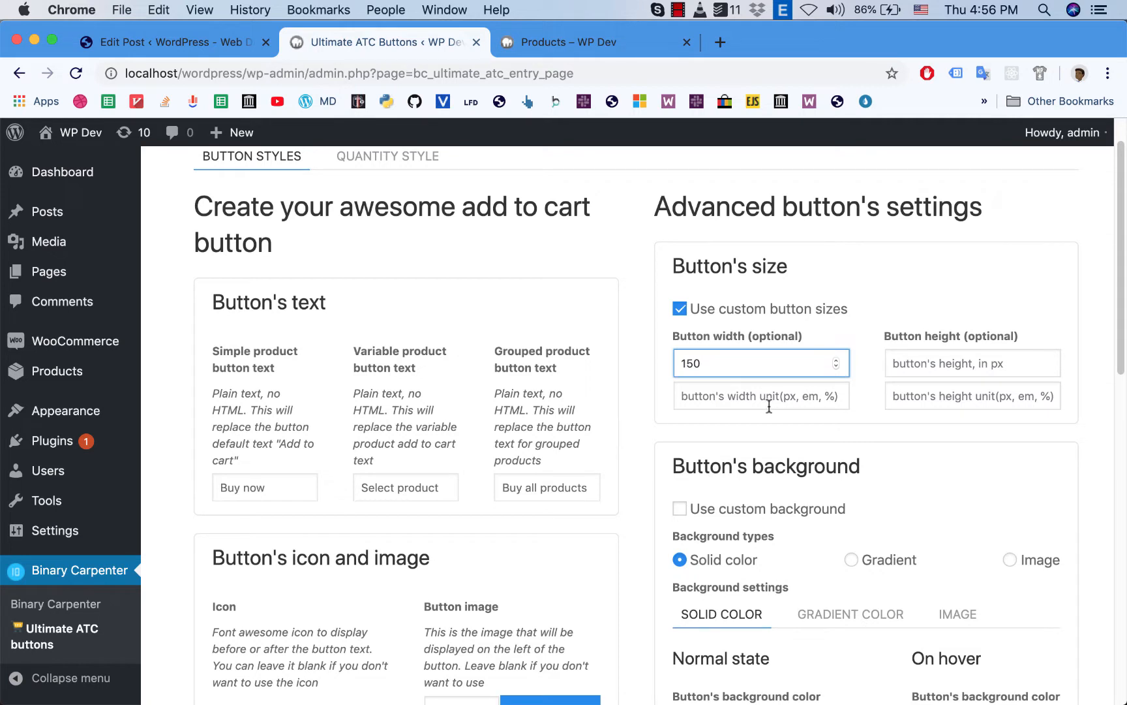
click(972, 362)
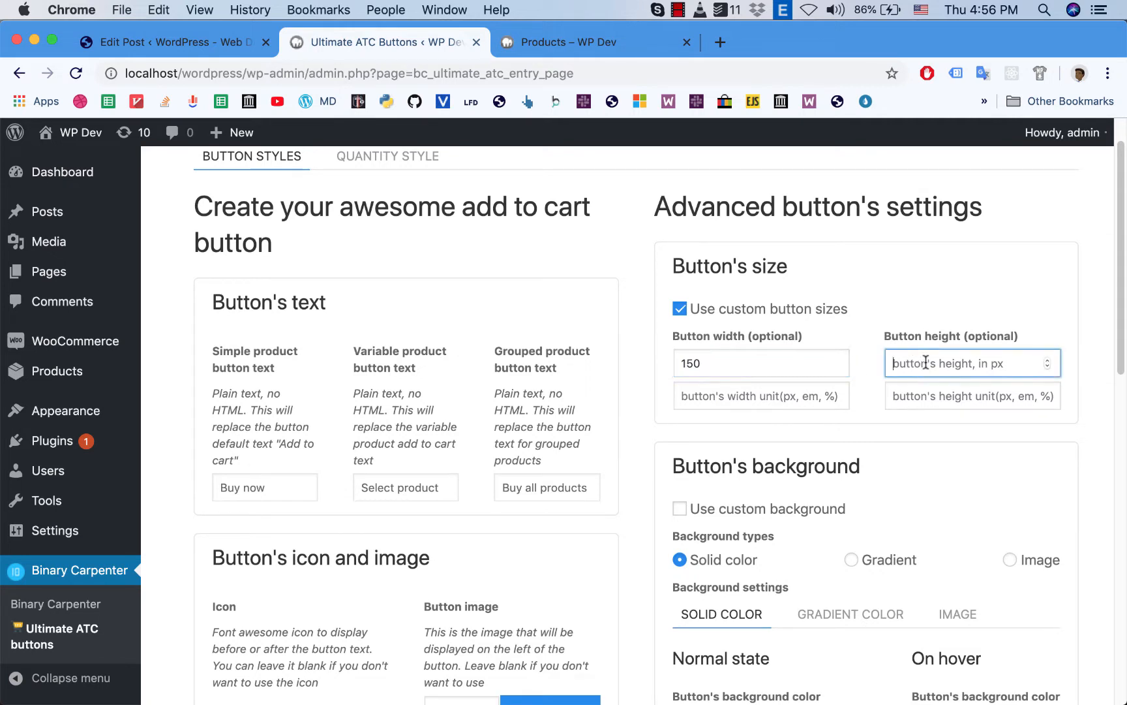
text(40)
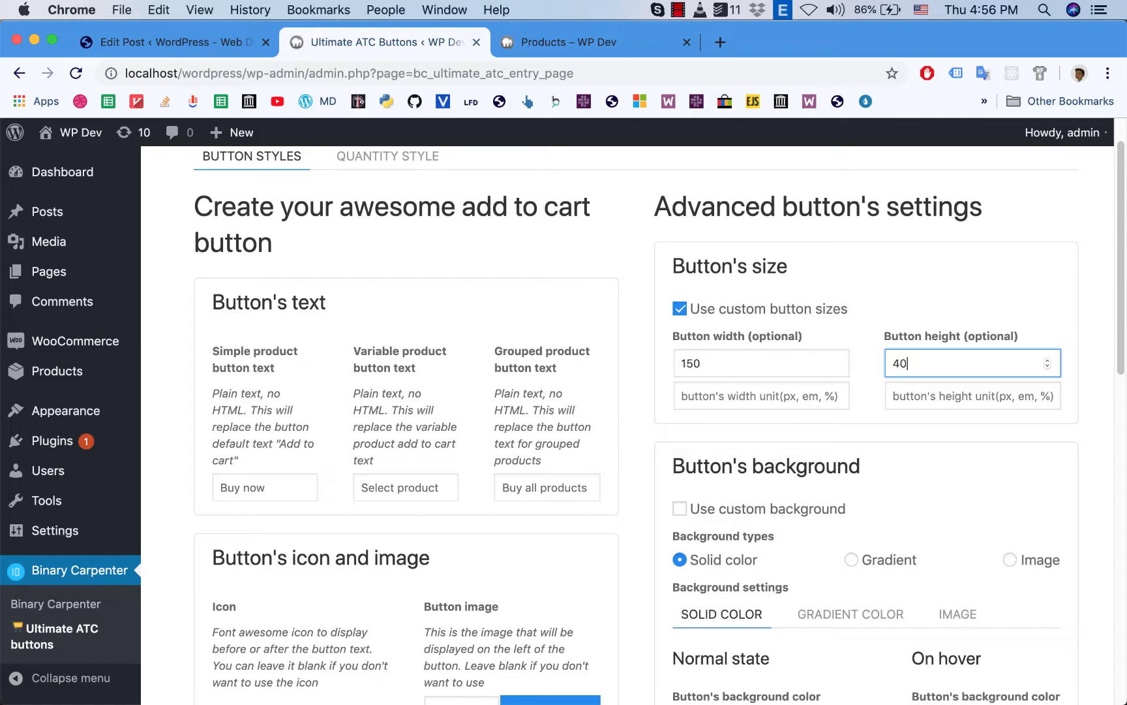
scroll(down, 3)
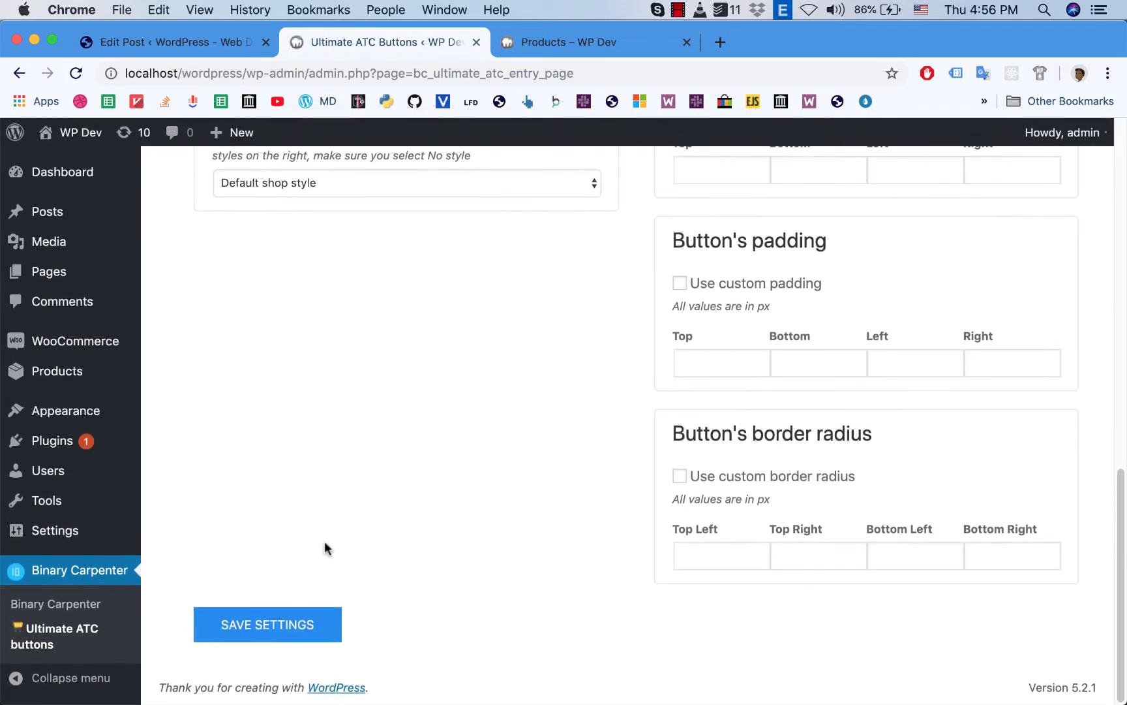
click(266, 624)
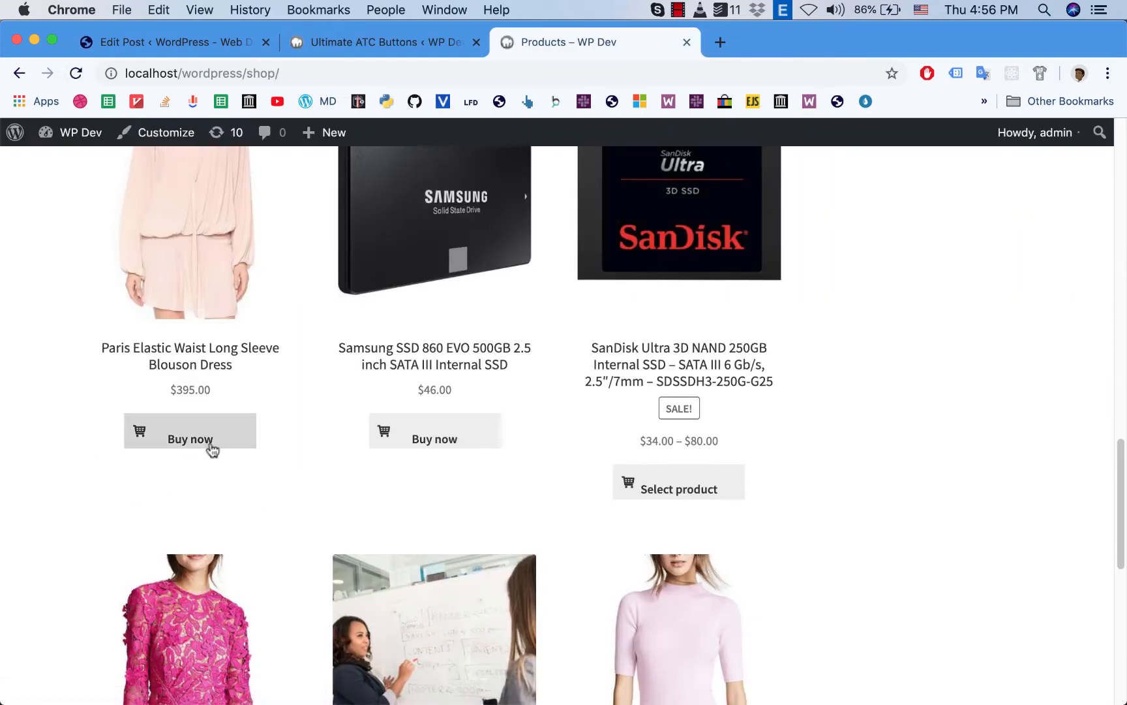
Step: Inspect the shop grid's wider Buy now and Buy all products buttons with cart icons
scroll(up, 3)
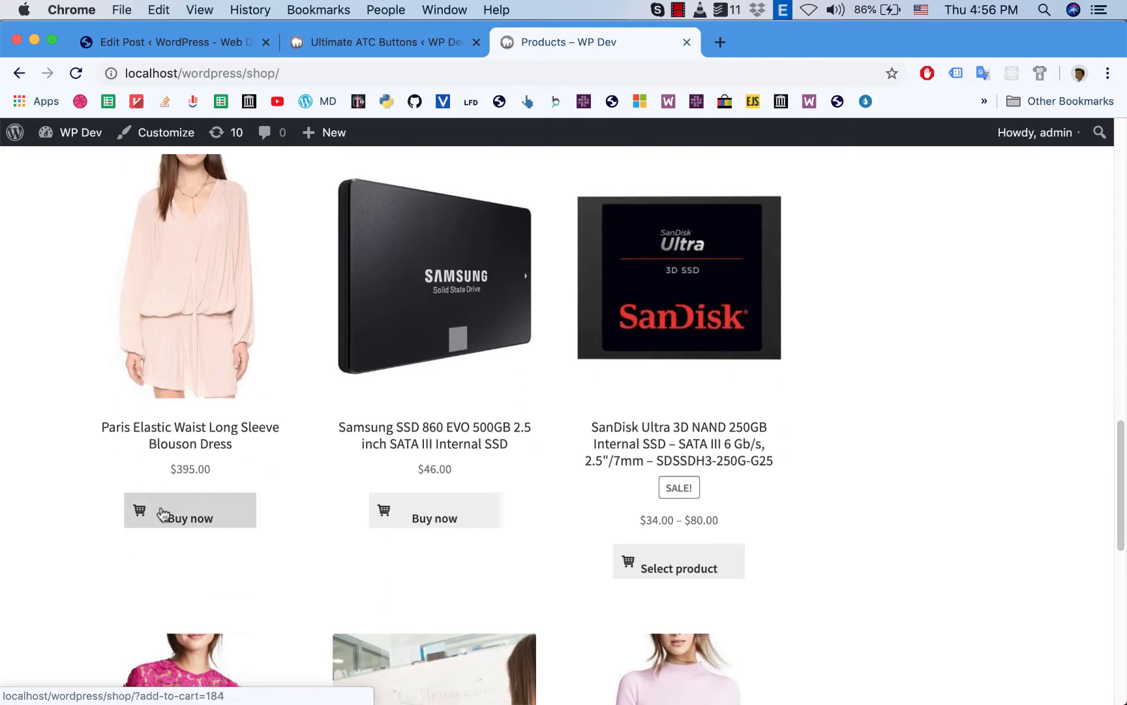
mouse_move(204, 519)
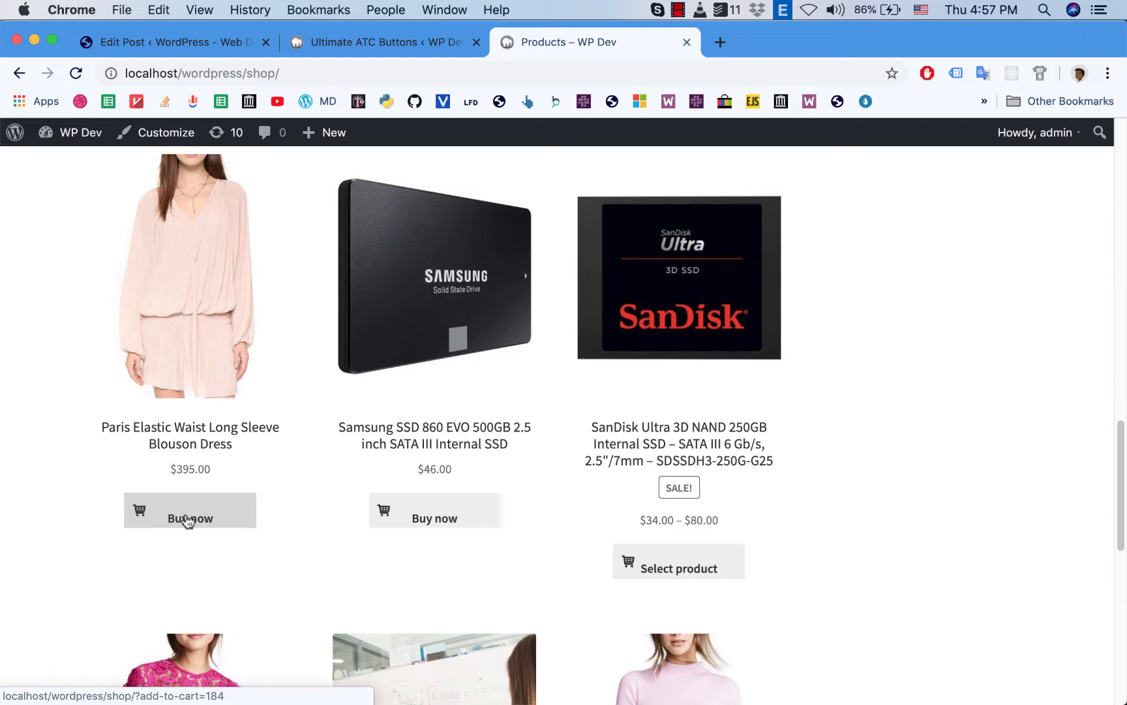
mouse_move(225, 521)
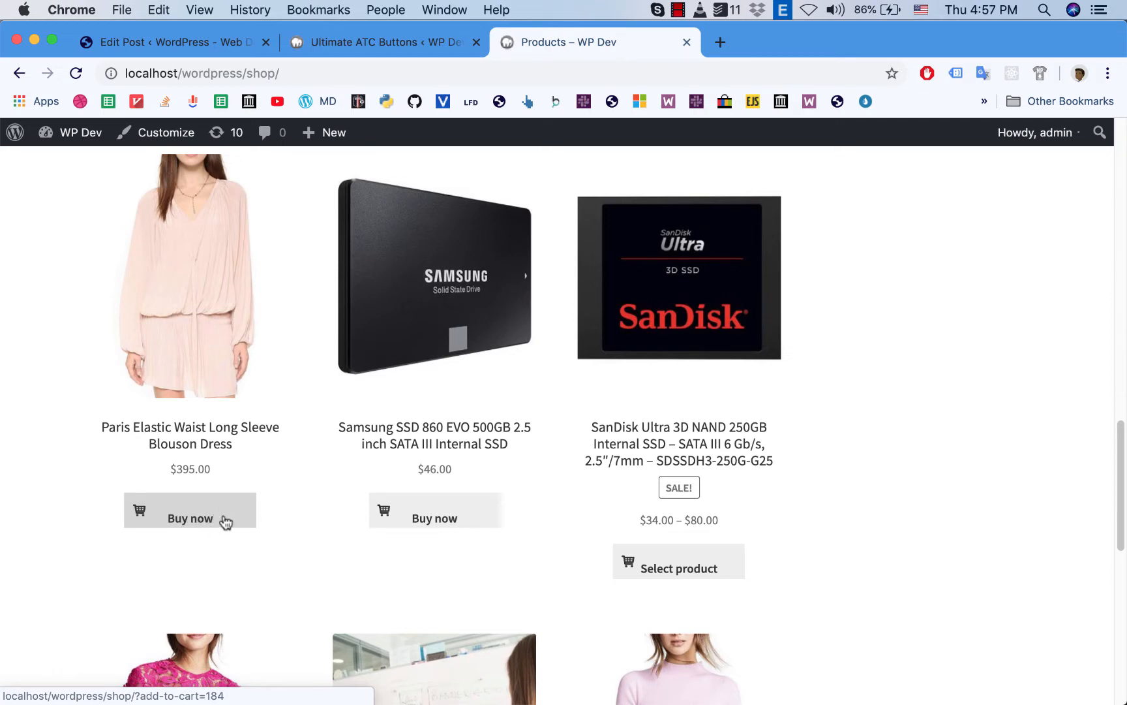
scroll(up, 3)
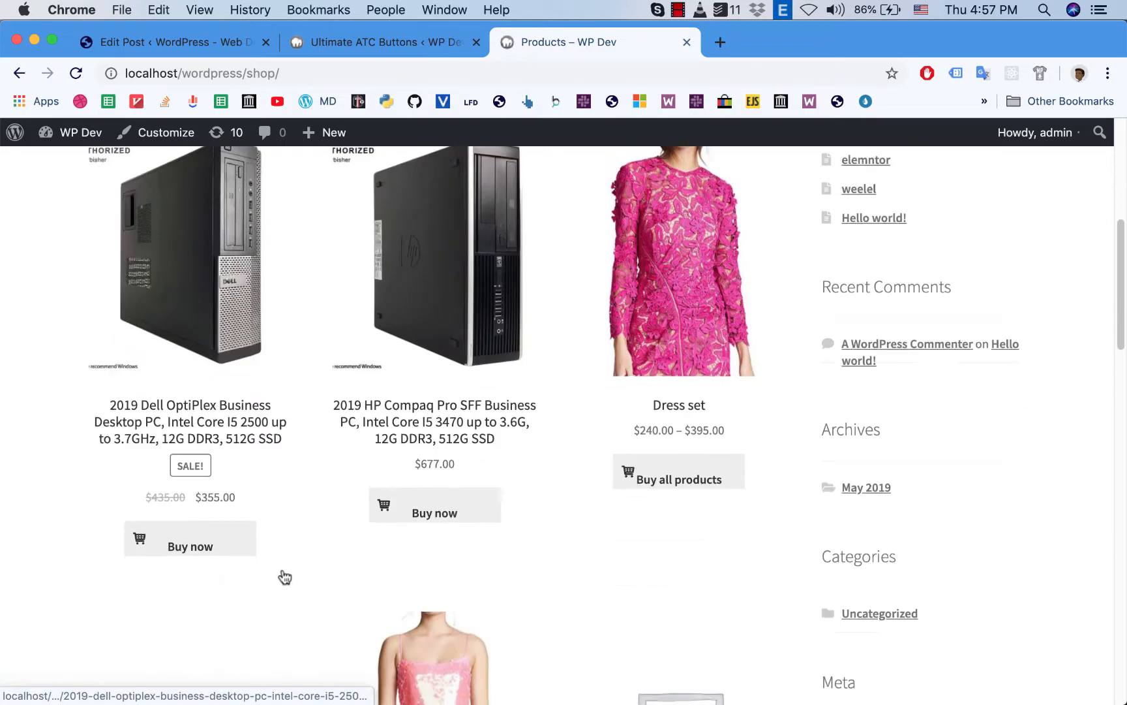
scroll(down, 3)
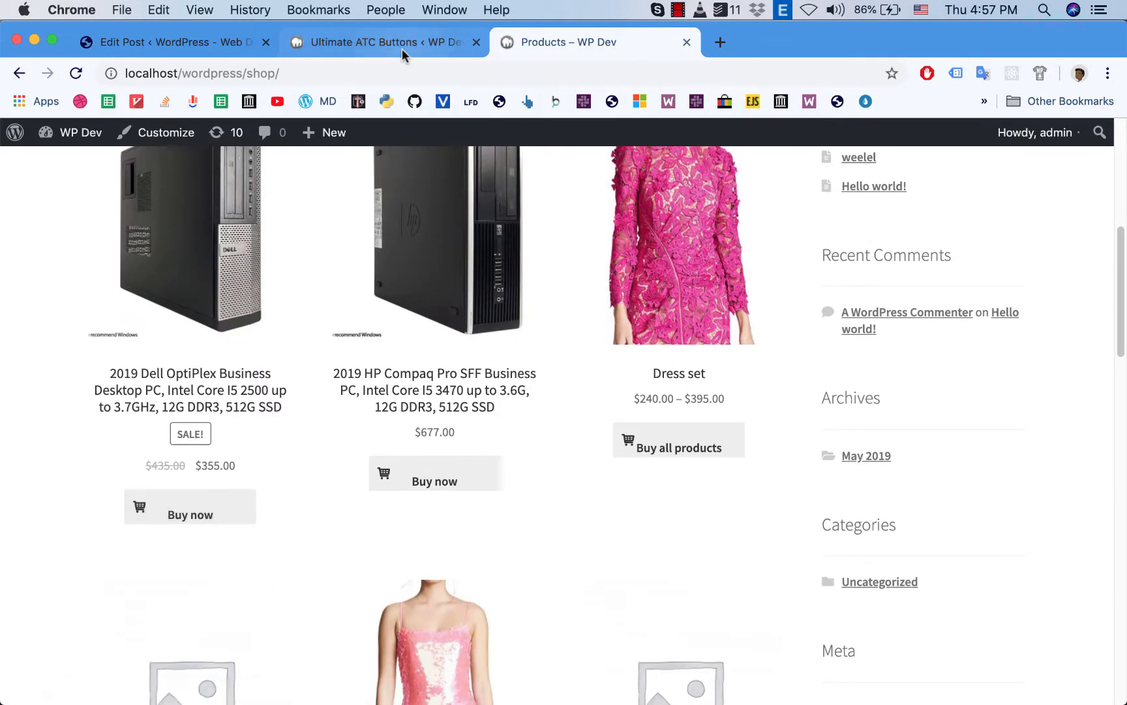
Step: Enable custom button padding with 0 top and bottom, then switch to the shop page
click(381, 42)
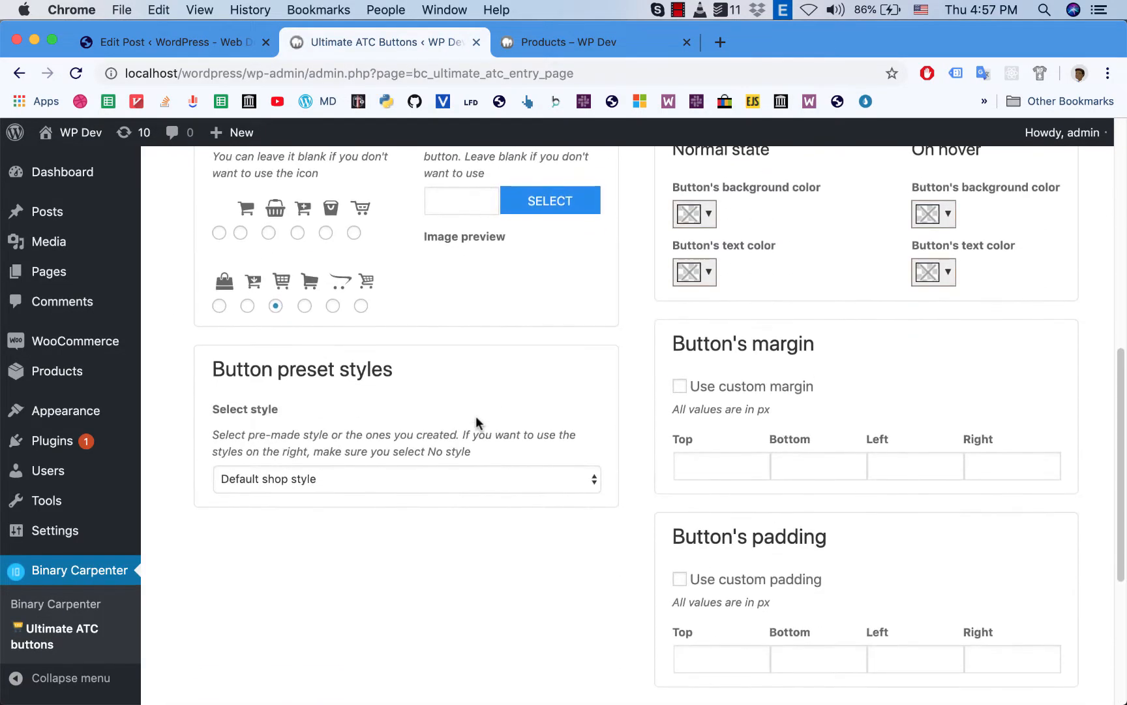
scroll(down, 3)
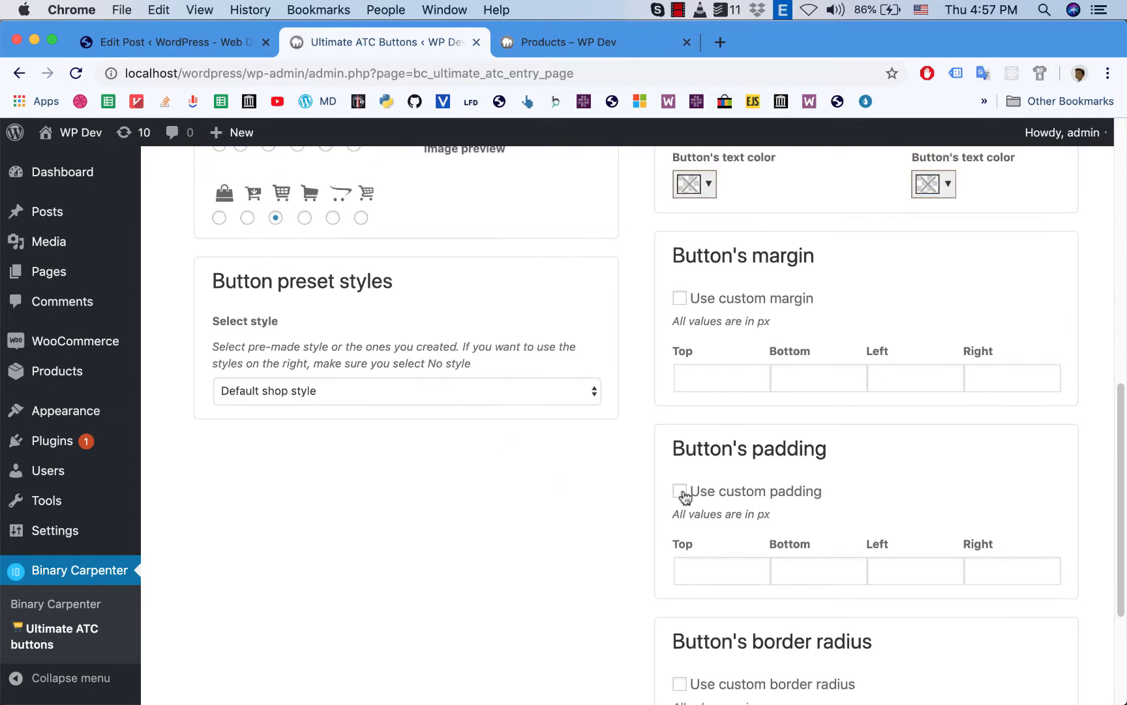
click(679, 490)
text(0)
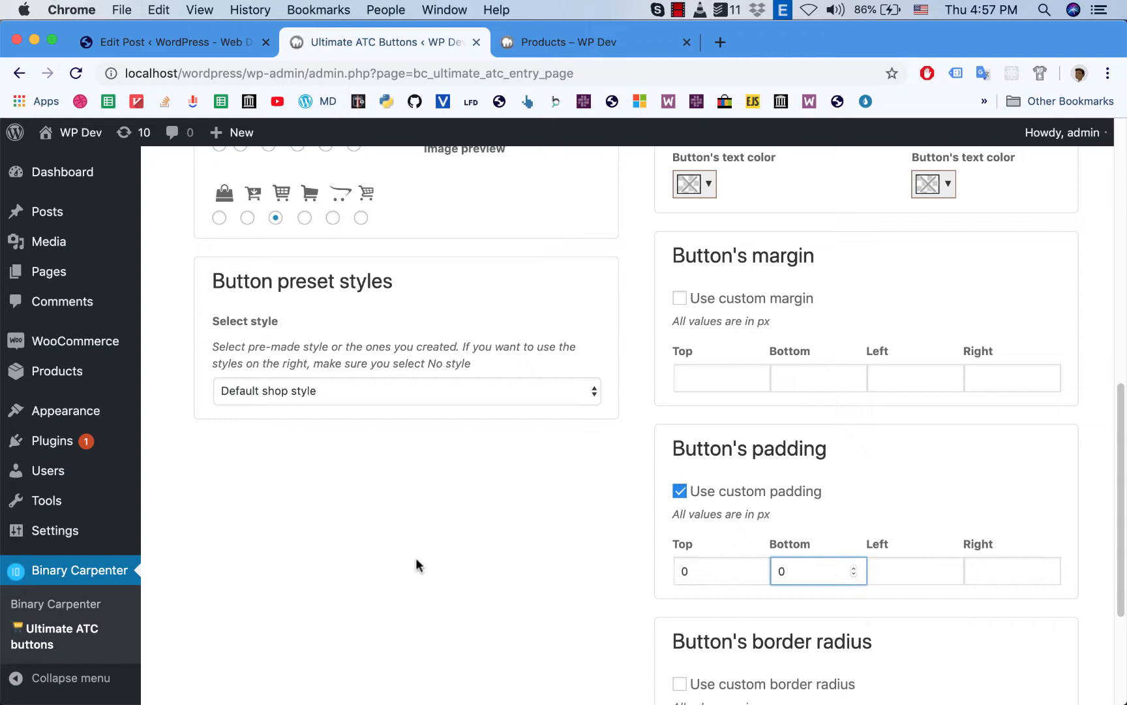
scroll(down, 3)
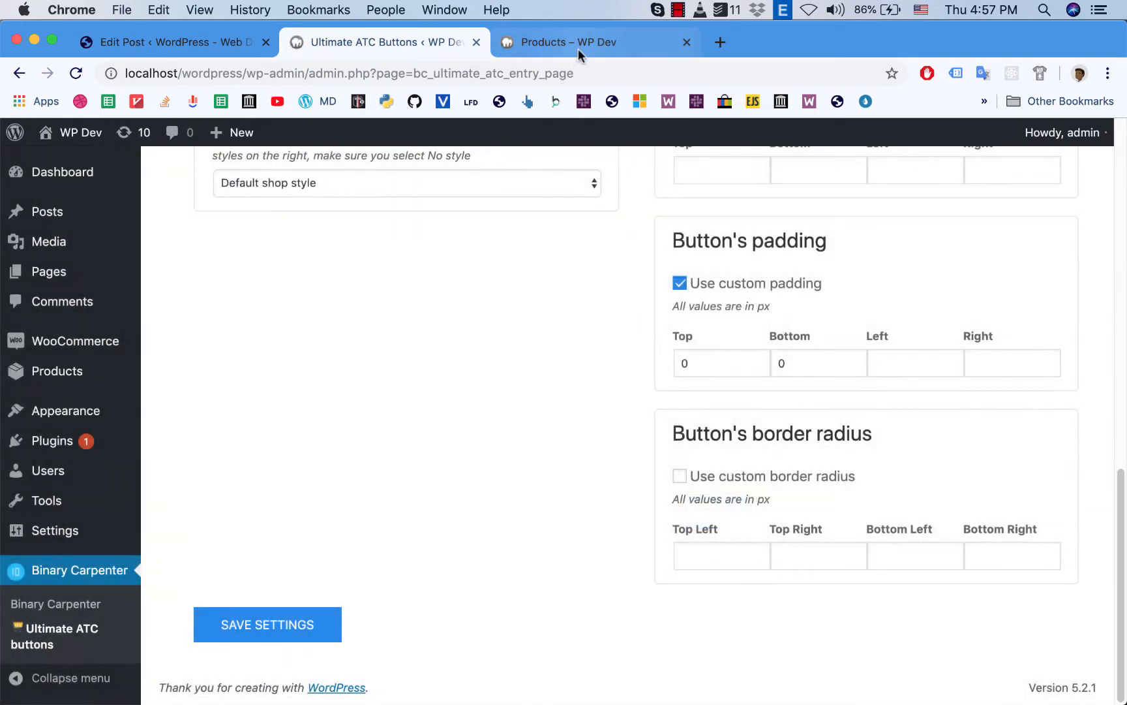
click(582, 42)
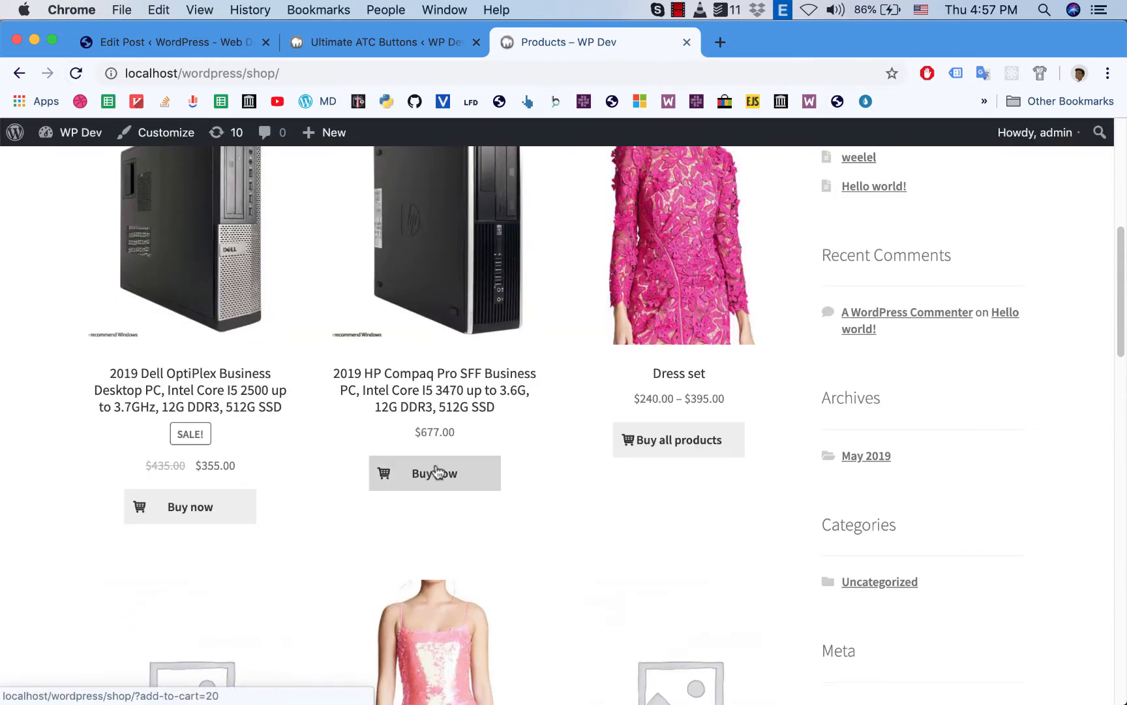
mouse_move(462, 474)
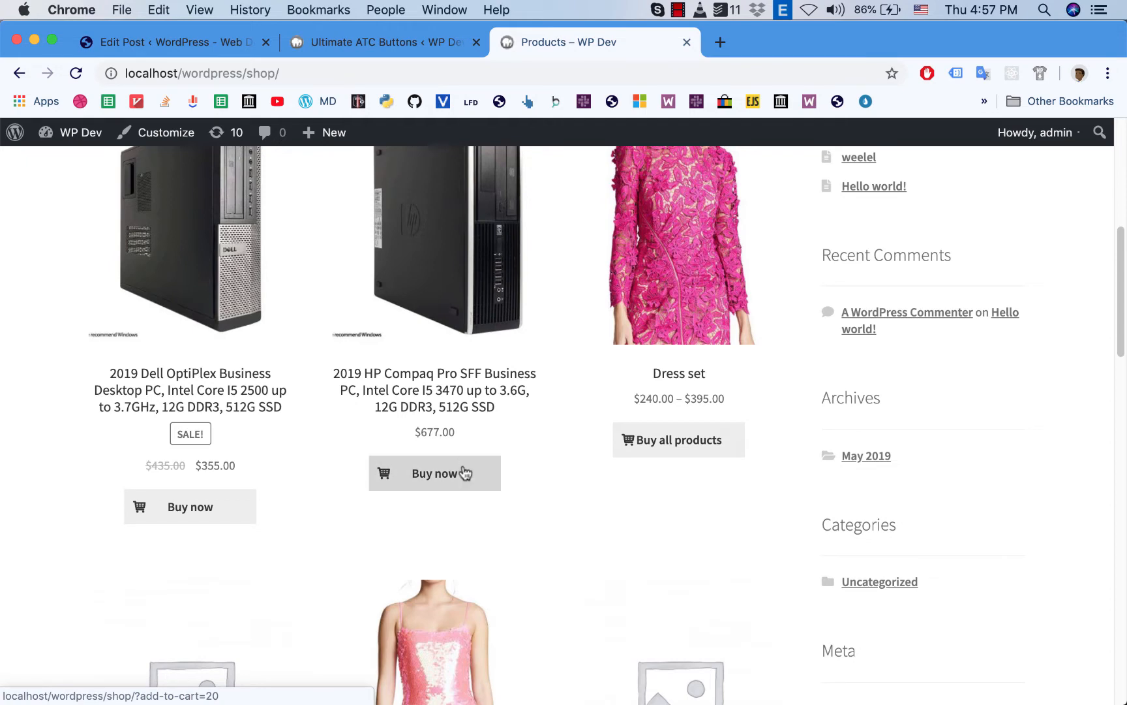
Step: Review the shop grid's Buy now buttons, then return to the Ultimate ATC Buttons settings
scroll(down, 3)
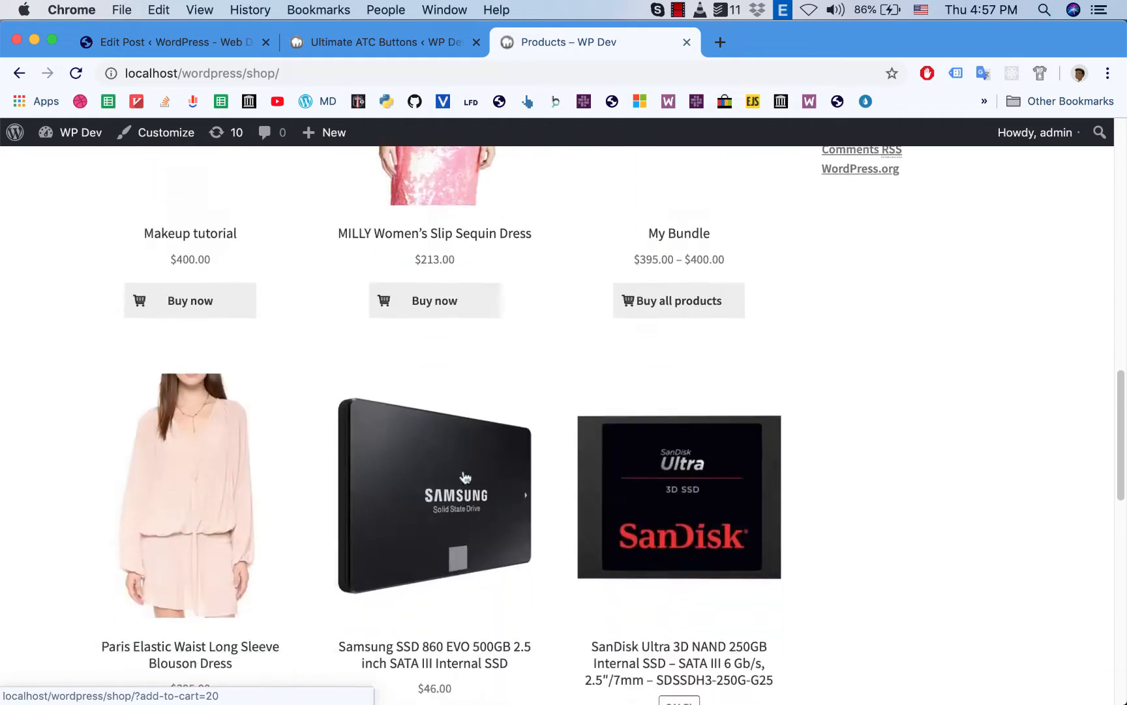
scroll(down, 3)
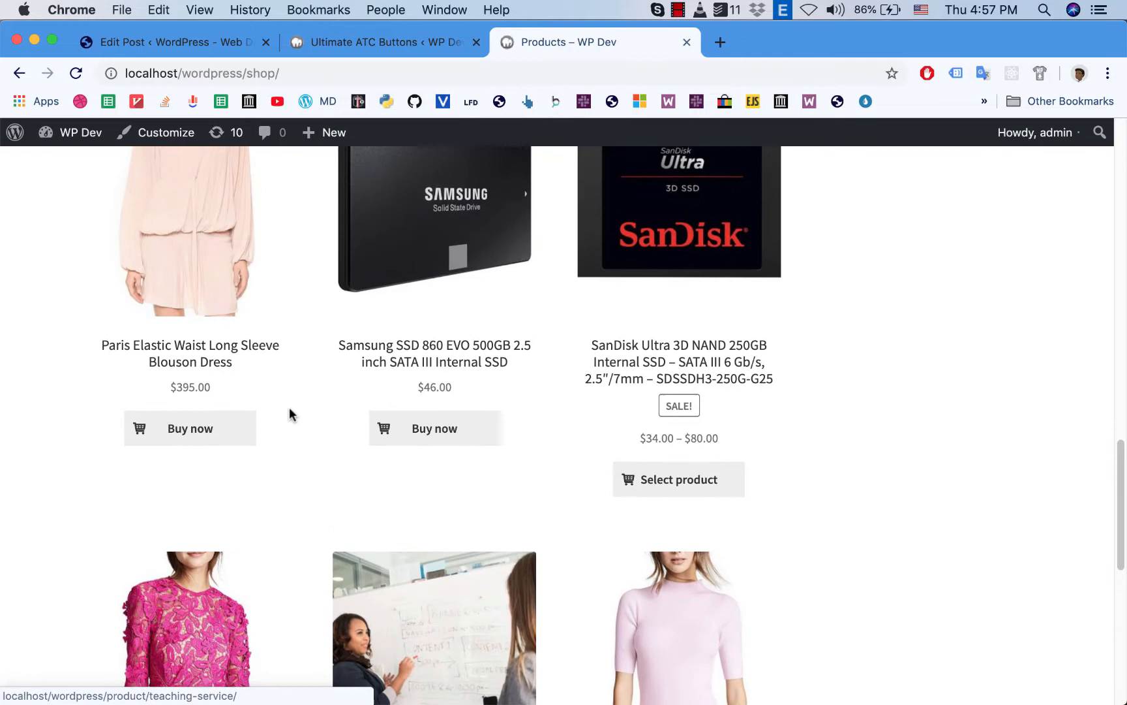
mouse_move(270, 499)
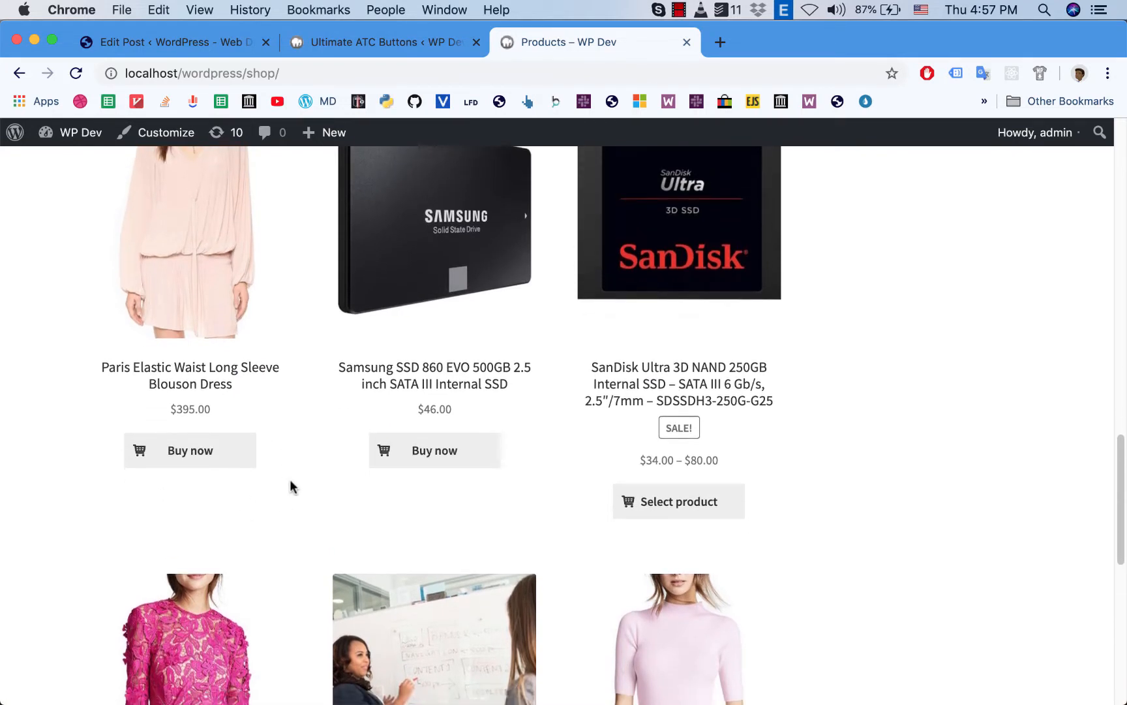
mouse_move(230, 501)
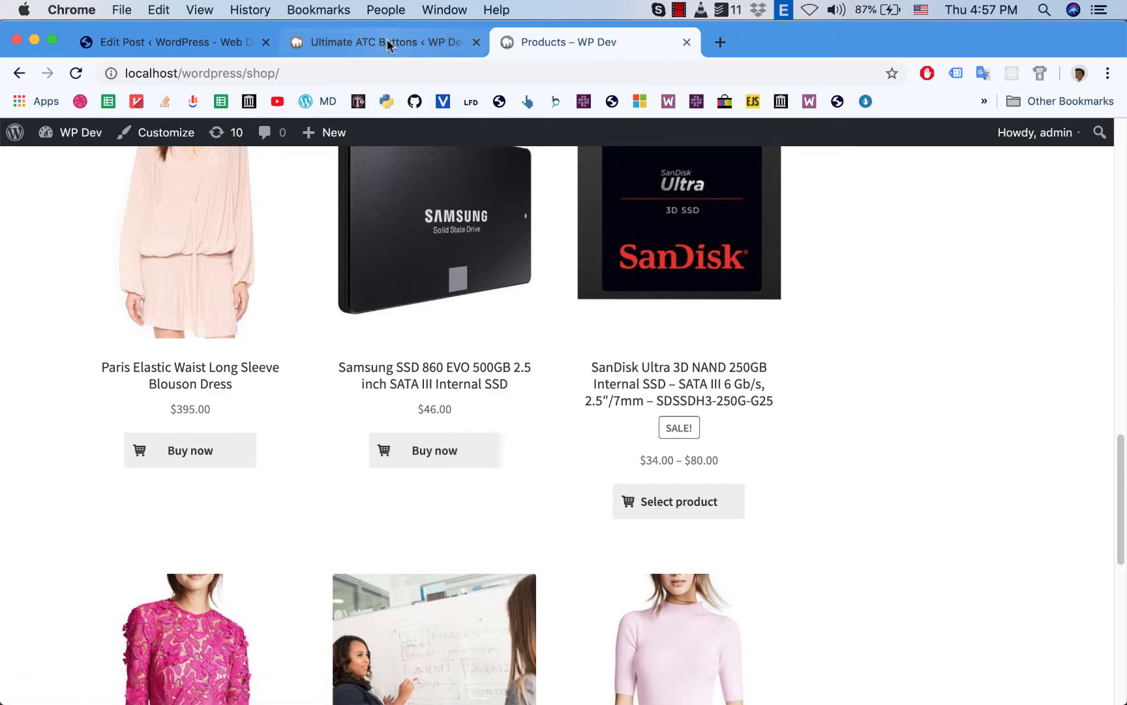
click(381, 42)
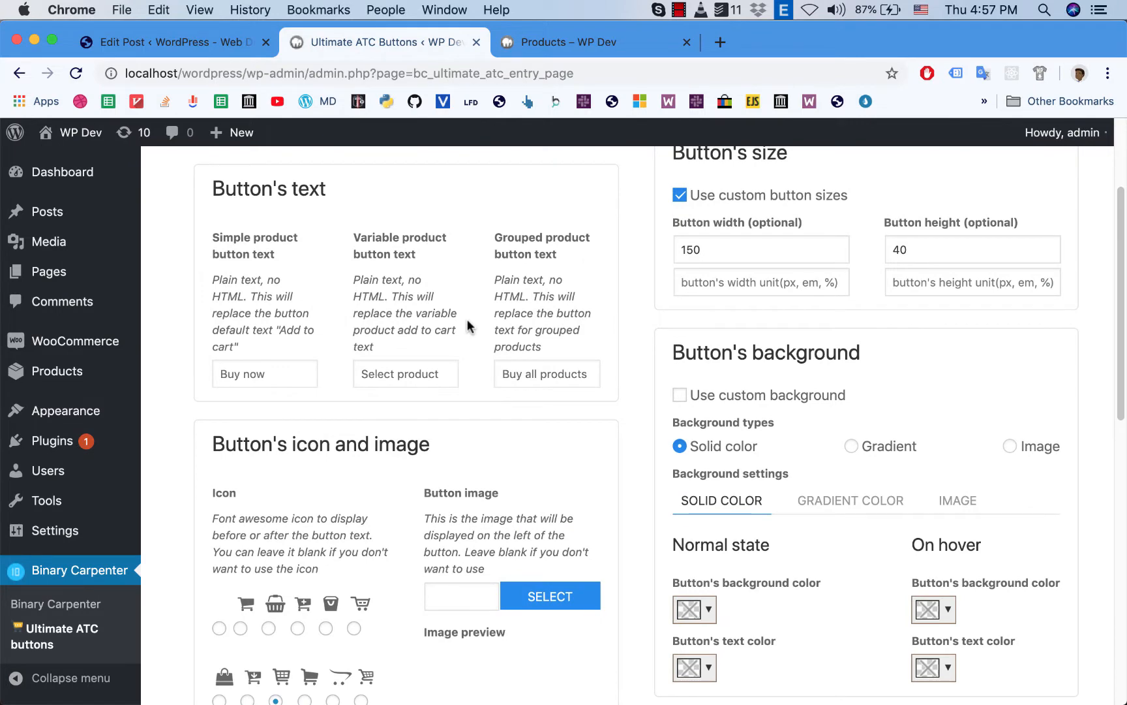
Step: Scroll the settings to Button preset styles (Default shop style), then switch to the Products shop page
scroll(down, 3)
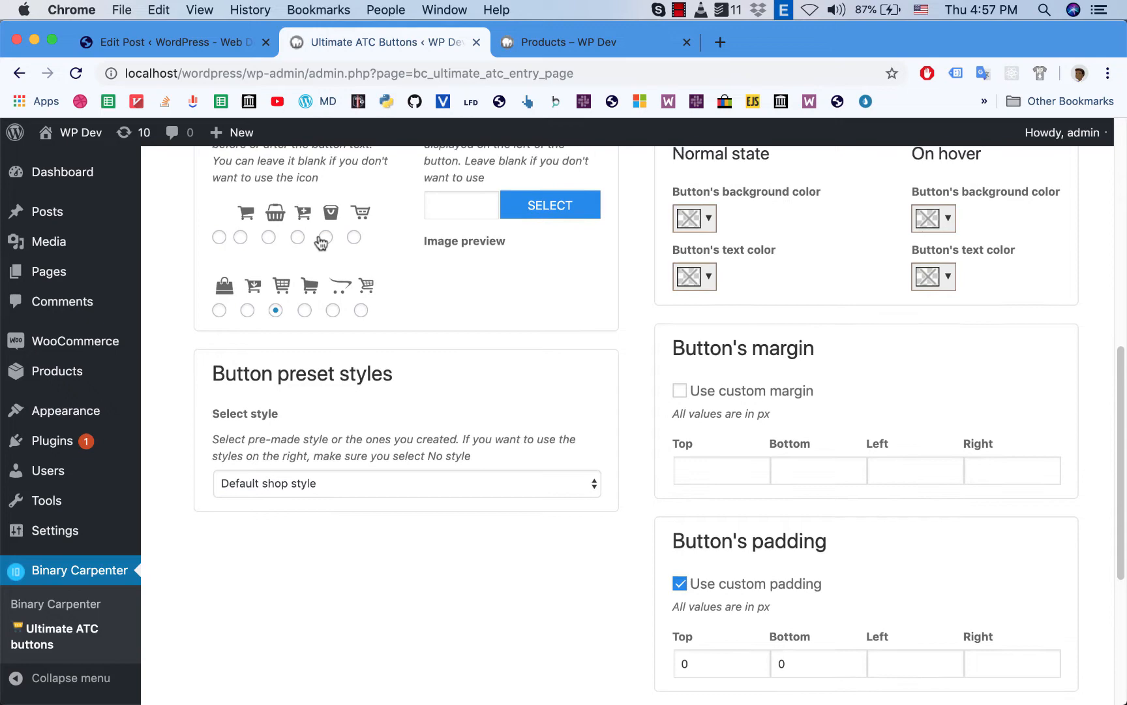
scroll(up, 3)
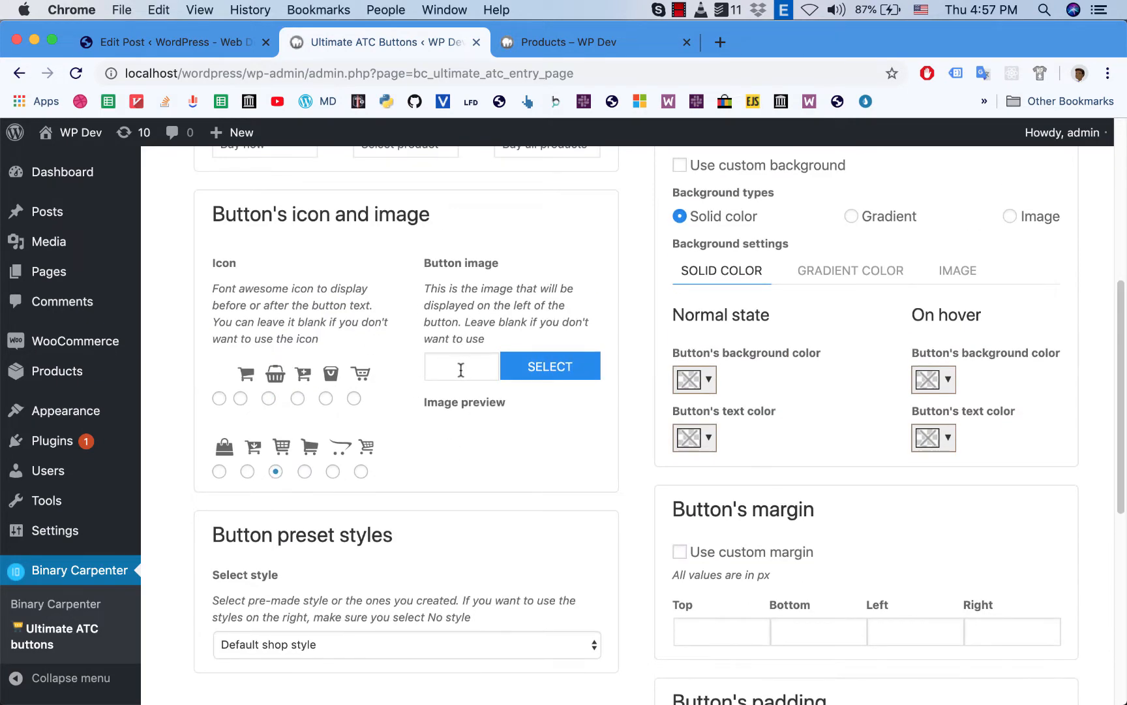
mouse_move(427, 454)
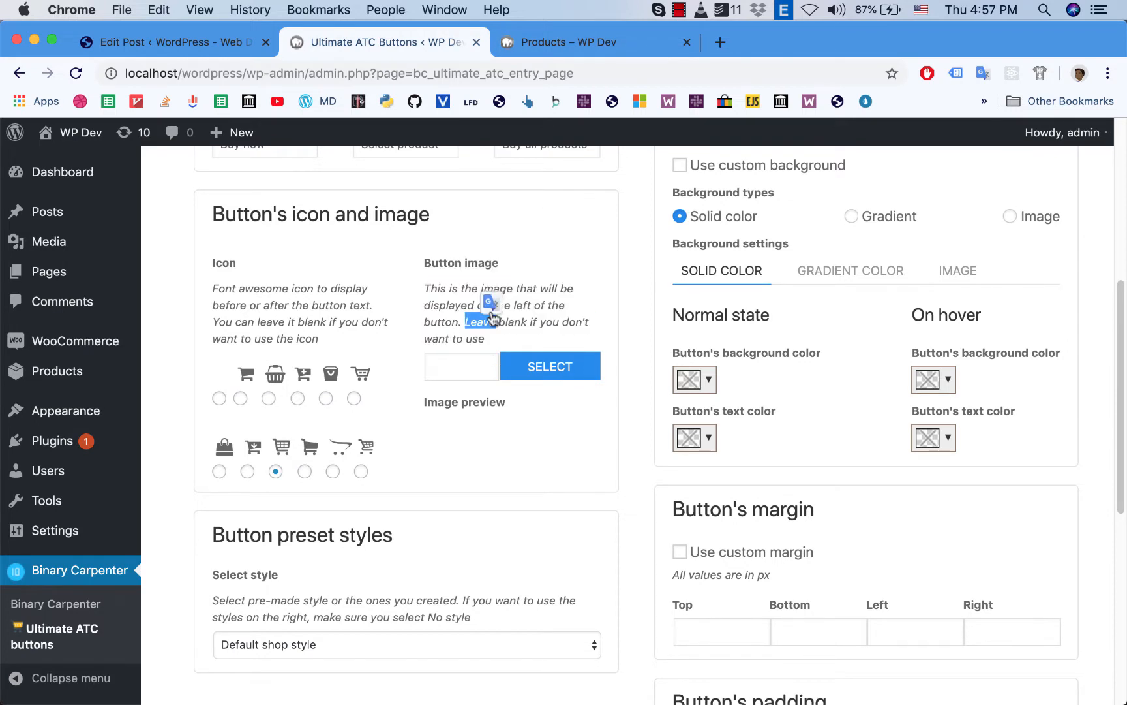
mouse_move(436, 317)
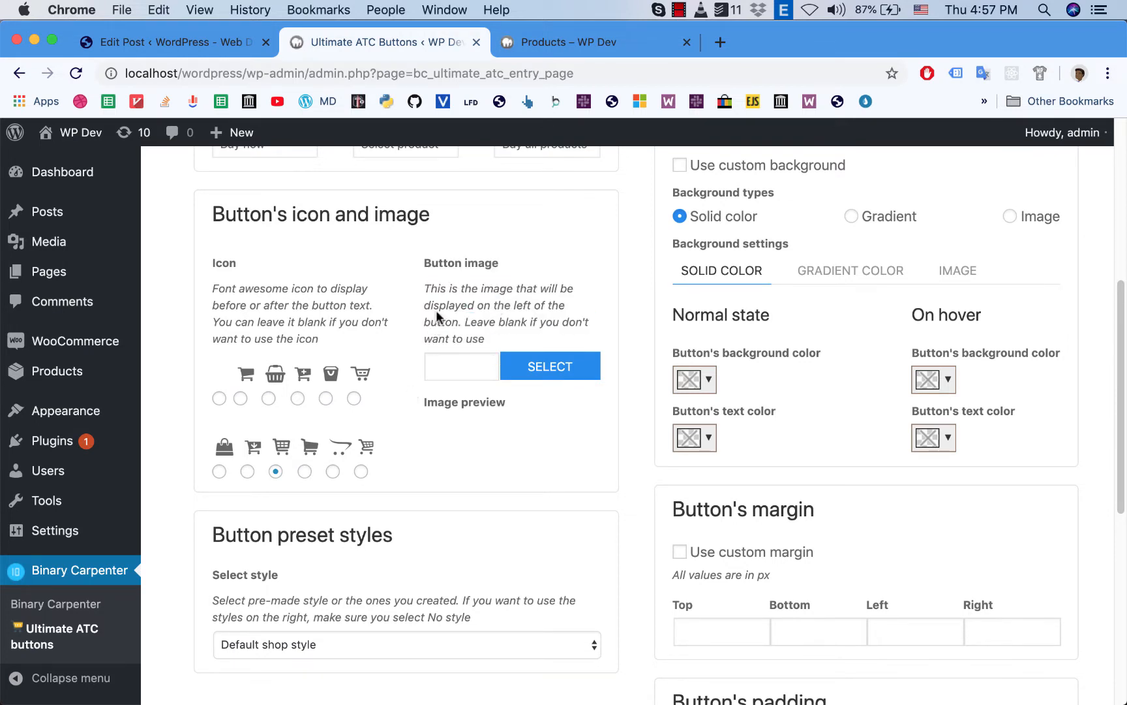
scroll(down, 3)
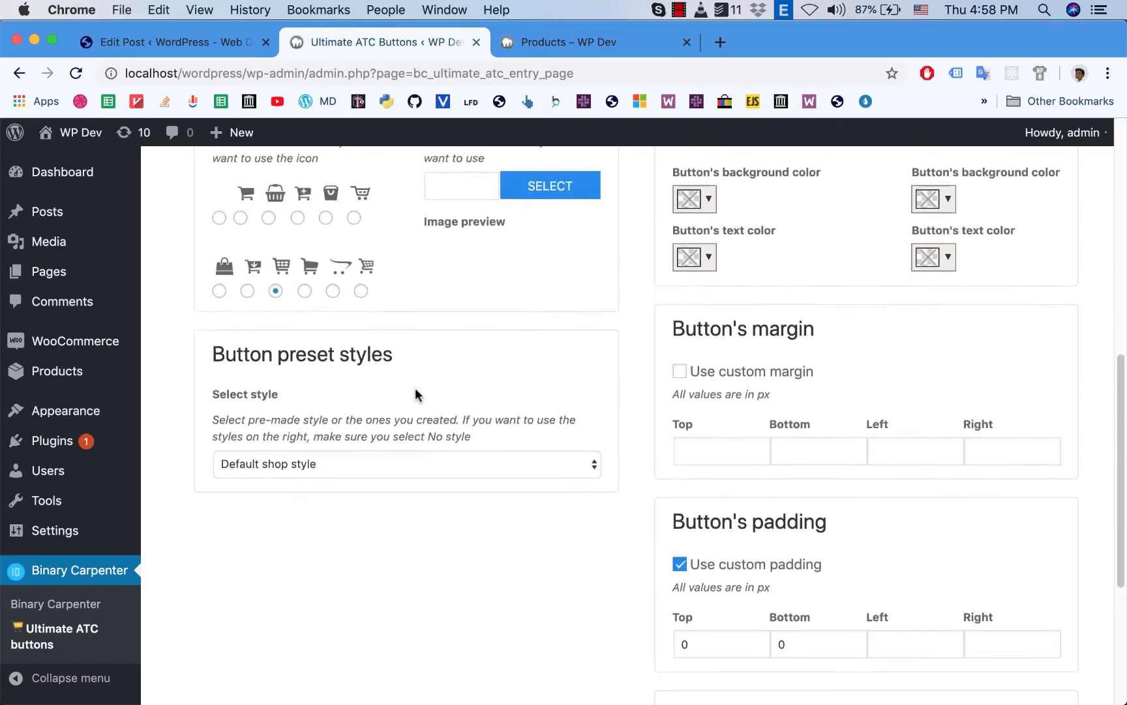
scroll(up, 3)
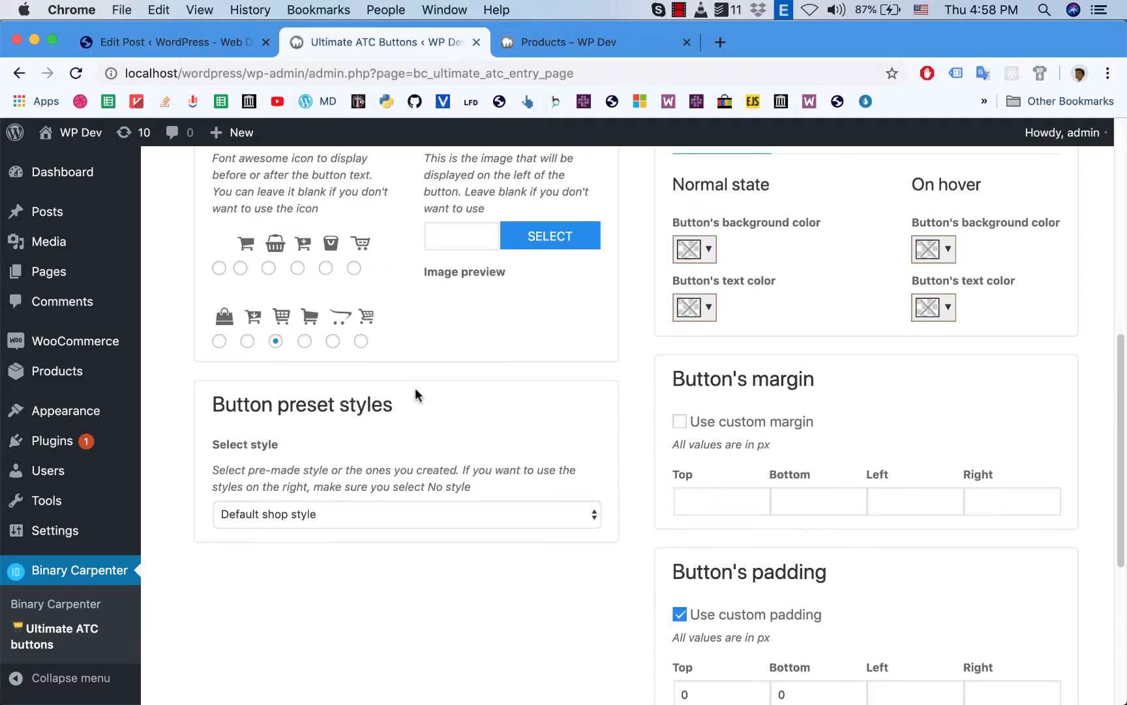
mouse_move(394, 568)
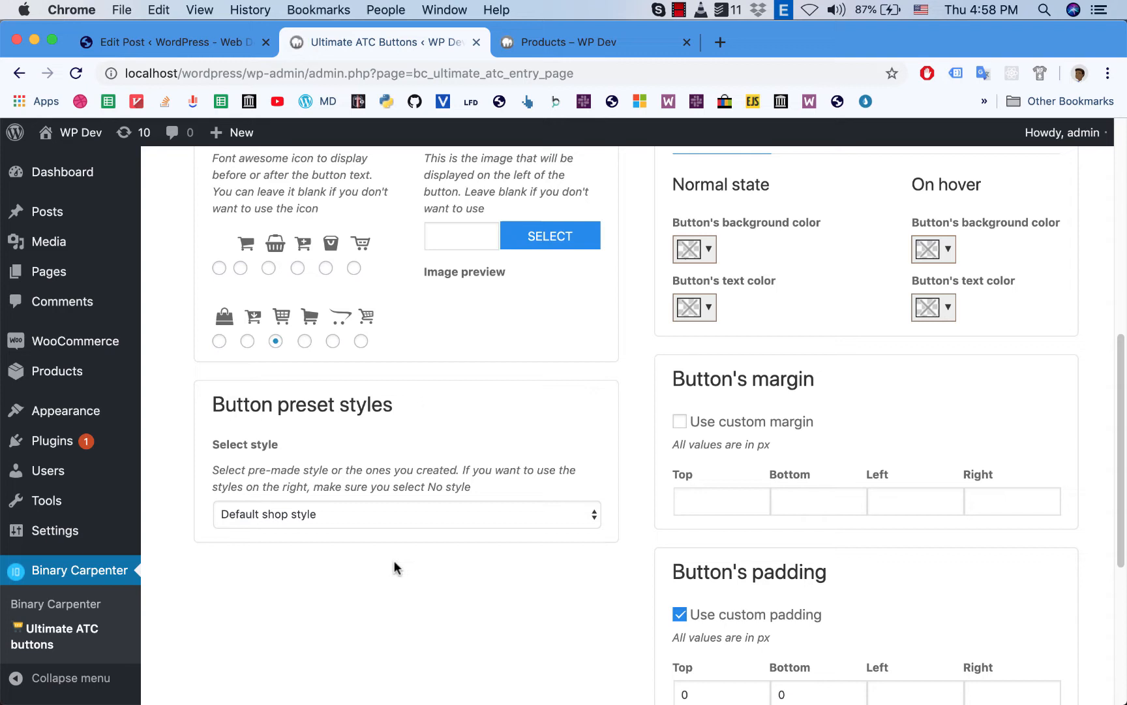
mouse_move(342, 422)
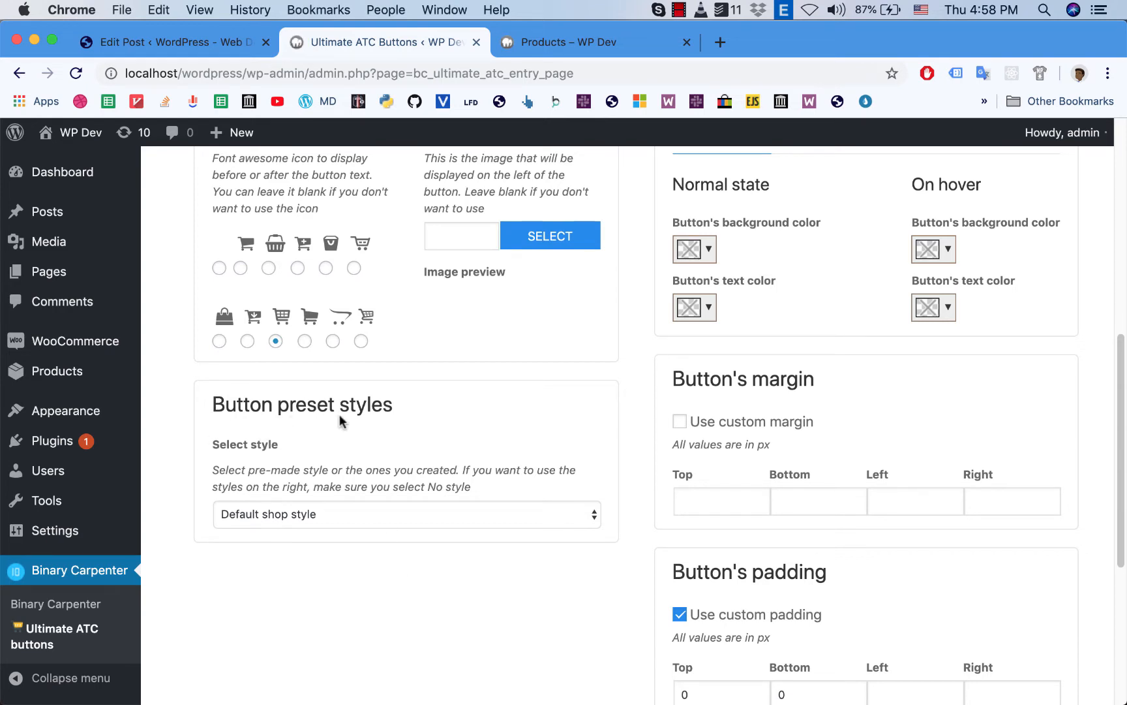
scroll(down, 3)
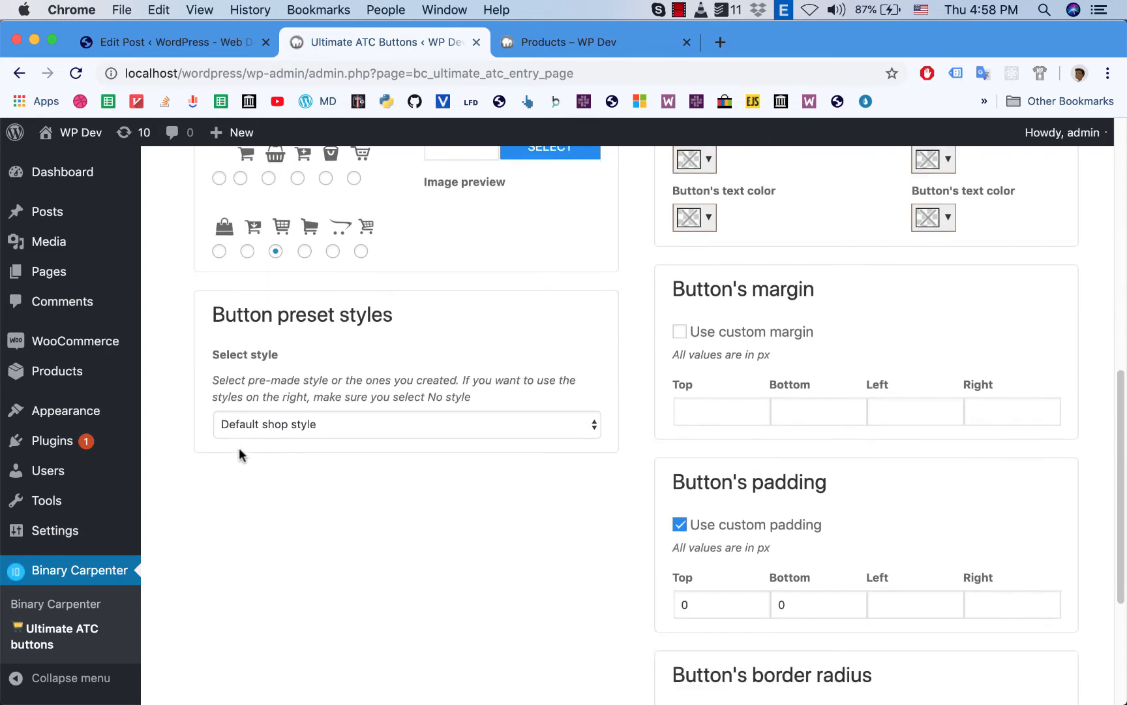
mouse_move(465, 410)
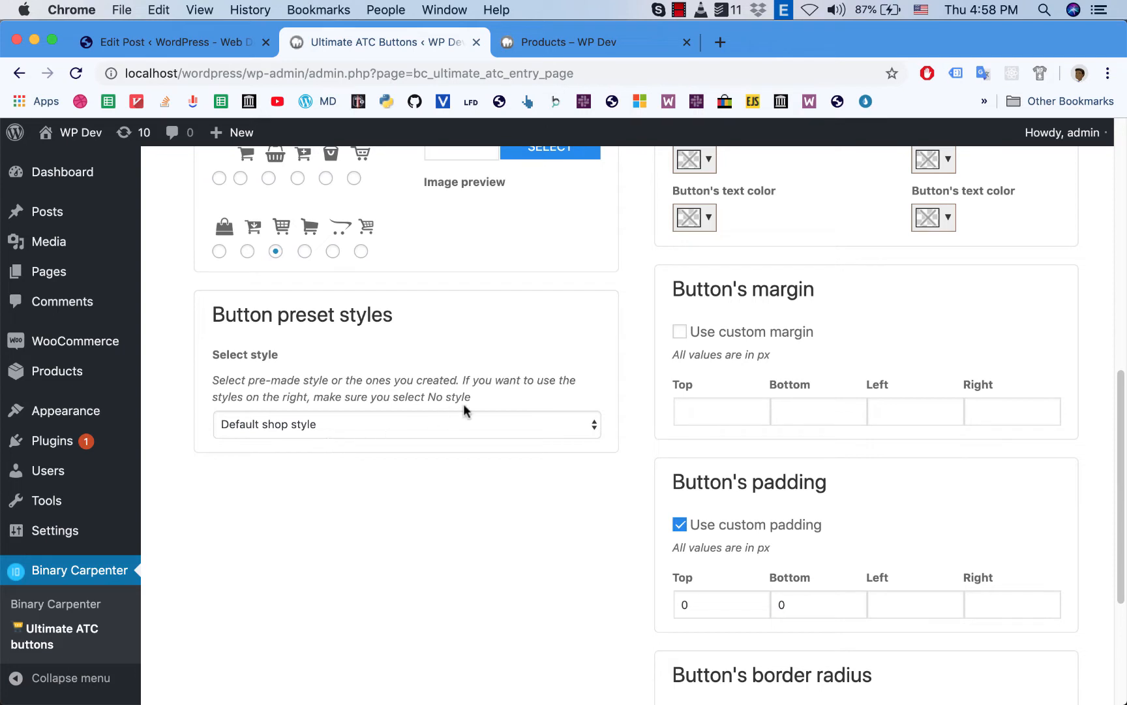
click(584, 42)
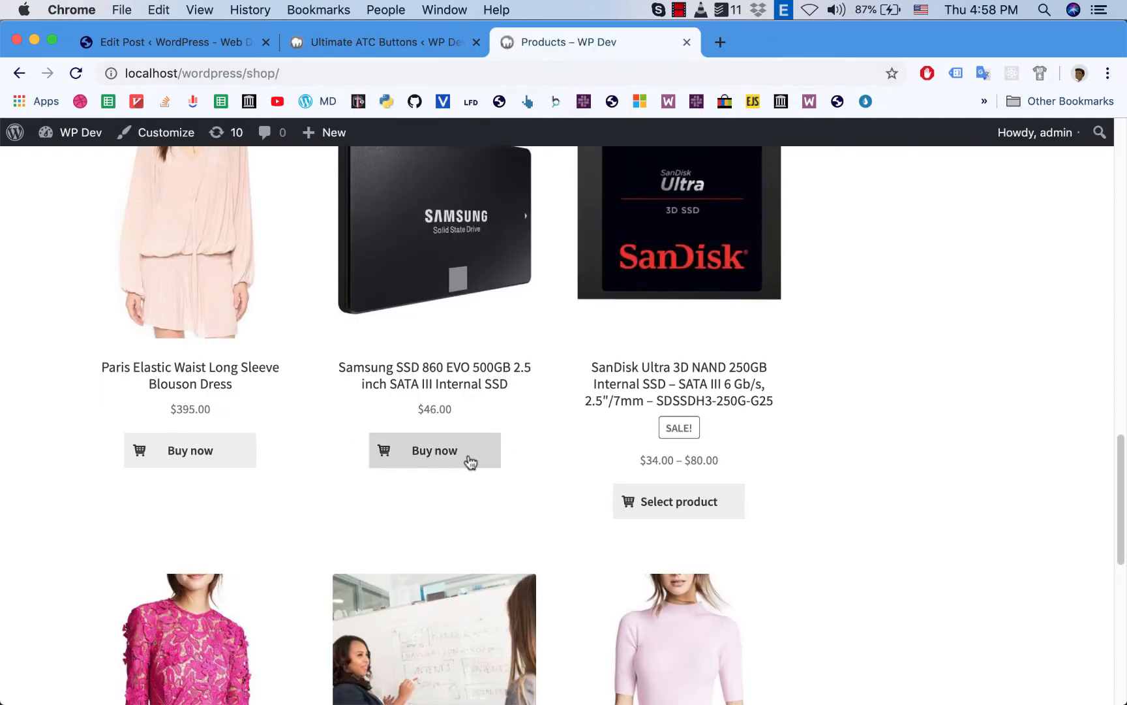
mouse_move(439, 492)
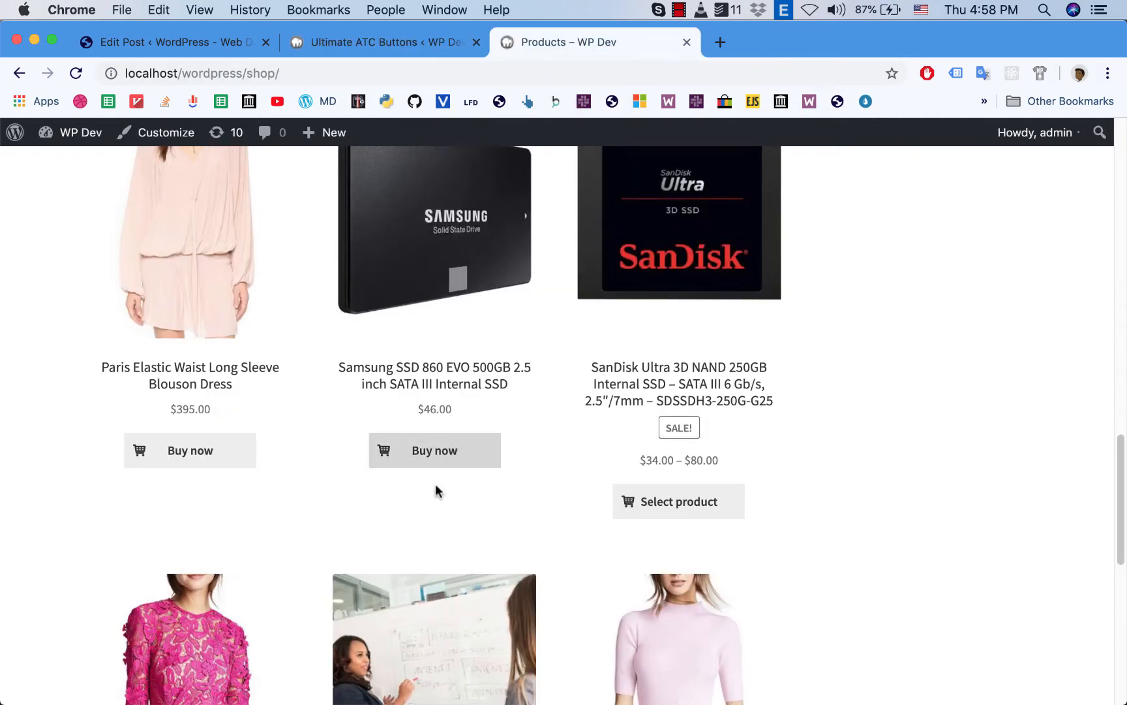
mouse_move(377, 377)
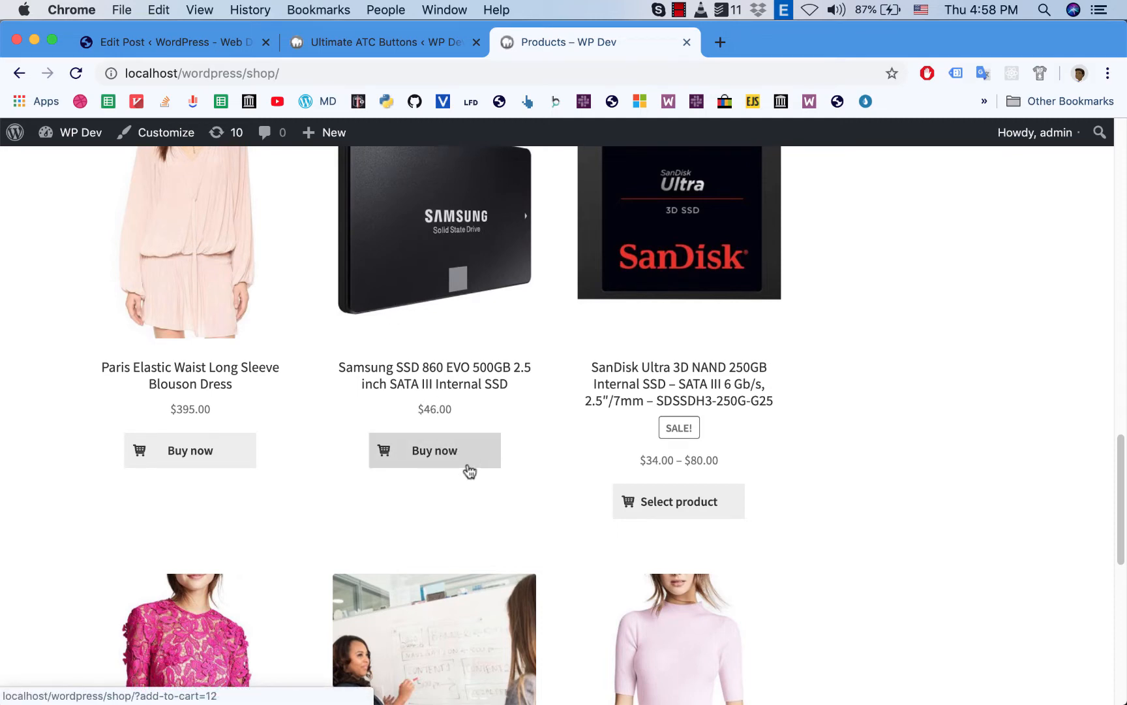
Step: Switch back to the Ultimate ATC Buttons settings page
click(381, 41)
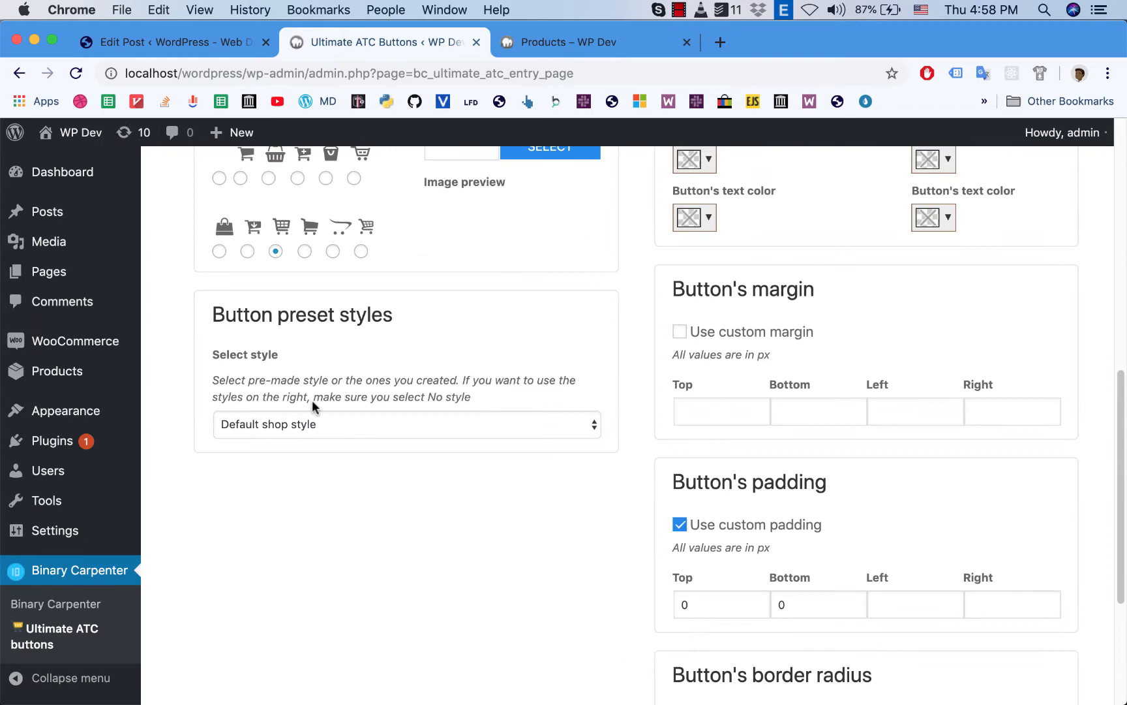
Step: Select the Amazon preset style, save and confirm, check the yellow shop buttons, and return to settings
click(406, 424)
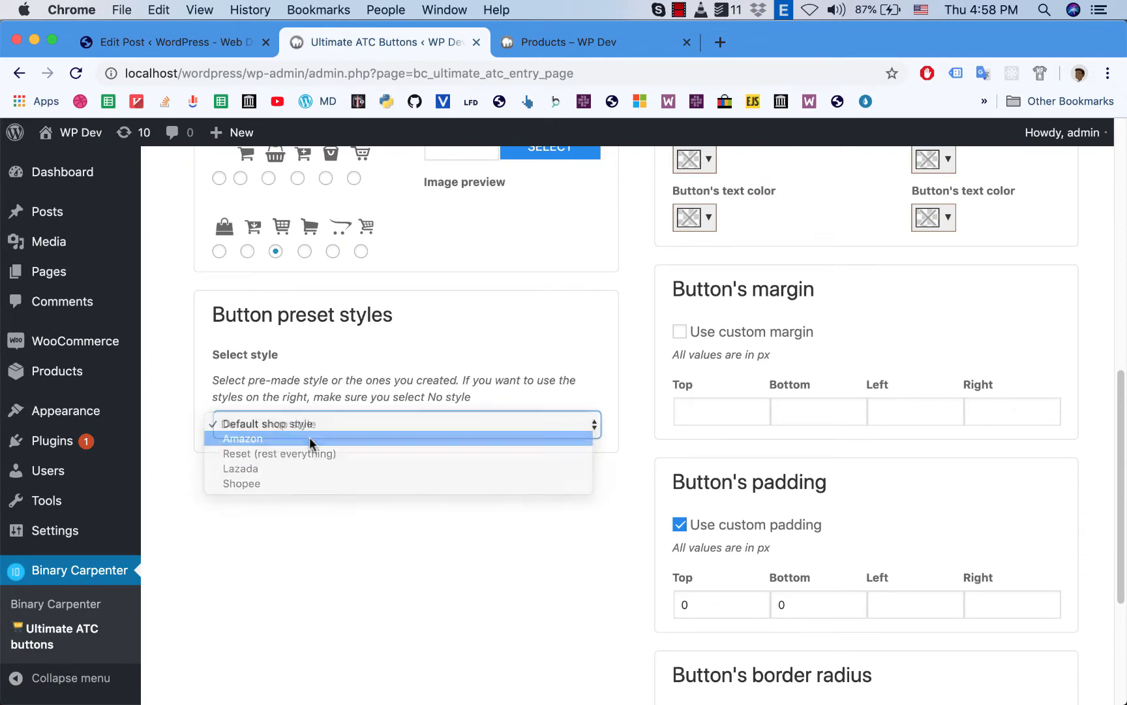
click(243, 438)
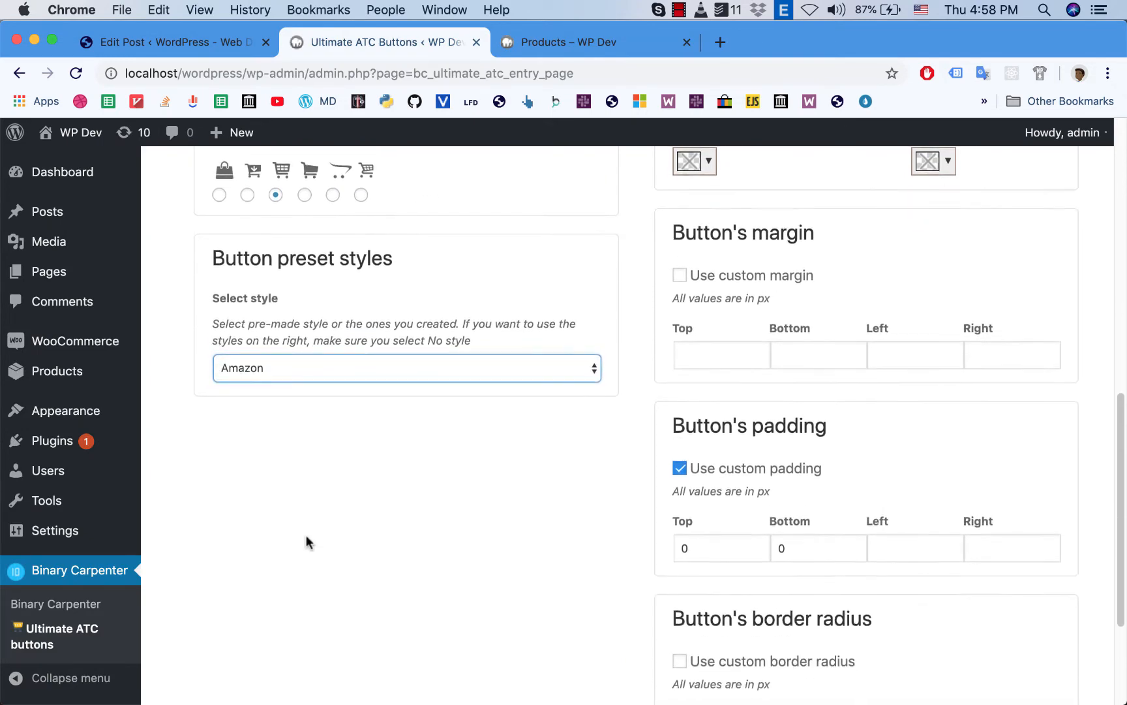
scroll(down, 3)
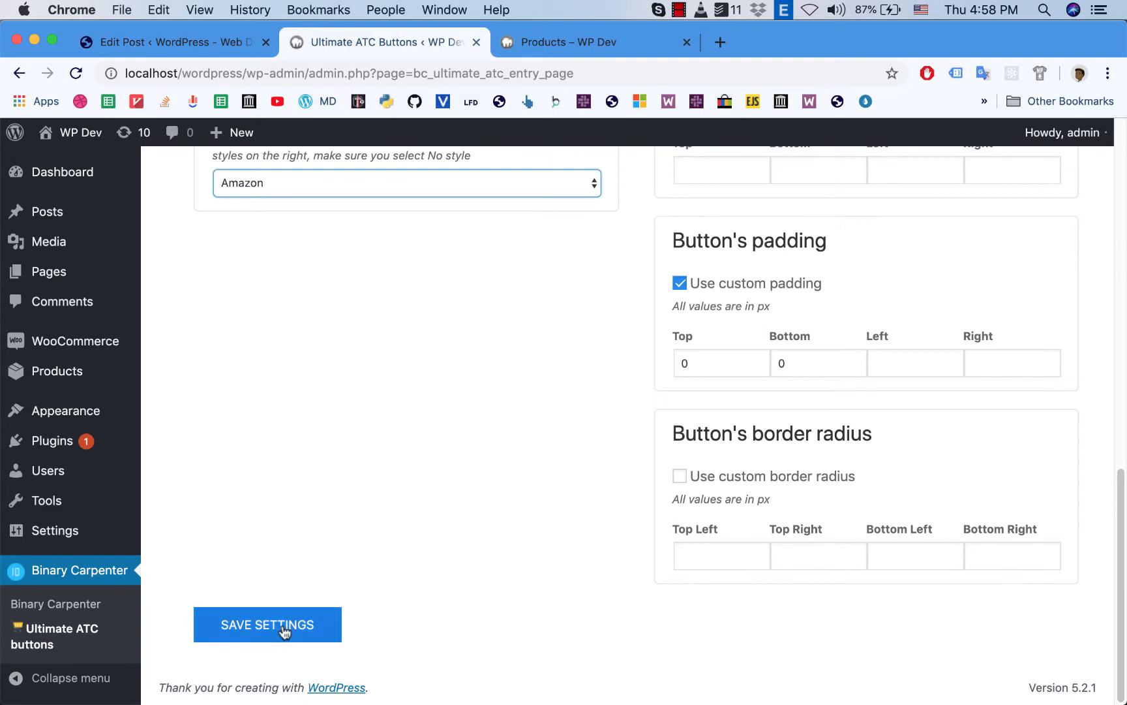
click(266, 624)
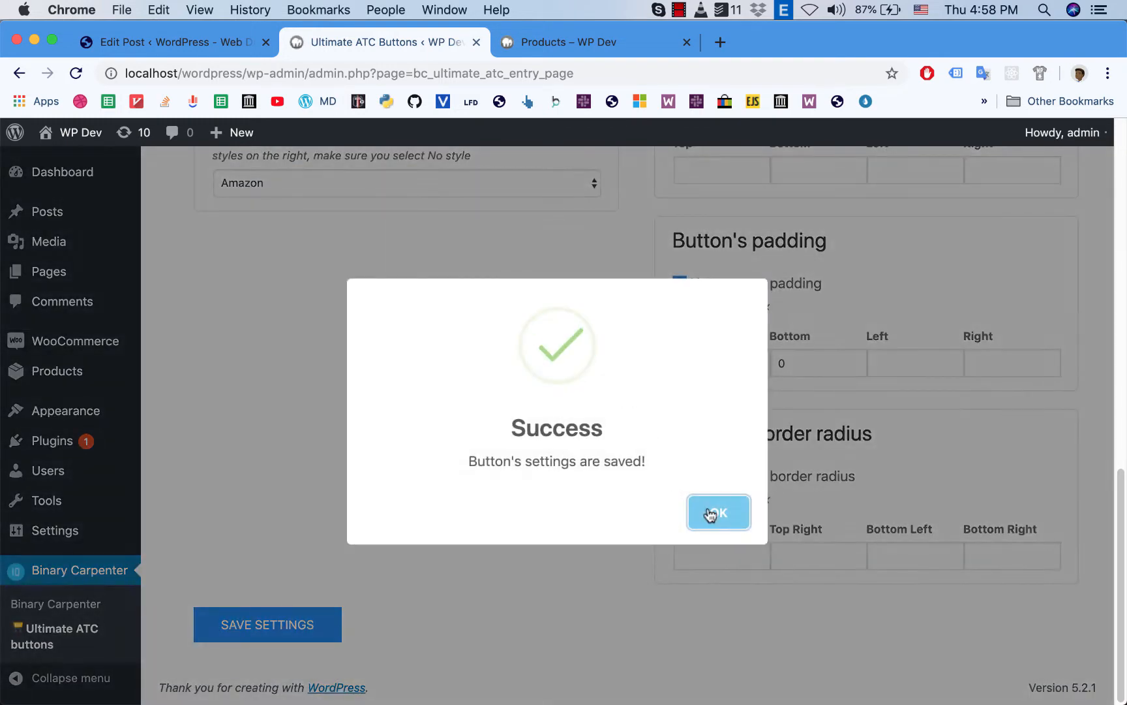
click(717, 513)
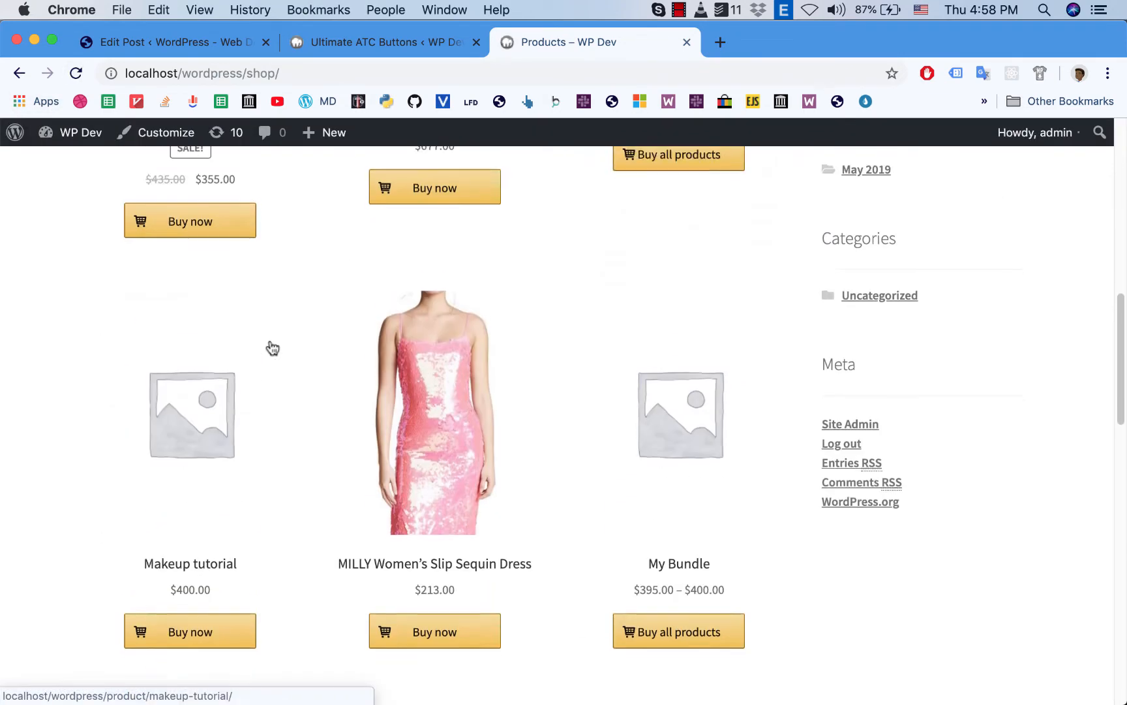
scroll(up, 3)
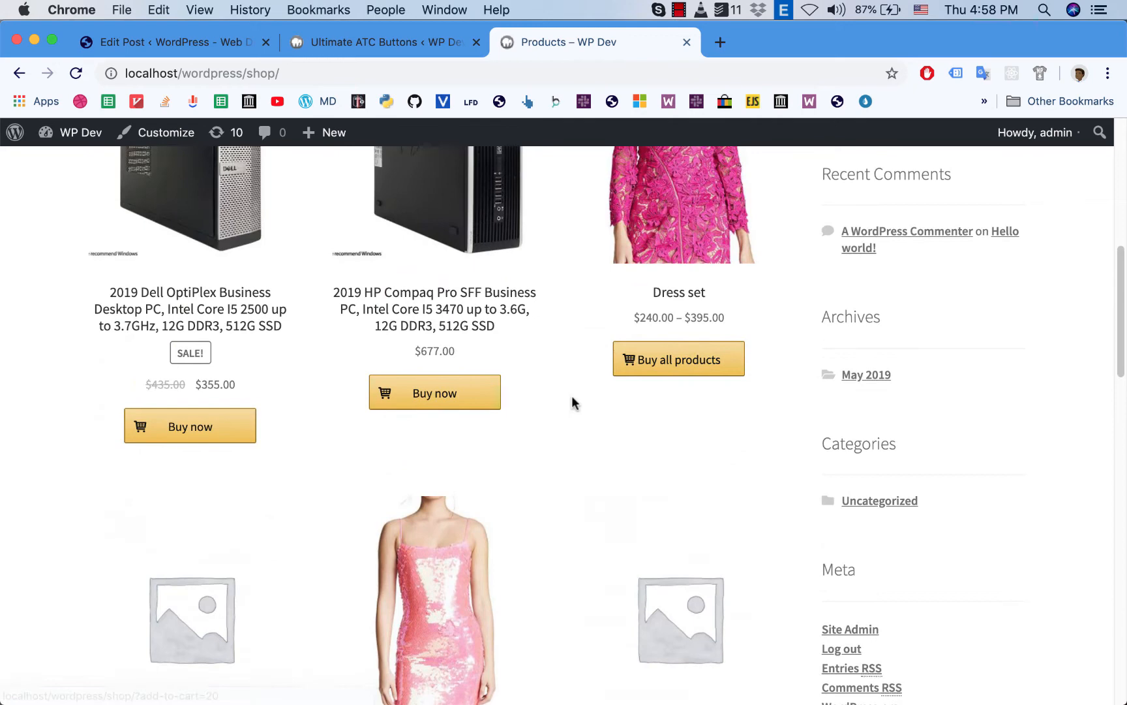
mouse_move(415, 247)
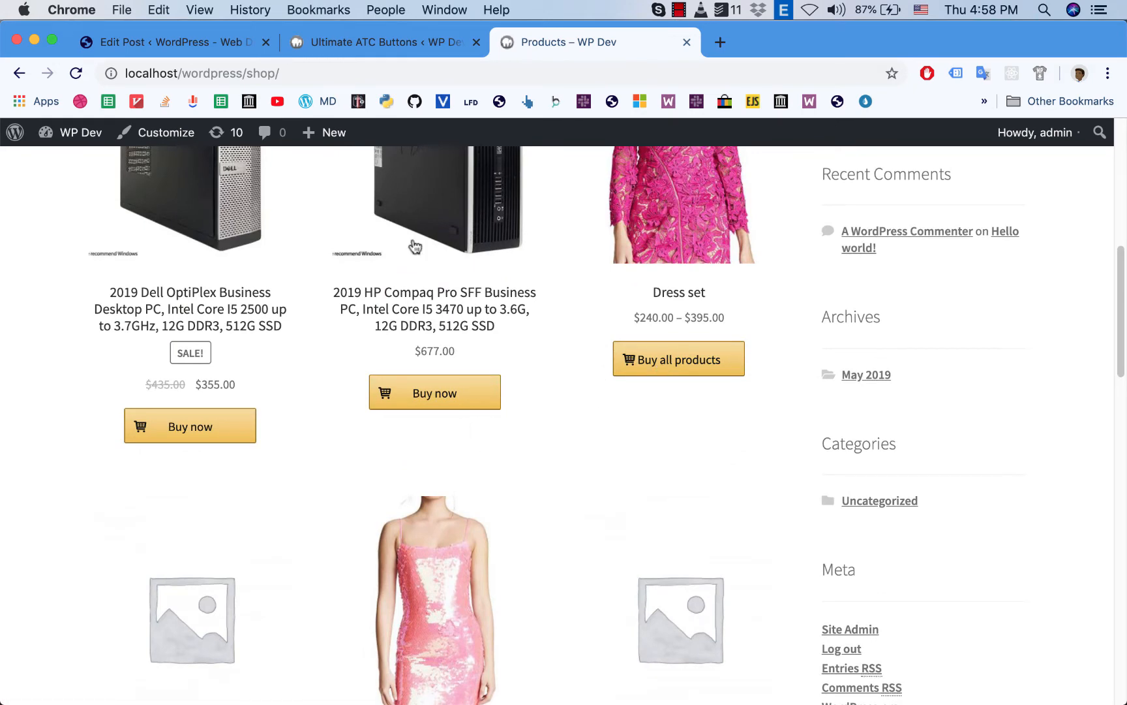
click(381, 42)
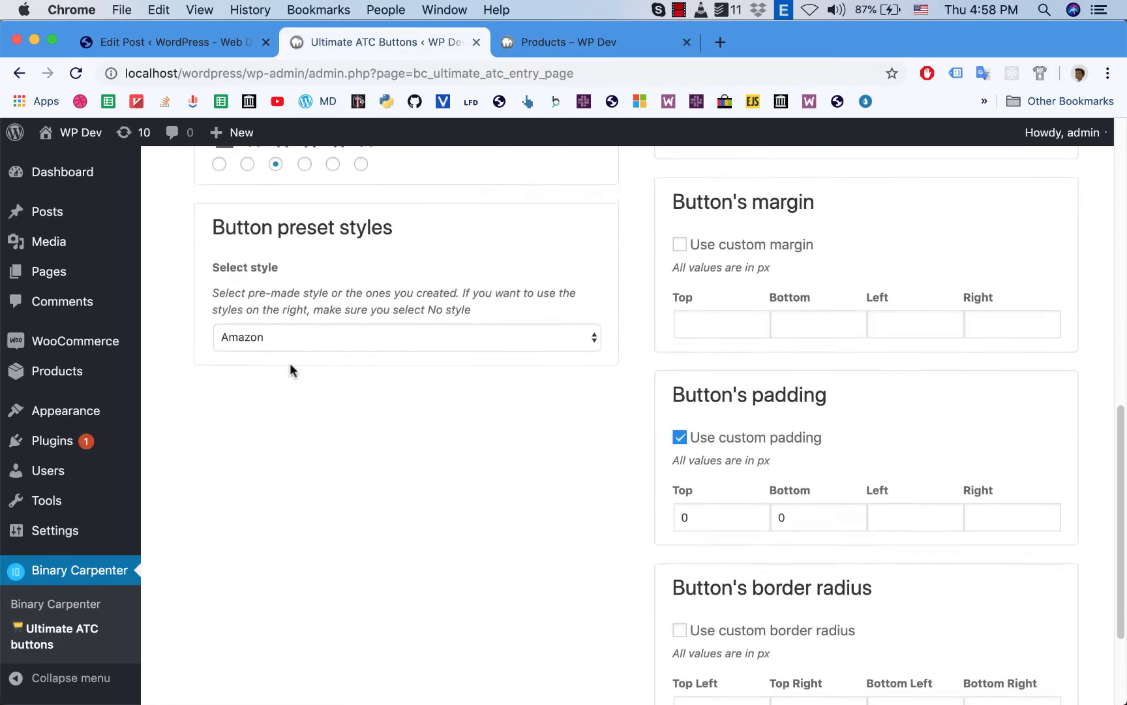
Step: Select the Lazada preset style, save it, reload the shop to see orange buttons, and return to settings
click(406, 336)
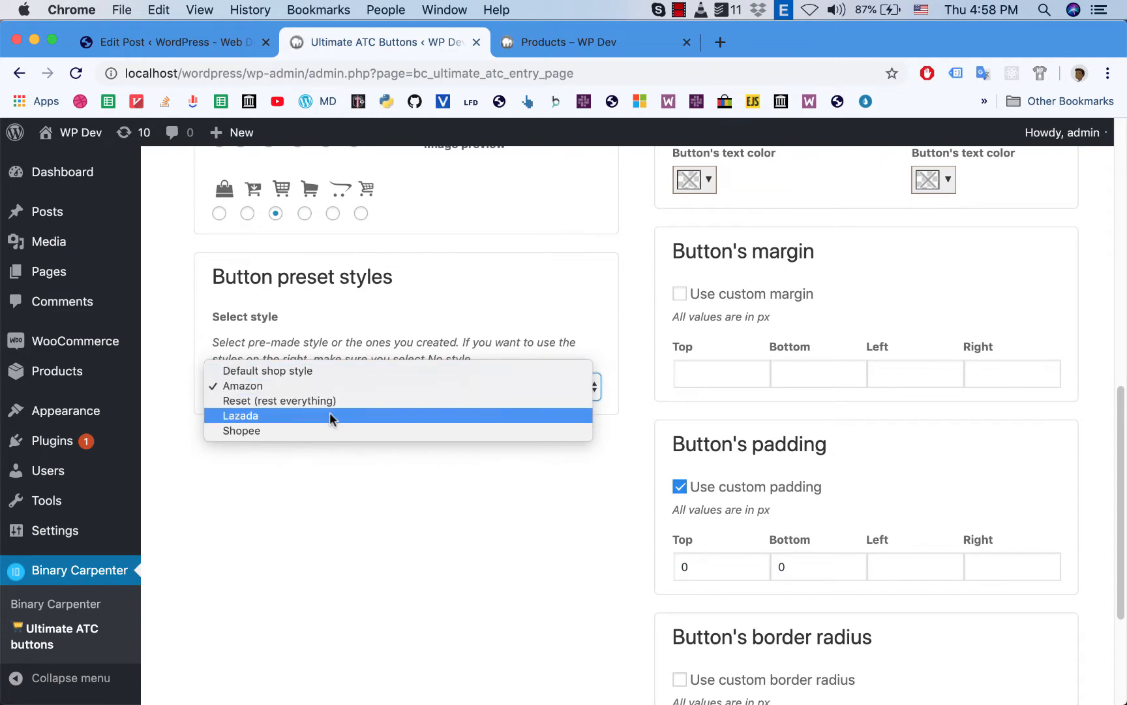
click(239, 415)
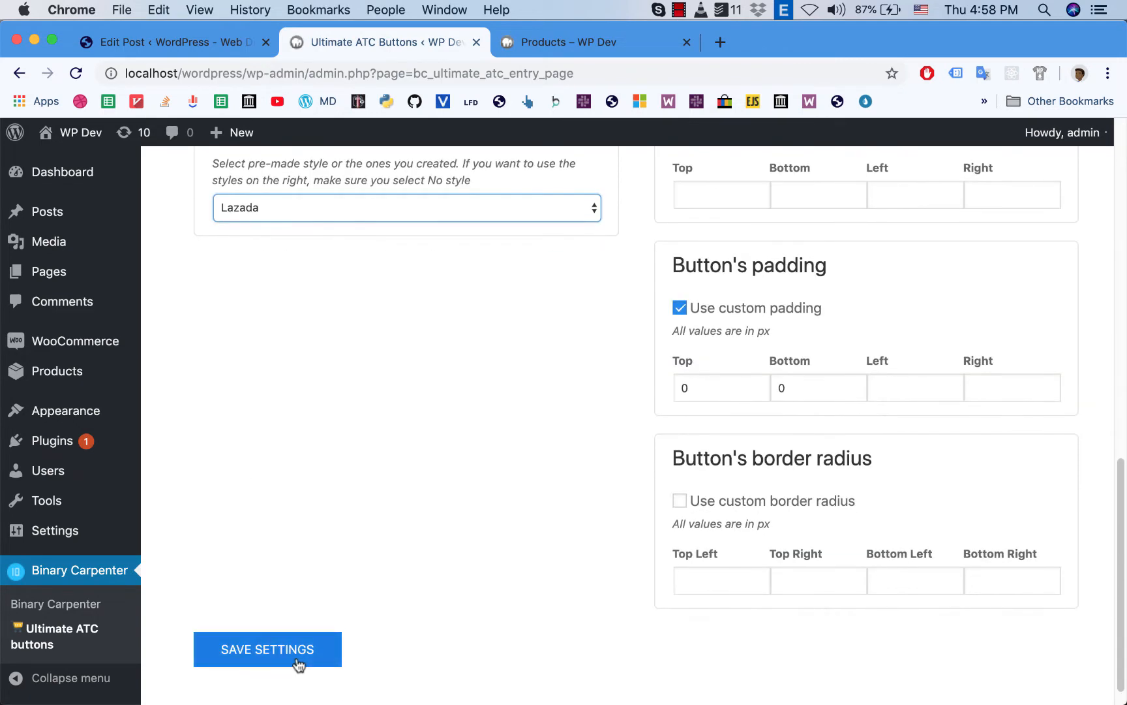
click(266, 650)
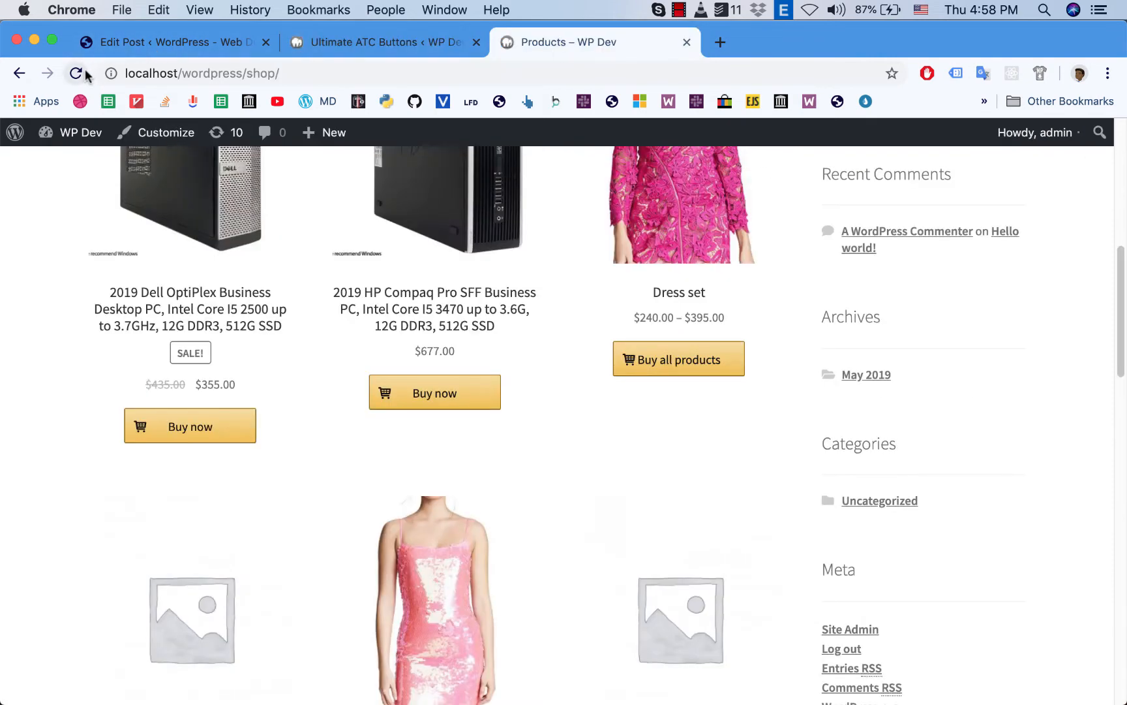
click(75, 73)
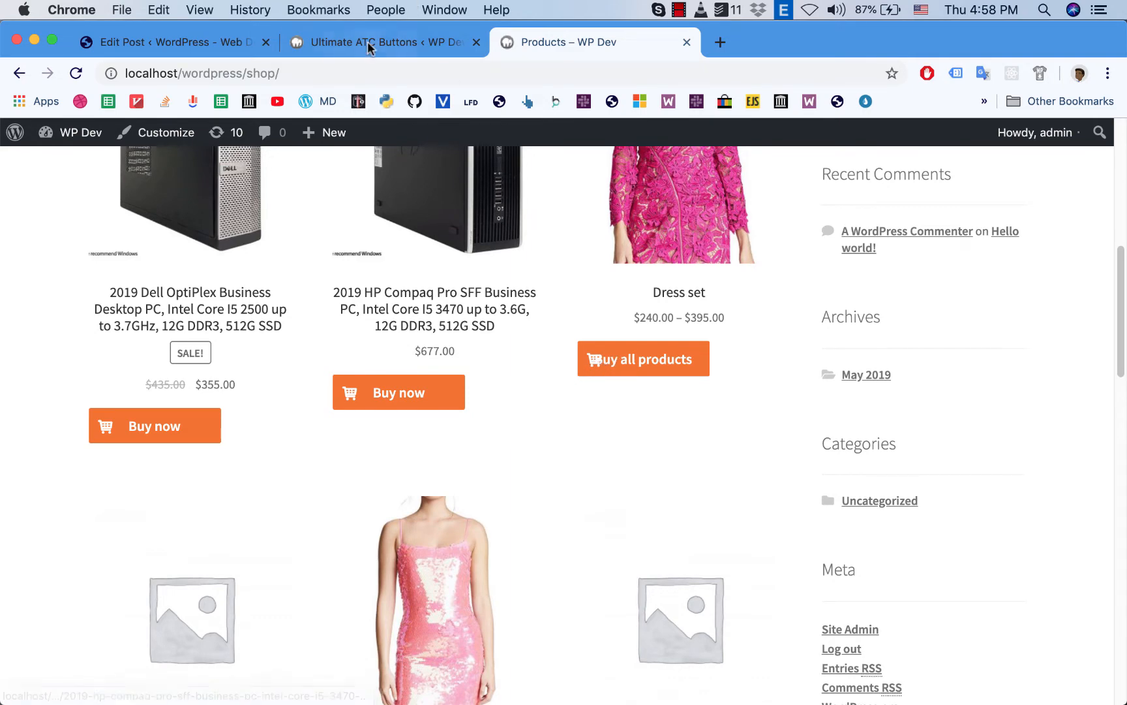
click(380, 42)
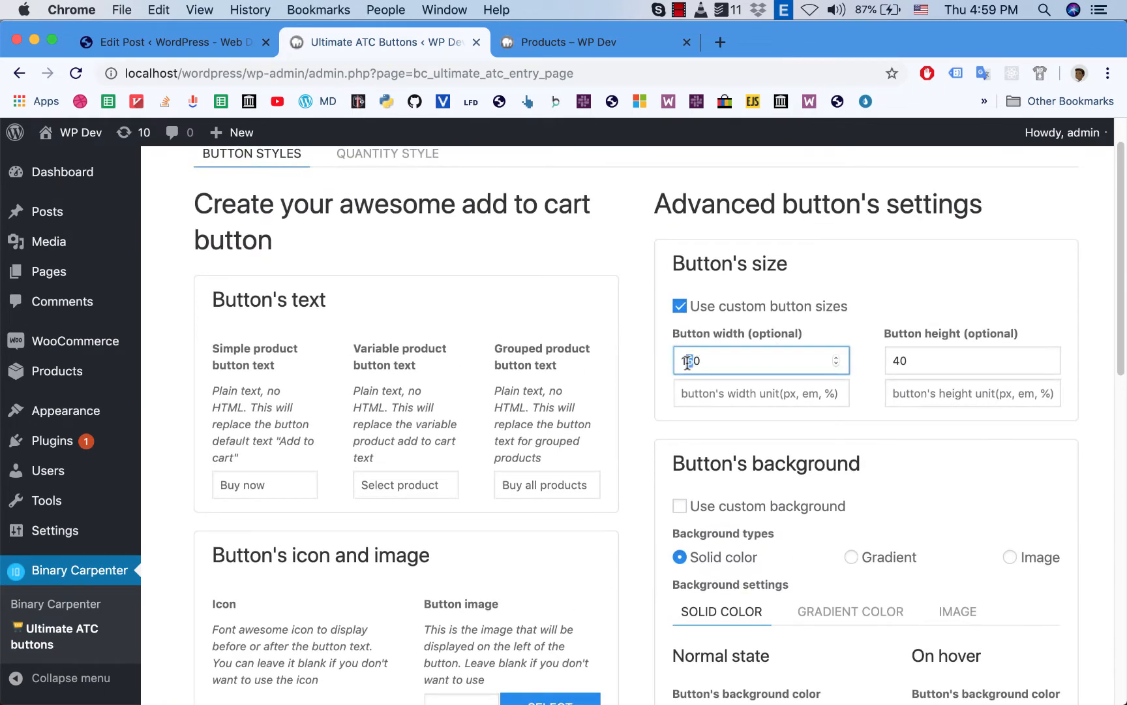
Step: Enter a custom button width of 160, glance at the shop page, and return to settings
text(160)
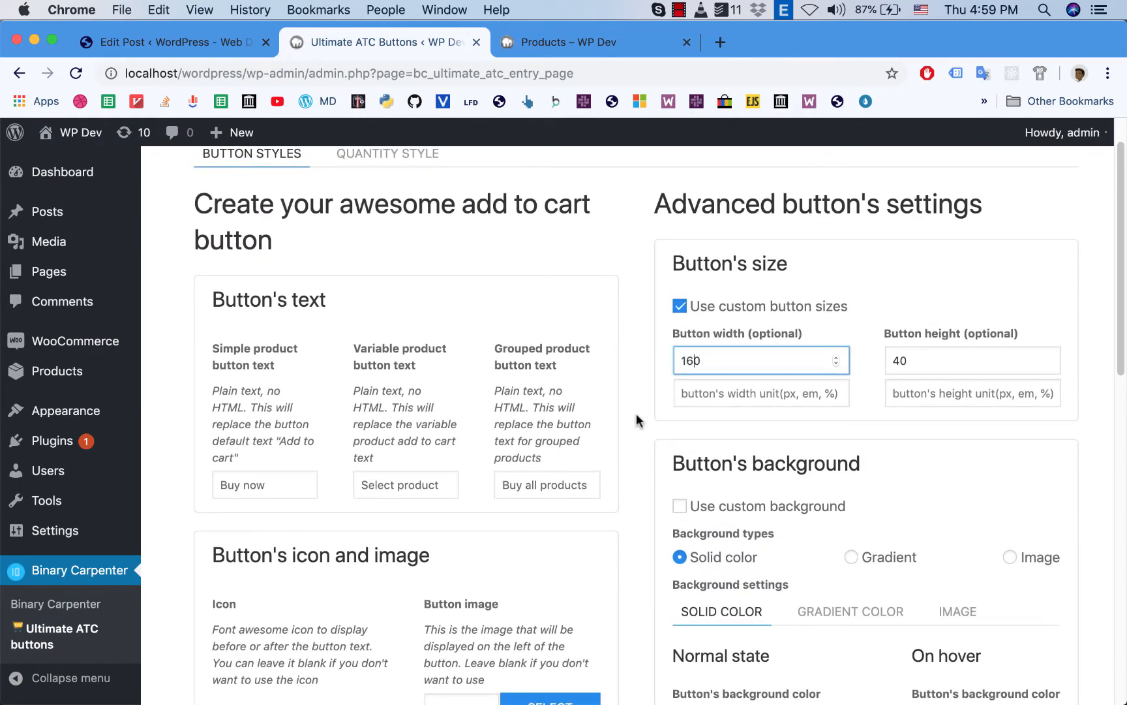
scroll(down, 3)
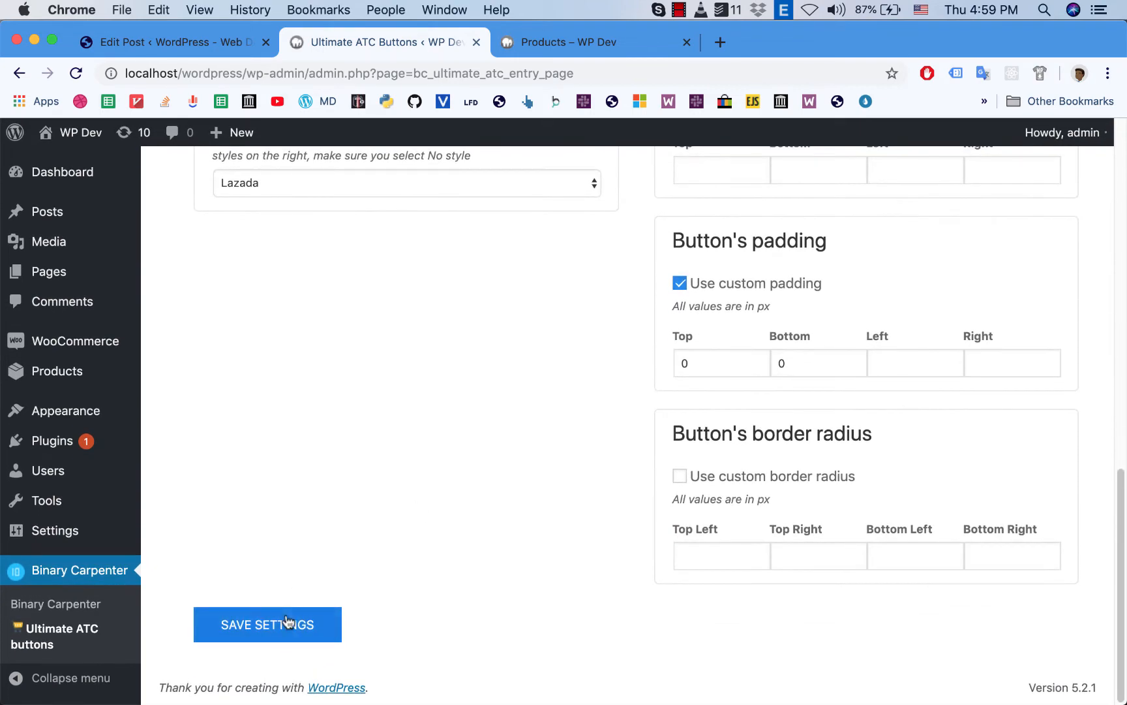
mouse_move(654, 428)
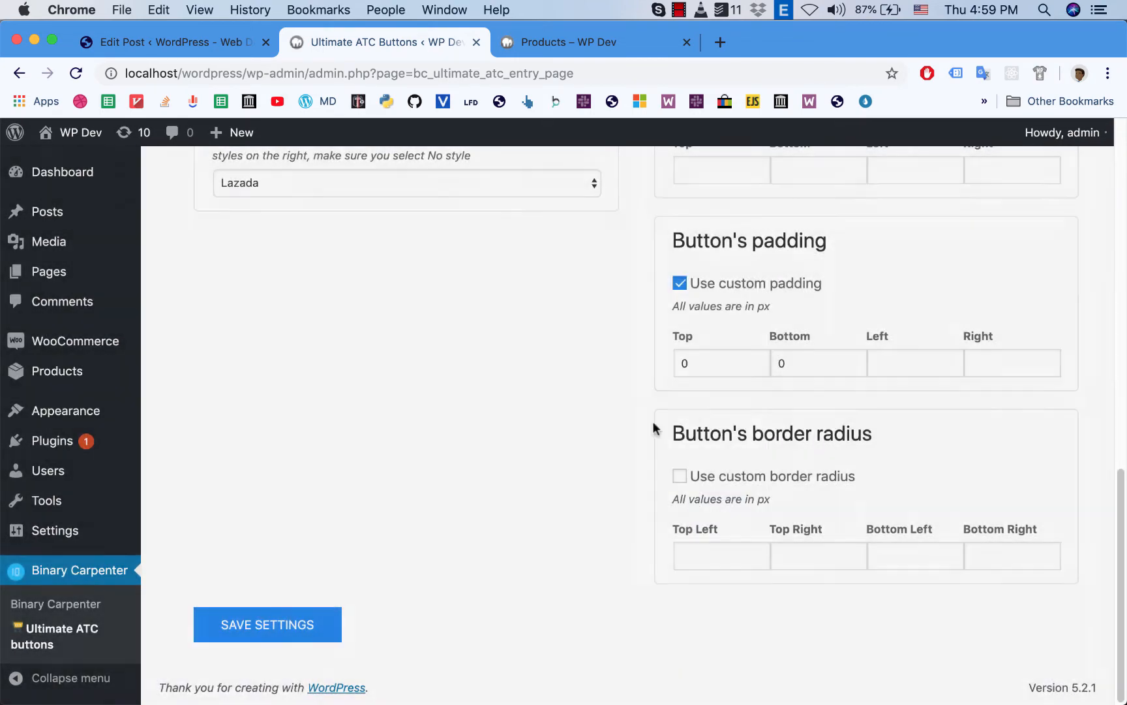
click(567, 41)
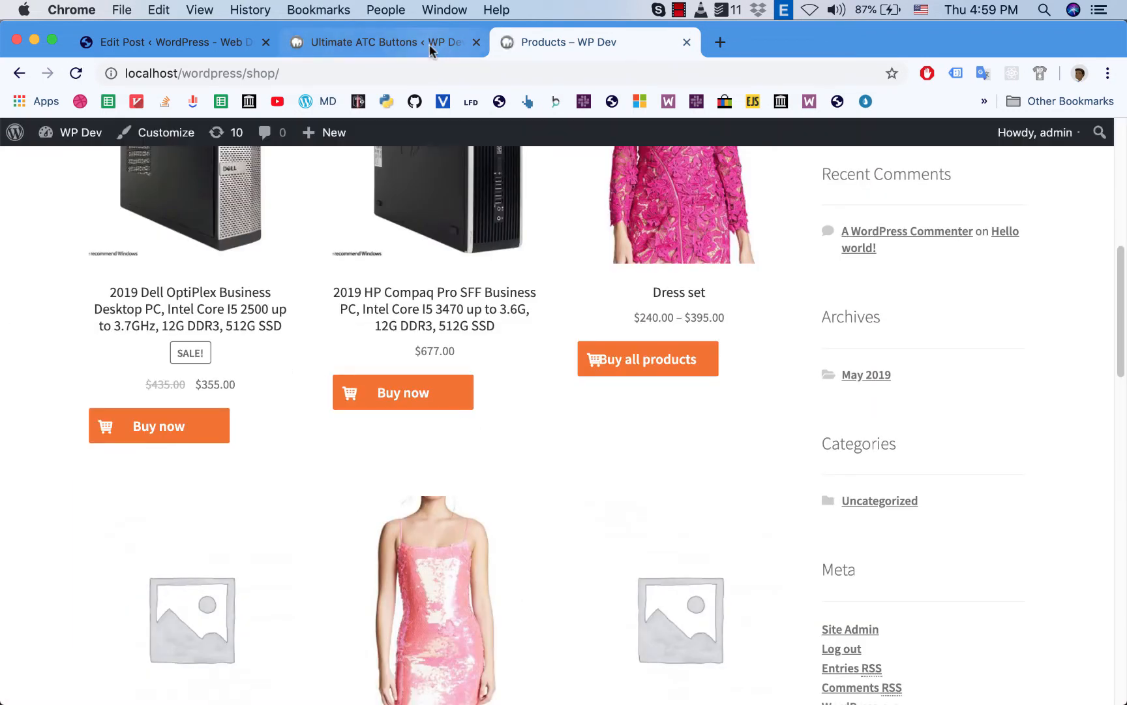
click(381, 41)
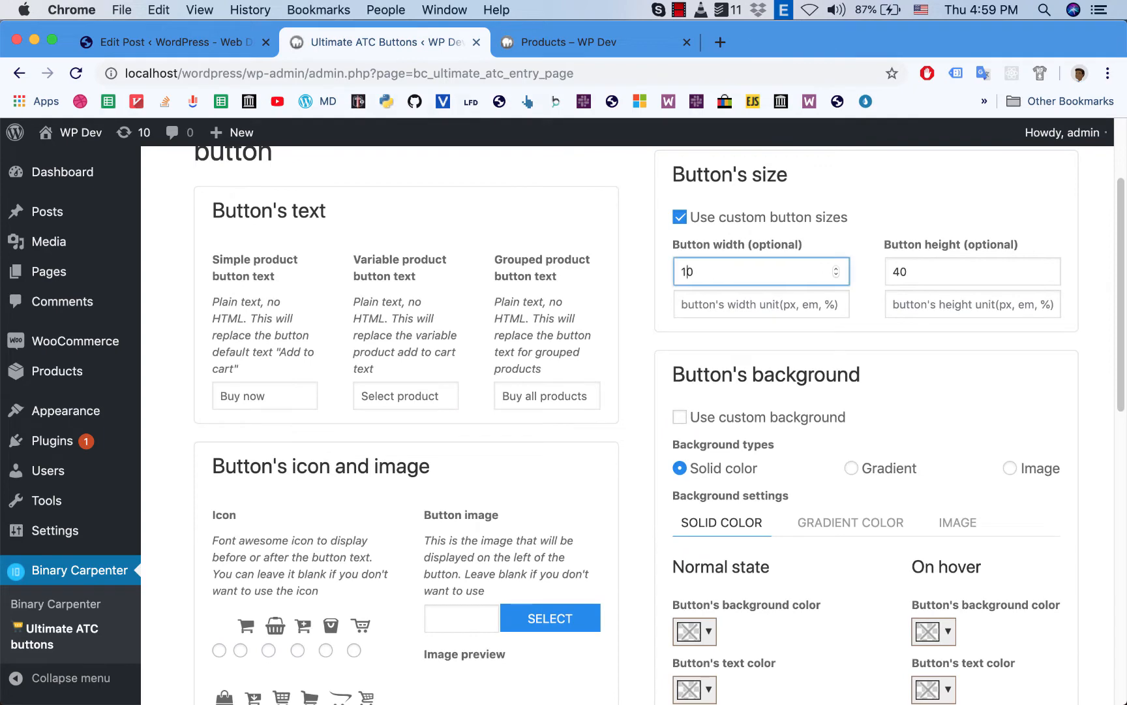
Step: Save the button settings, confirm, review the wider orange shop buttons, and return to settings
scroll(down, 3)
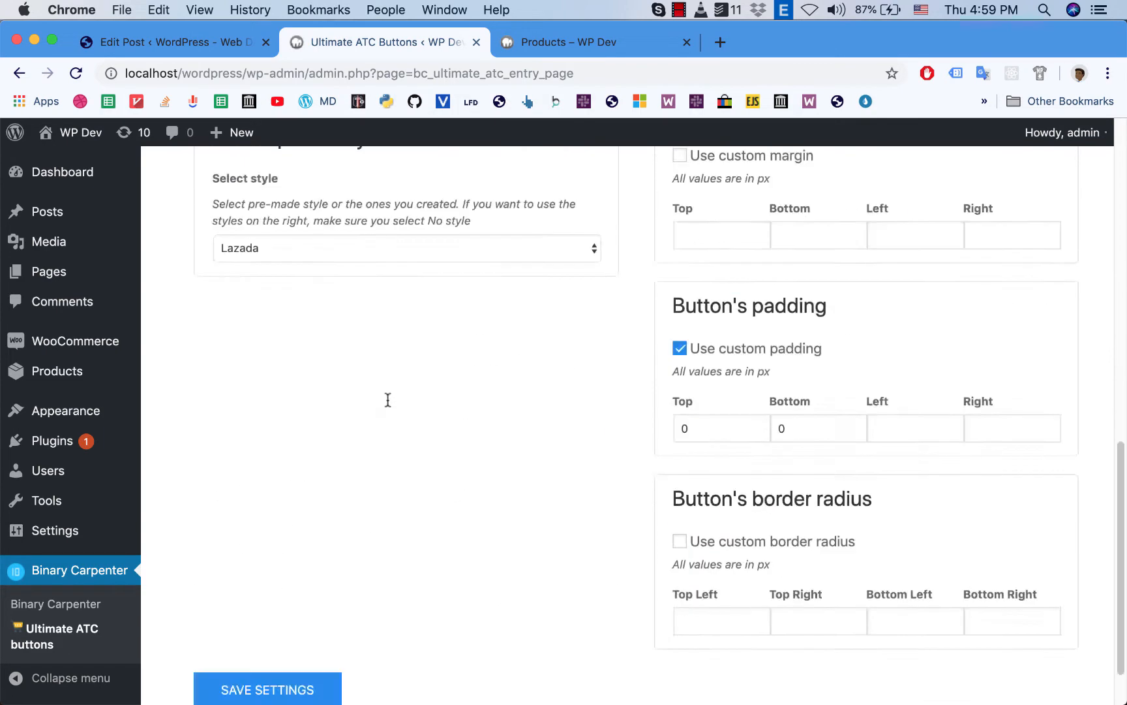
click(266, 688)
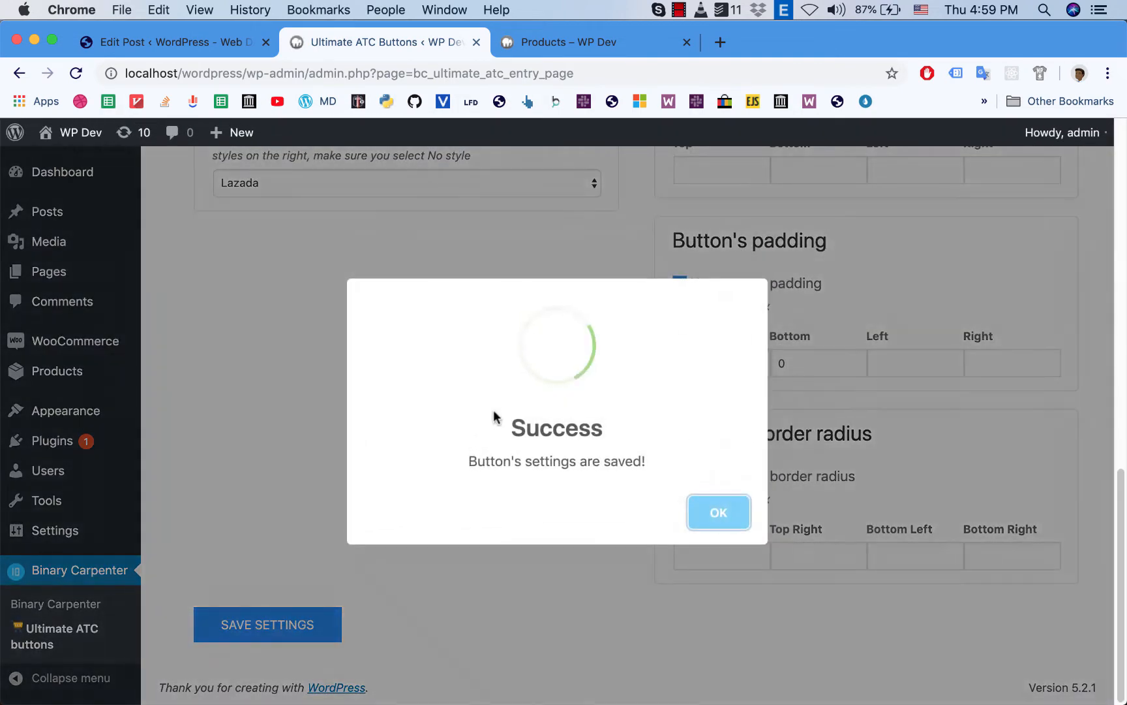
click(582, 42)
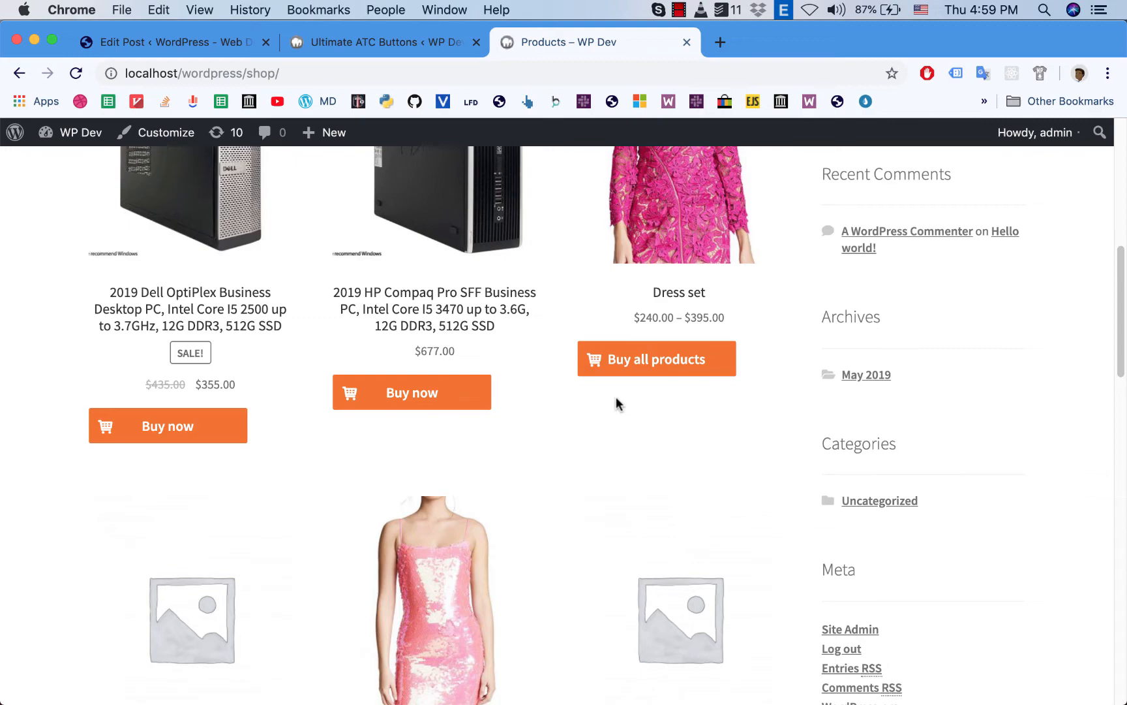
scroll(down, 3)
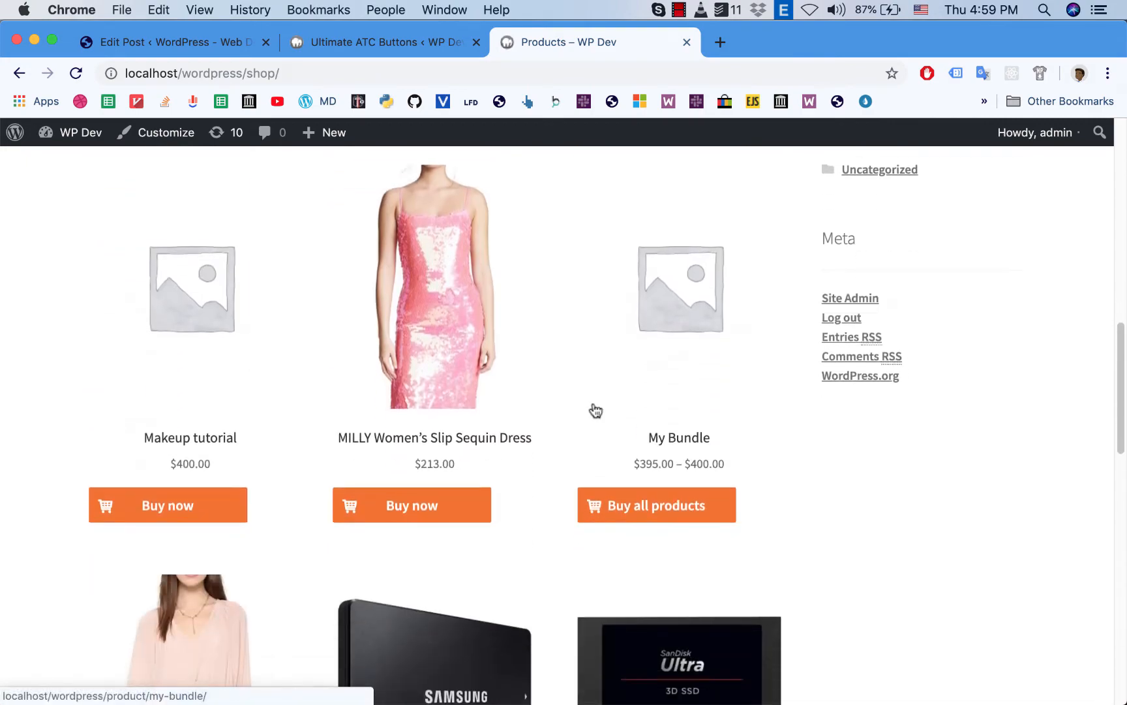
scroll(up, 3)
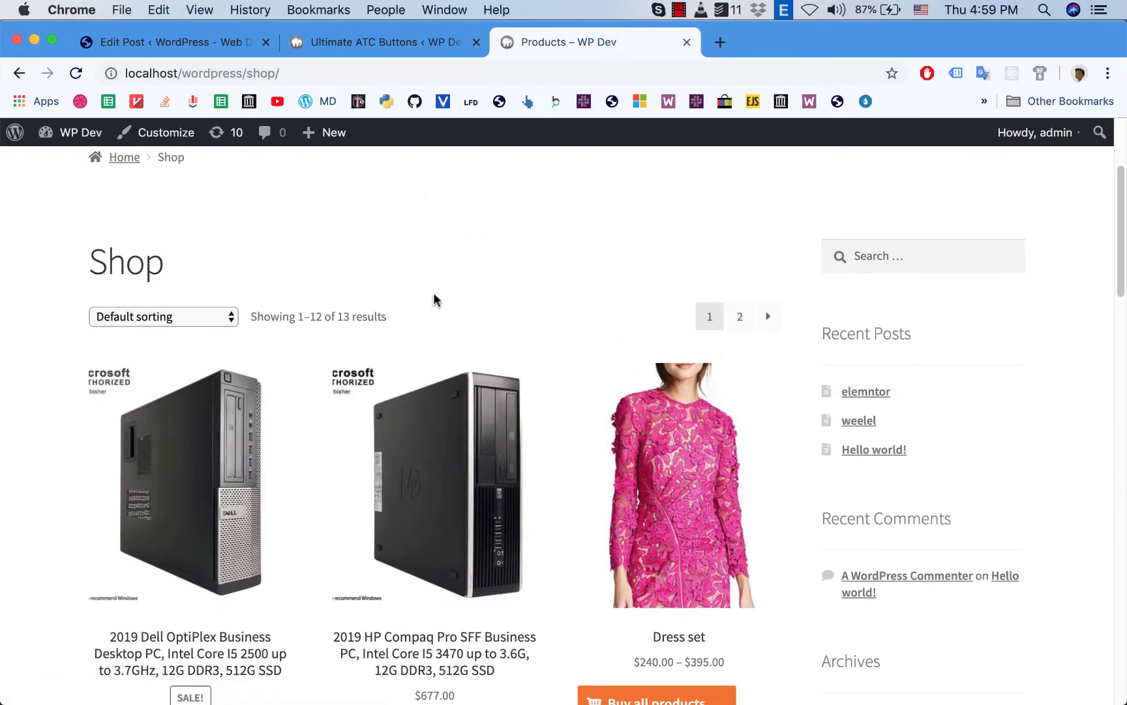
click(381, 42)
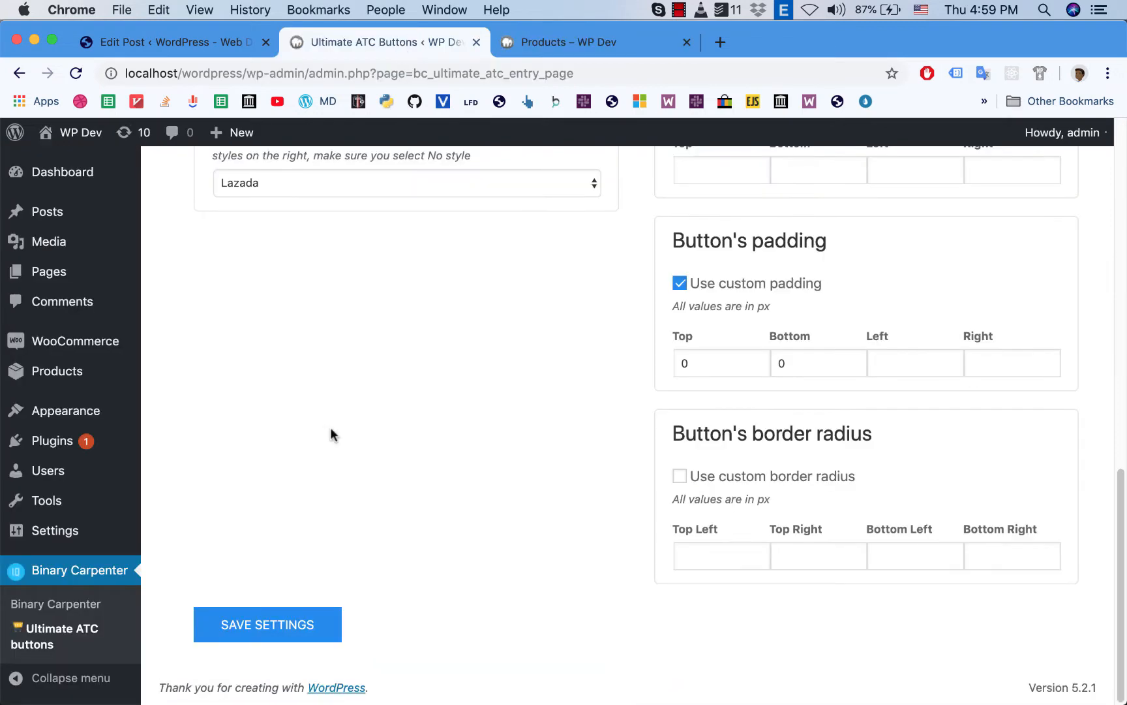
scroll(up, 3)
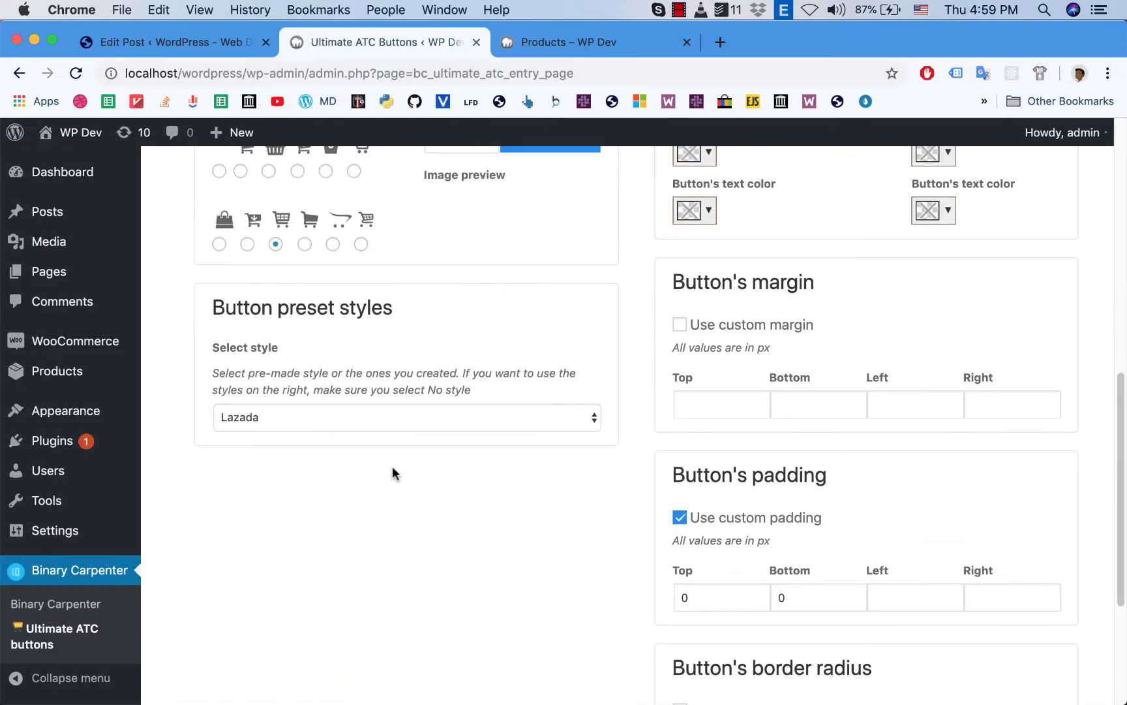
scroll(up, 3)
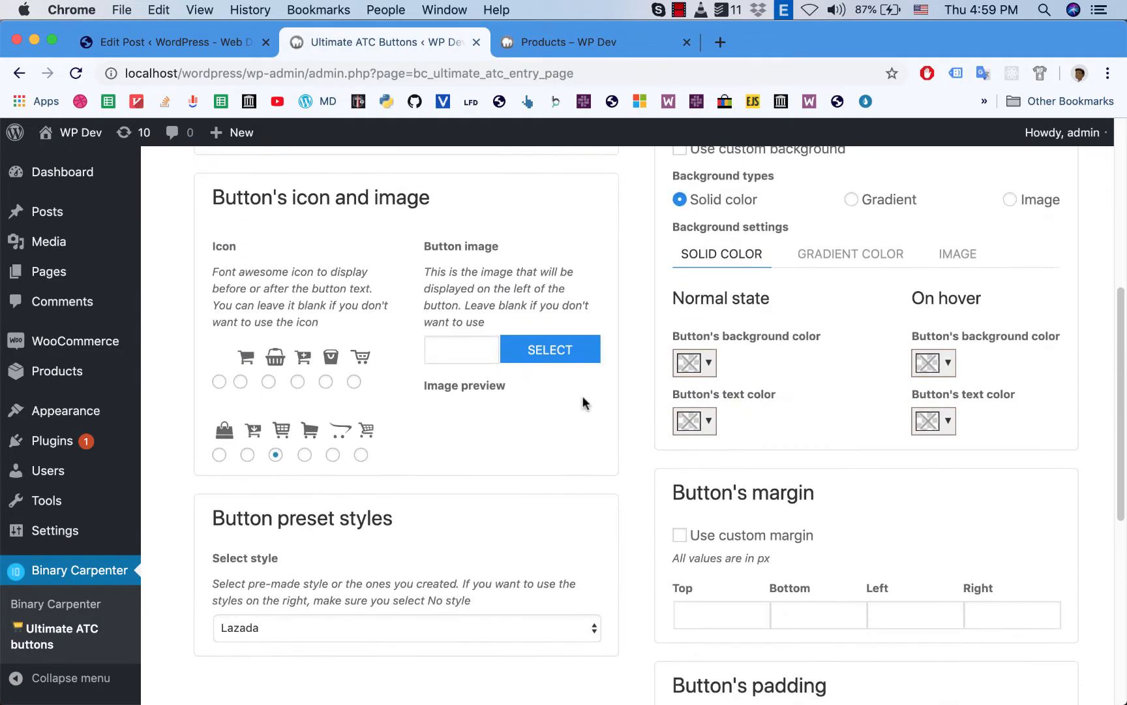
scroll(up, 3)
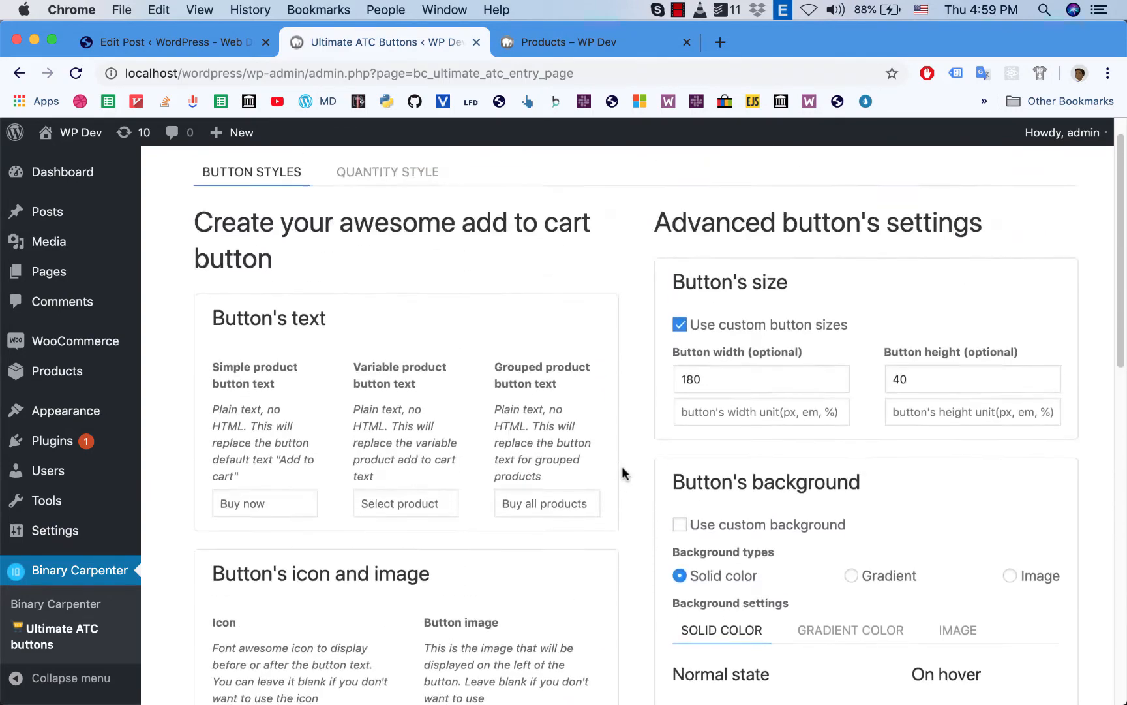
scroll(down, 3)
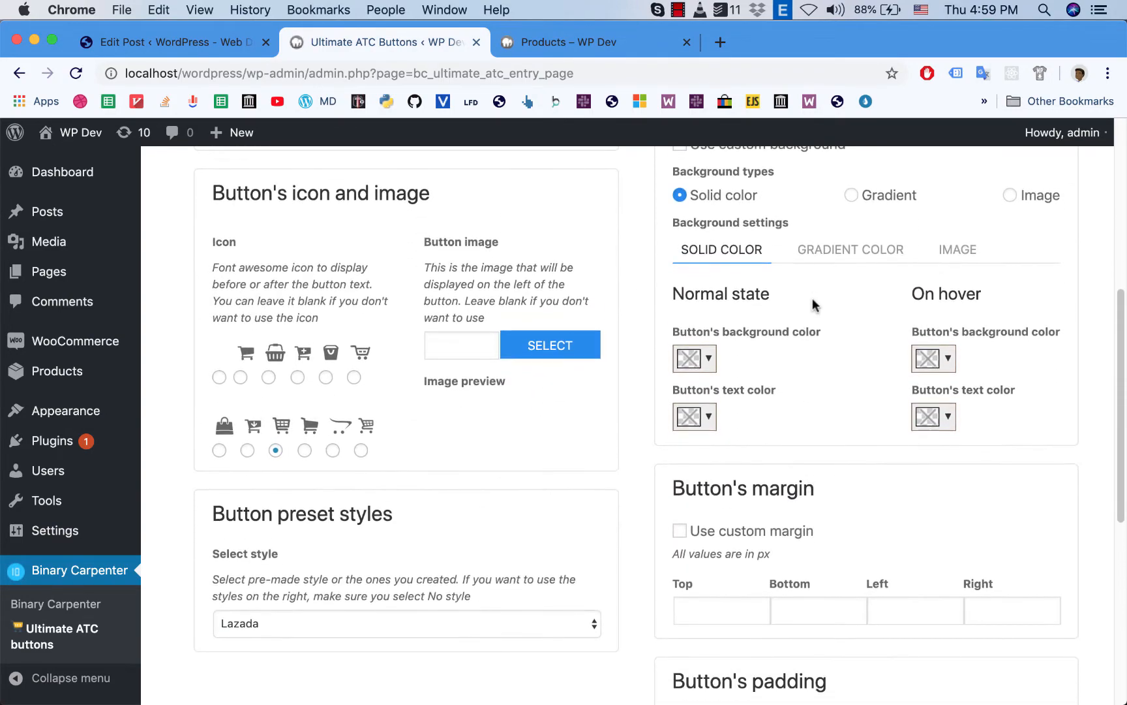
scroll(up, 3)
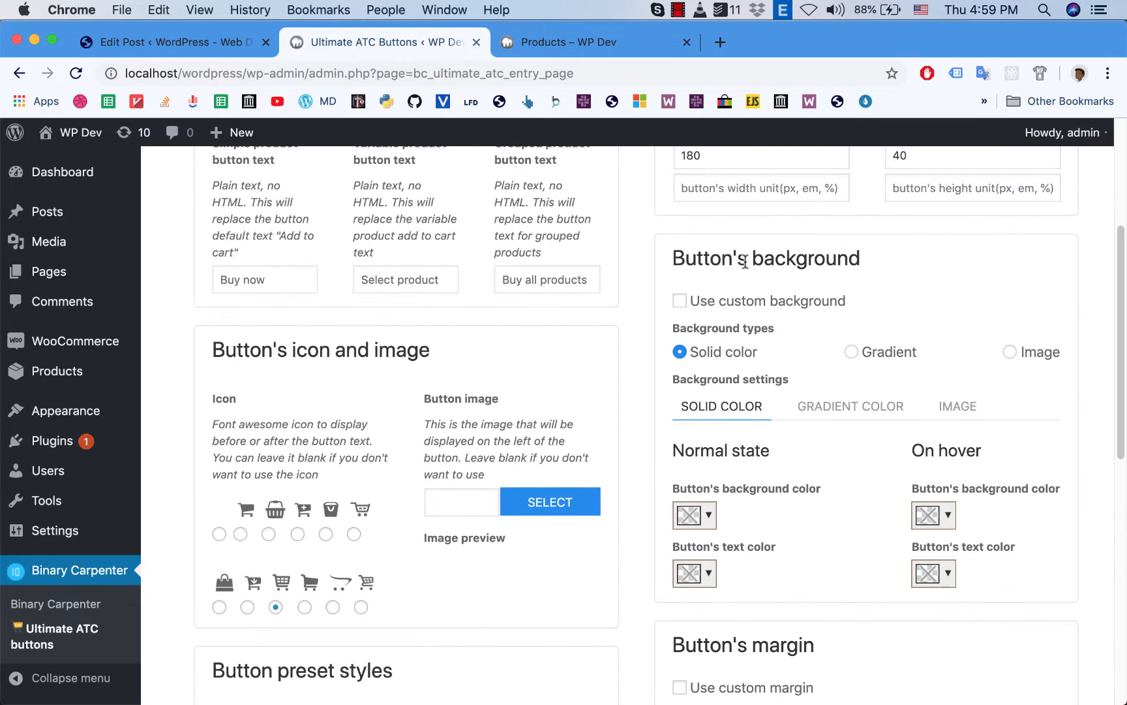
mouse_move(714, 378)
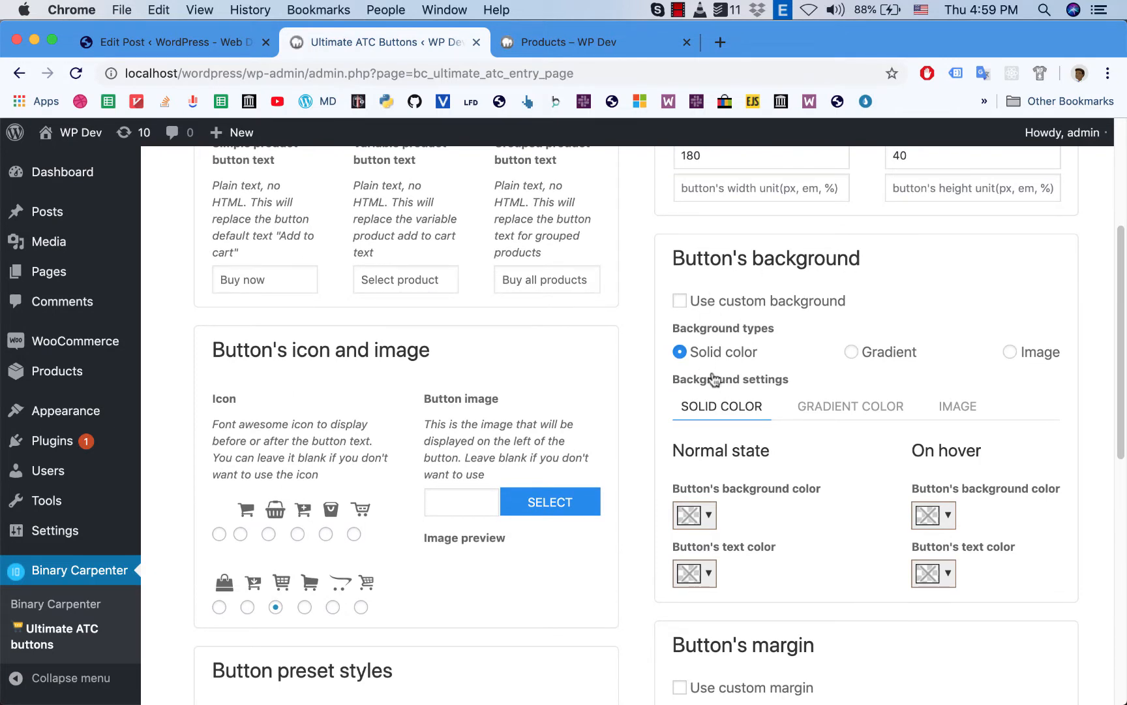
mouse_move(823, 281)
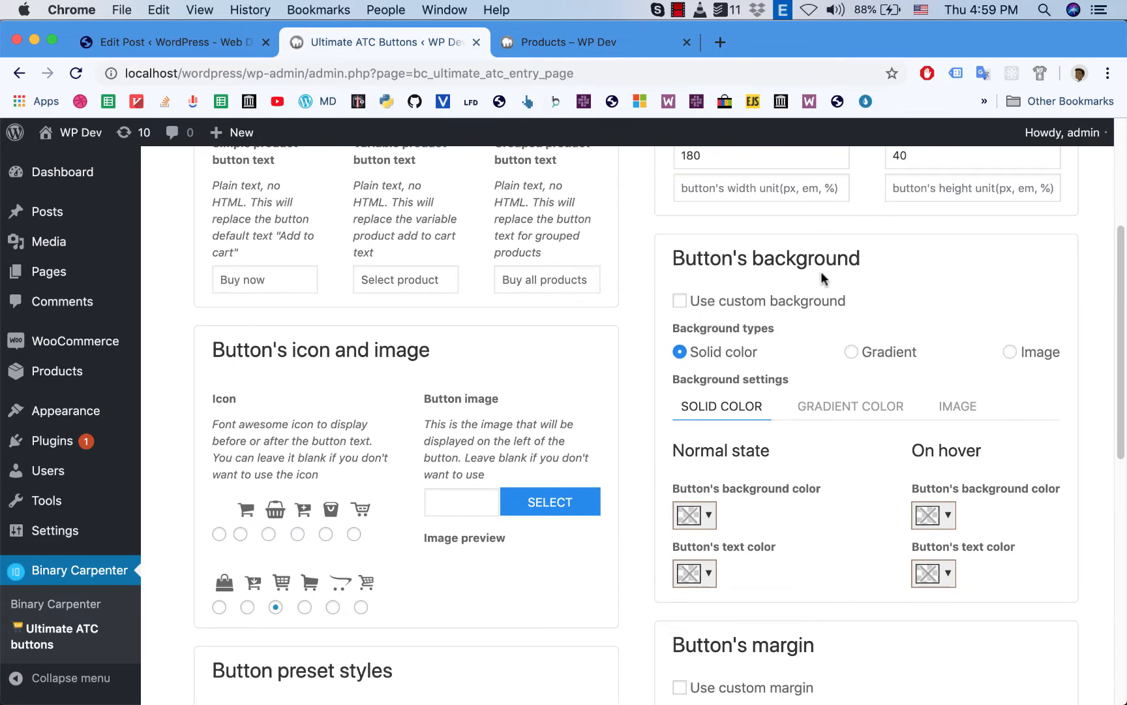
scroll(down, 3)
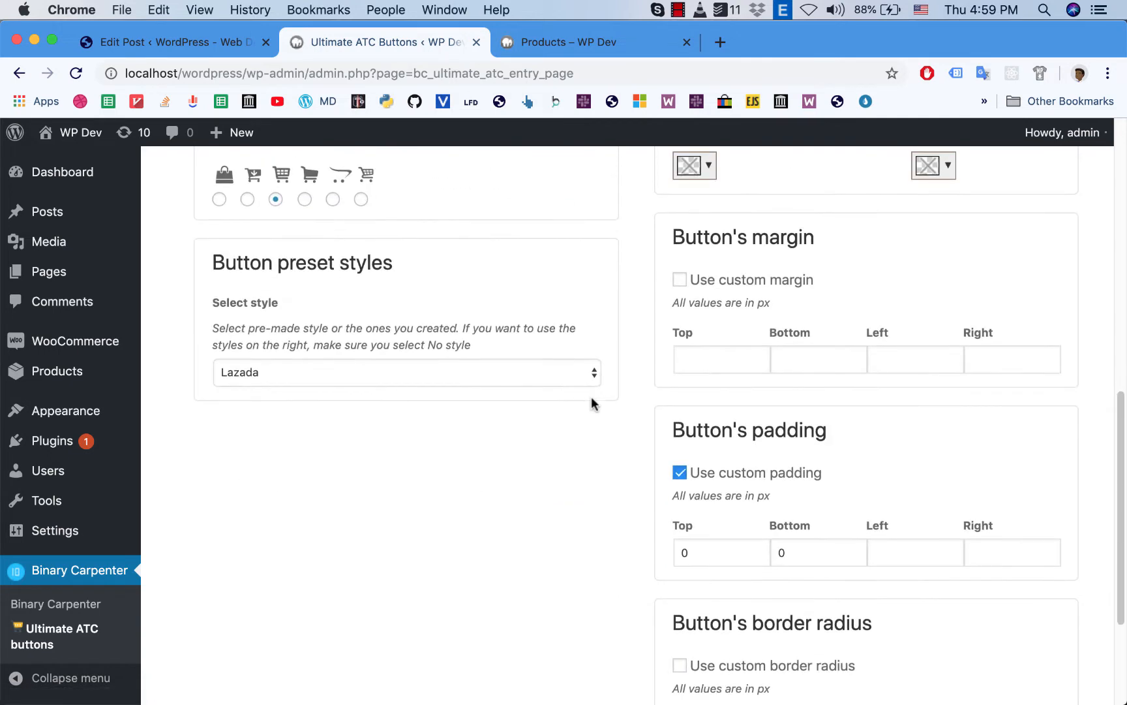
Step: Choose the Reset (rest everything) preset and review the custom size and padding options
click(406, 372)
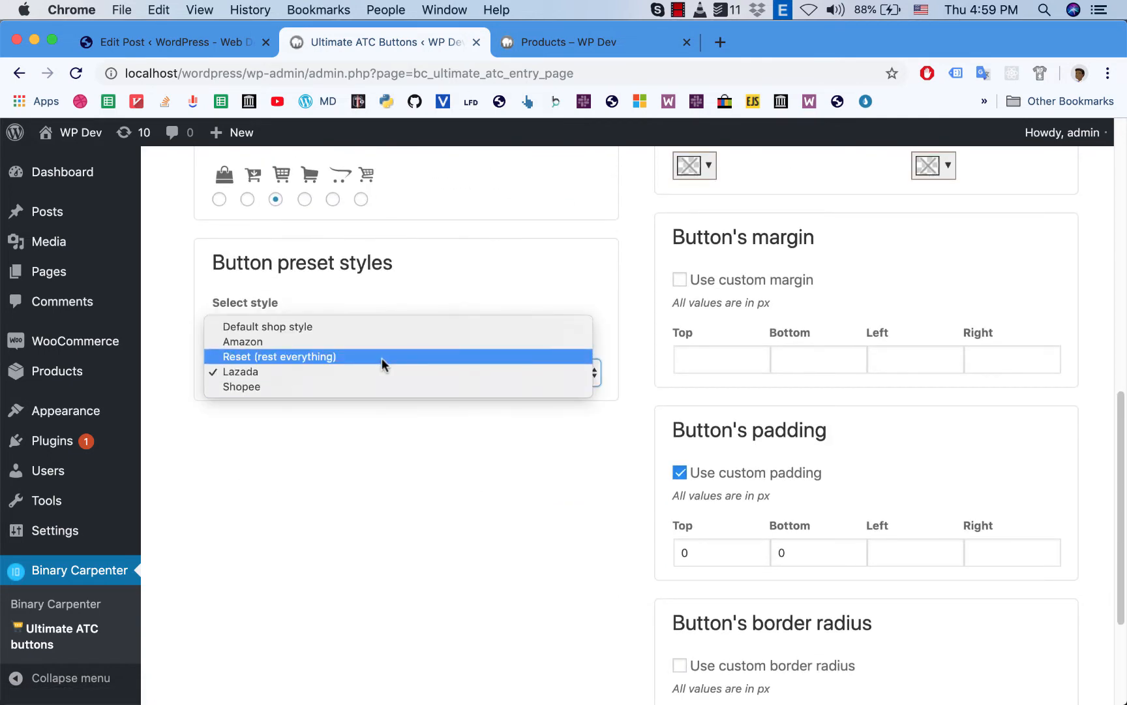
click(279, 356)
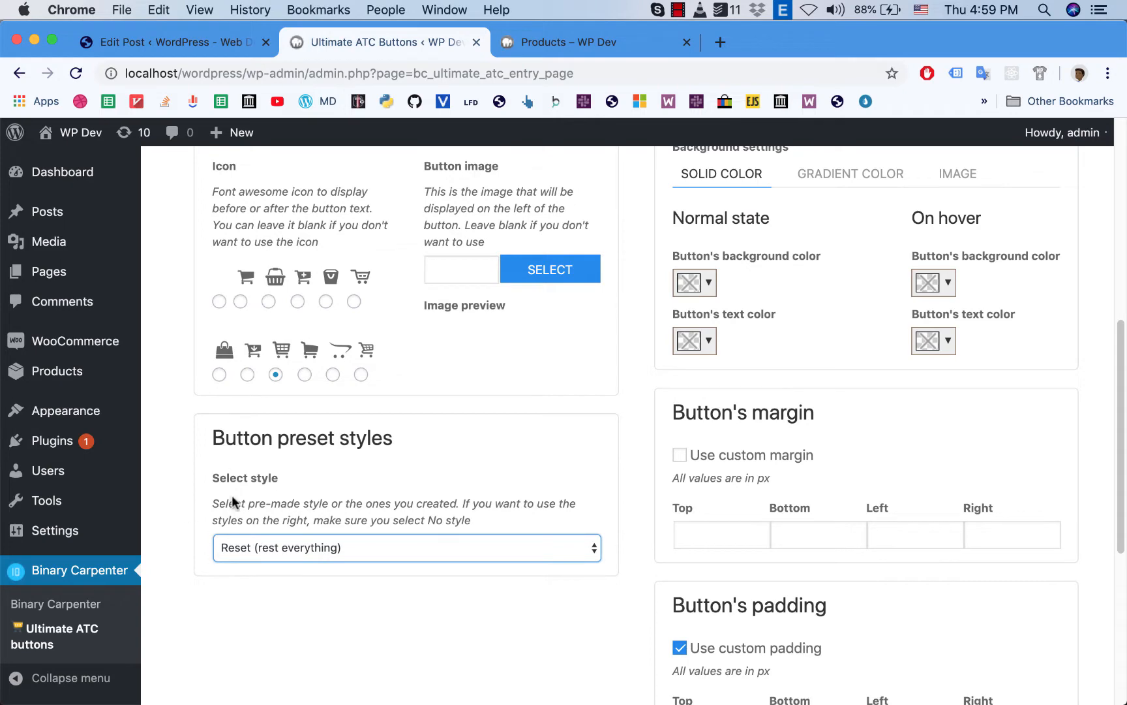
scroll(up, 3)
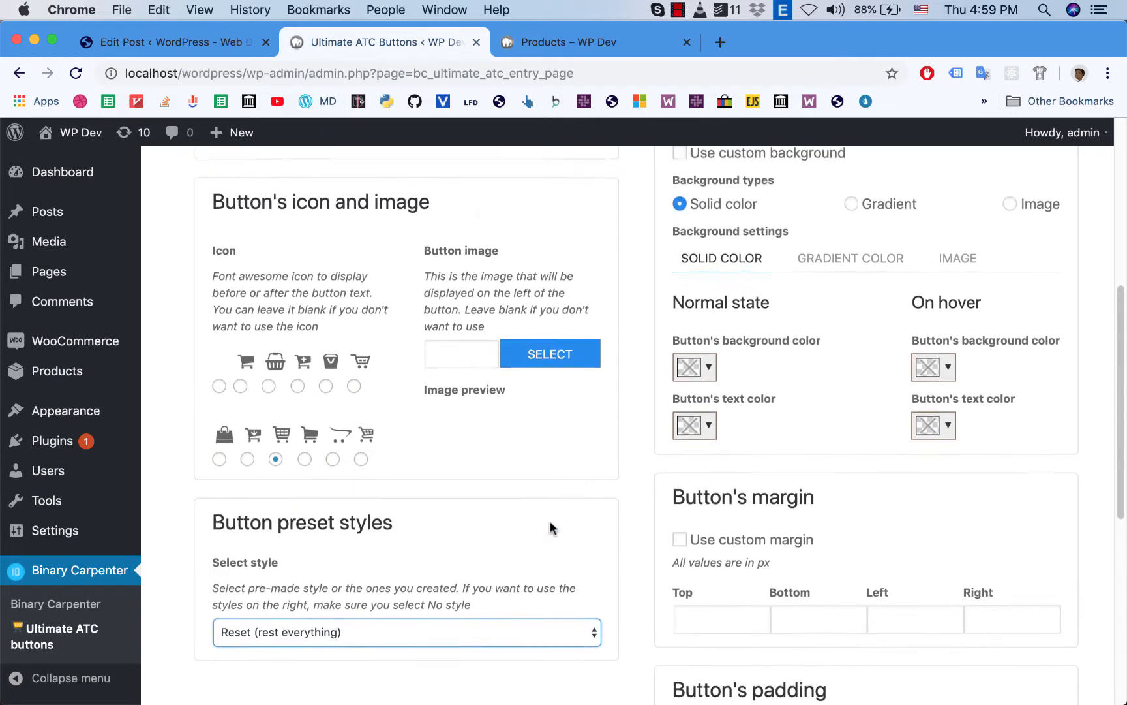
scroll(up, 3)
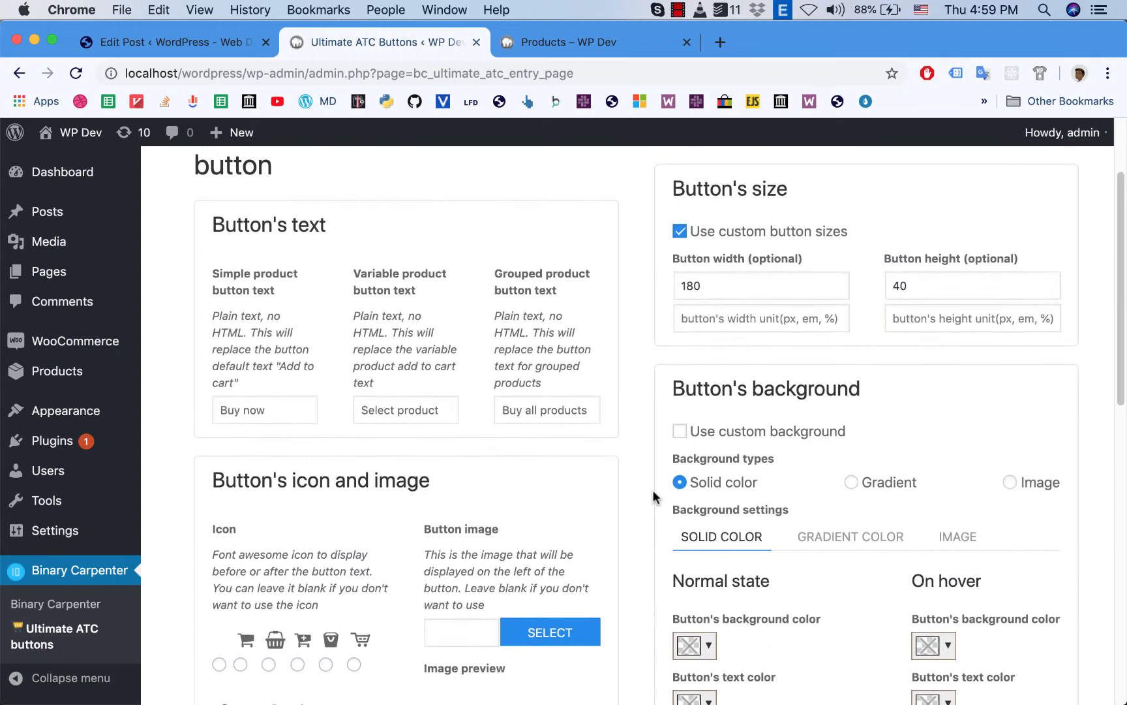
scroll(down, 3)
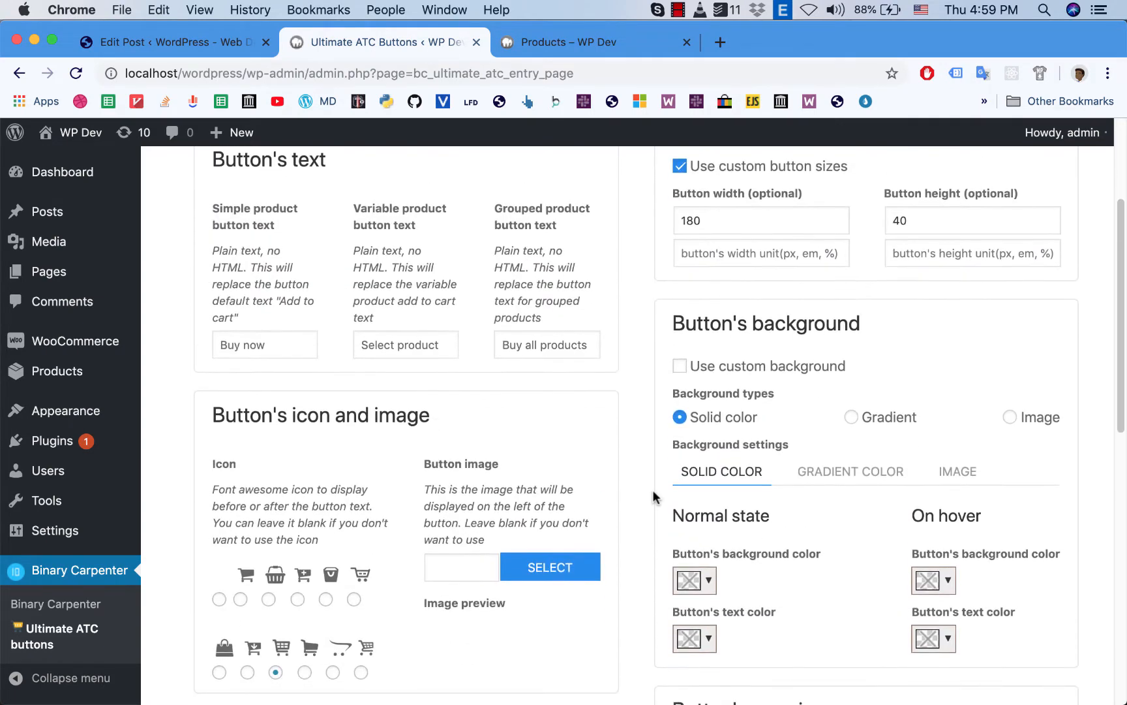
scroll(up, 3)
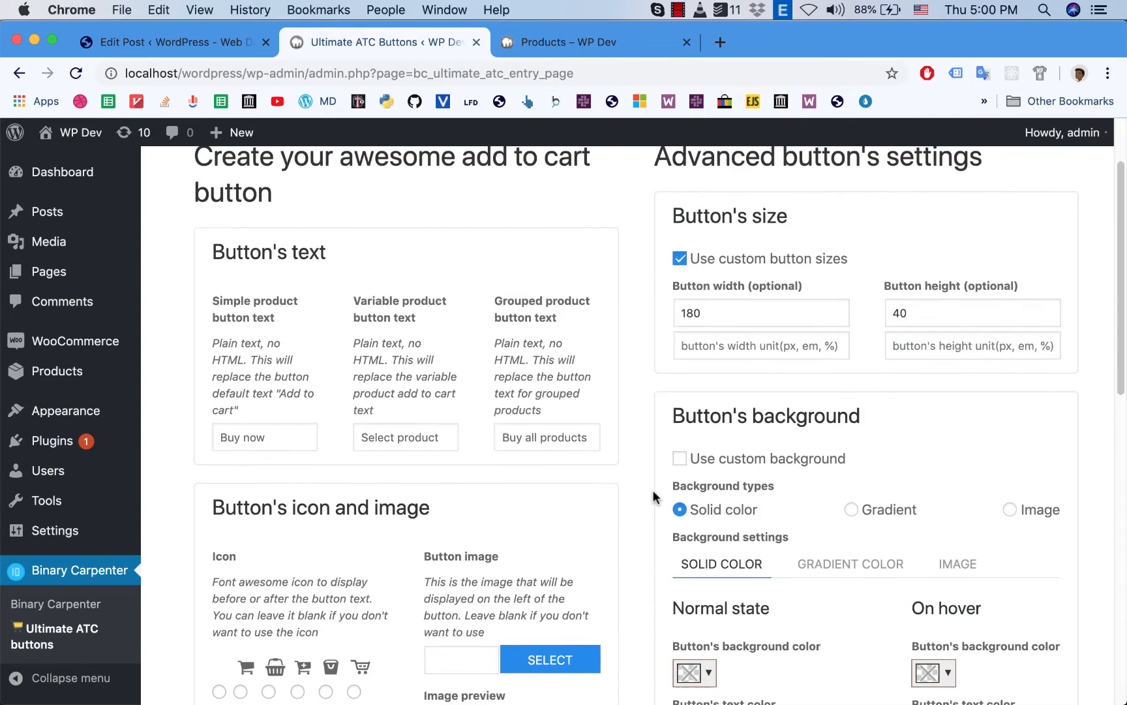
scroll(up, 3)
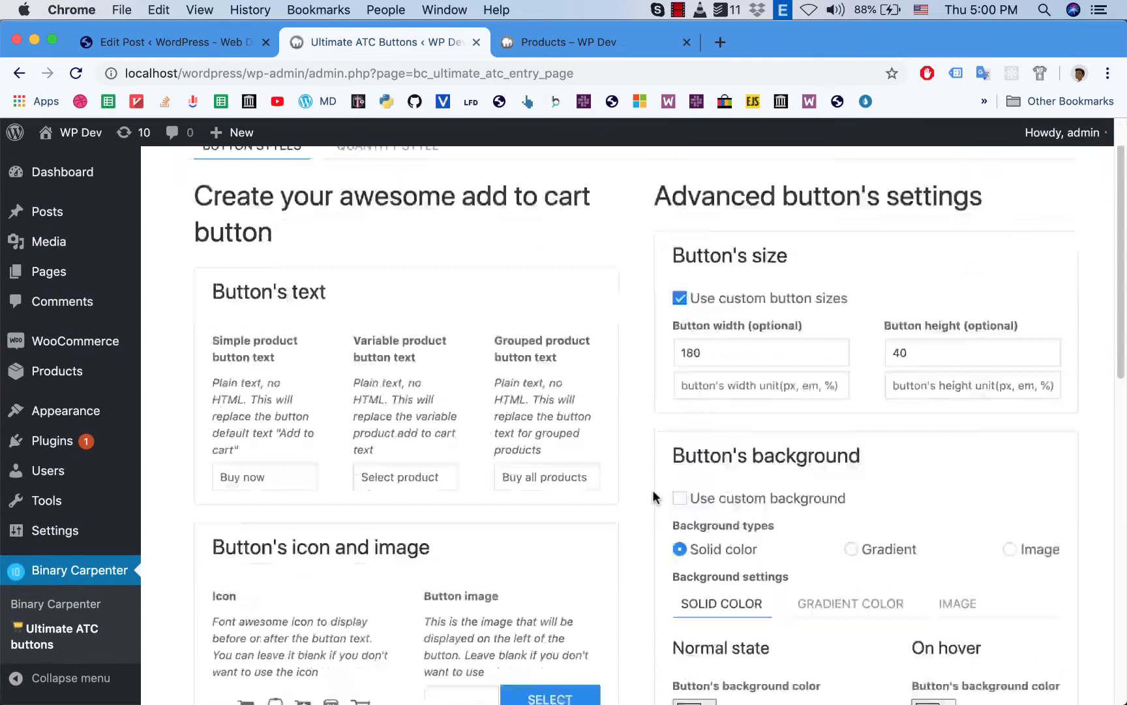
scroll(down, 3)
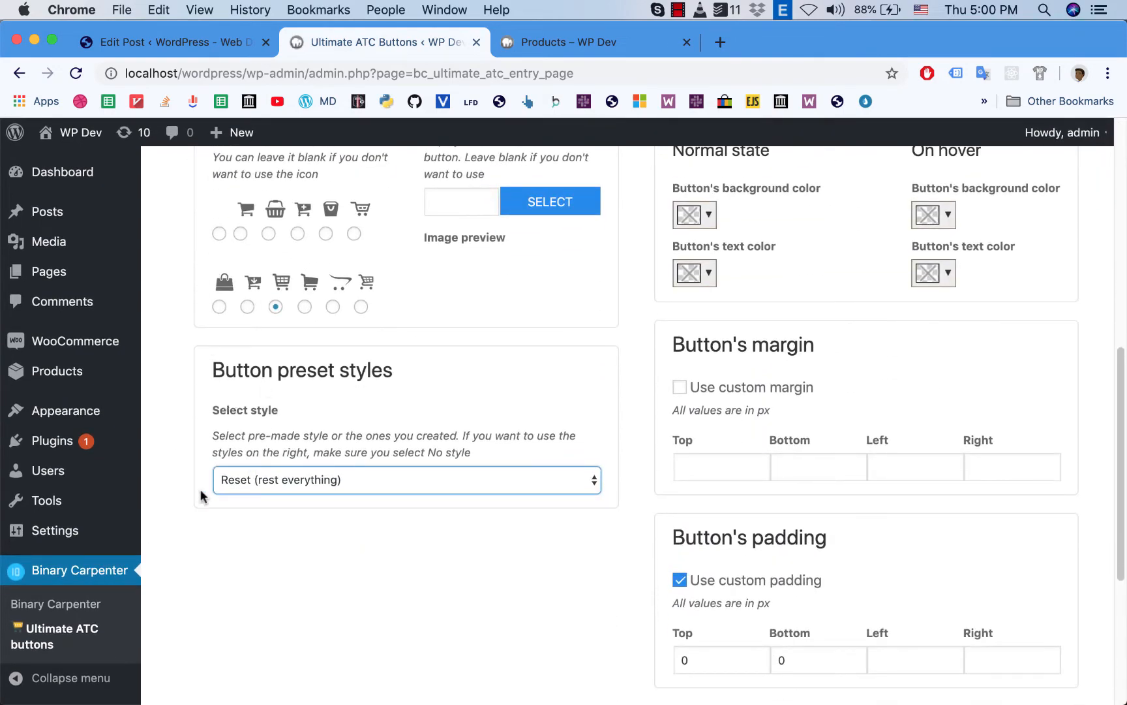
scroll(up, 3)
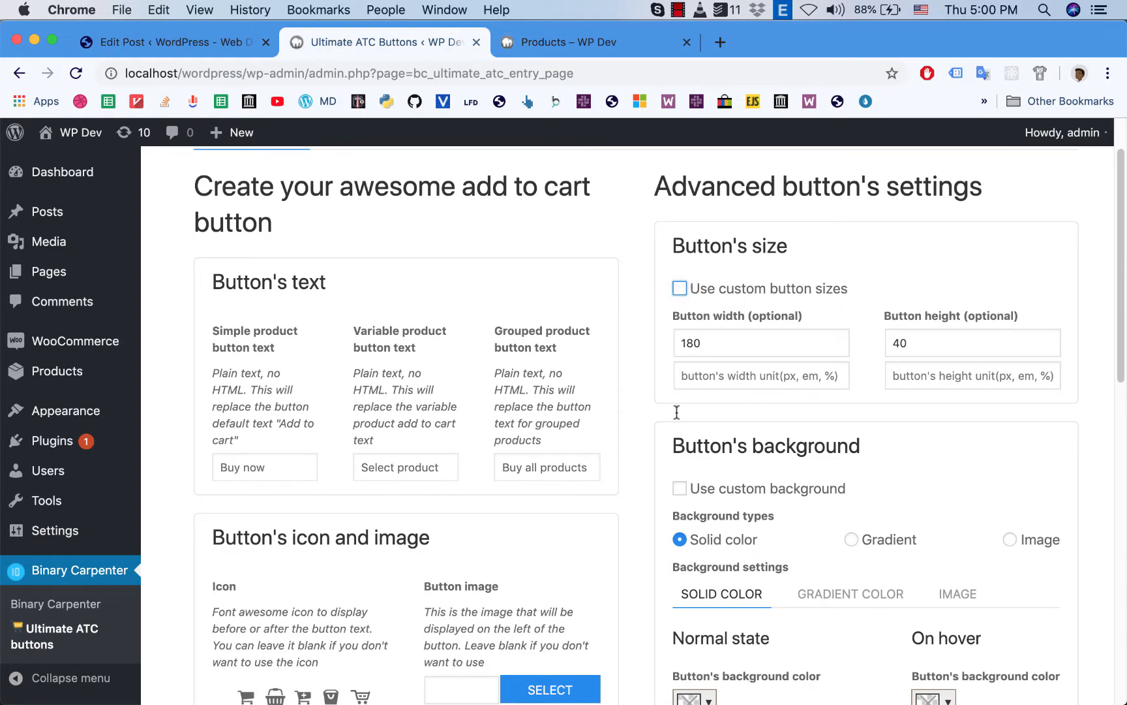
scroll(down, 3)
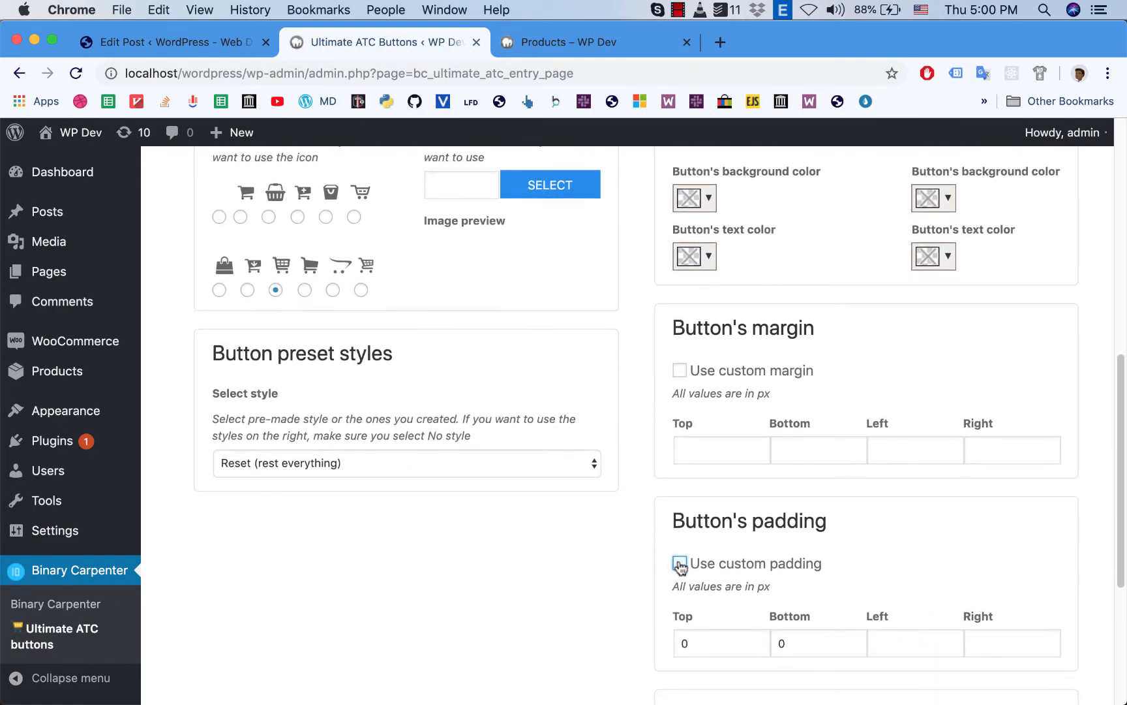
scroll(down, 3)
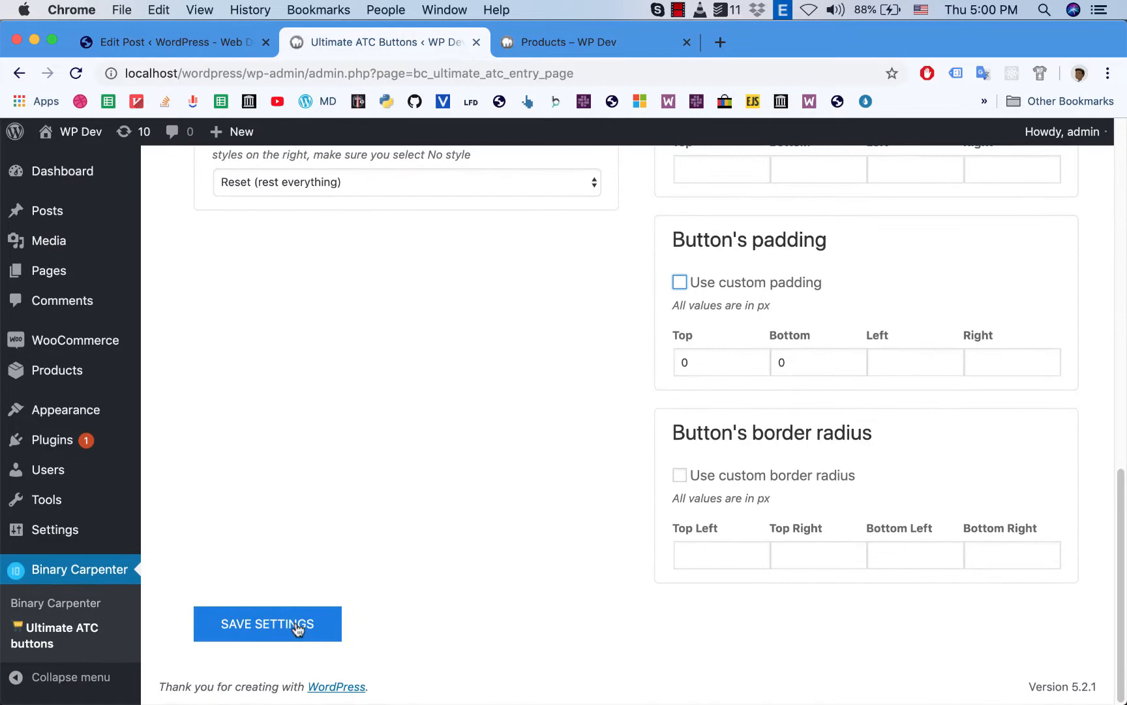
Step: Save the reset settings, reload the shop page to see plain buttons, and return to settings
click(266, 624)
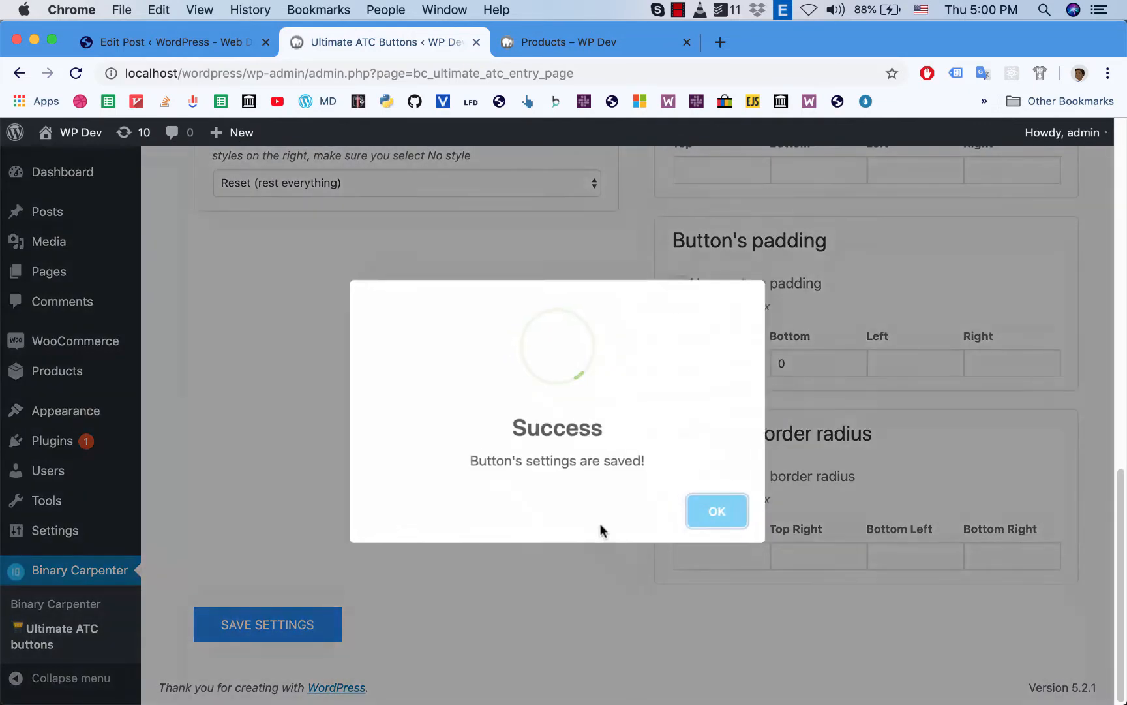
click(591, 42)
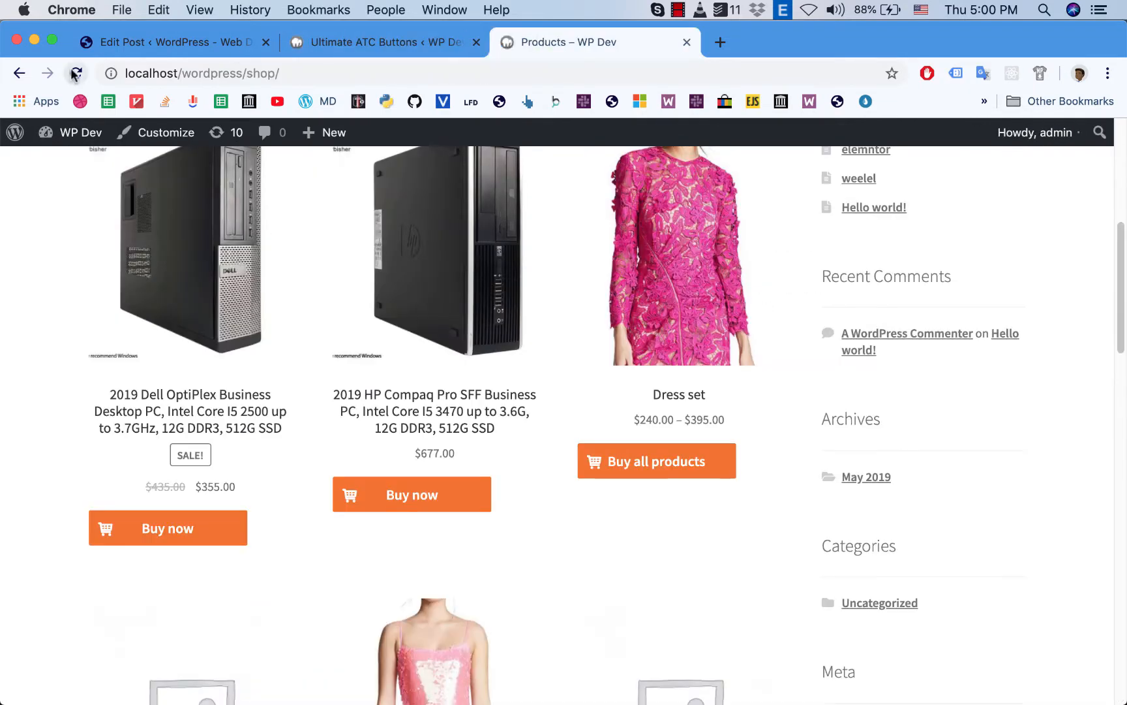
click(75, 73)
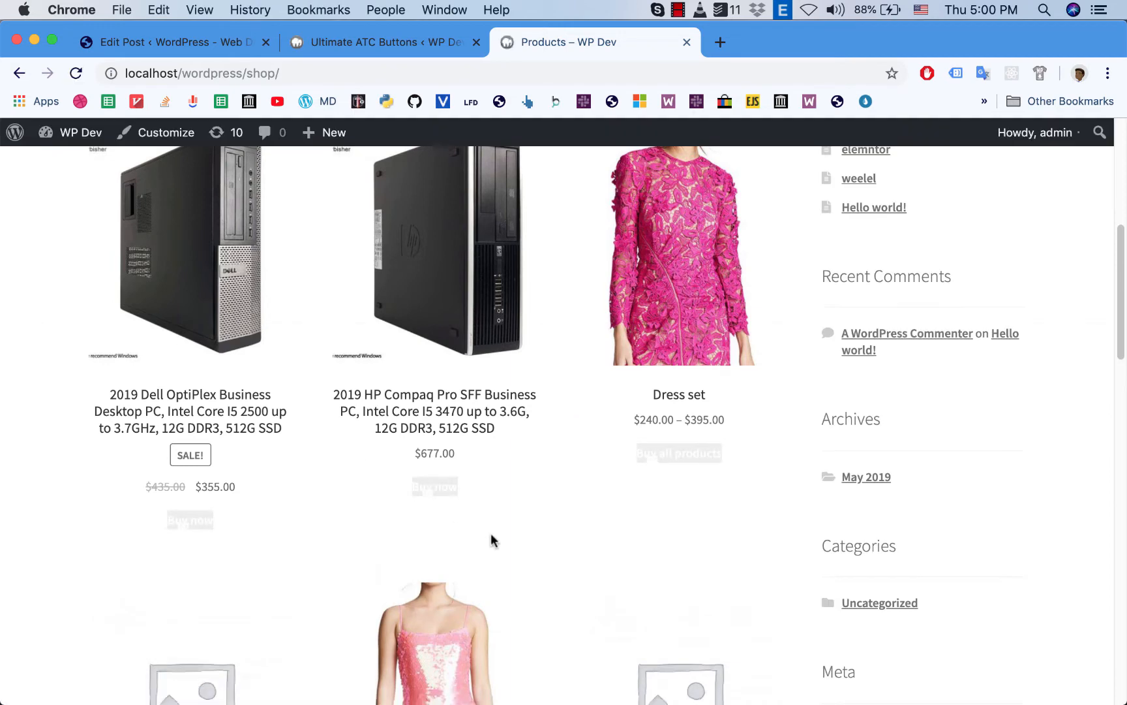
mouse_move(679, 454)
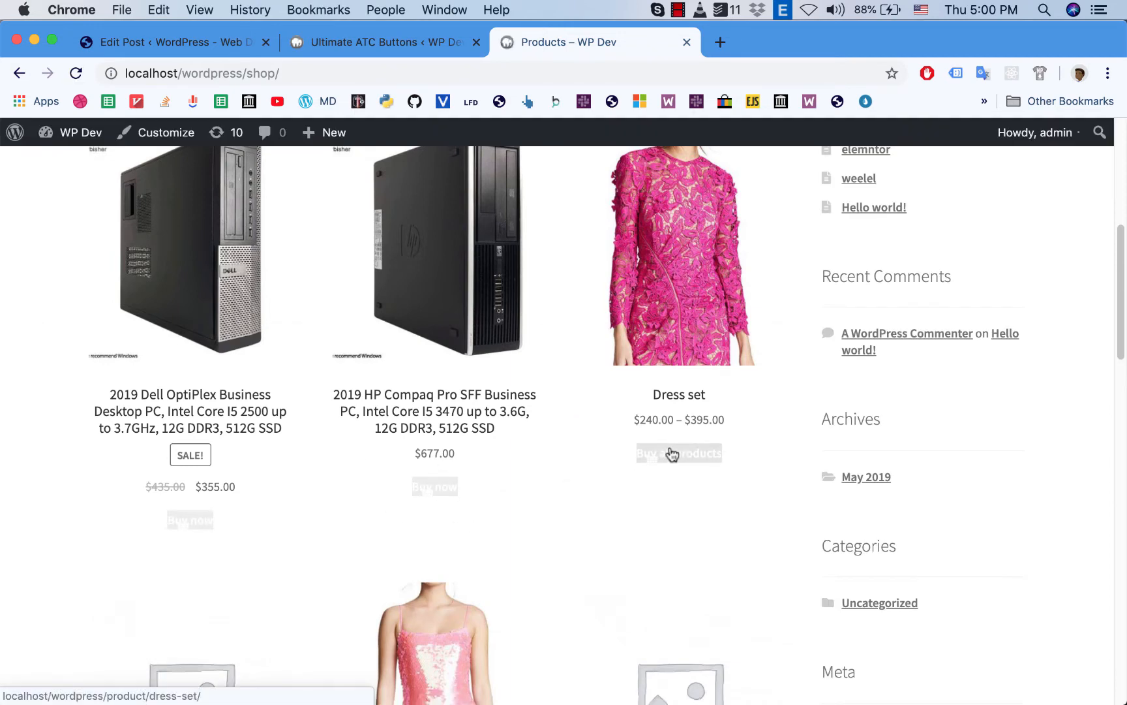
click(381, 41)
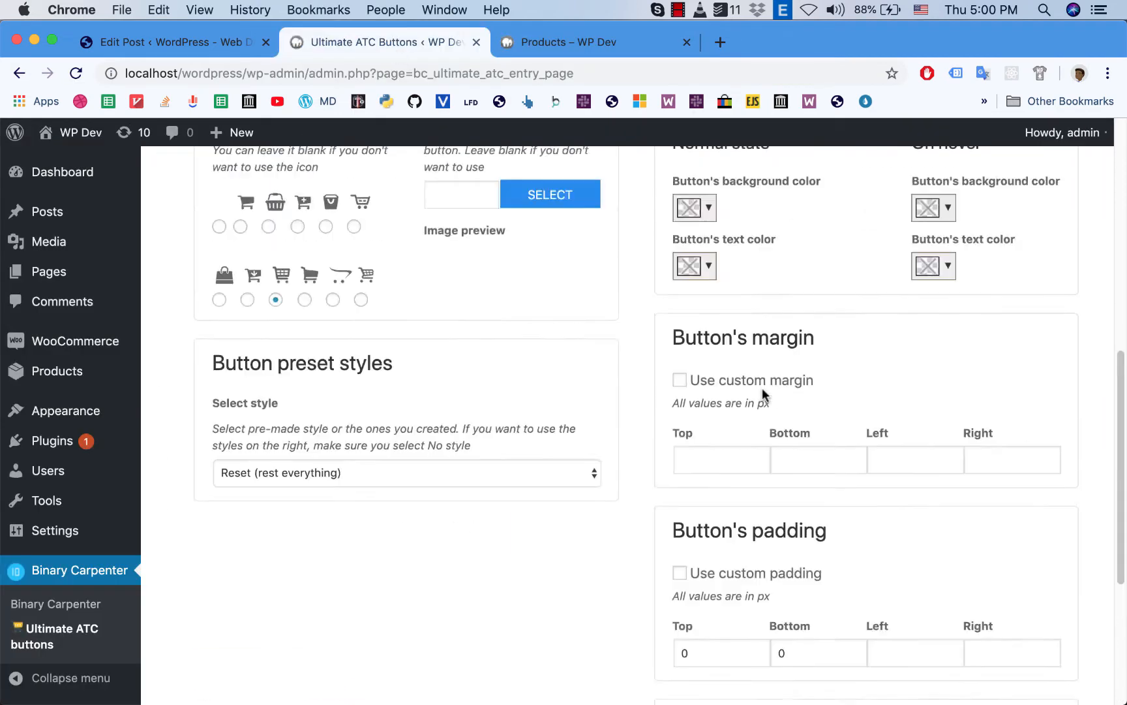
Step: Enable custom button sizes and a custom button background
scroll(up, 3)
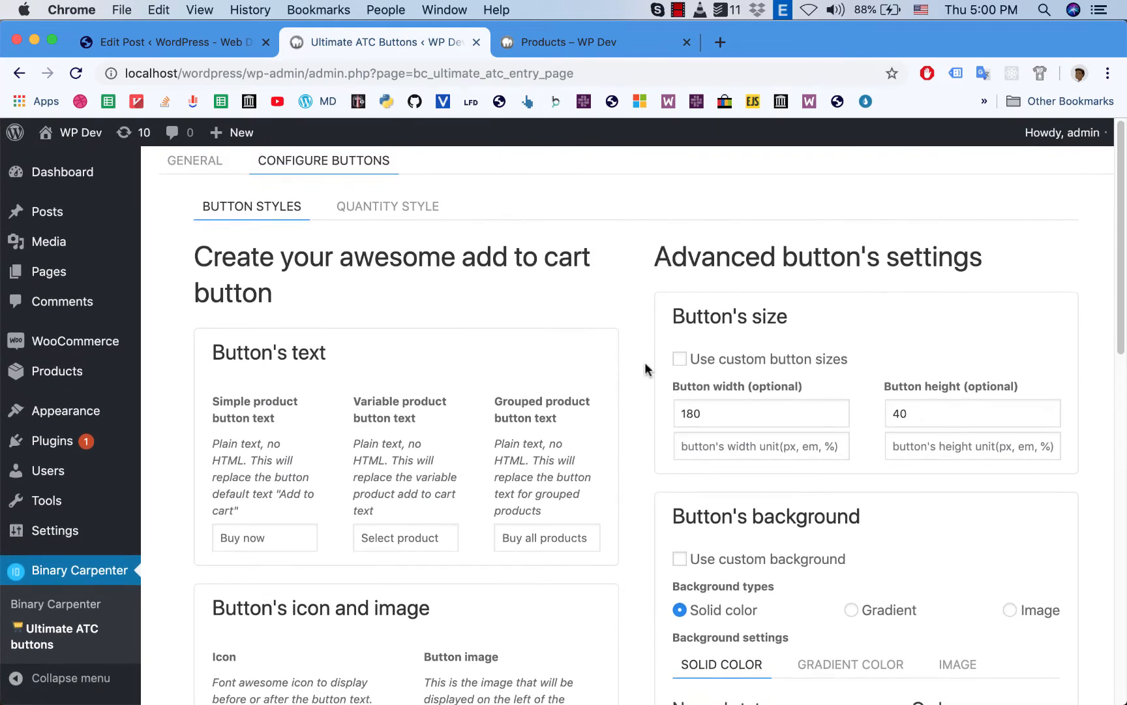
click(679, 359)
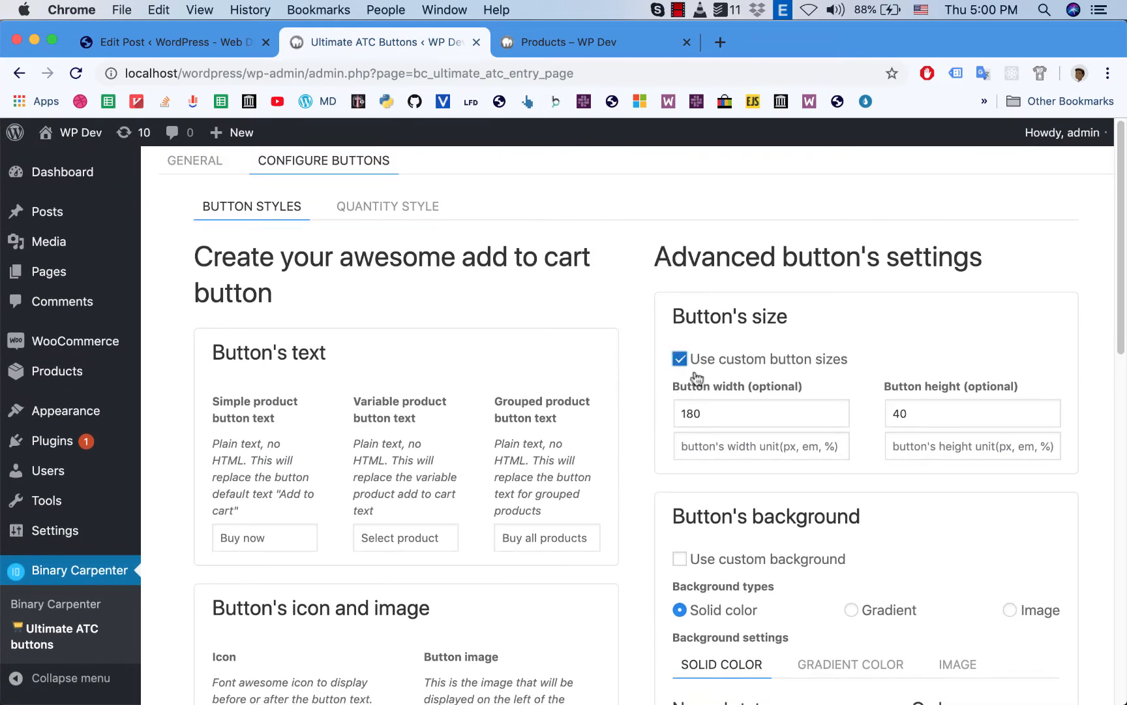
click(762, 412)
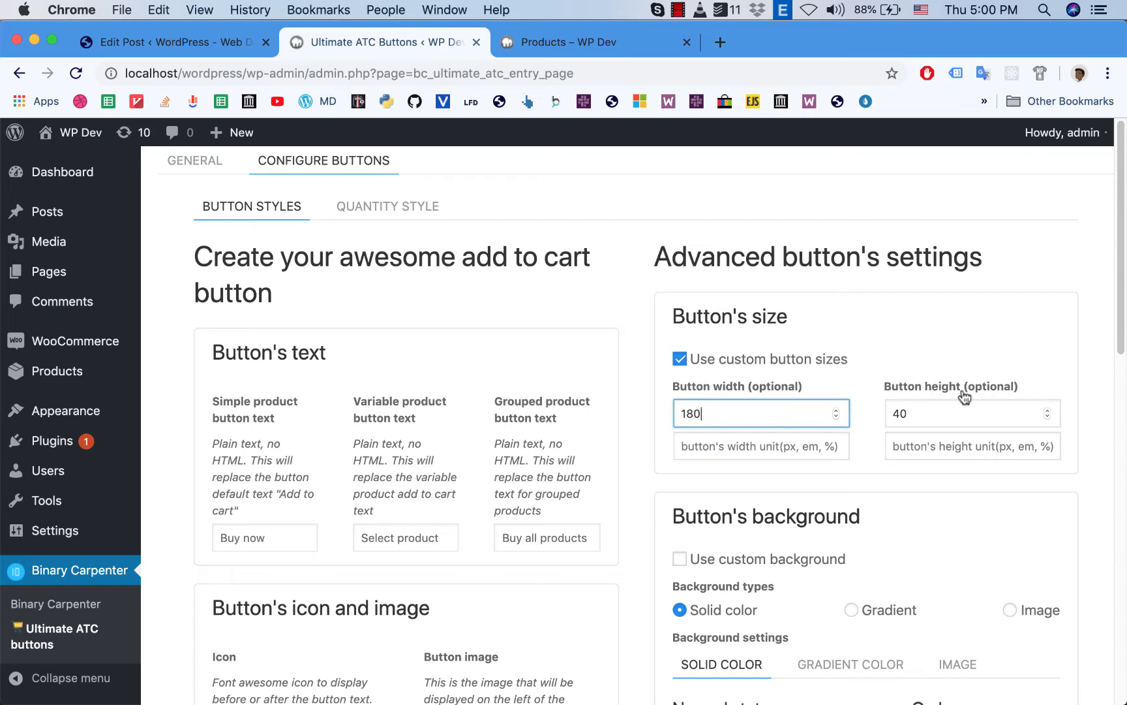
scroll(down, 3)
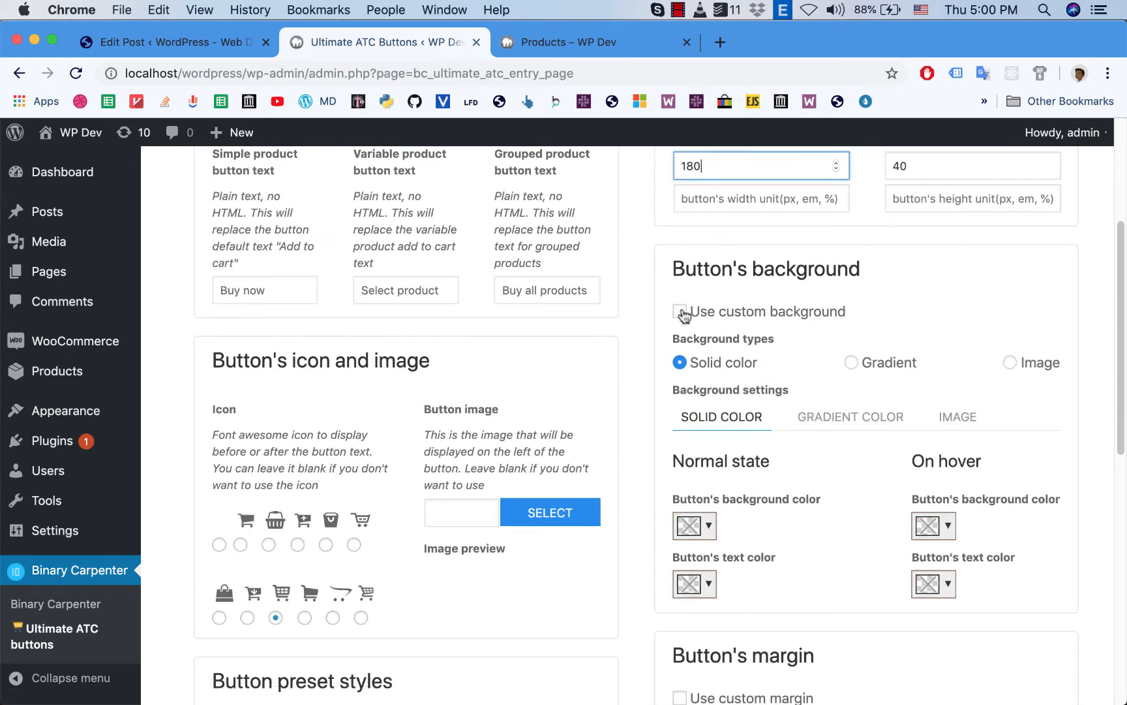
click(679, 310)
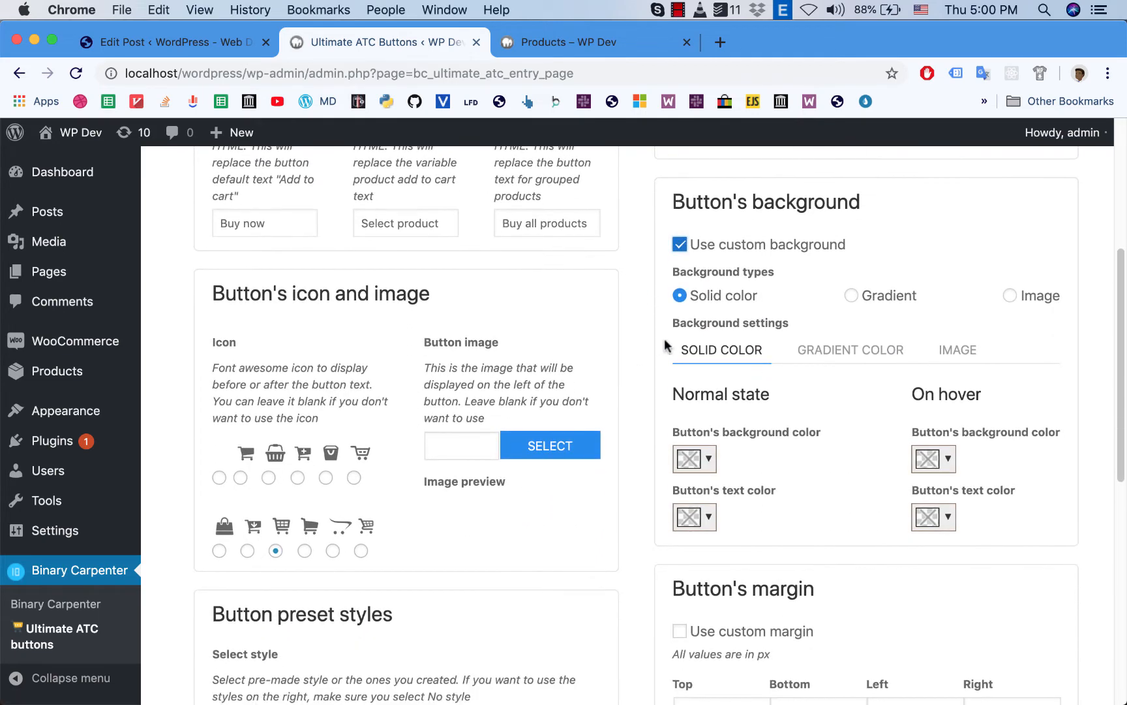
Step: Open the normal-state button background colour picker
scroll(down, 3)
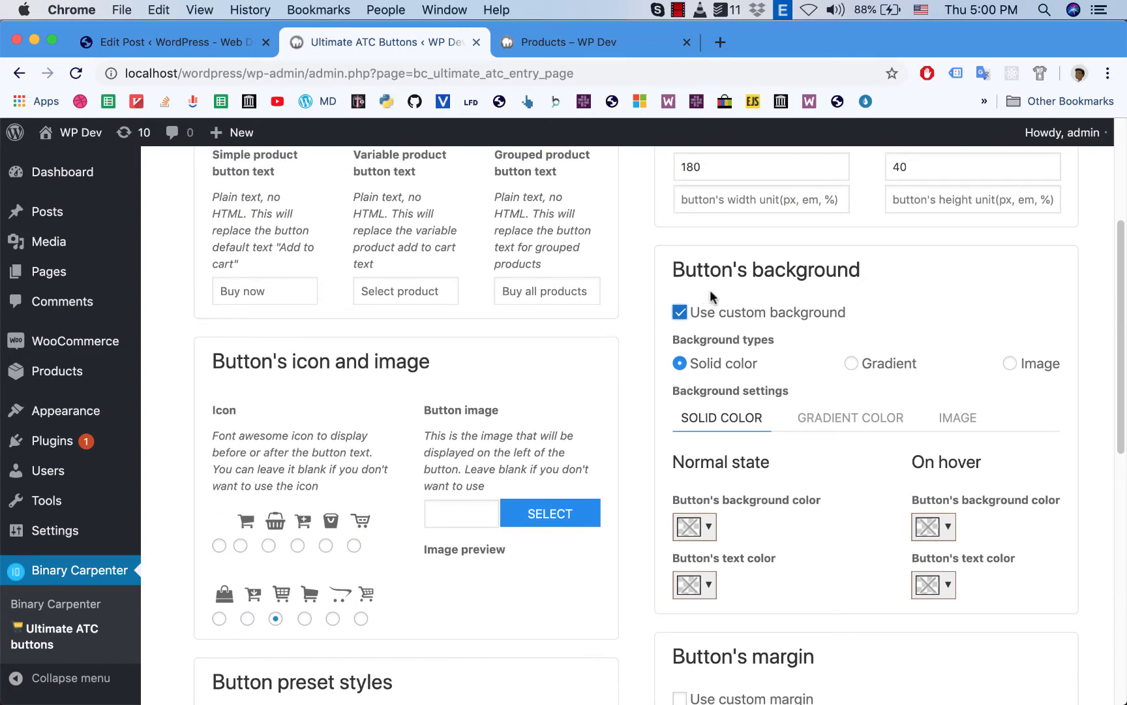
mouse_move(718, 313)
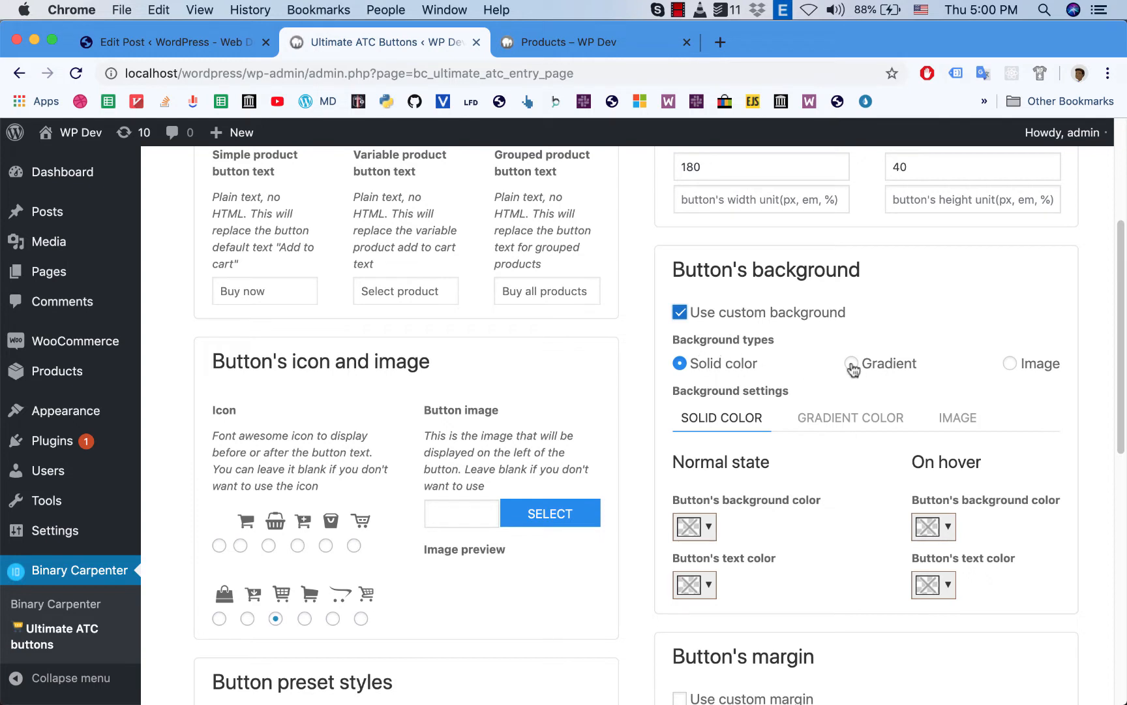
mouse_move(798, 391)
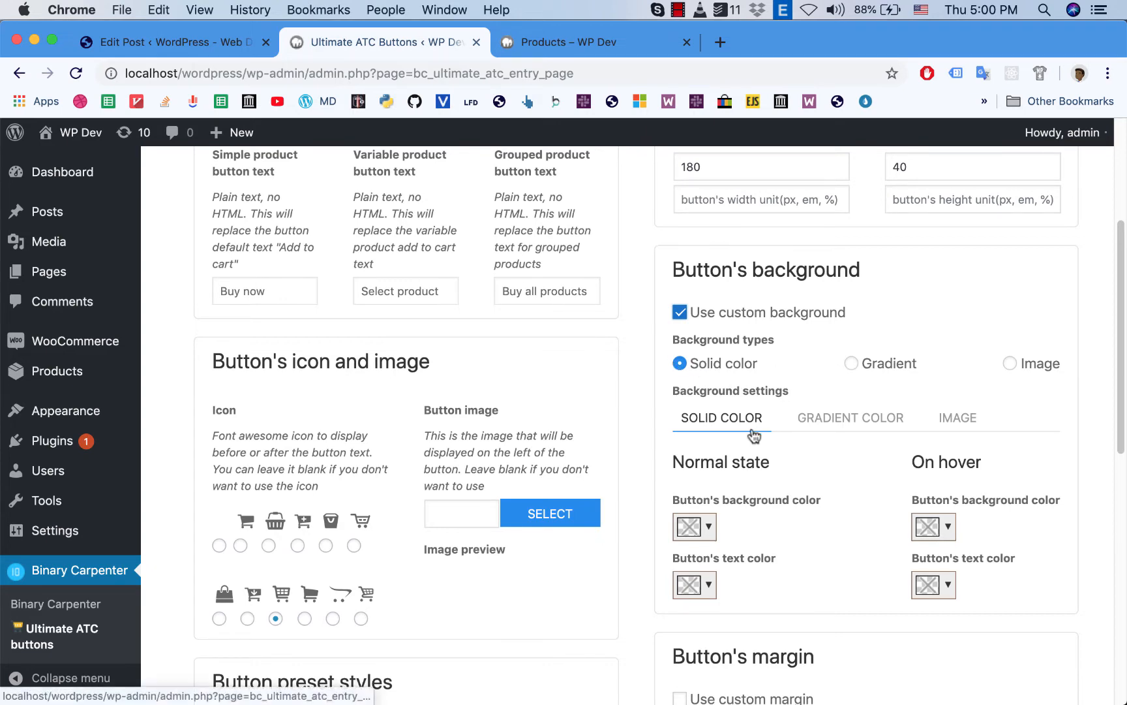
scroll(down, 3)
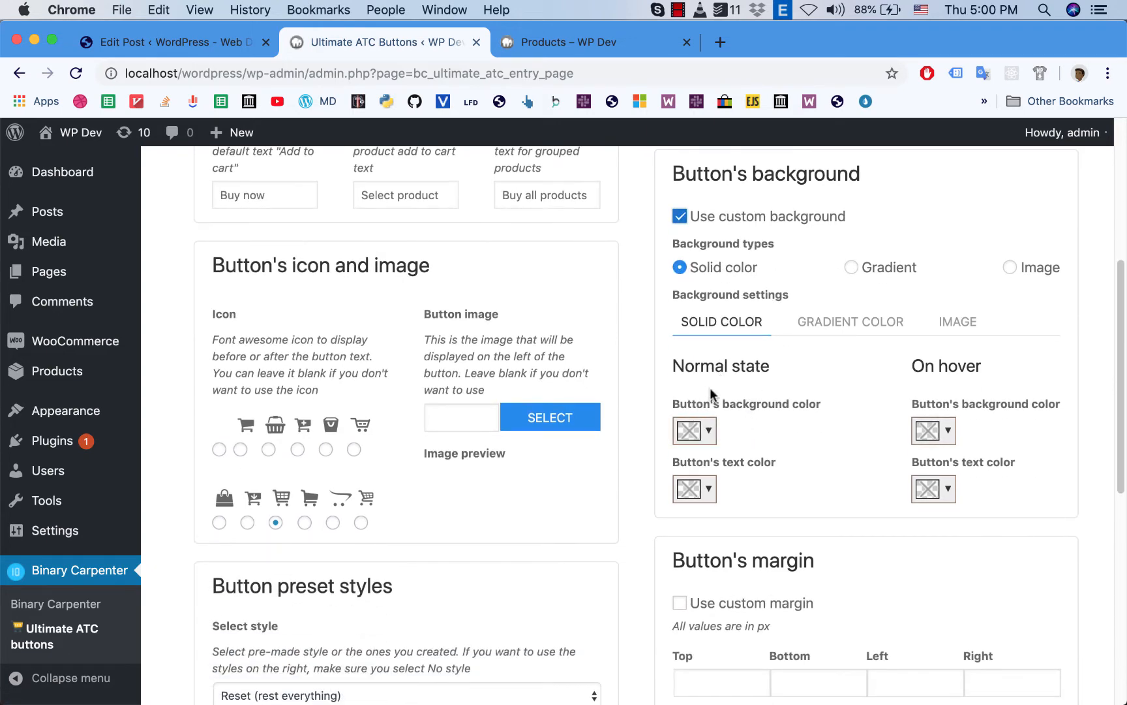
mouse_move(744, 374)
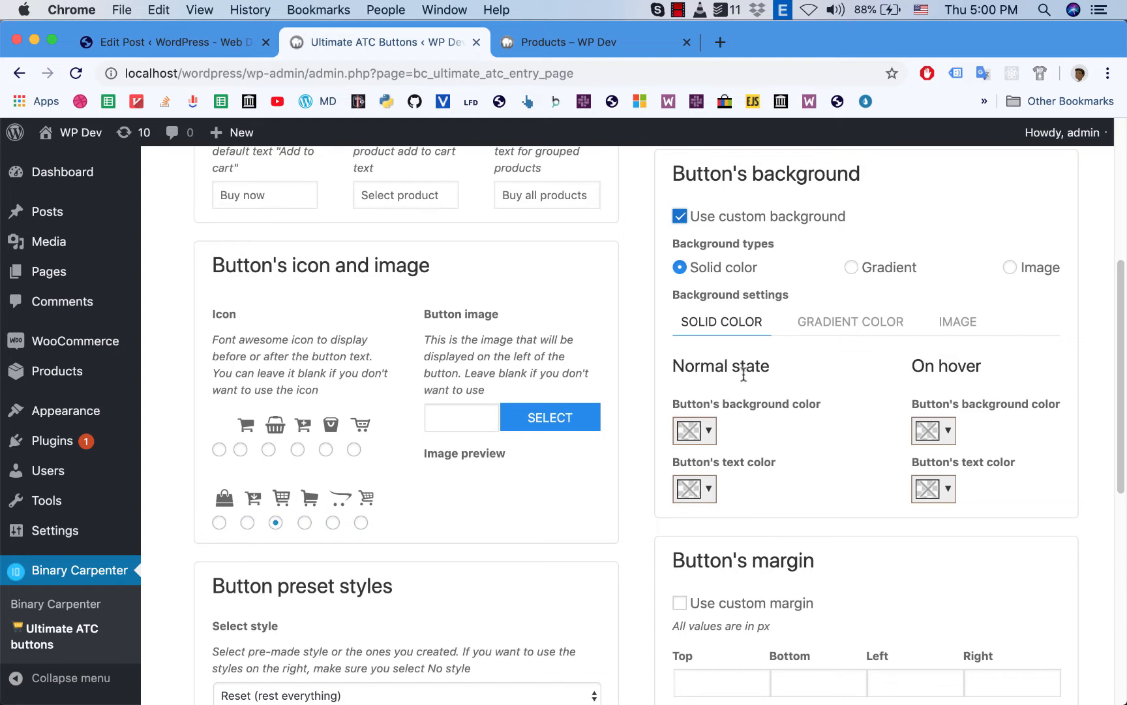
mouse_move(719, 371)
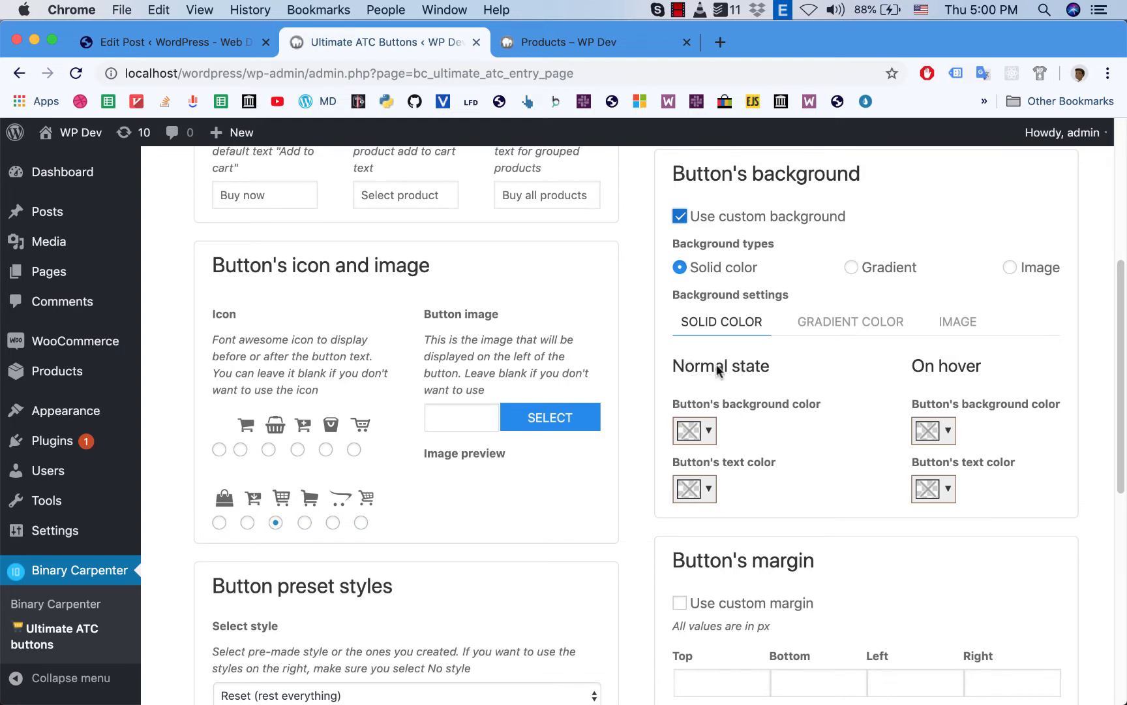
click(689, 430)
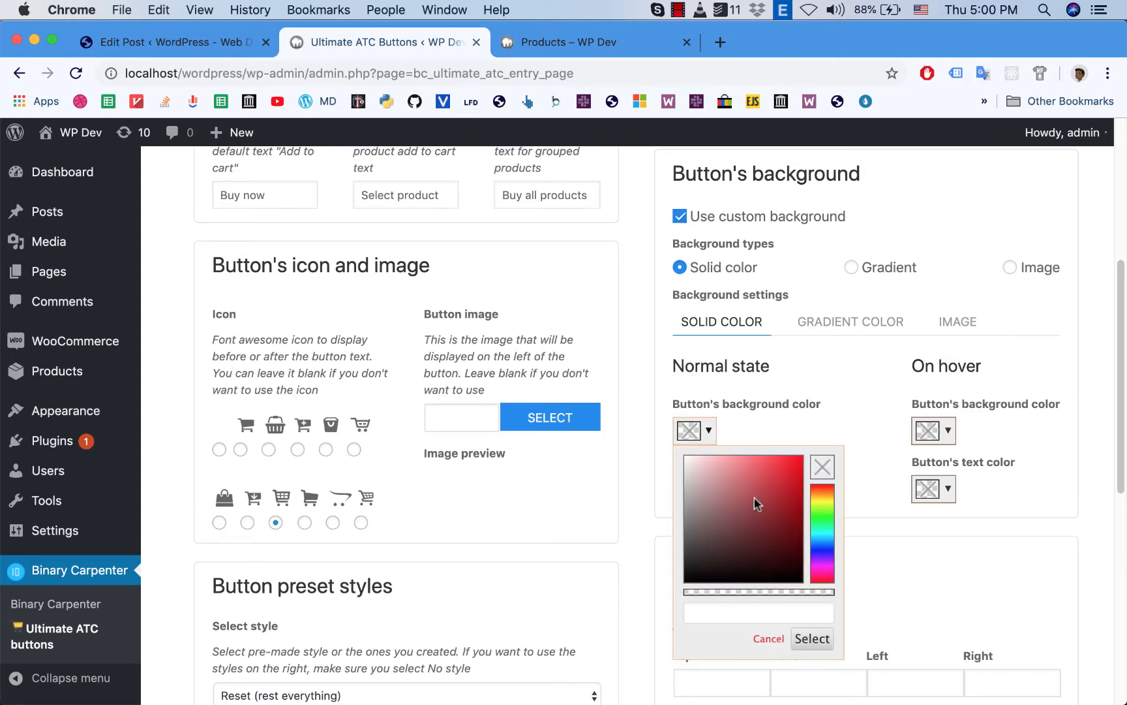
Step: Set a green normal background, white text colour, and a yellow hover background for the button
click(830, 521)
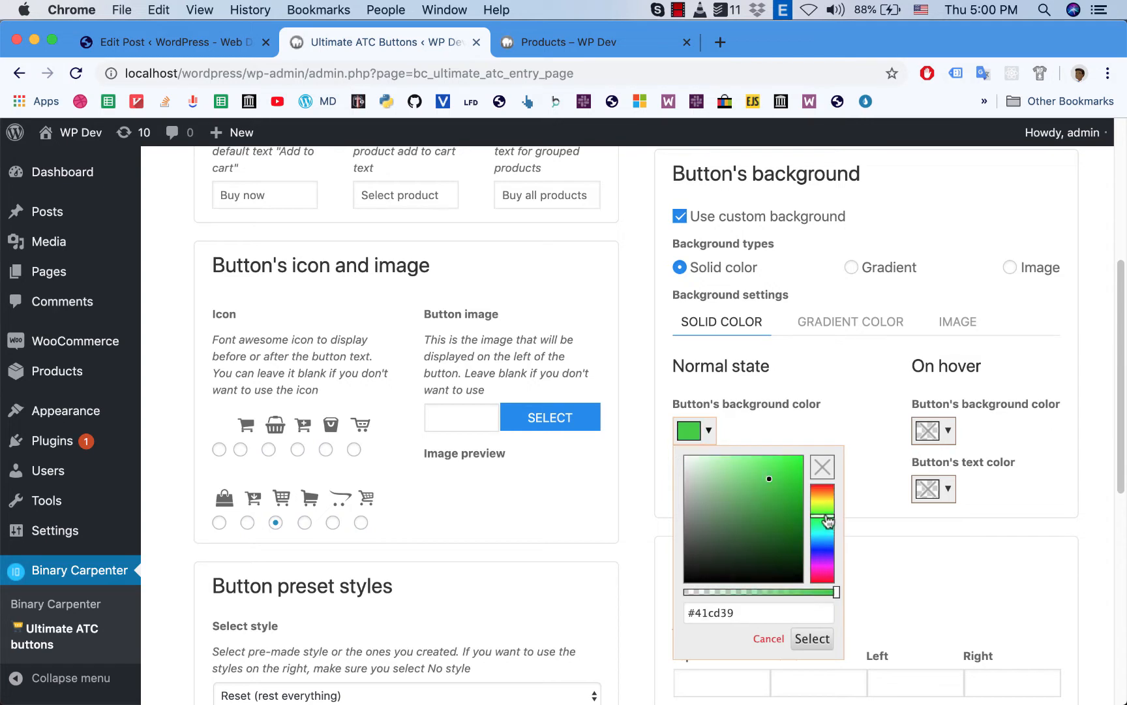
click(823, 510)
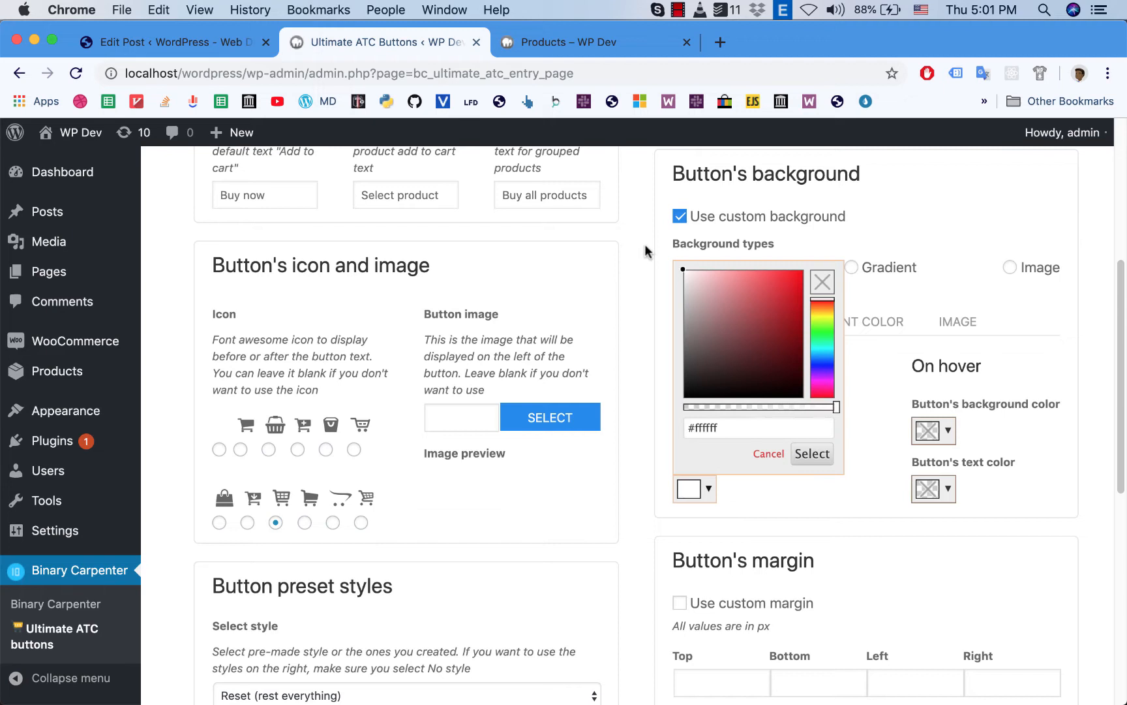
click(812, 454)
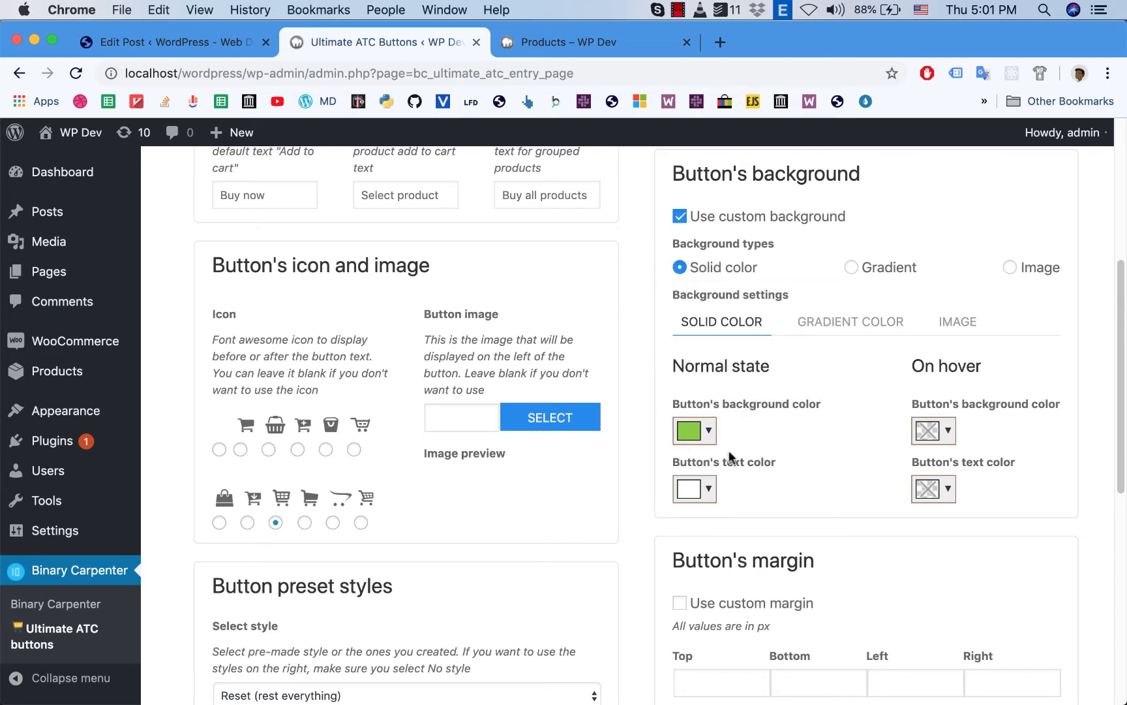
mouse_move(934, 430)
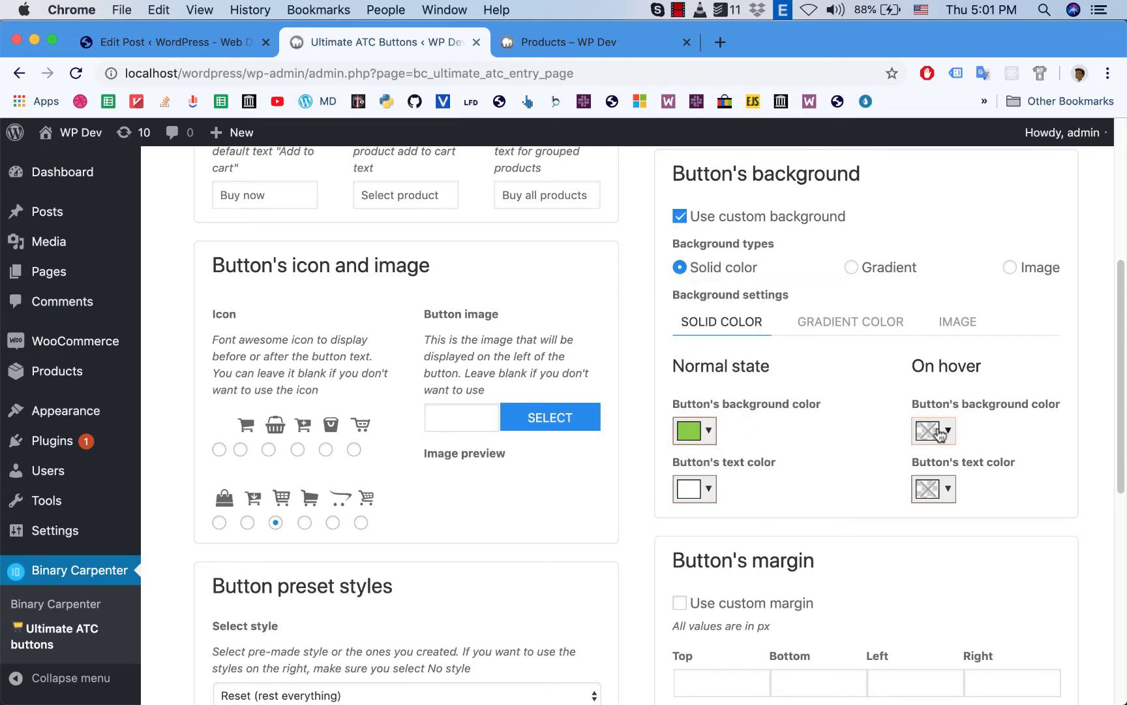
click(933, 431)
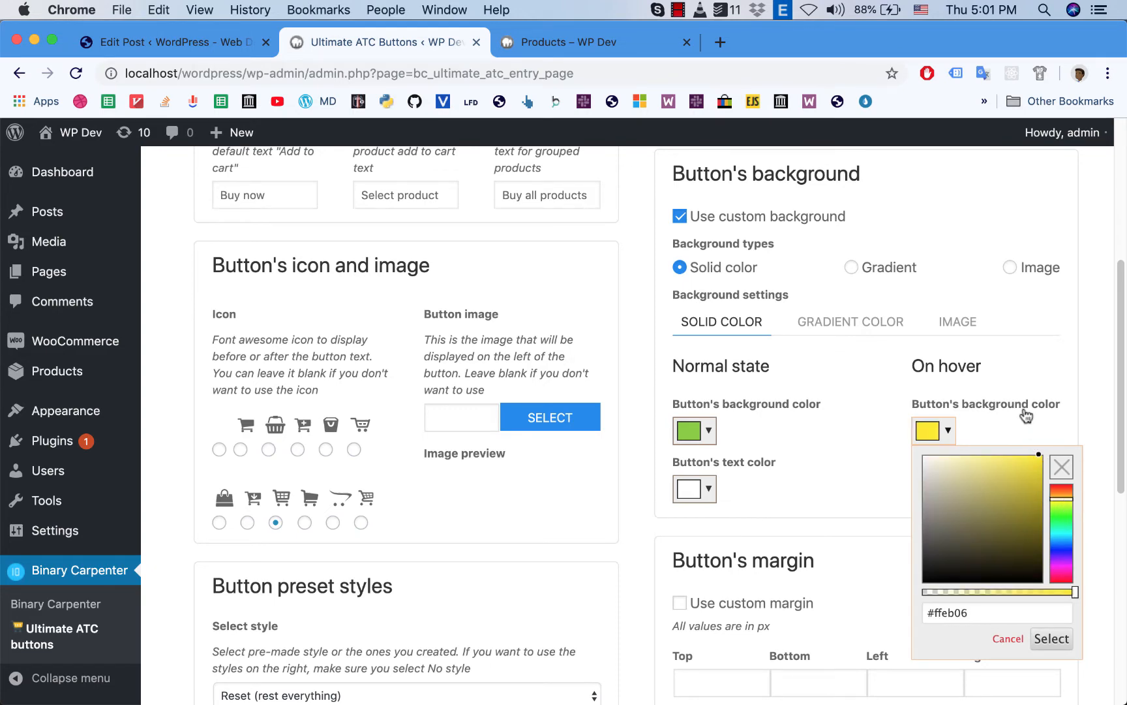
scroll(down, 3)
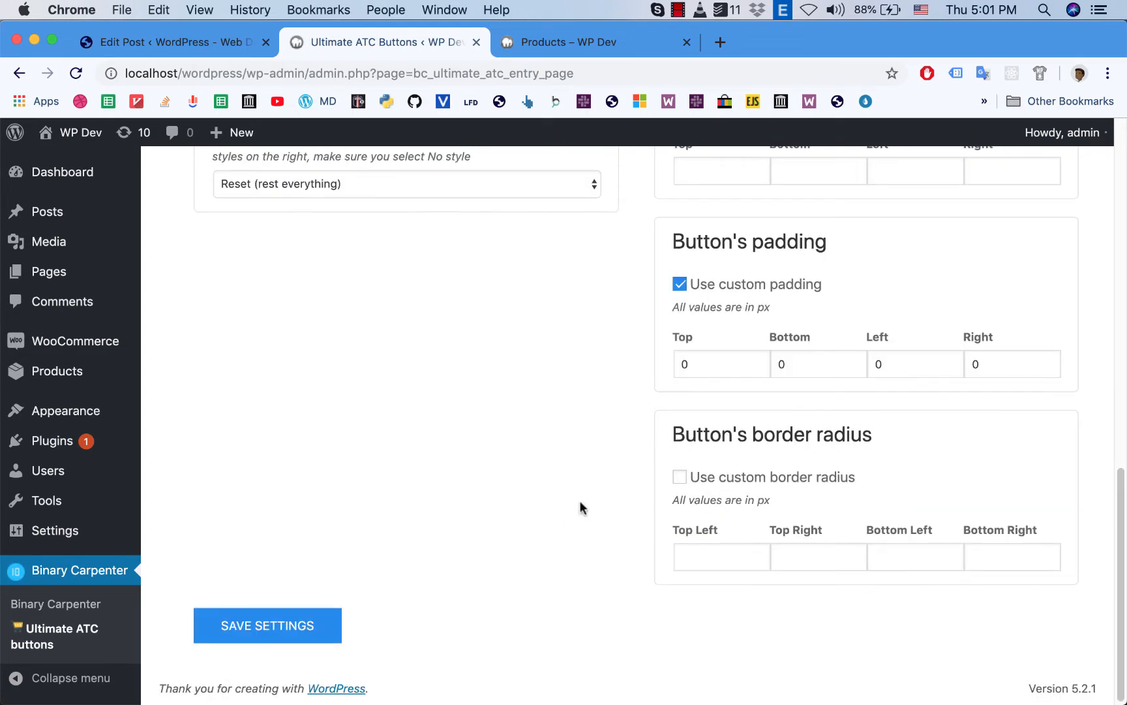
Step: Enable custom border radius with 5 px on the corners, then save and confirm the settings
click(679, 476)
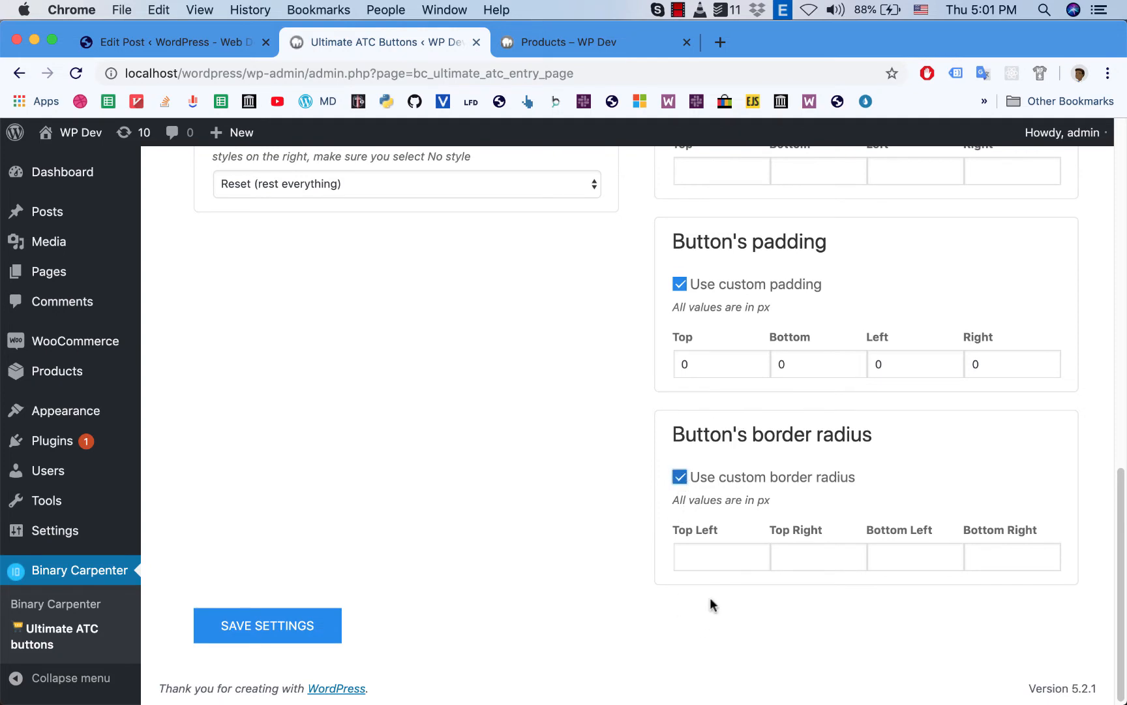
click(721, 556)
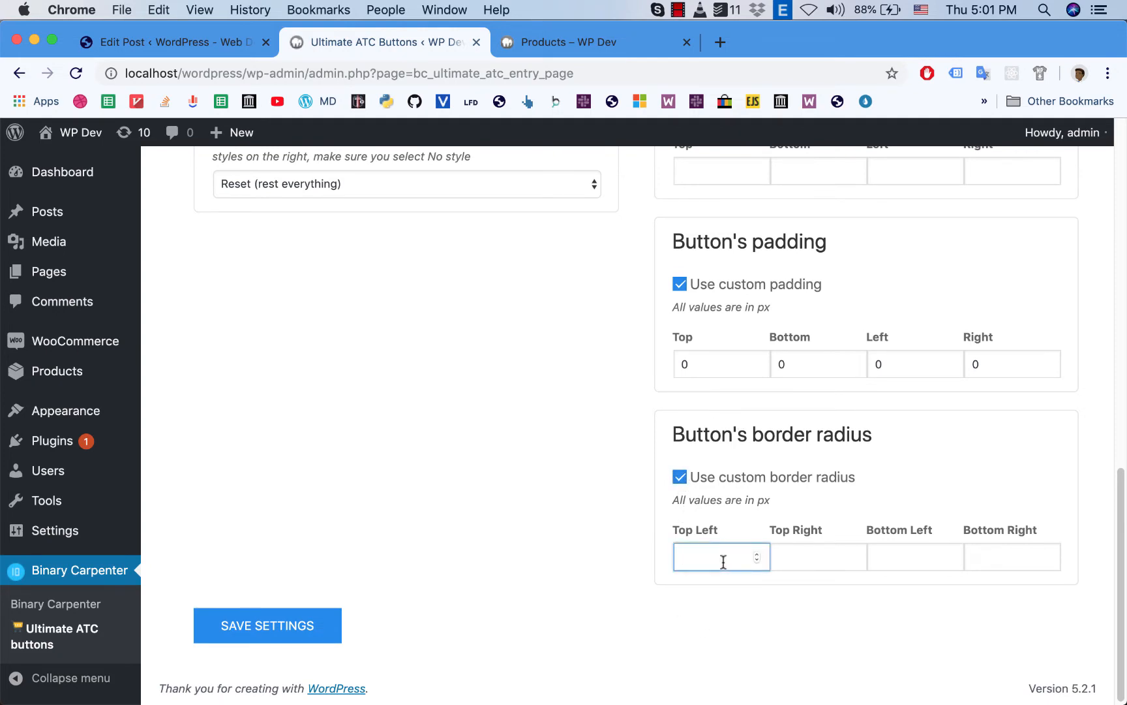
text(5)
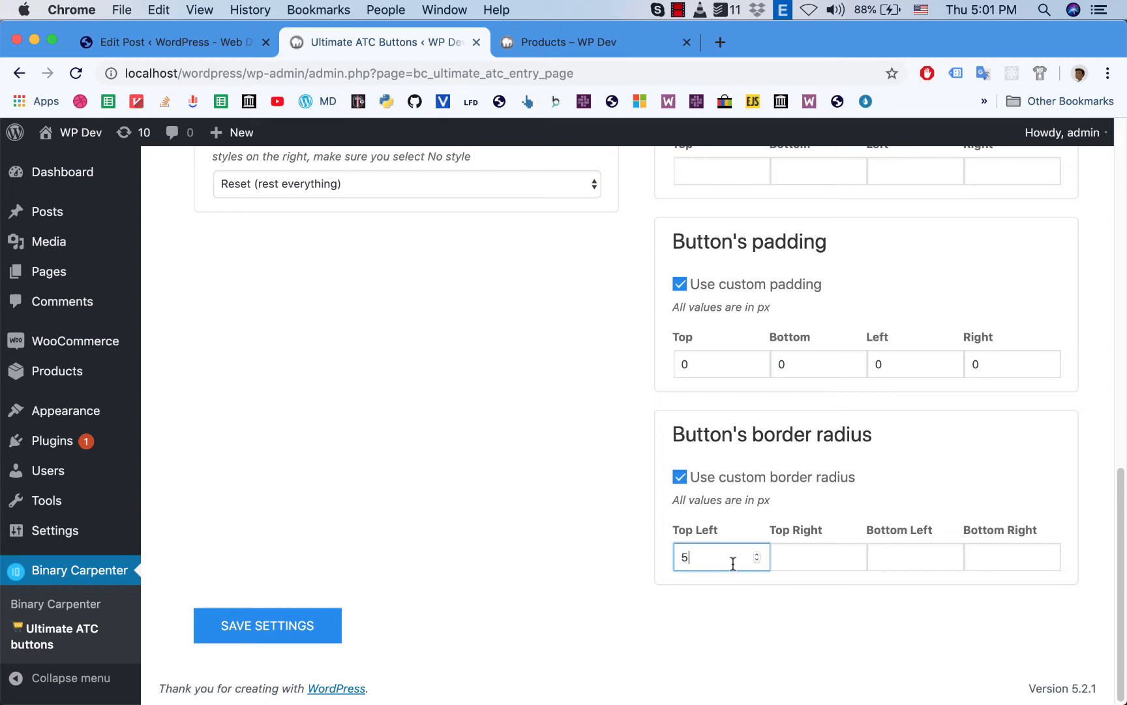
click(1012, 556)
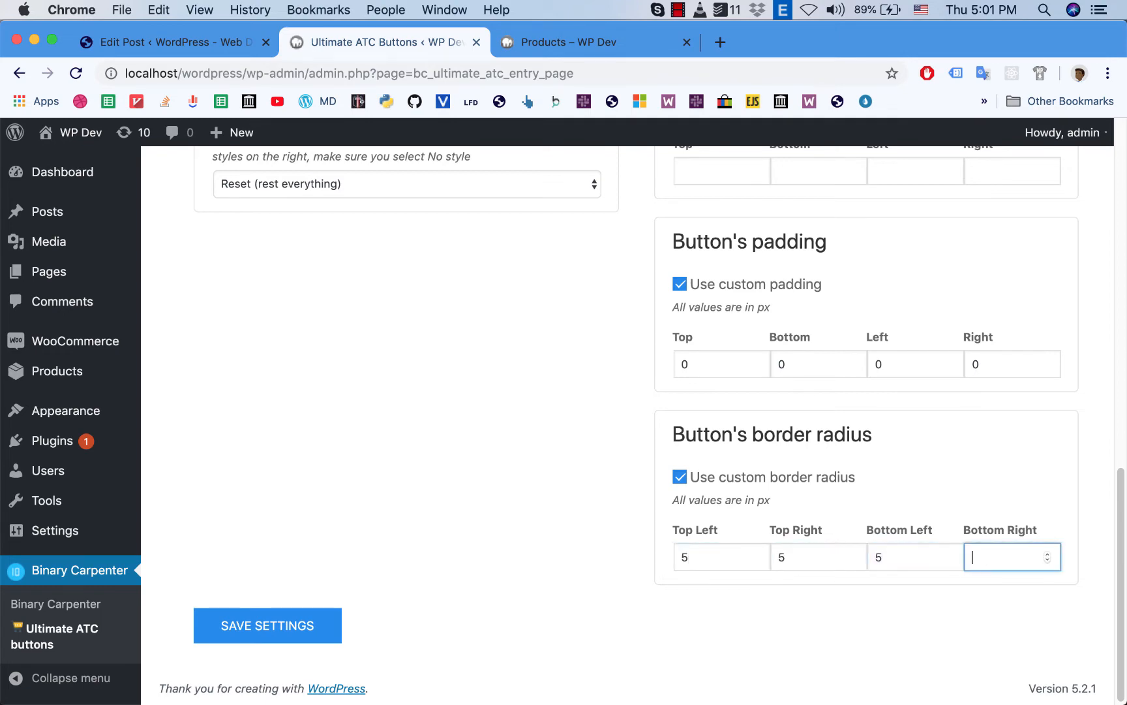
text(5)
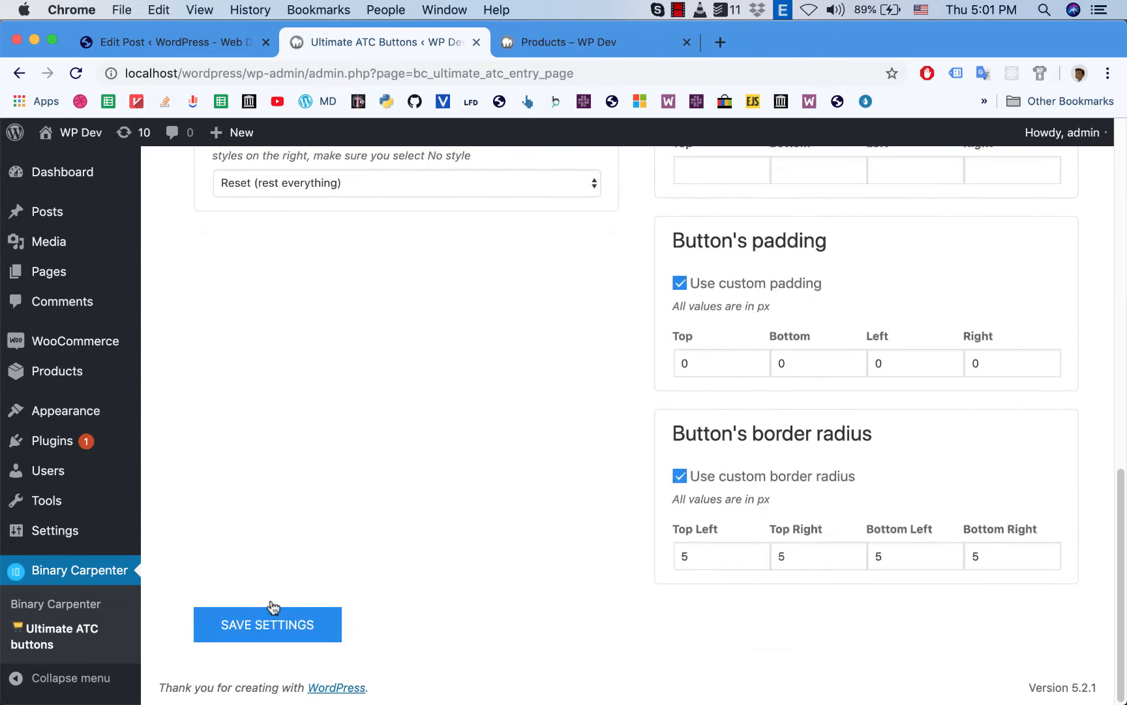
click(267, 624)
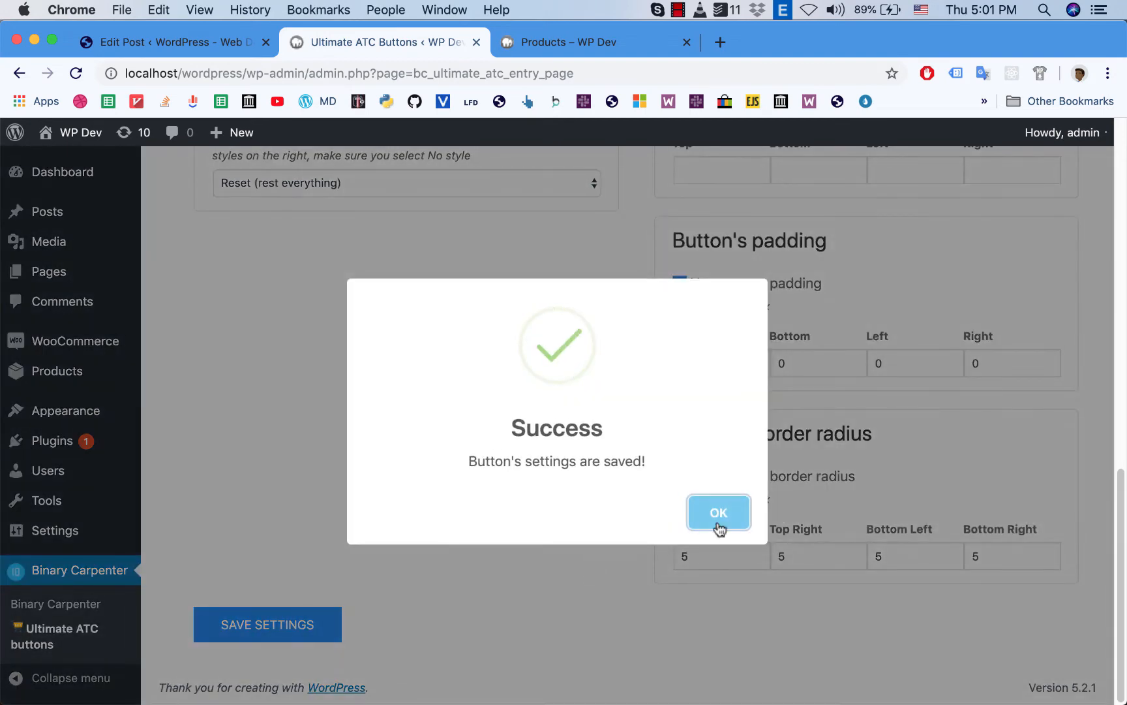
click(717, 512)
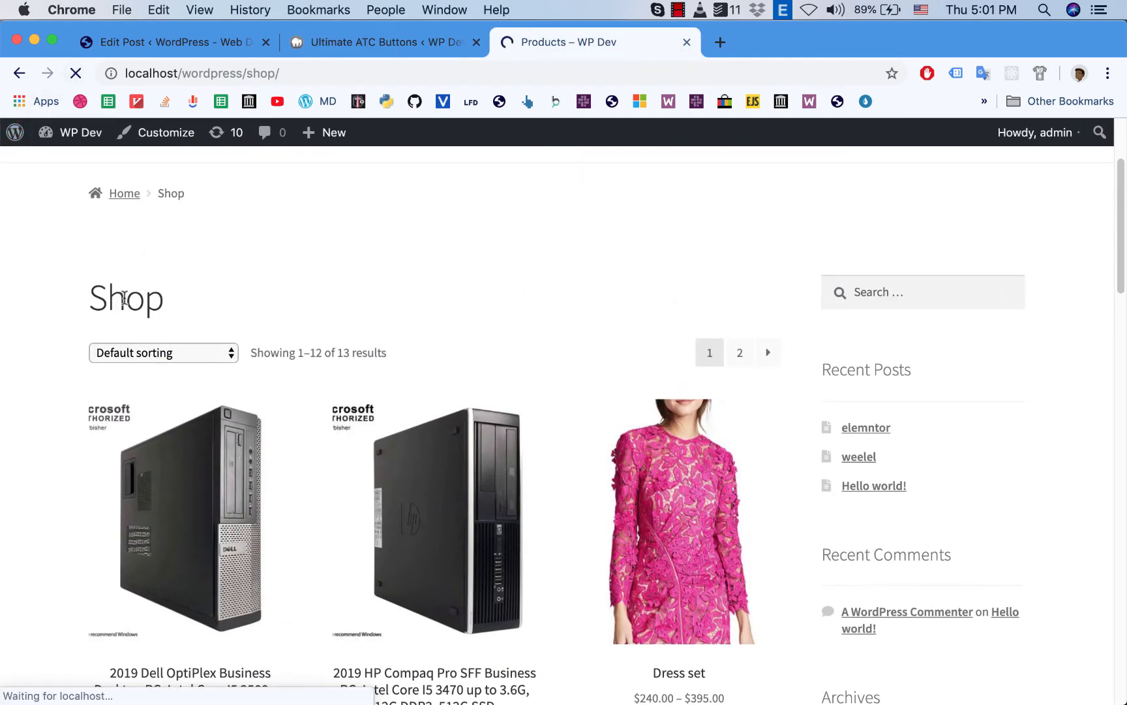
Step: Add the 2019 Dell OptiPlex to the cart from the shop page via its green Buy now button
scroll(down, 3)
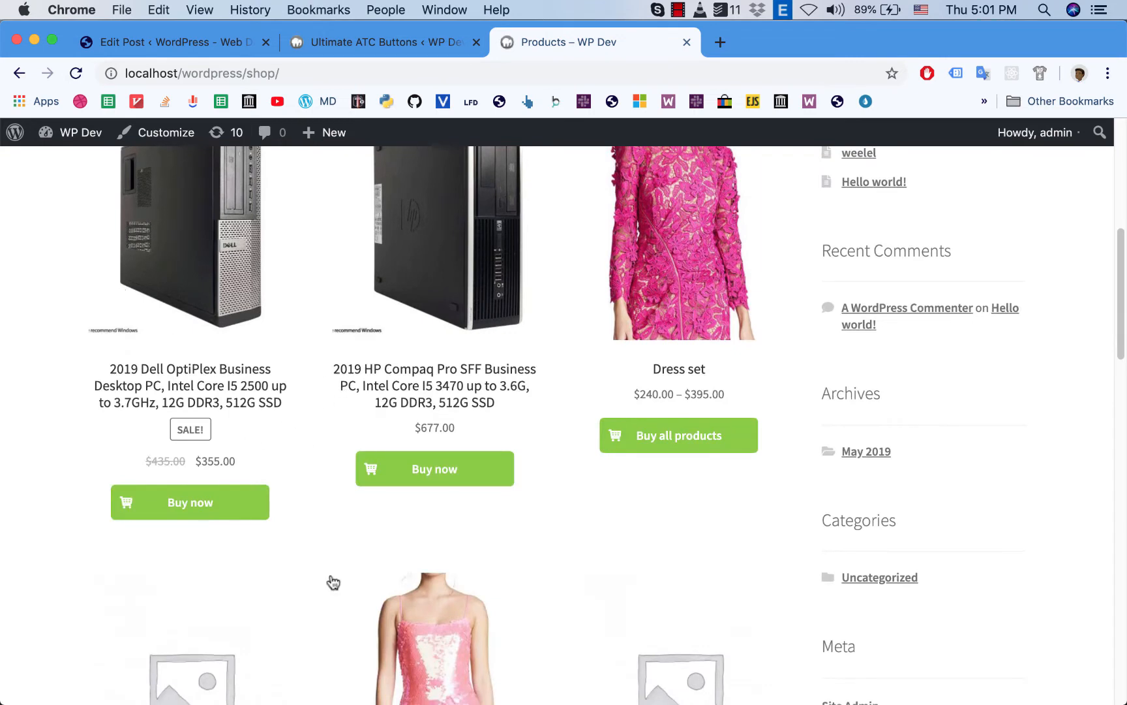
mouse_move(286, 552)
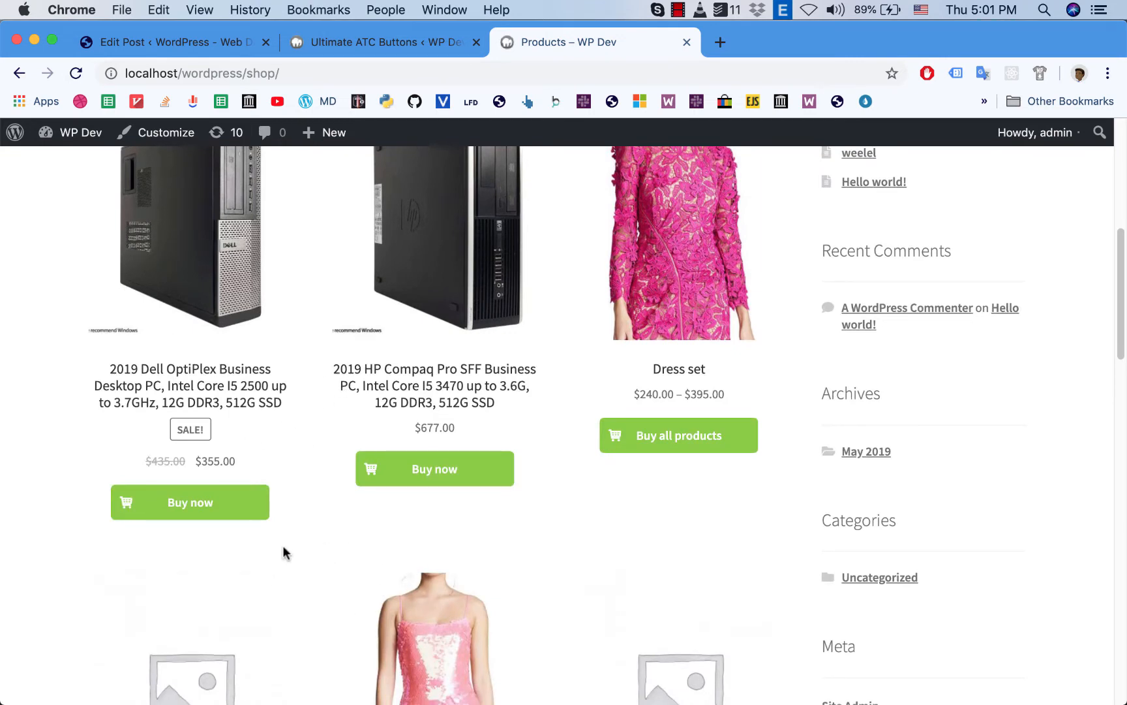
mouse_move(418, 494)
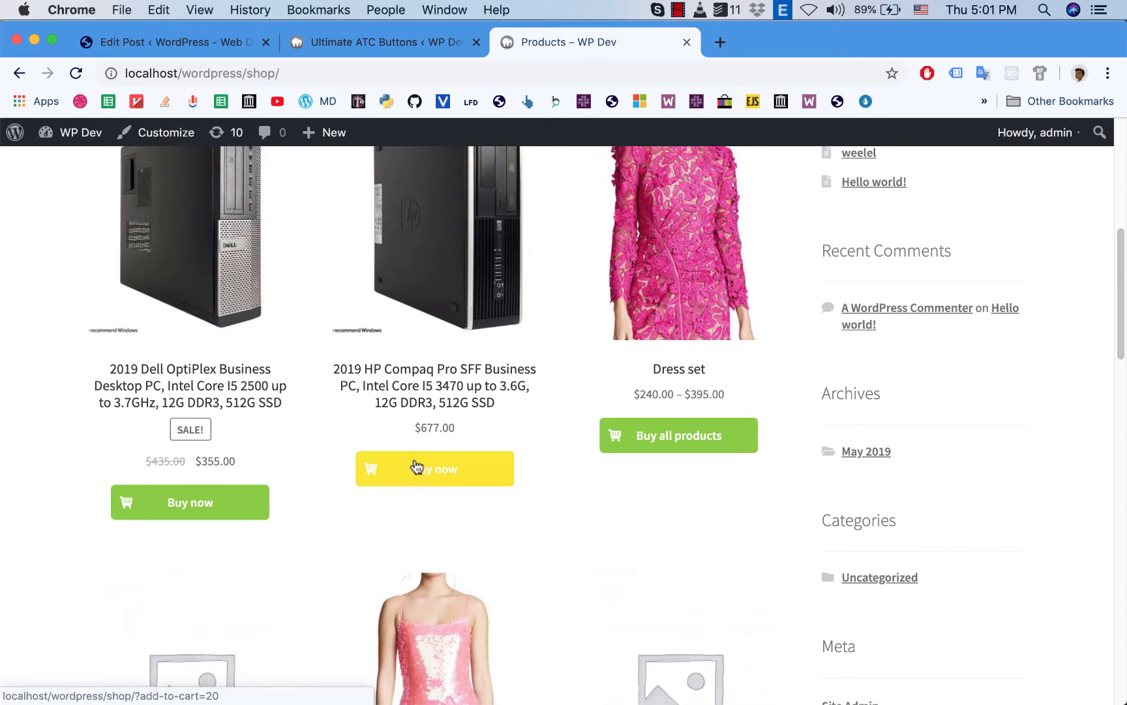
scroll(down, 3)
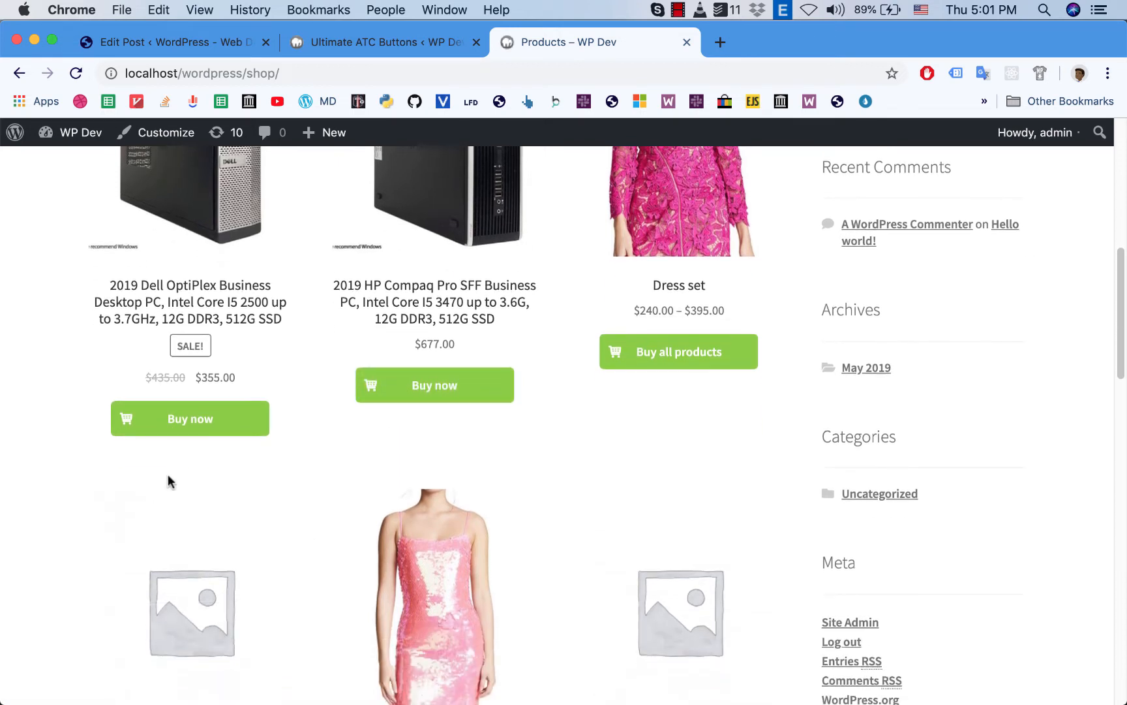
mouse_move(189, 418)
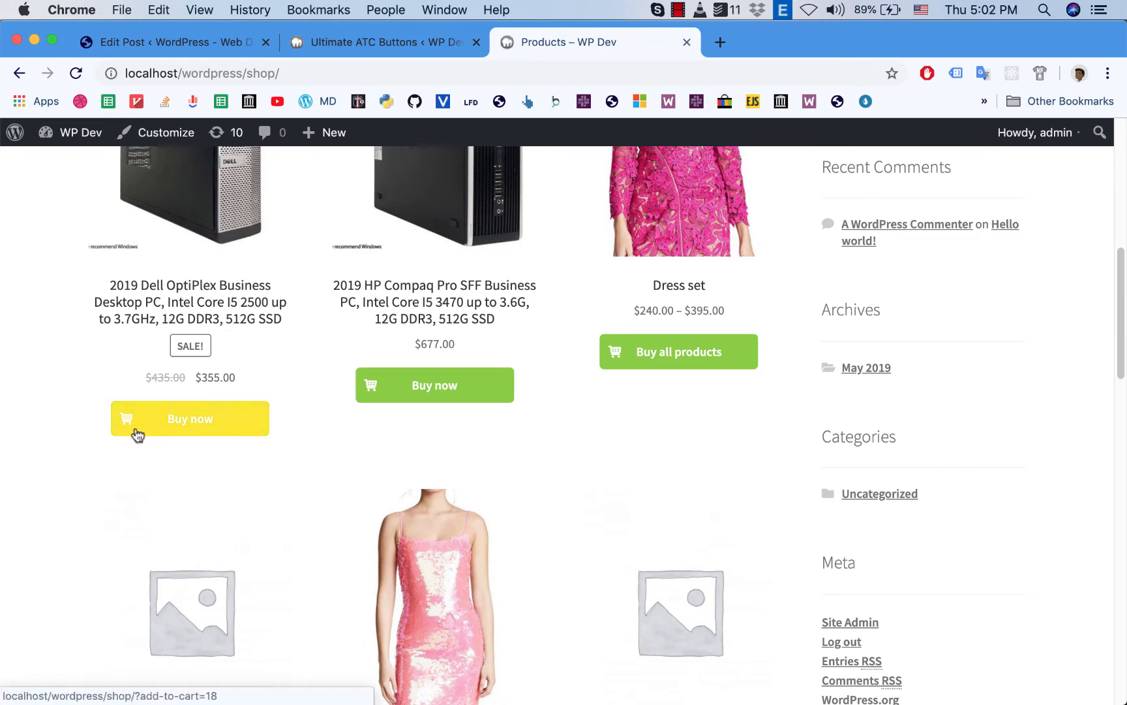
click(189, 418)
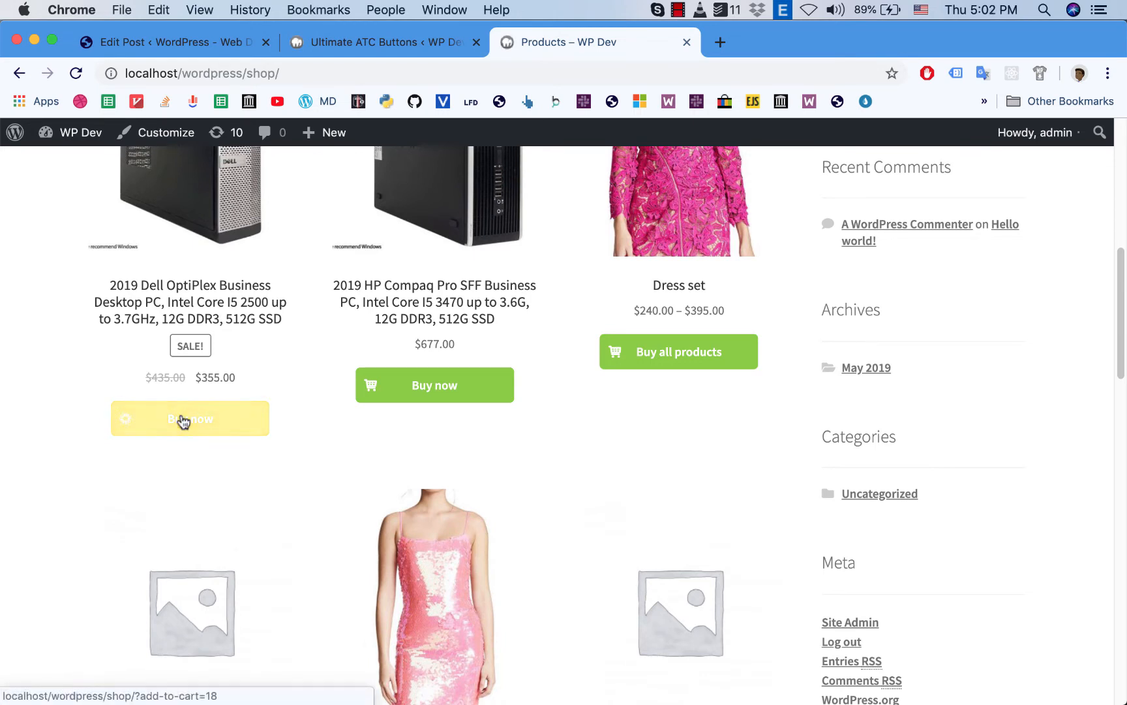
click(189, 419)
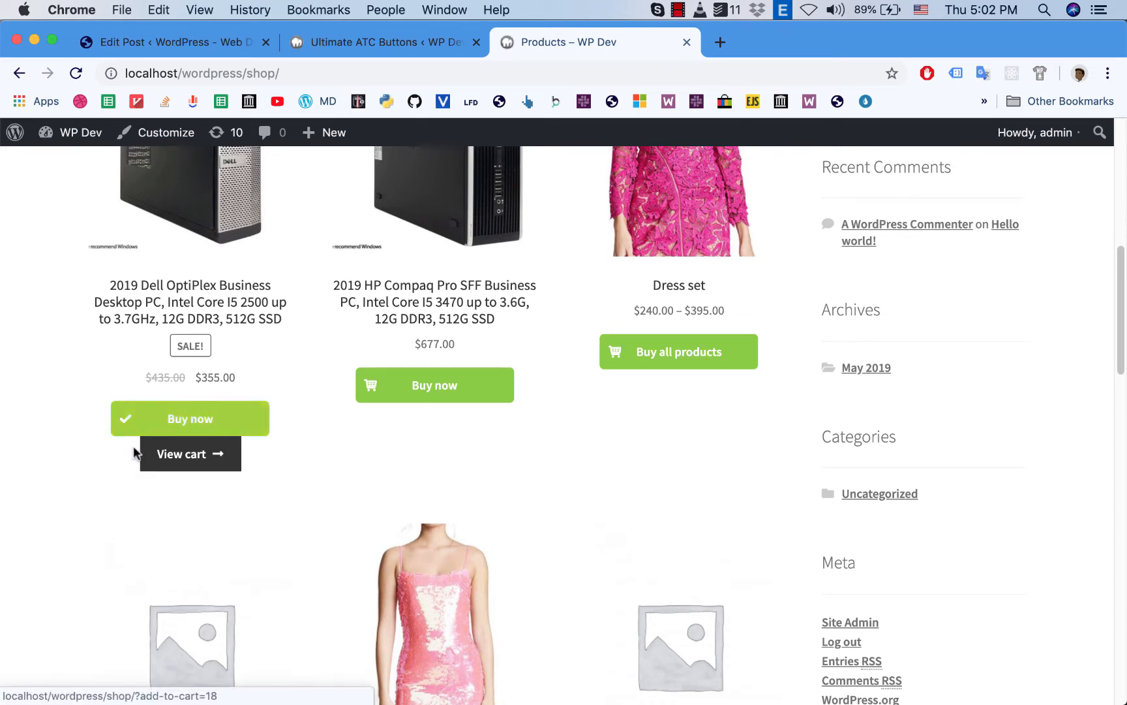
mouse_move(86, 471)
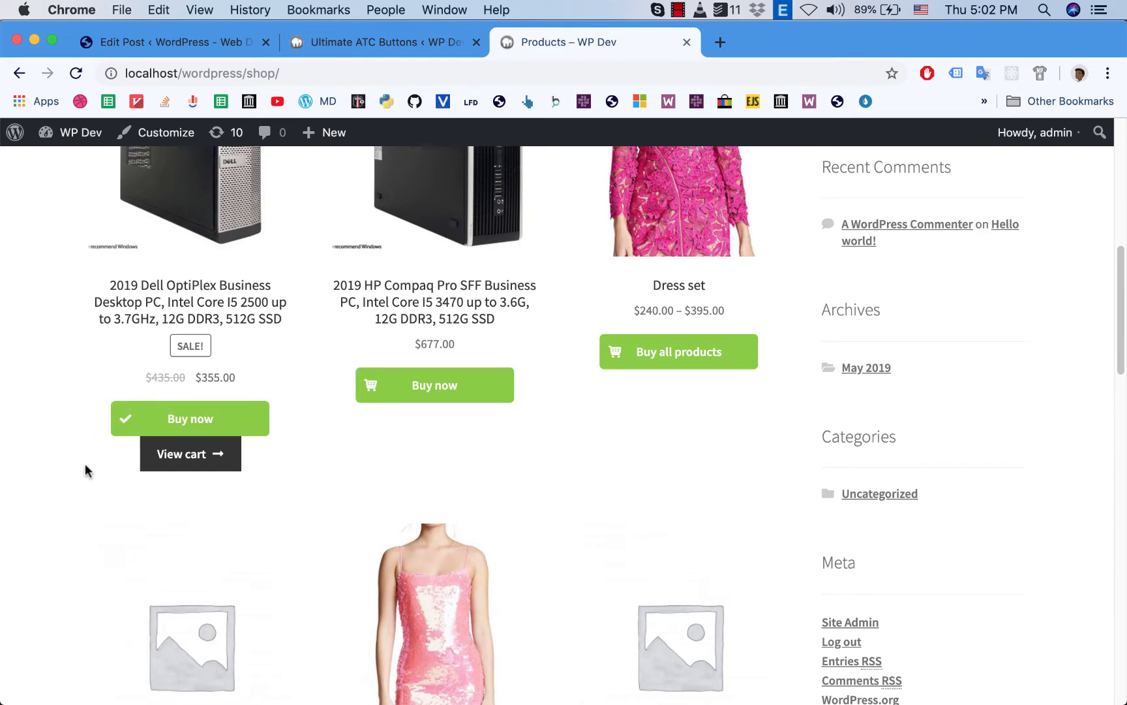
mouse_move(83, 506)
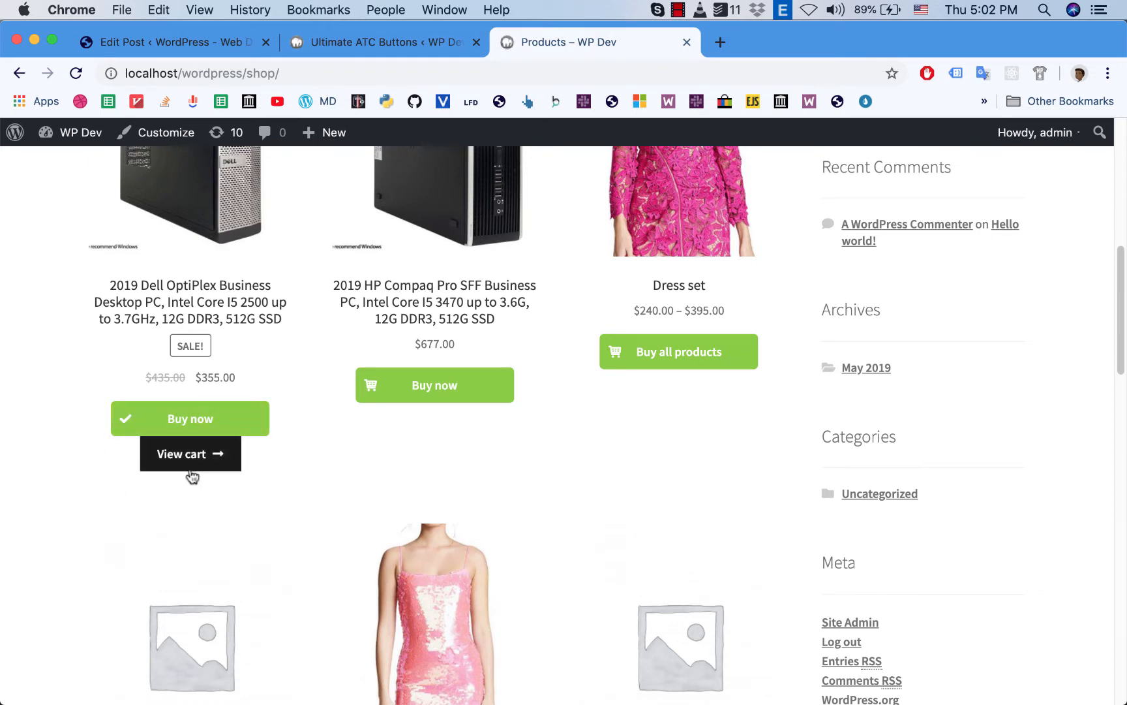
scroll(up, 3)
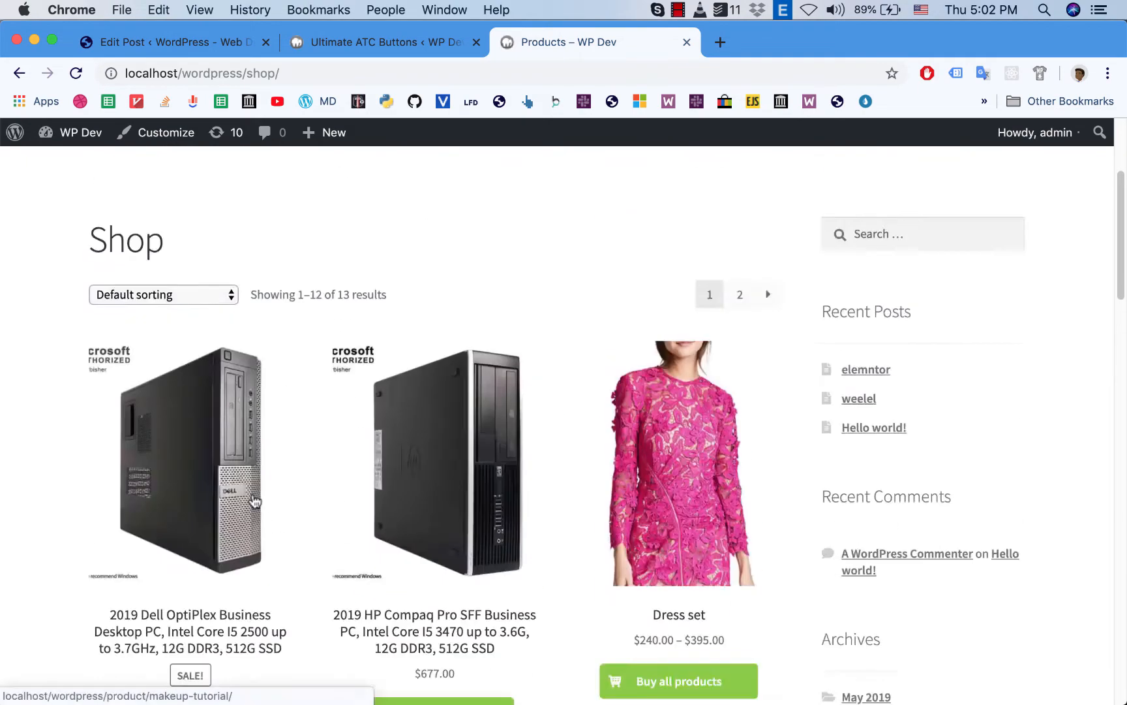
Step: In the Ultimate ATC button settings, select Gradient as the button background type
click(381, 42)
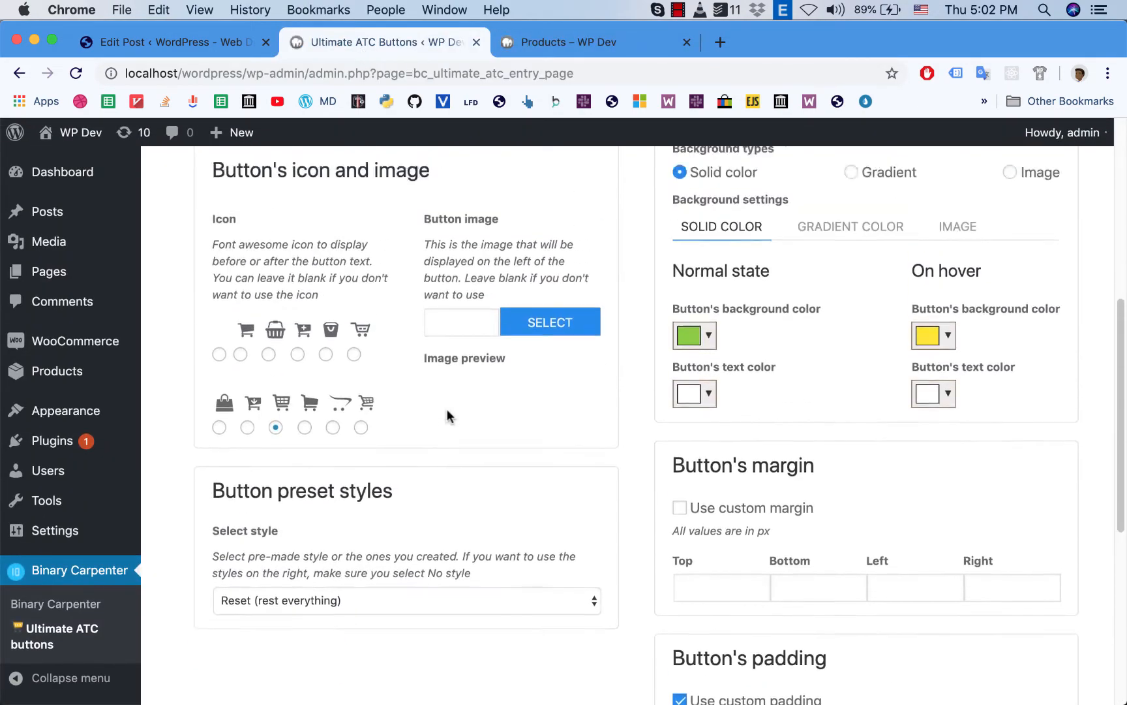
scroll(up, 3)
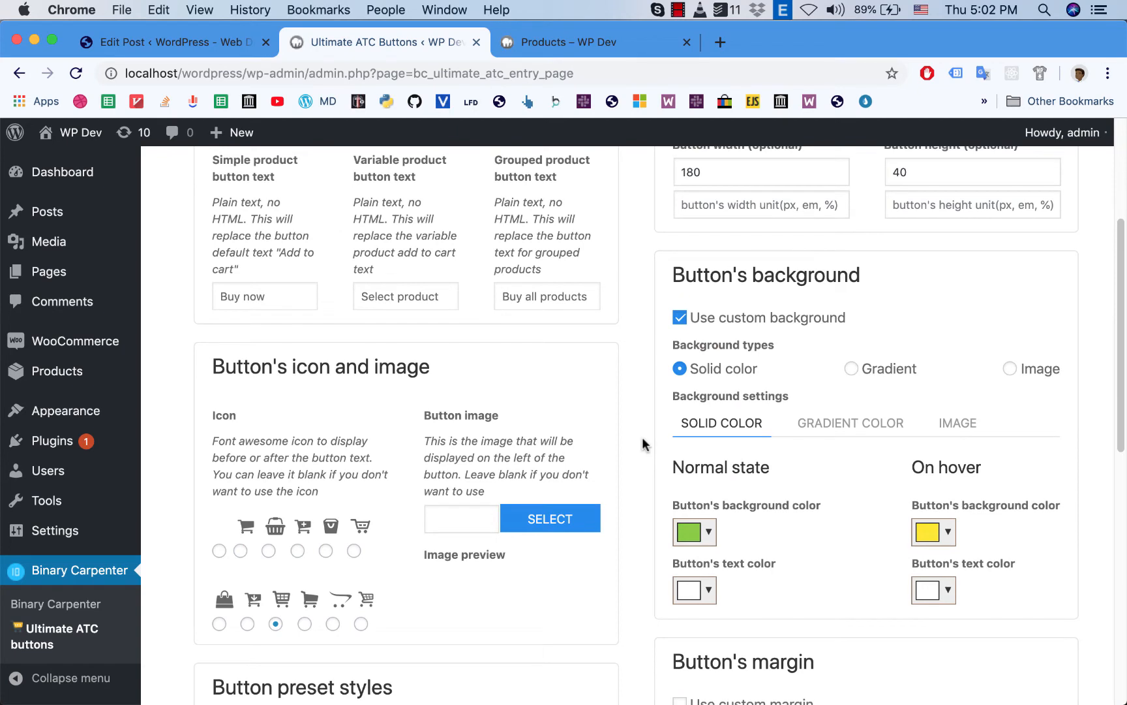
mouse_move(739, 407)
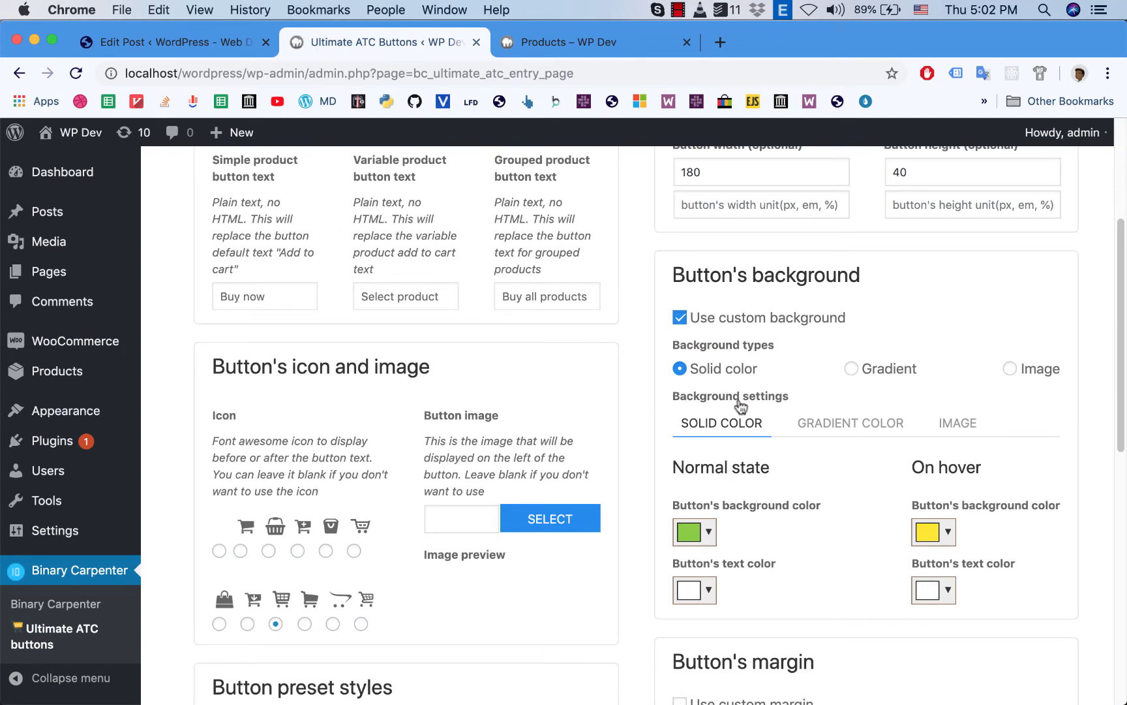
click(850, 368)
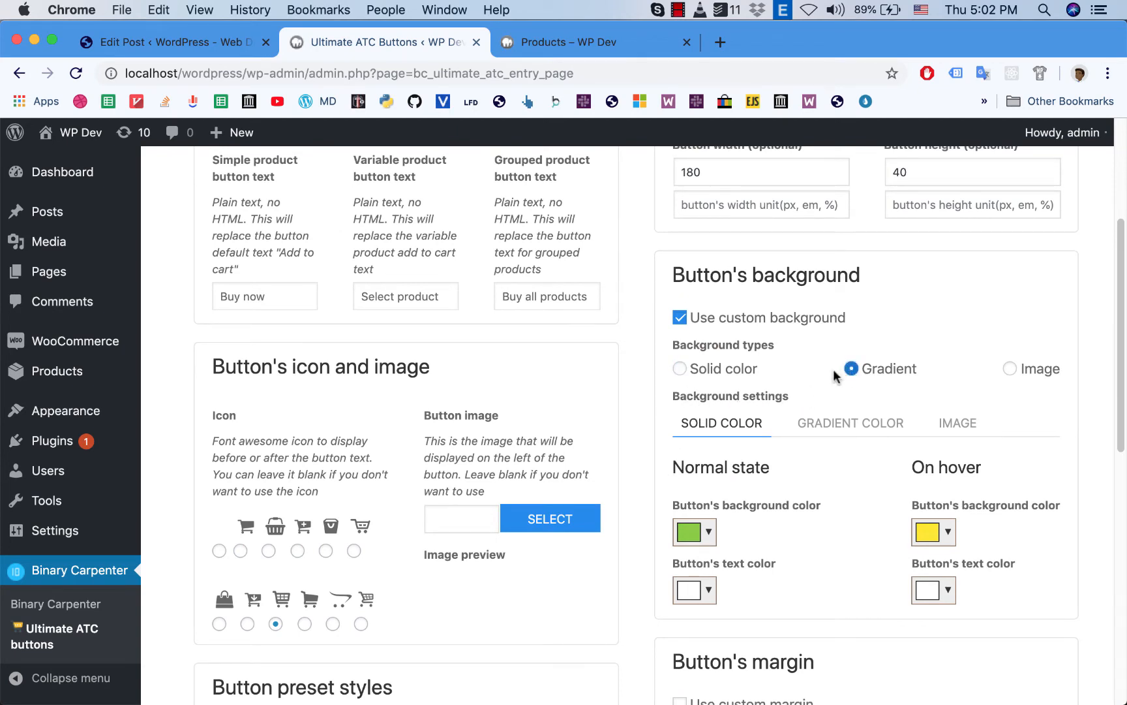
mouse_move(851, 370)
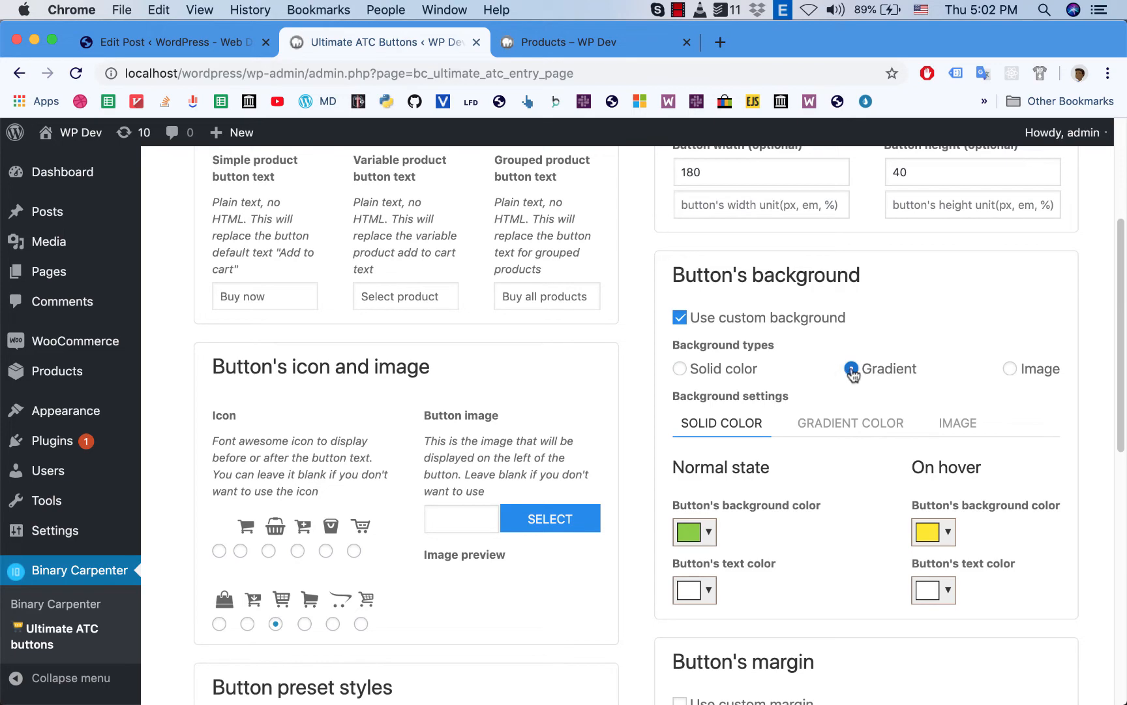
click(850, 369)
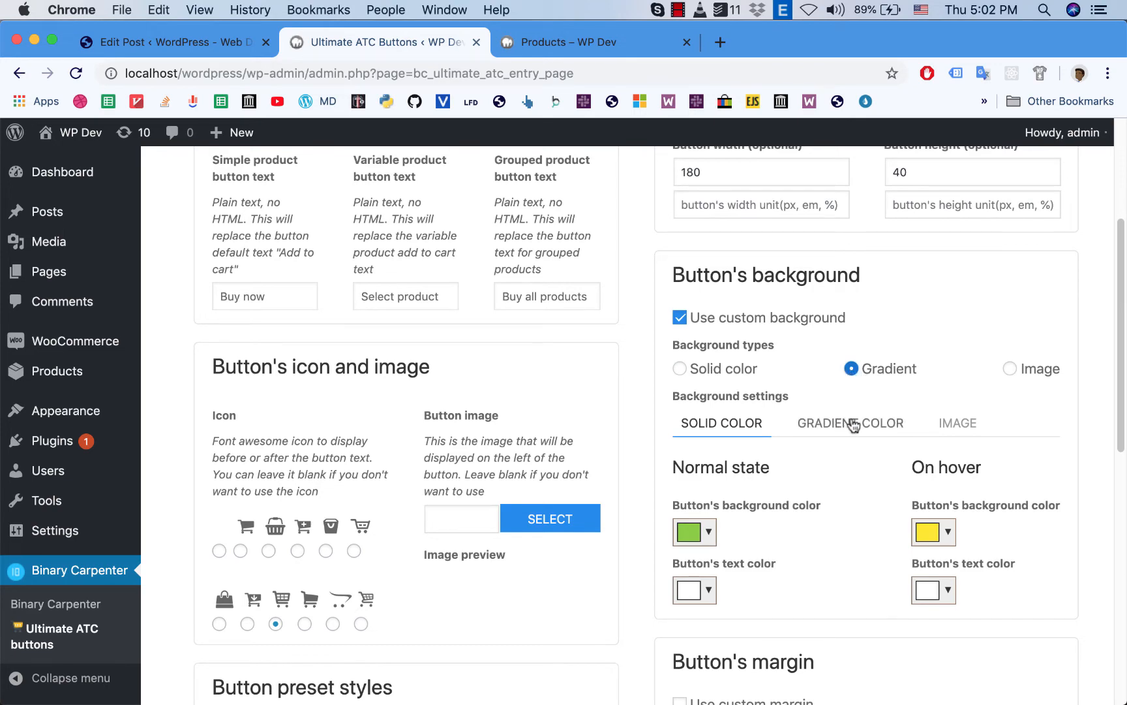
Step: Set the gradient to dark and lighter red normally, golden and bright yellow on hover
click(849, 423)
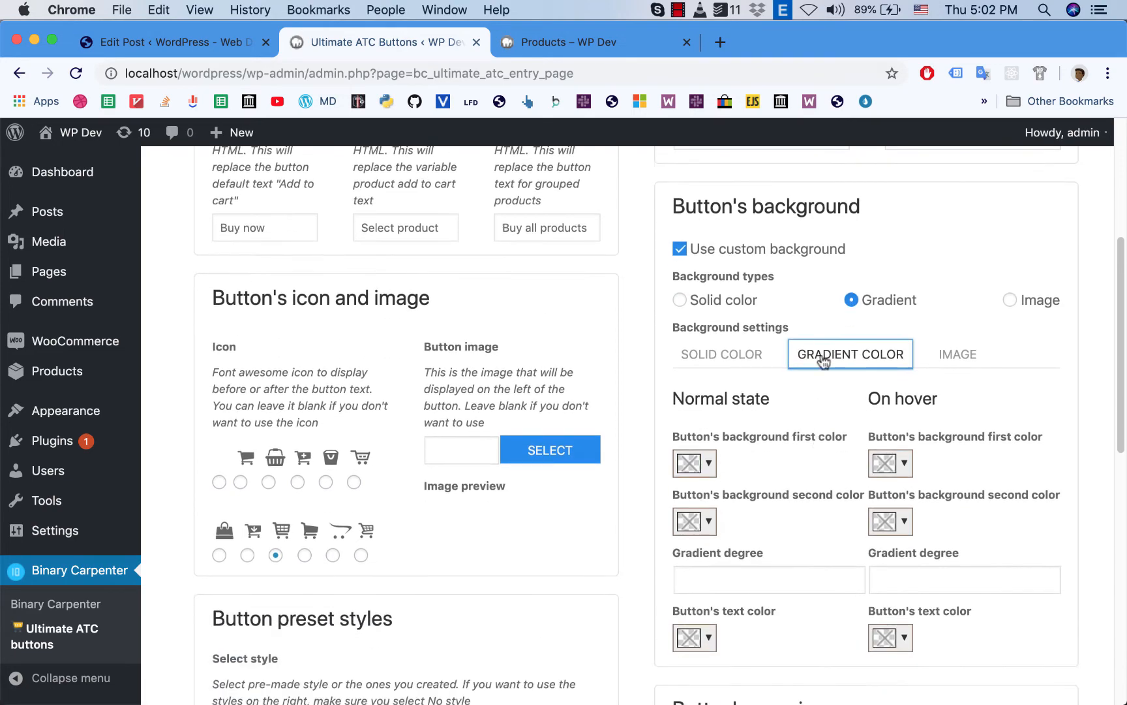
click(707, 463)
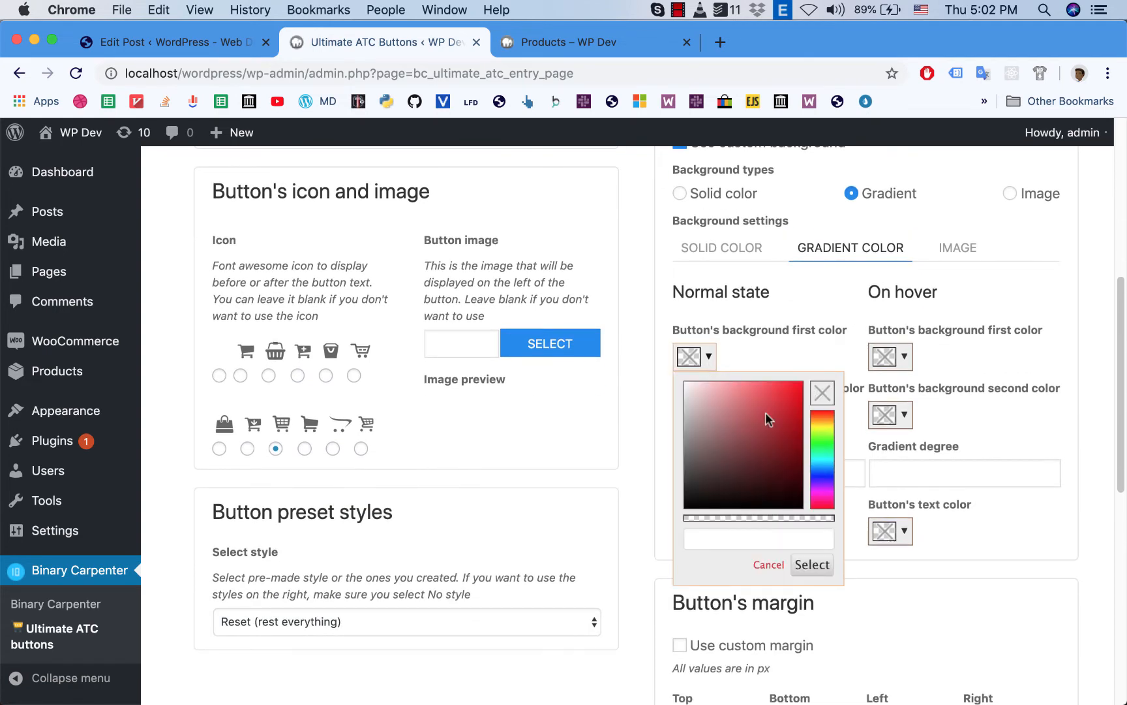
click(784, 432)
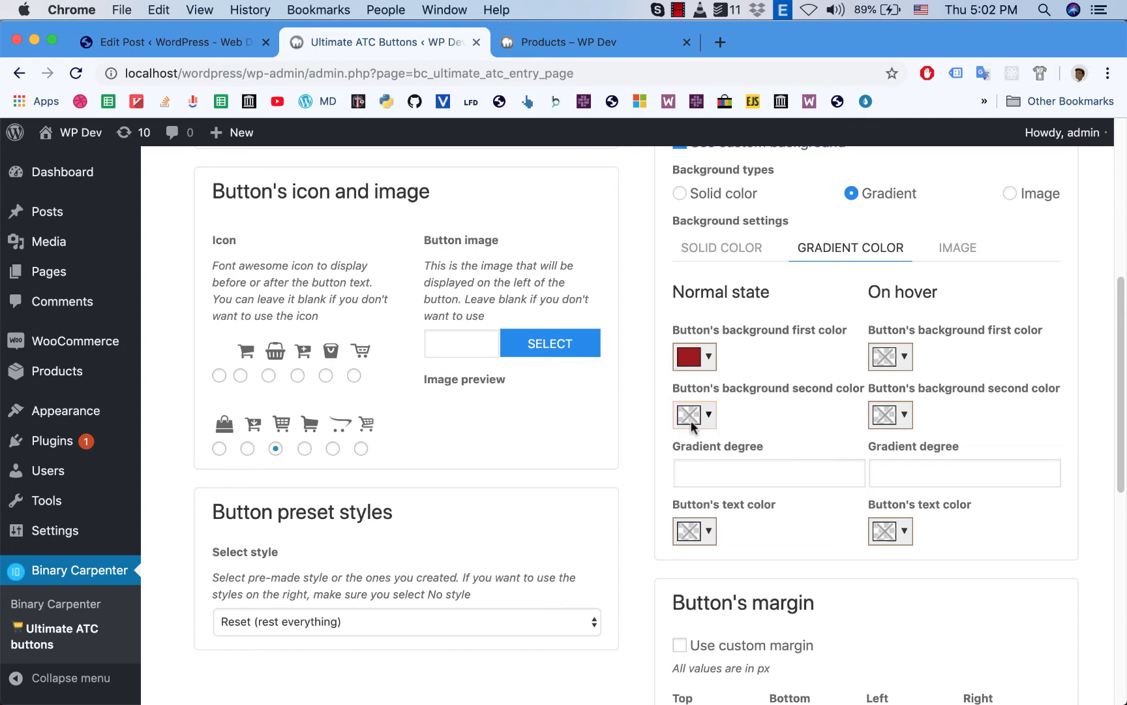
click(694, 415)
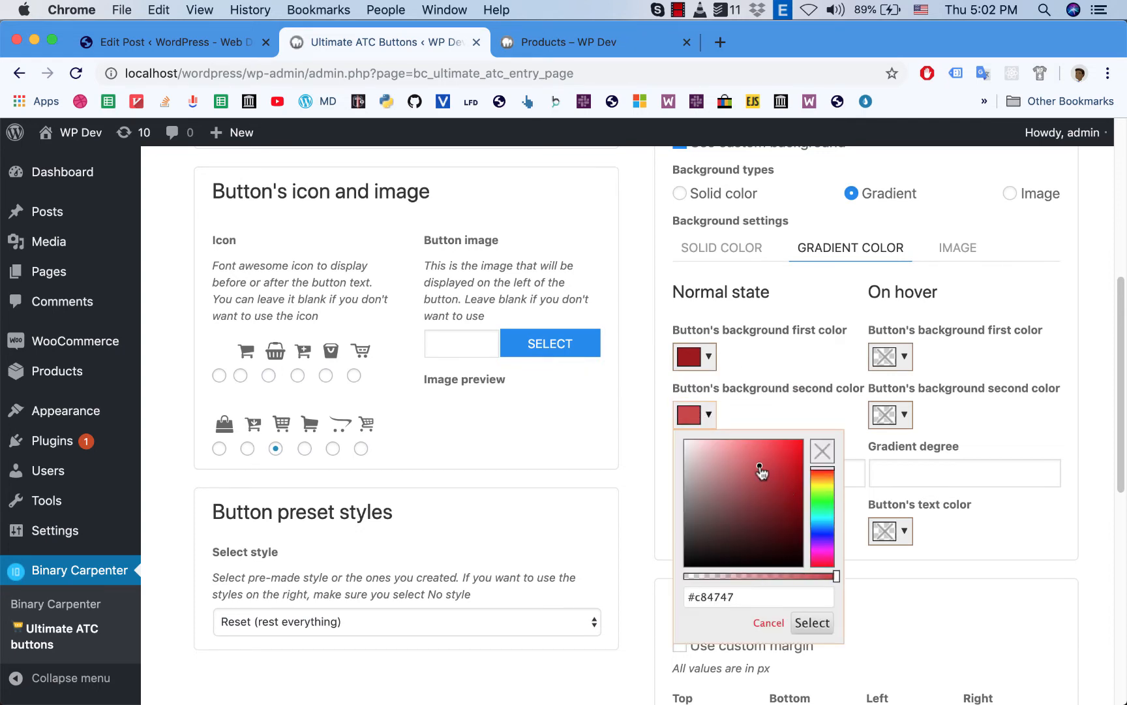
click(890, 356)
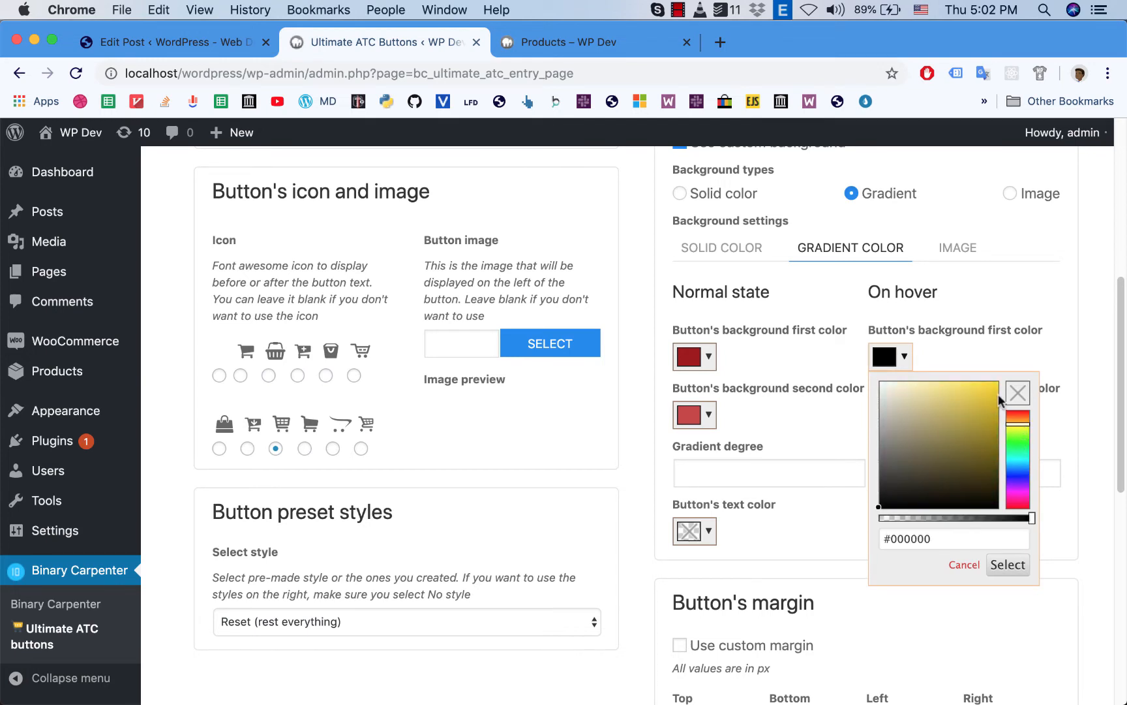
click(1006, 565)
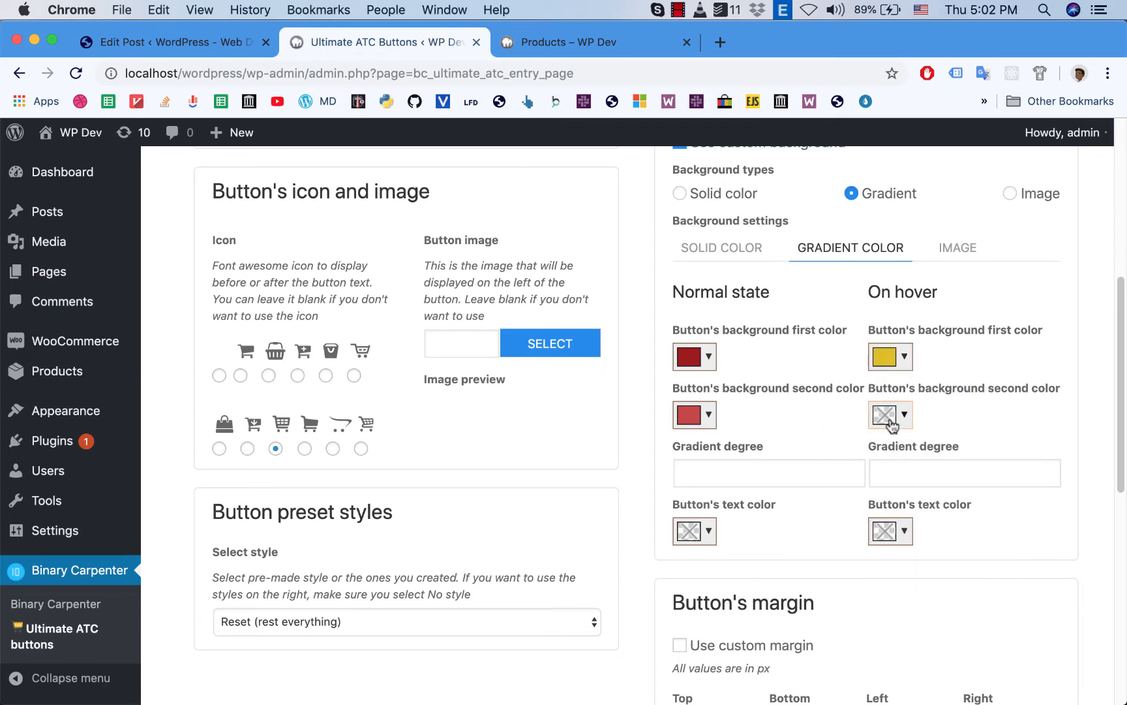
click(889, 415)
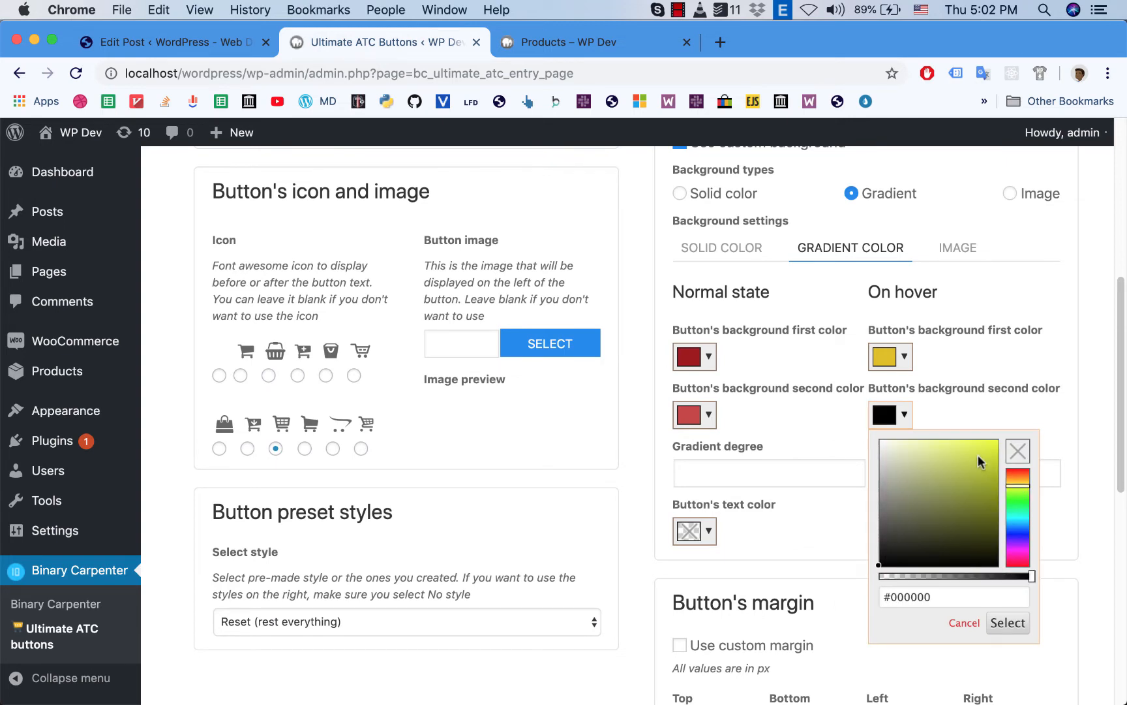
click(1006, 623)
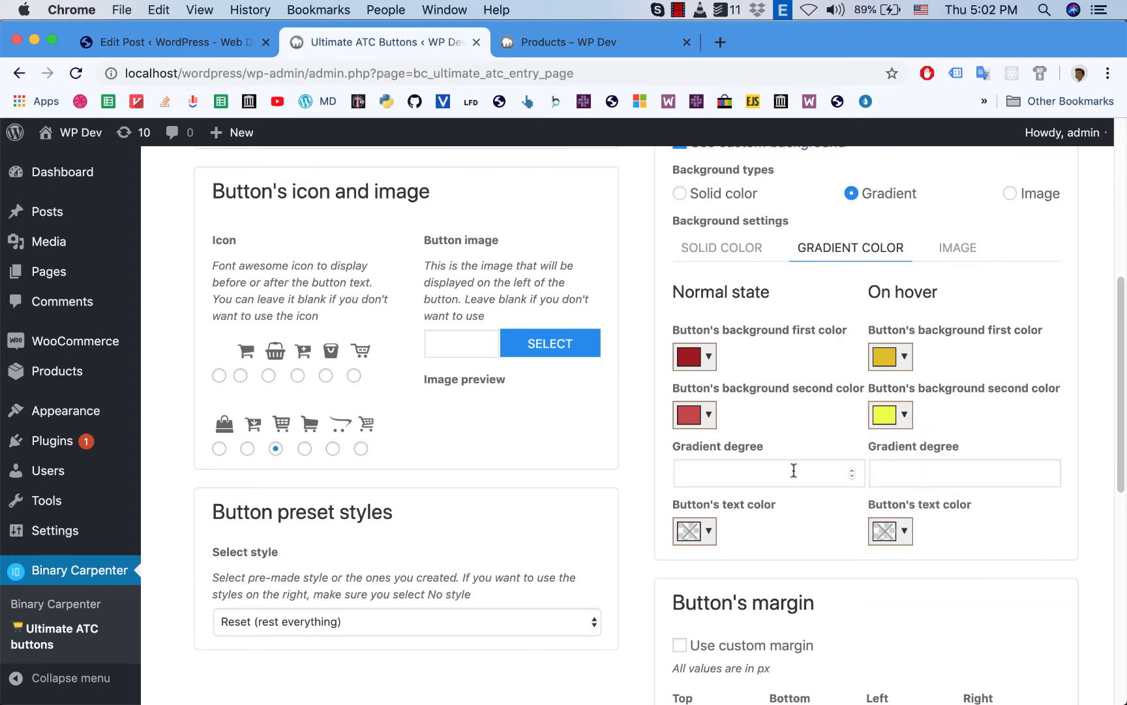
Step: Make normal and hover button text white, set gradient degree 80, and save the settings
click(689, 356)
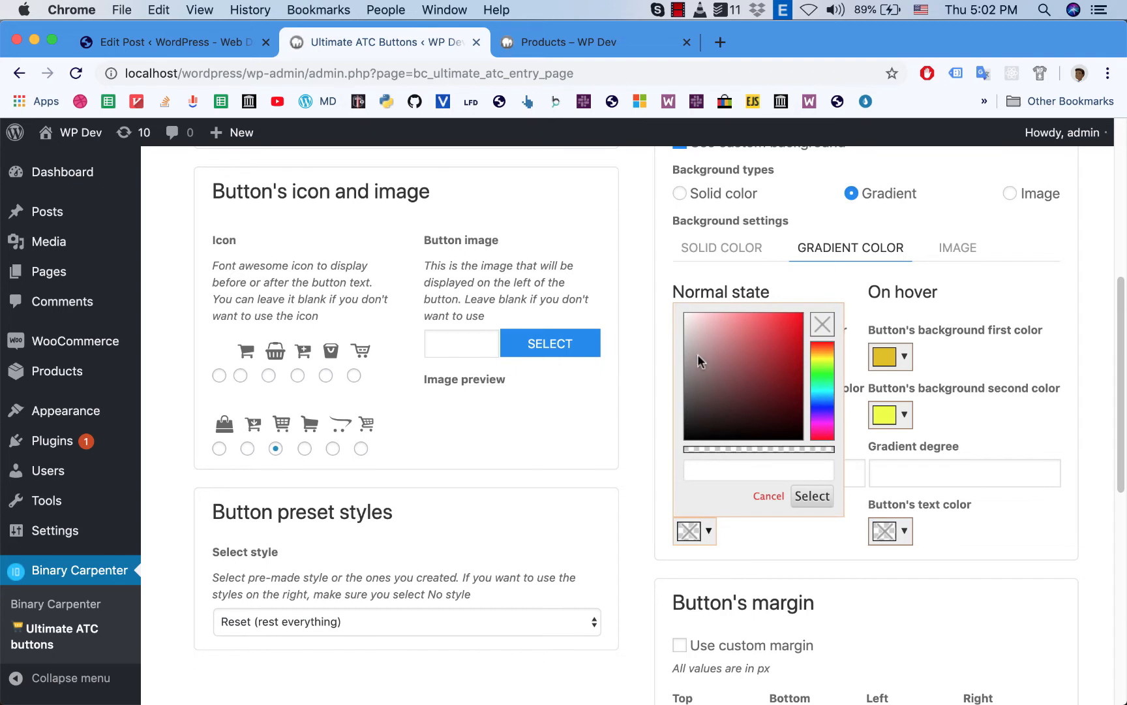
click(811, 496)
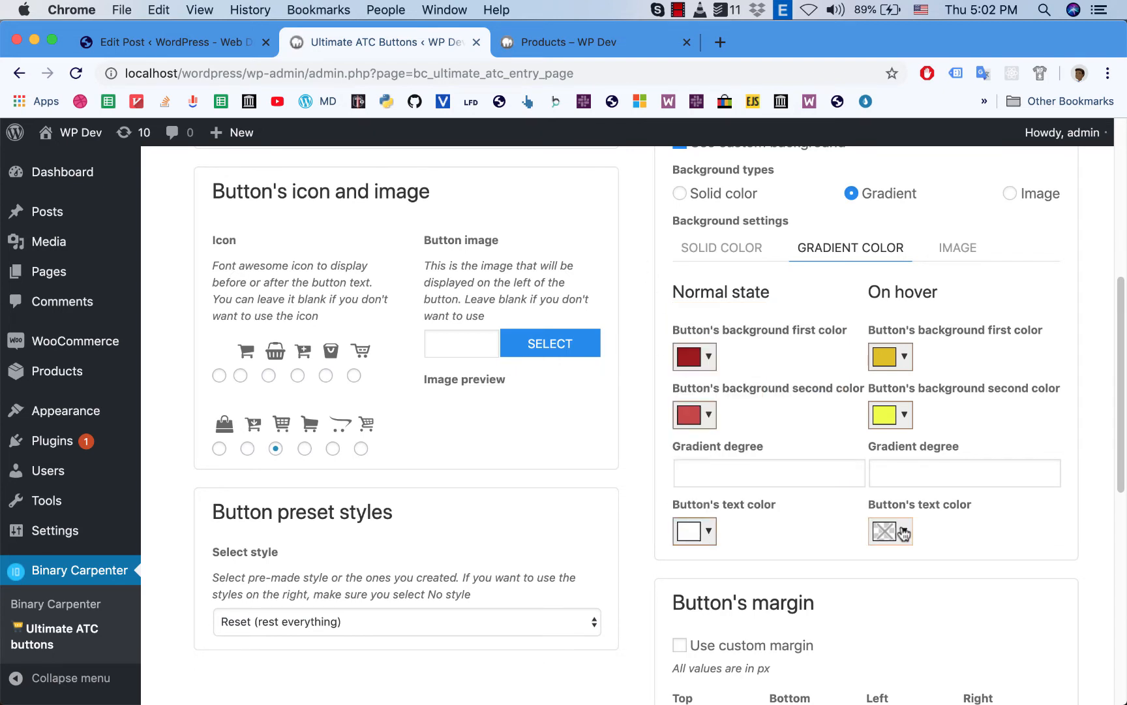
click(885, 531)
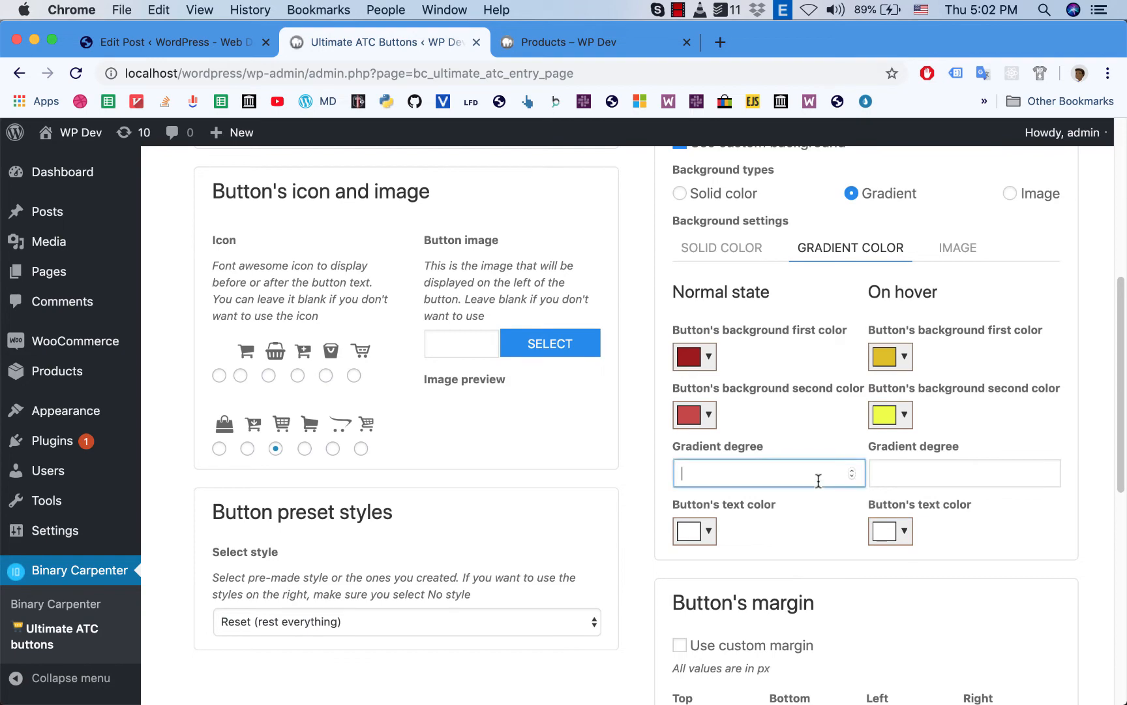
text(80)
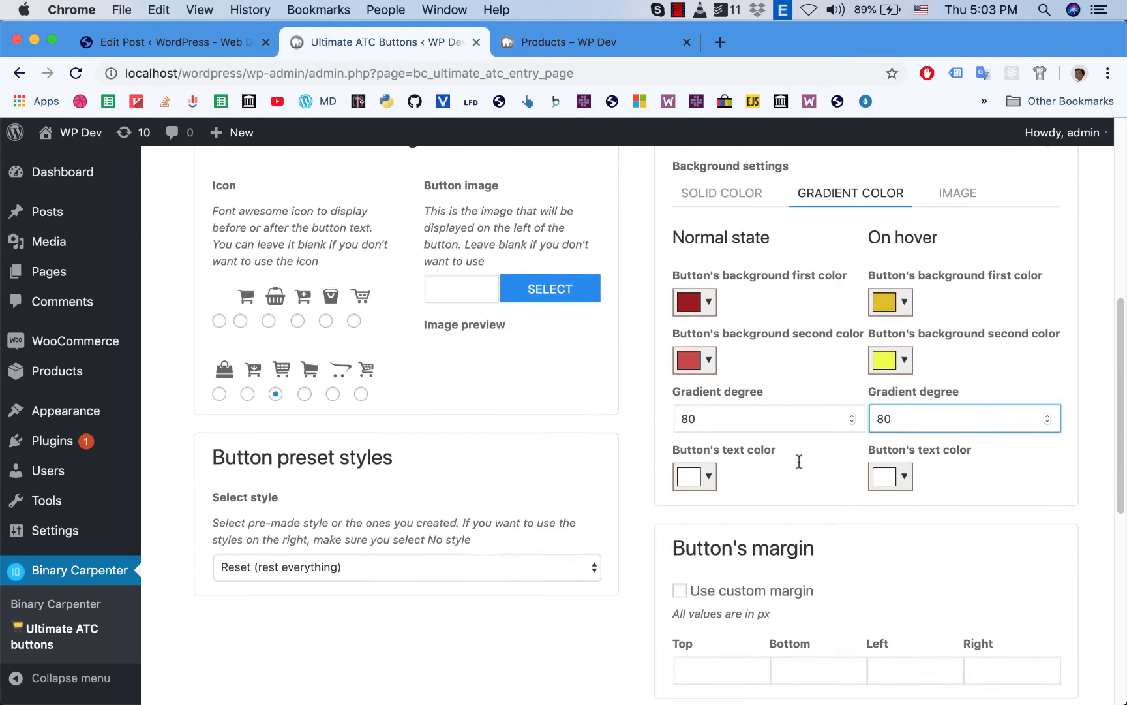
scroll(down, 3)
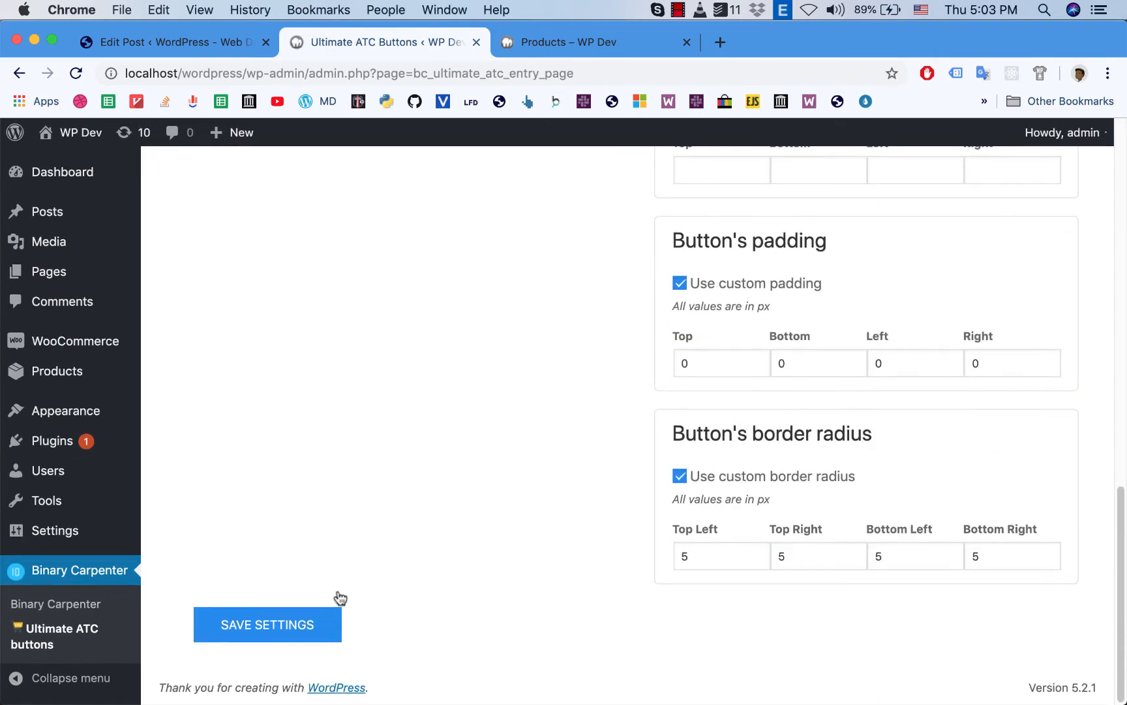
click(267, 624)
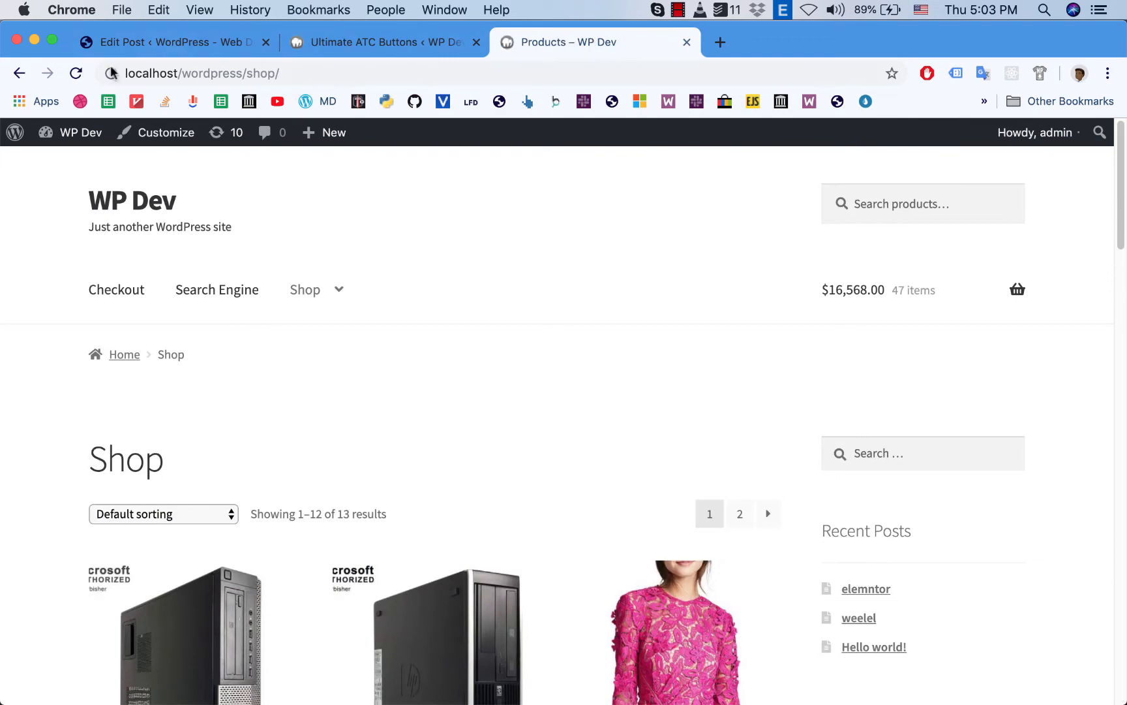
Step: Add the Dell OptiPlex desktop to the cart using the red gradient Buy now button
scroll(down, 3)
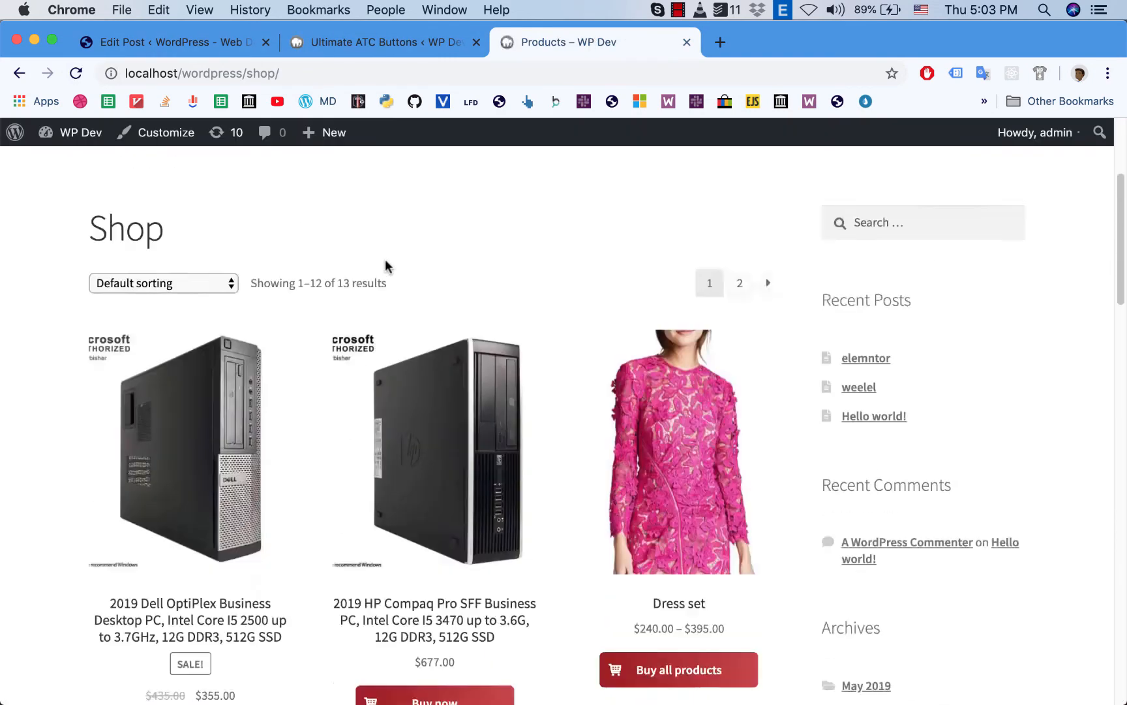
scroll(down, 3)
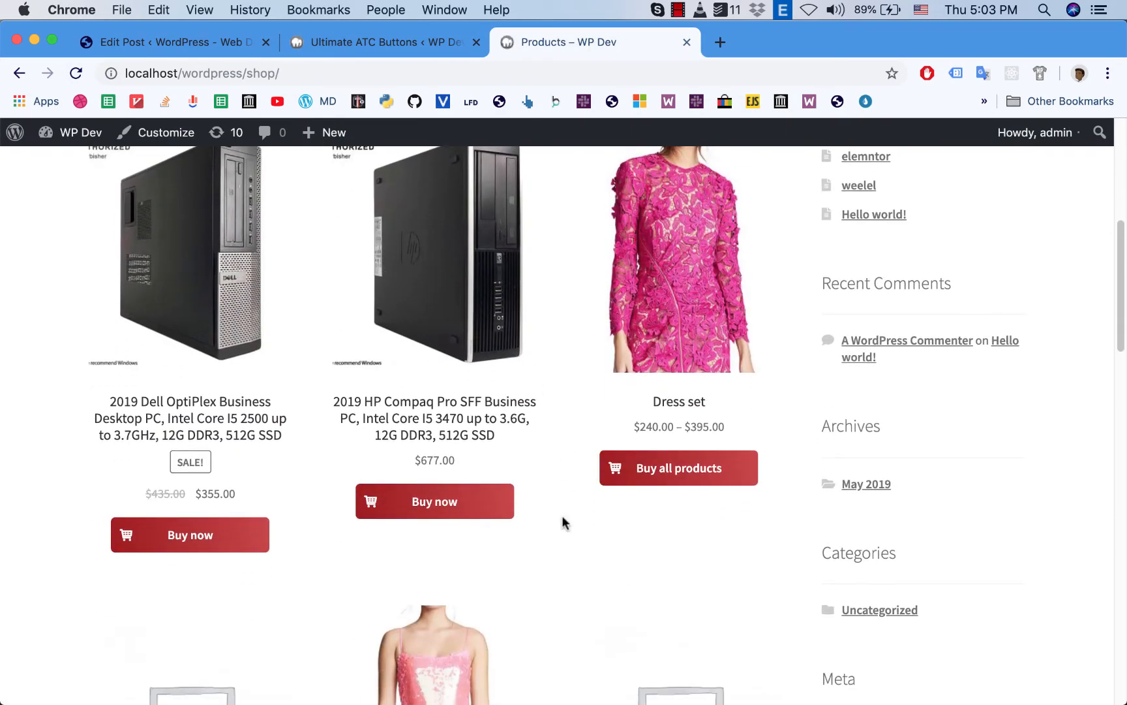
mouse_move(623, 559)
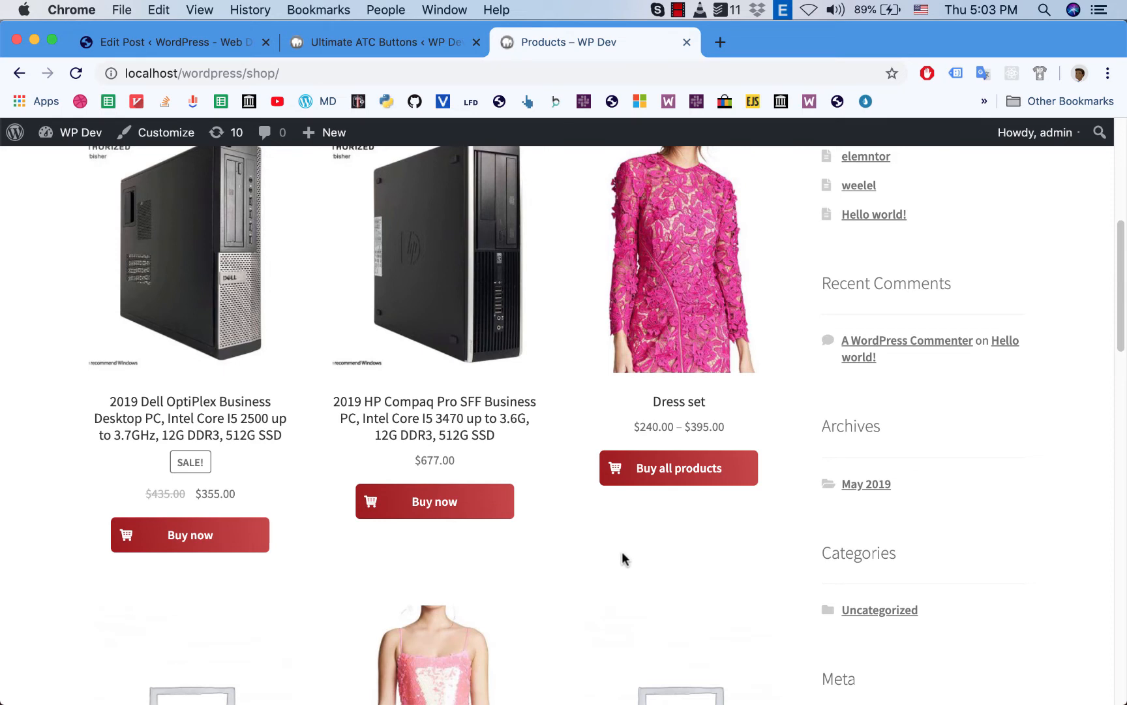
mouse_move(434, 566)
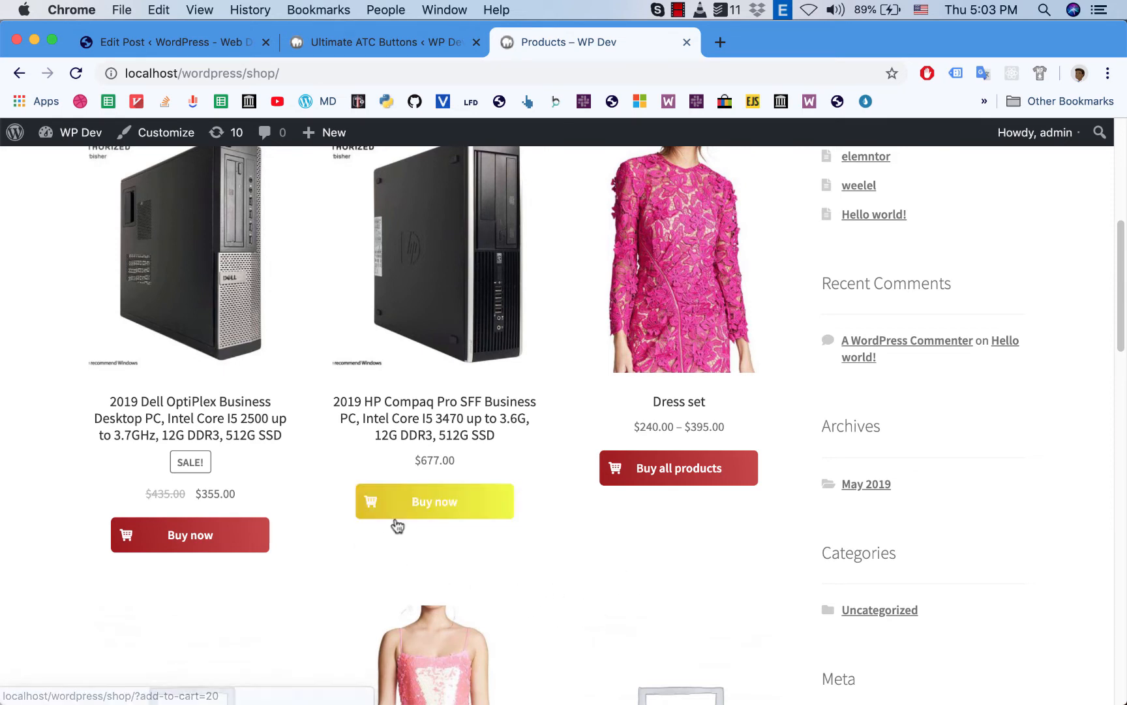
mouse_move(400, 552)
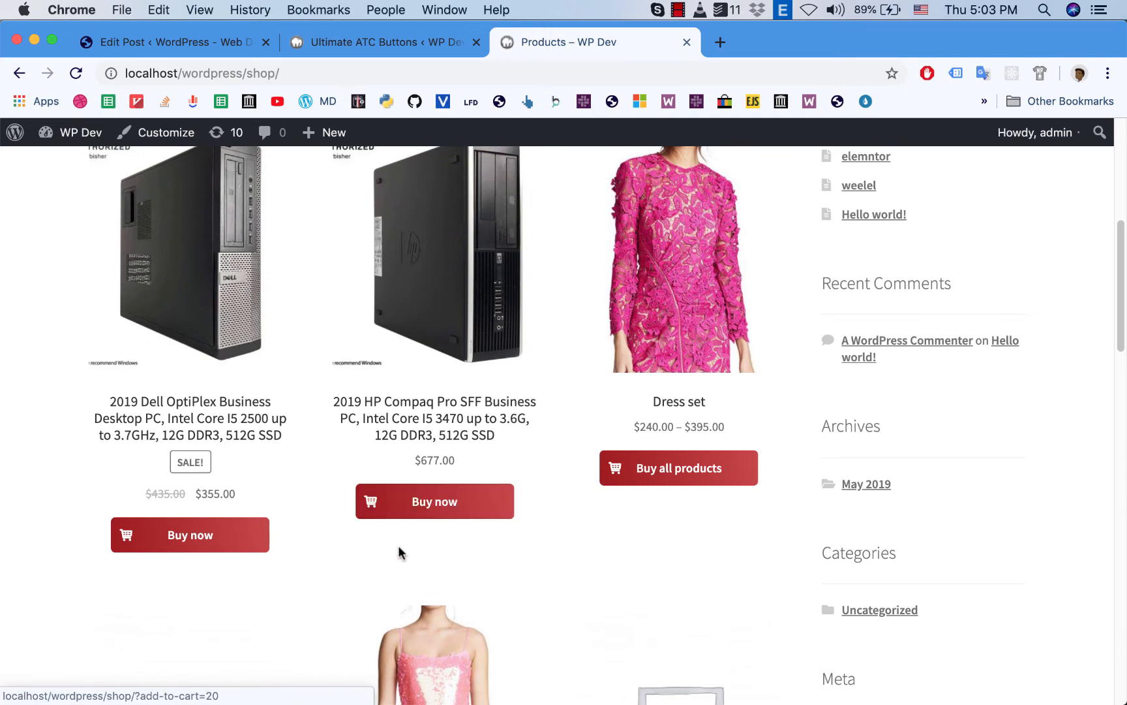
scroll(down, 3)
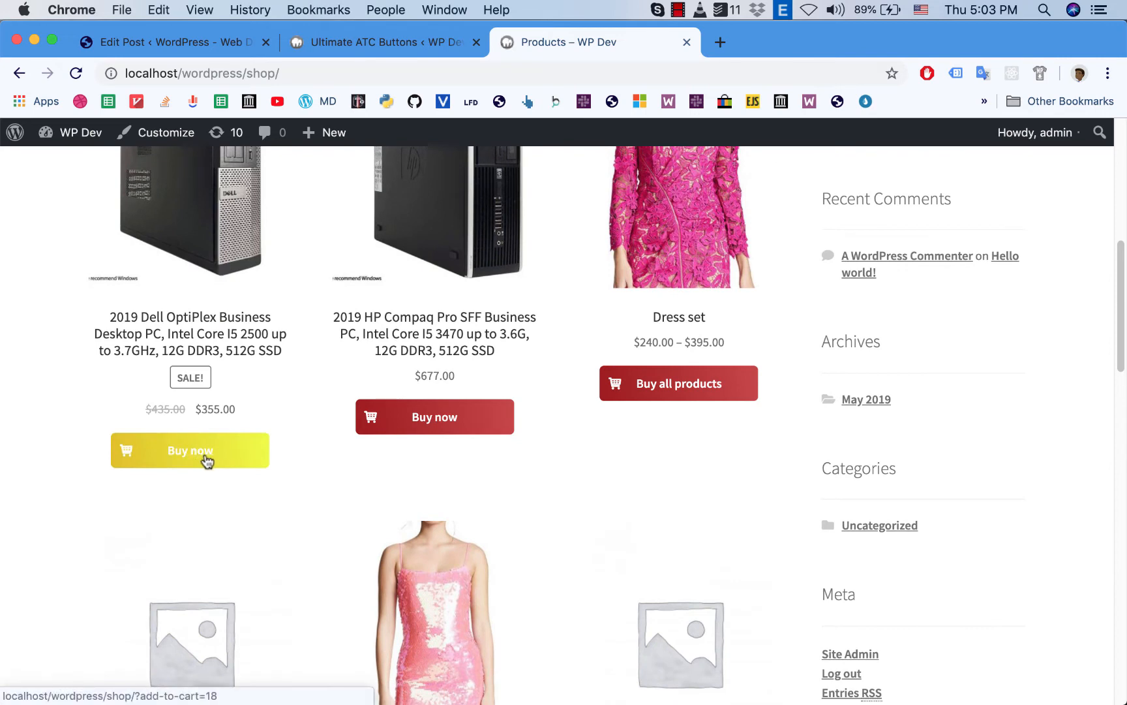
click(189, 450)
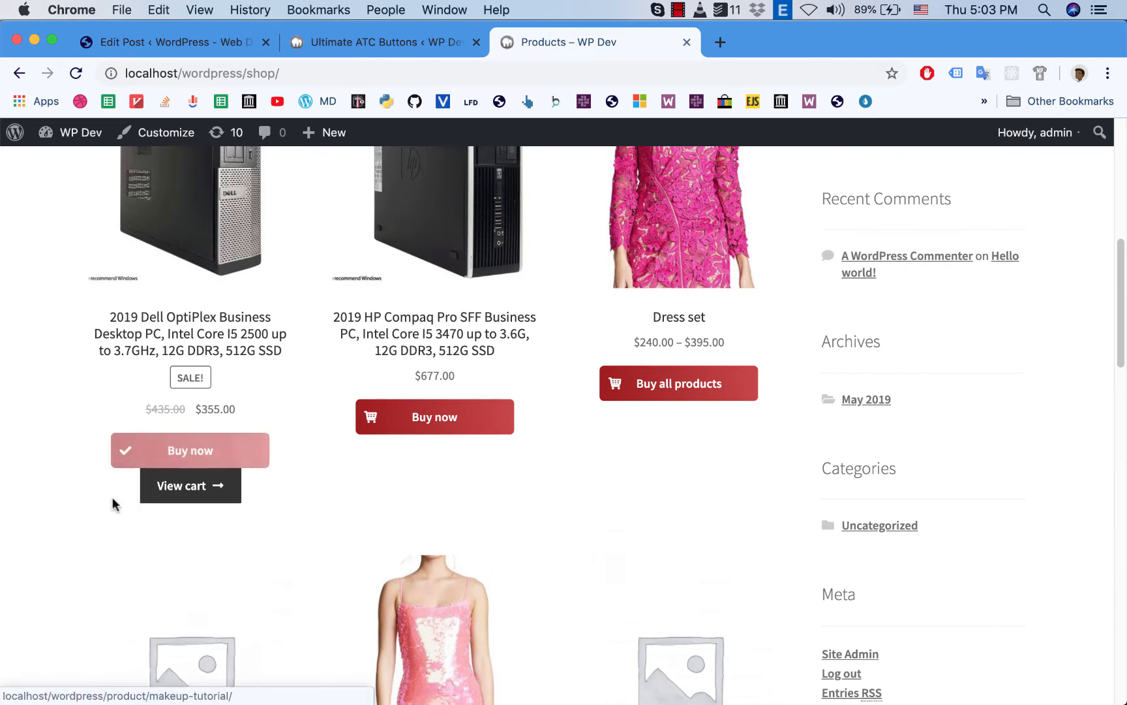
mouse_move(121, 494)
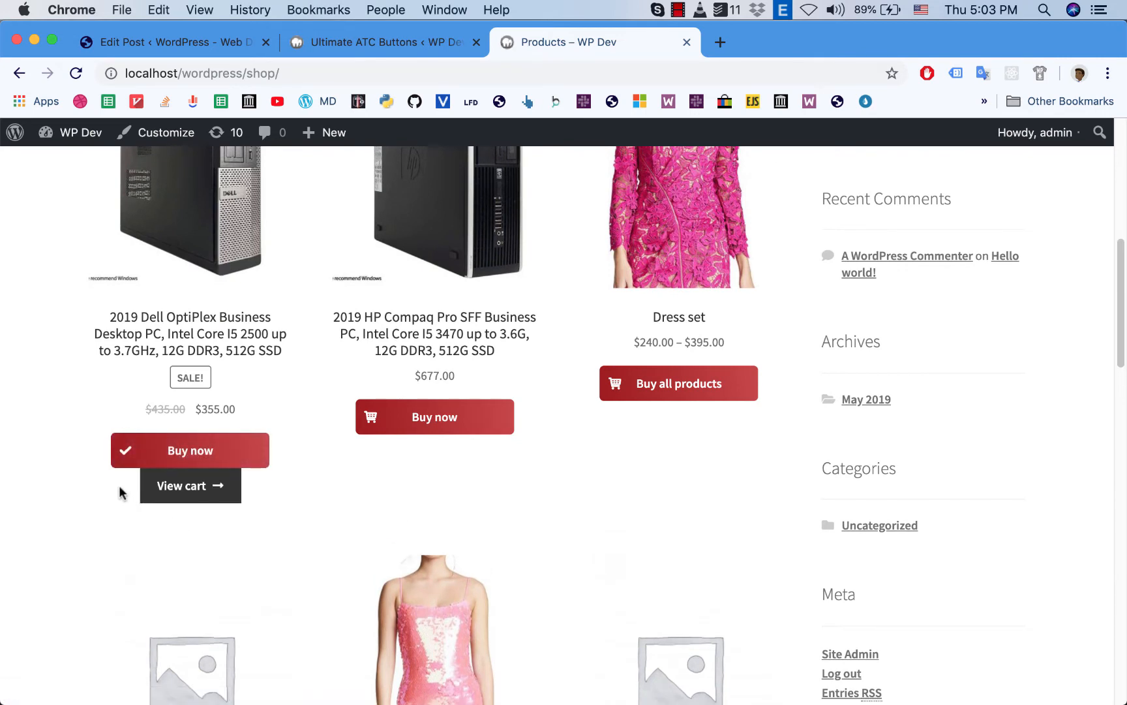
mouse_move(413, 518)
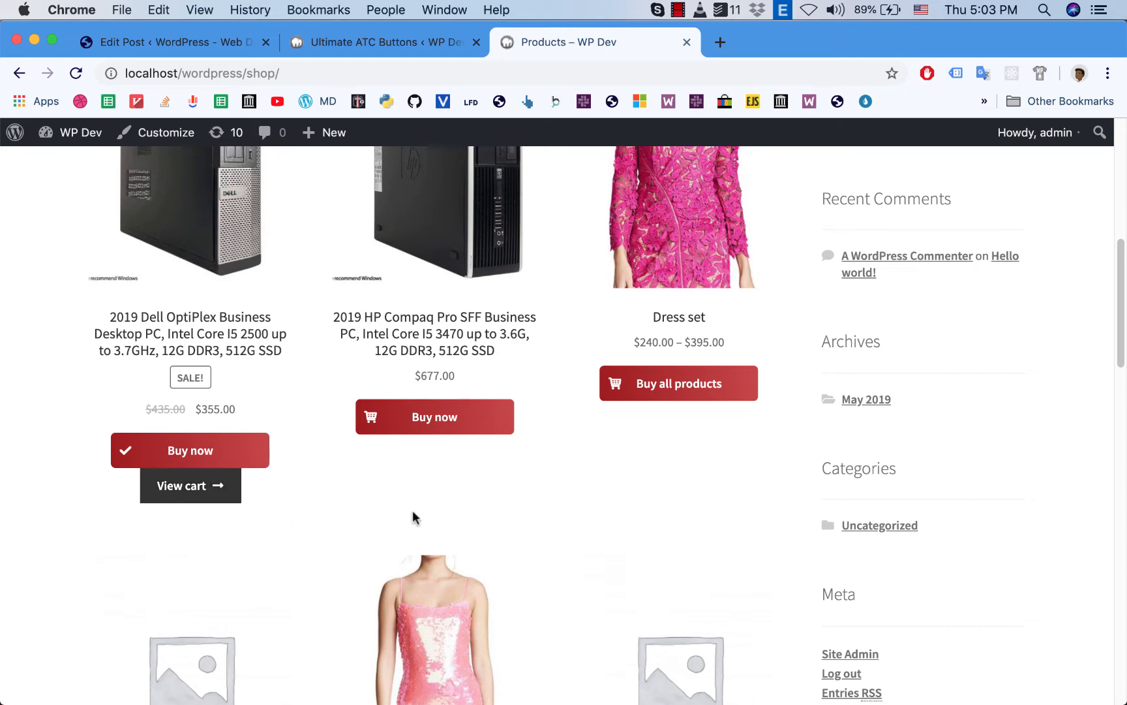
Step: Return to the Ultimate ATC Buttons settings and scroll back to the Configure Buttons section
click(381, 42)
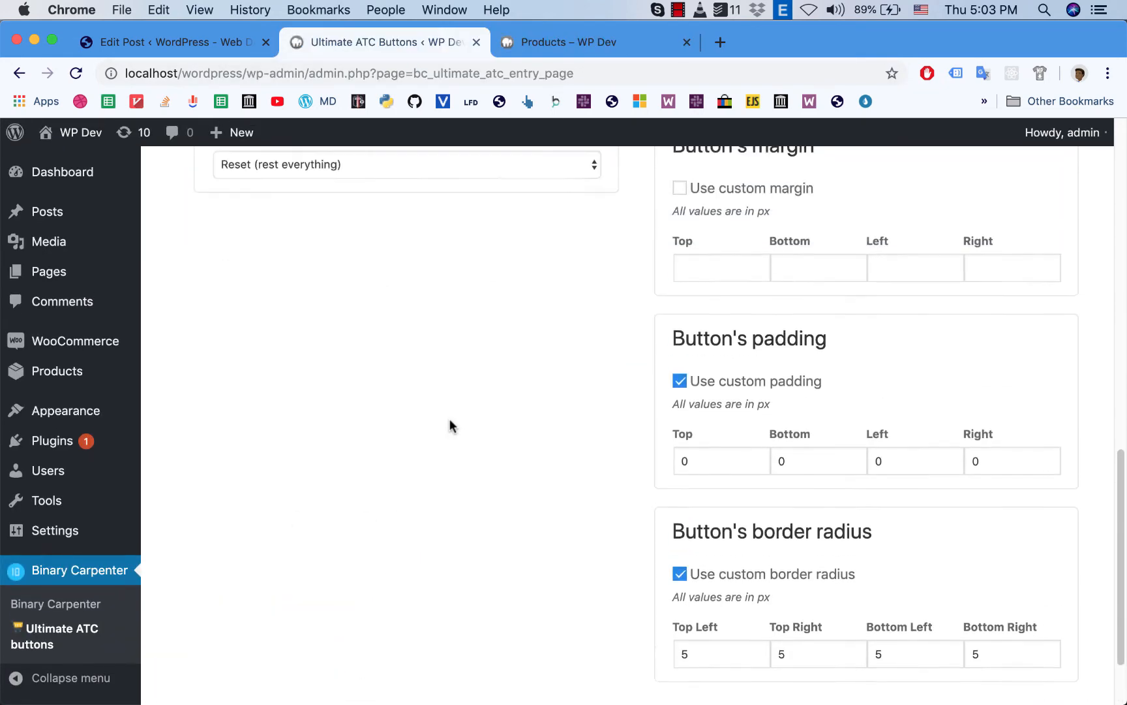
scroll(up, 3)
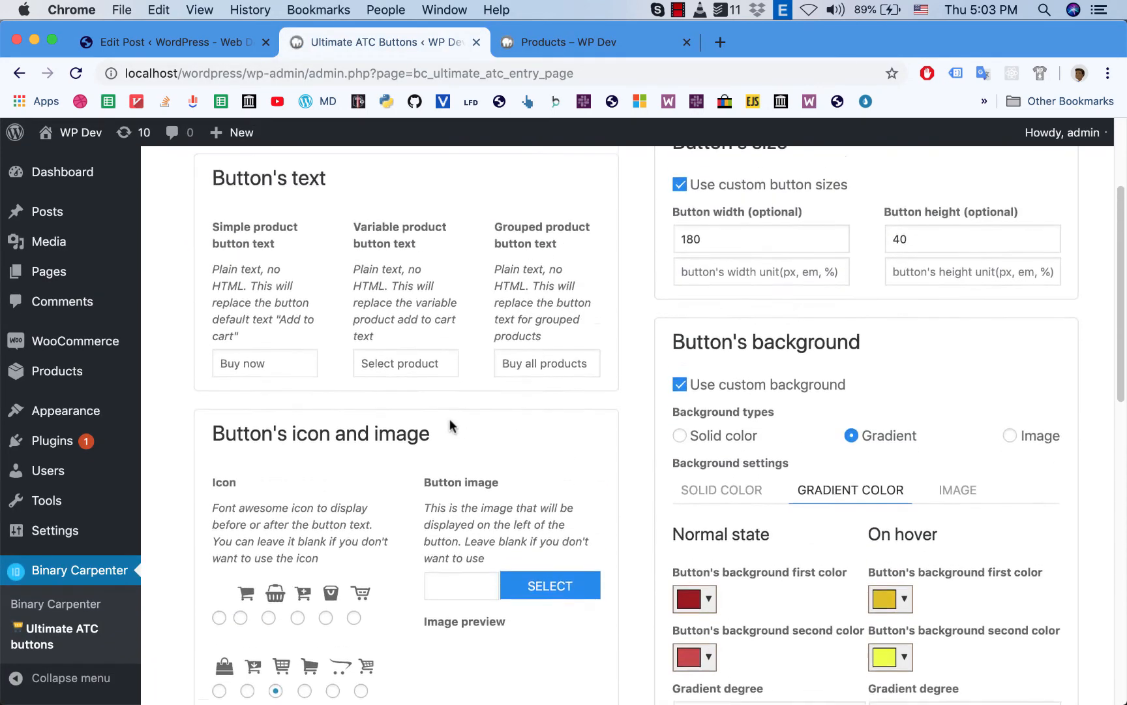
scroll(up, 3)
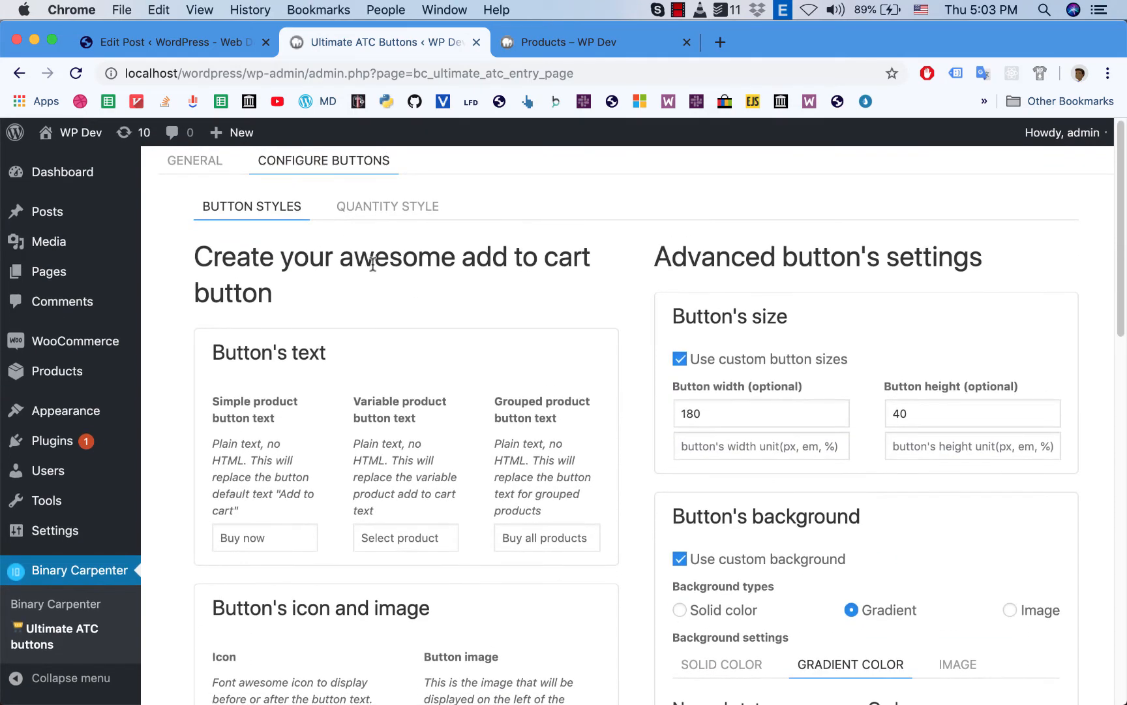
mouse_move(374, 220)
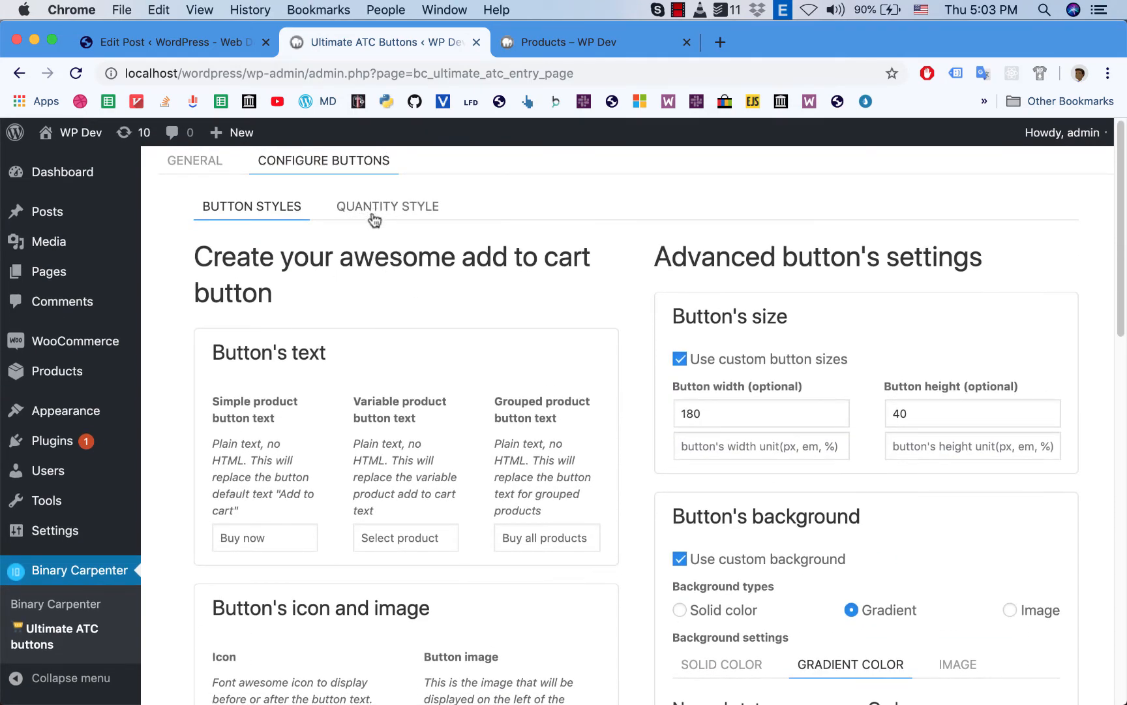
Step: From the shop page, view the Dell OptiPlex product page's quantity box and Buy now button
click(584, 42)
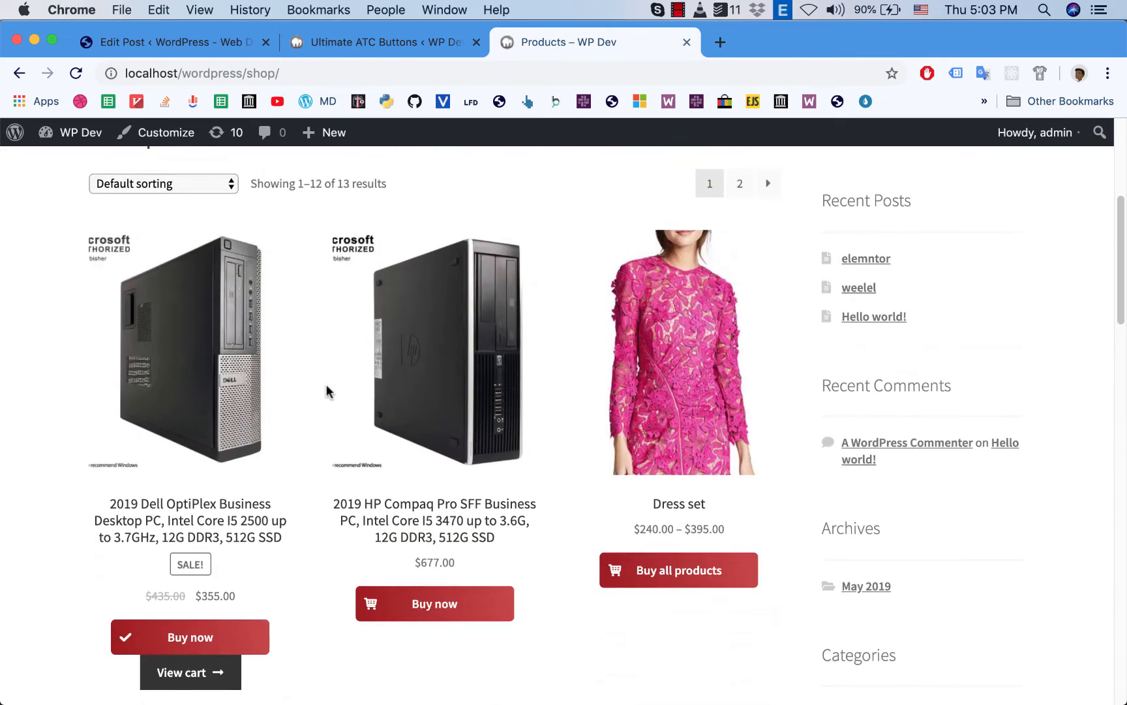
scroll(down, 3)
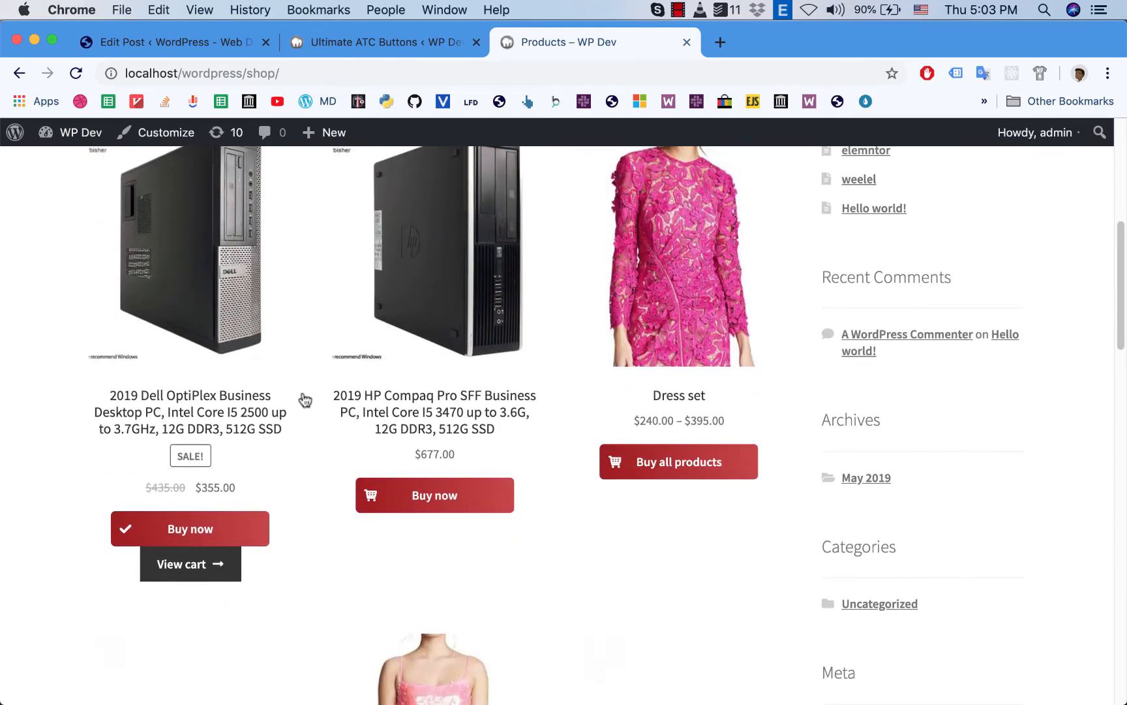
click(190, 411)
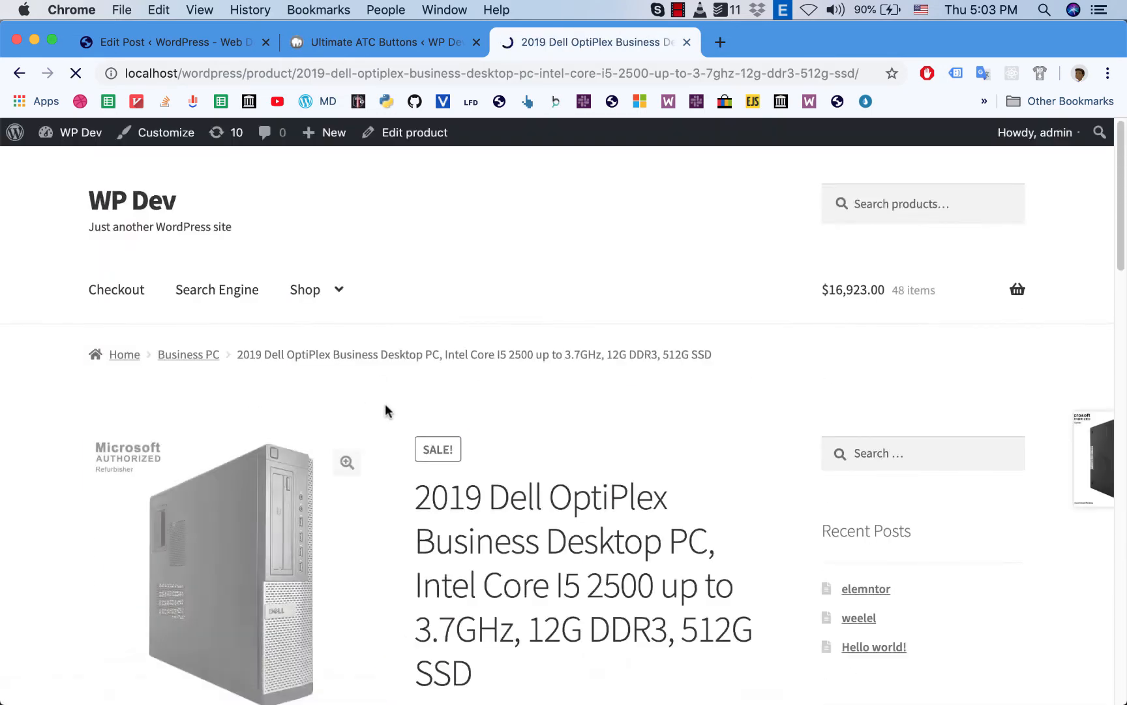
scroll(down, 3)
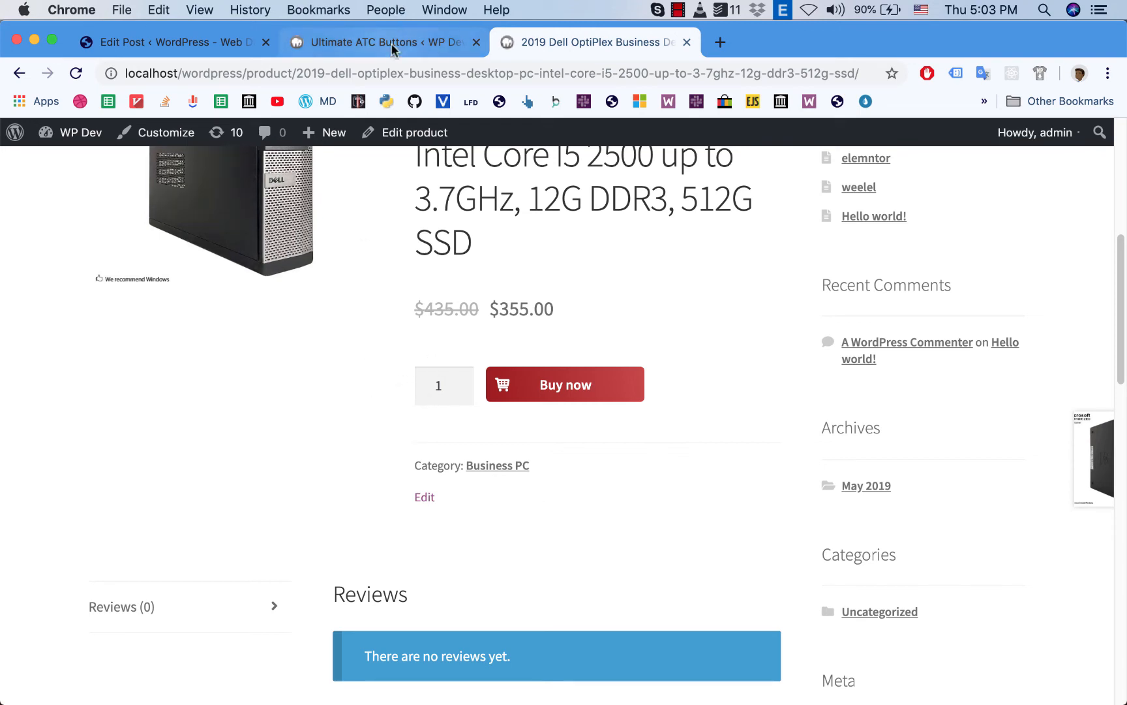
Step: Enable the plugin's quantity box styling and display minus/plus buttons around the quantity
click(375, 42)
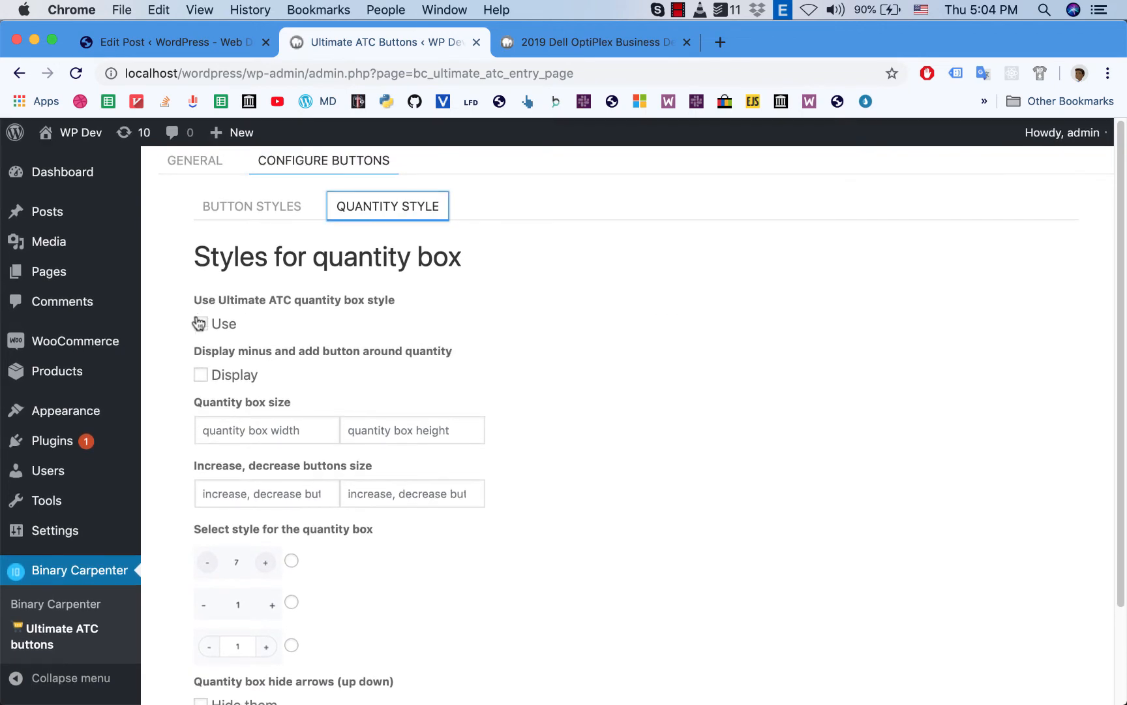
click(200, 324)
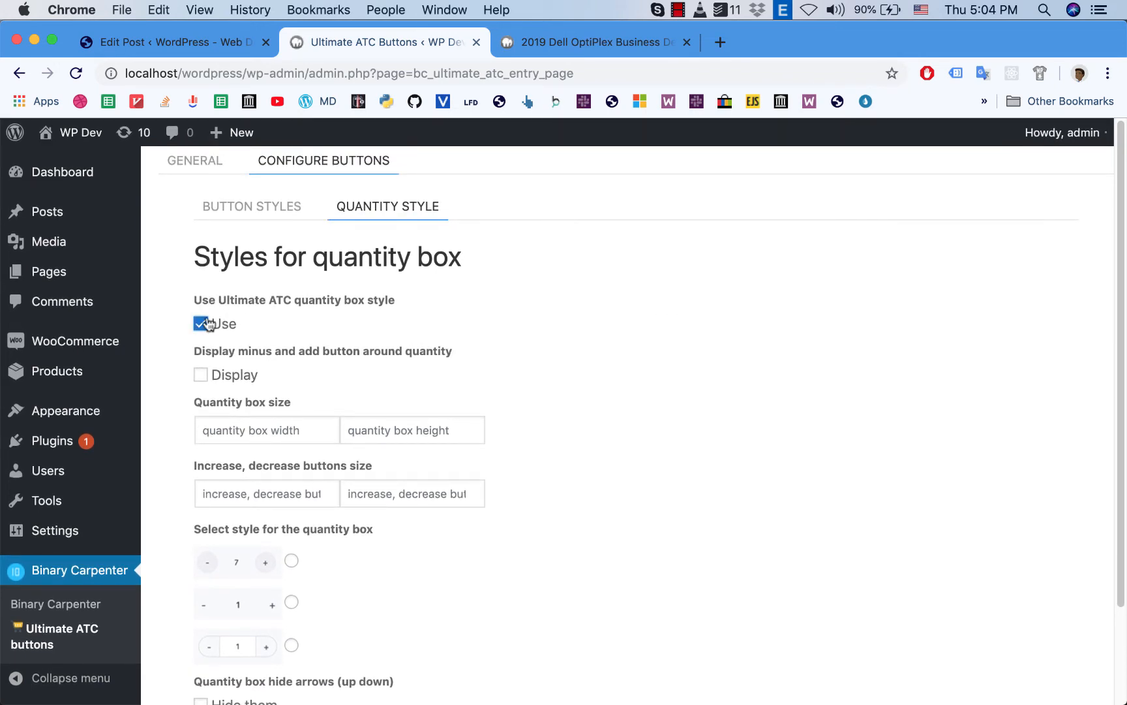
mouse_move(518, 34)
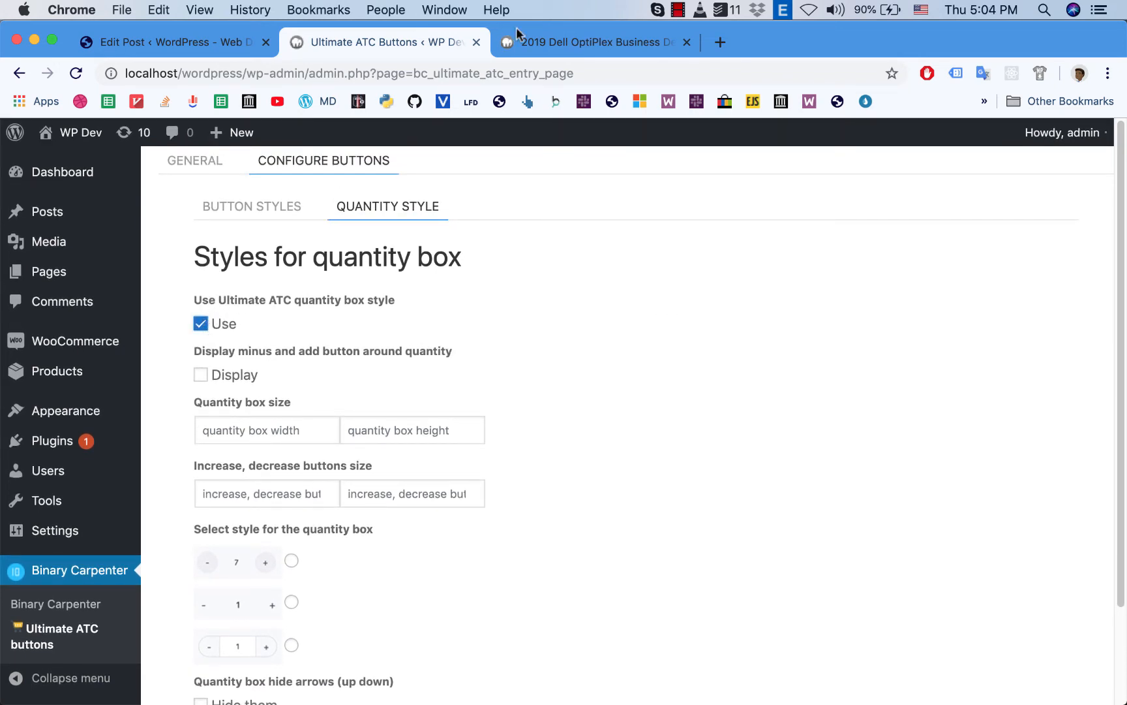
click(590, 42)
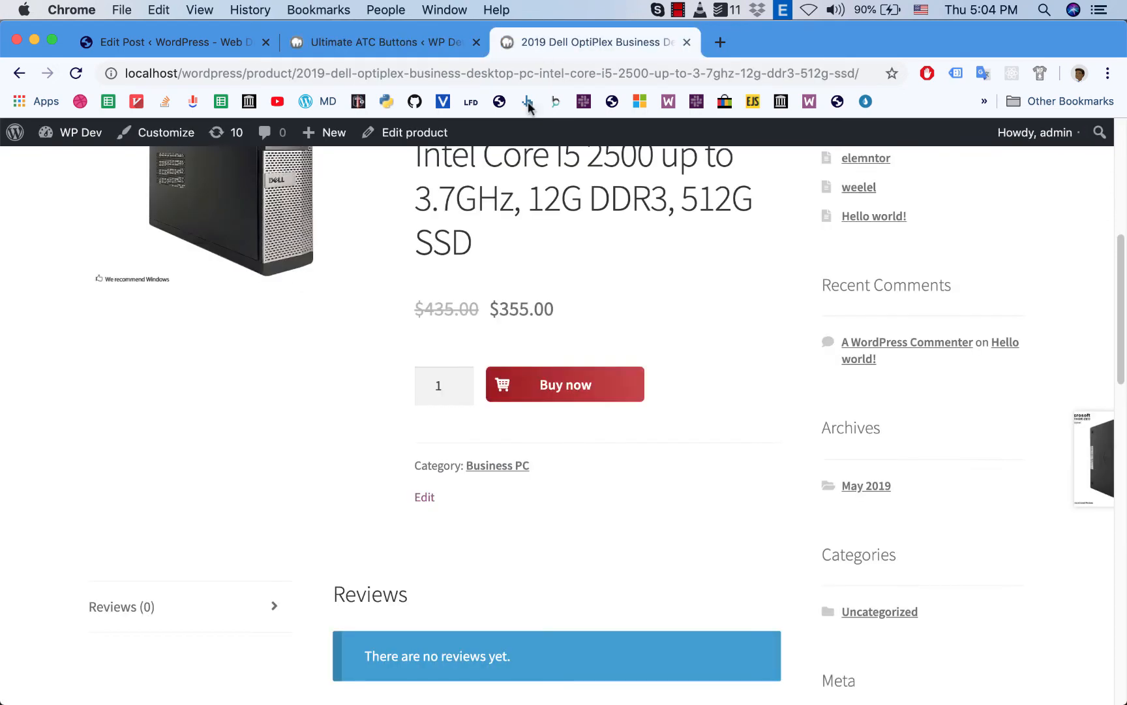
mouse_move(395, 432)
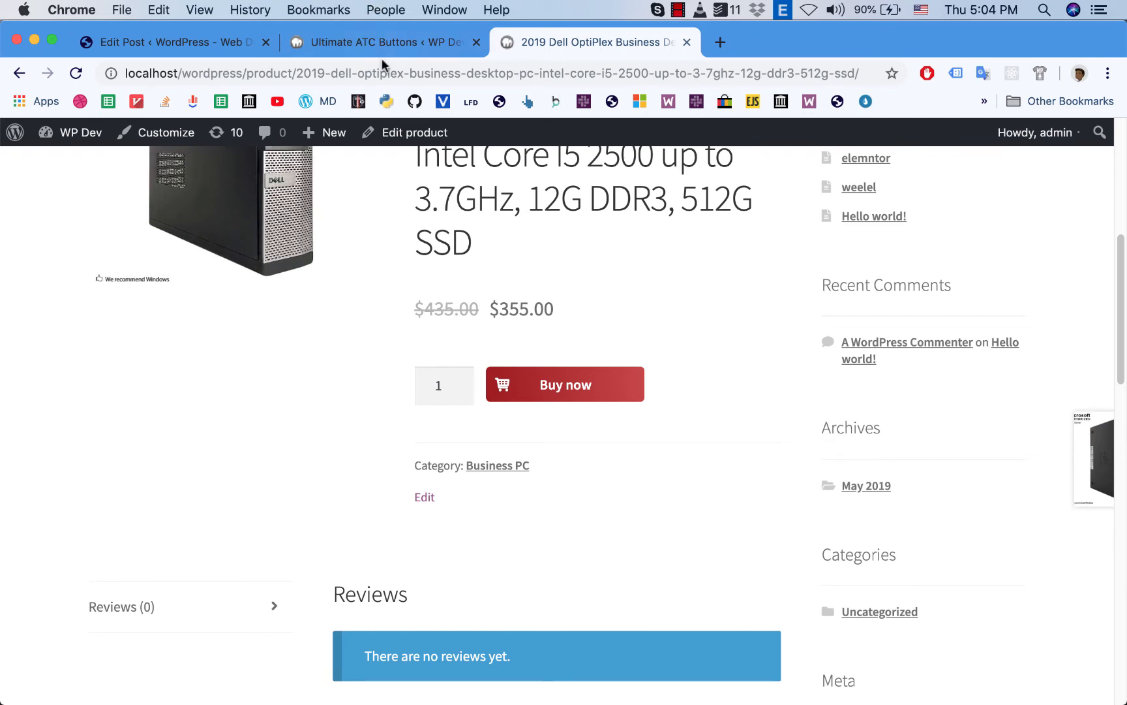
click(381, 41)
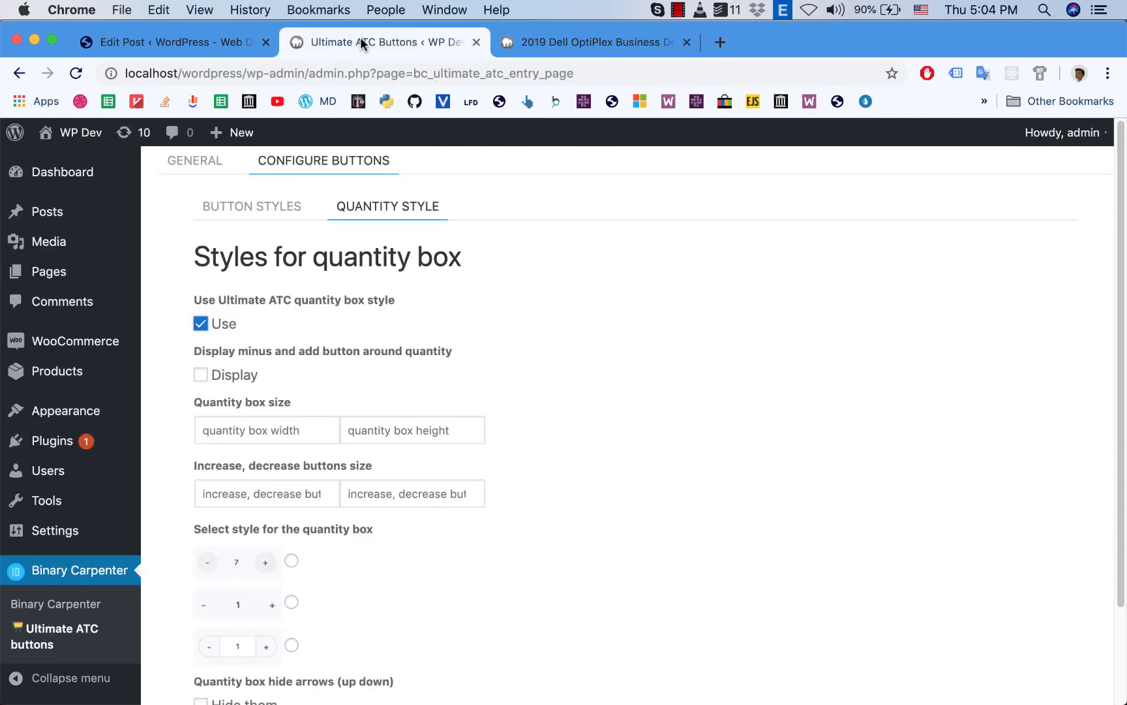
scroll(down, 3)
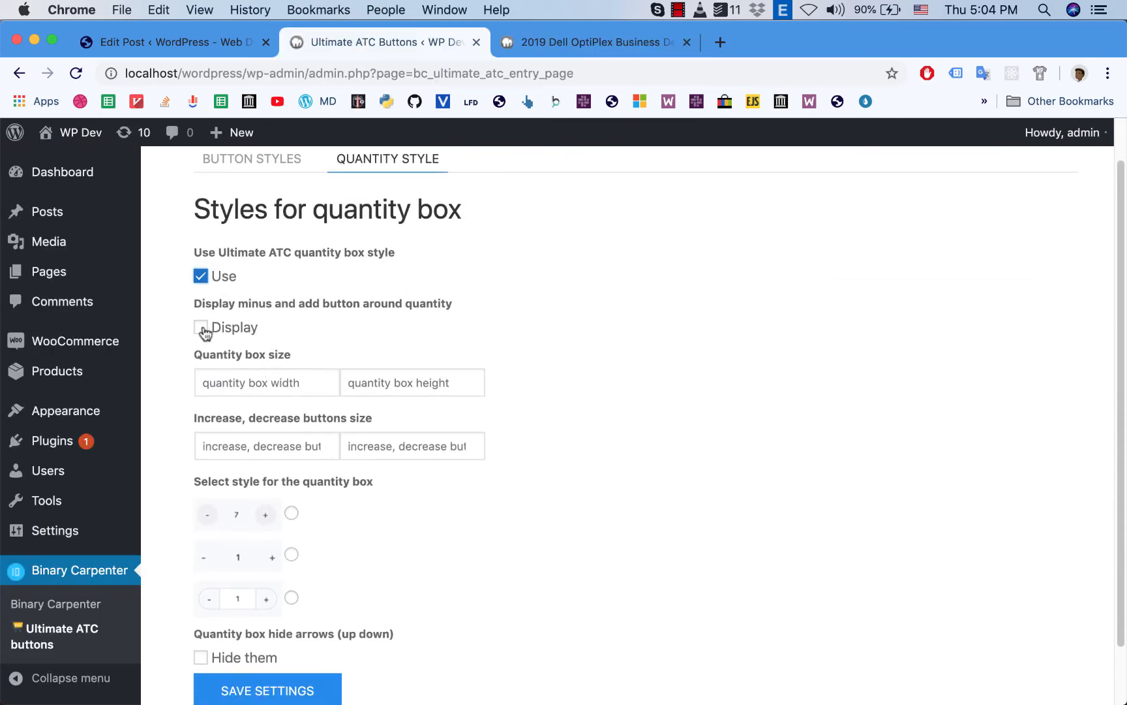
click(200, 328)
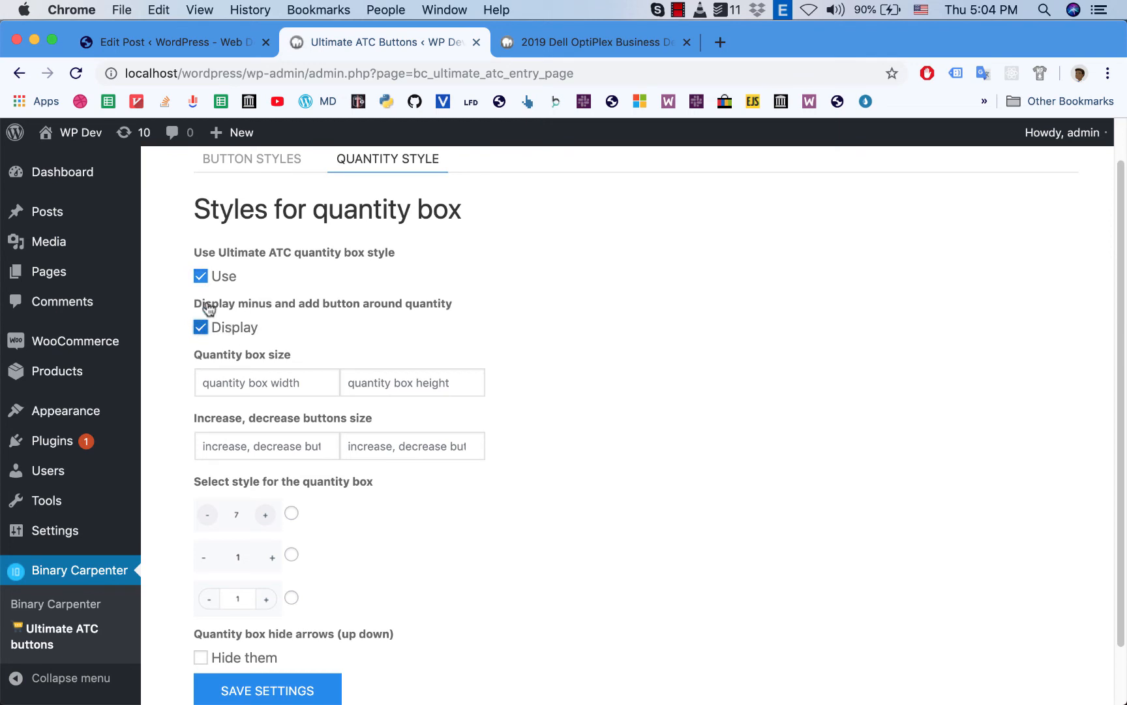
mouse_move(310, 312)
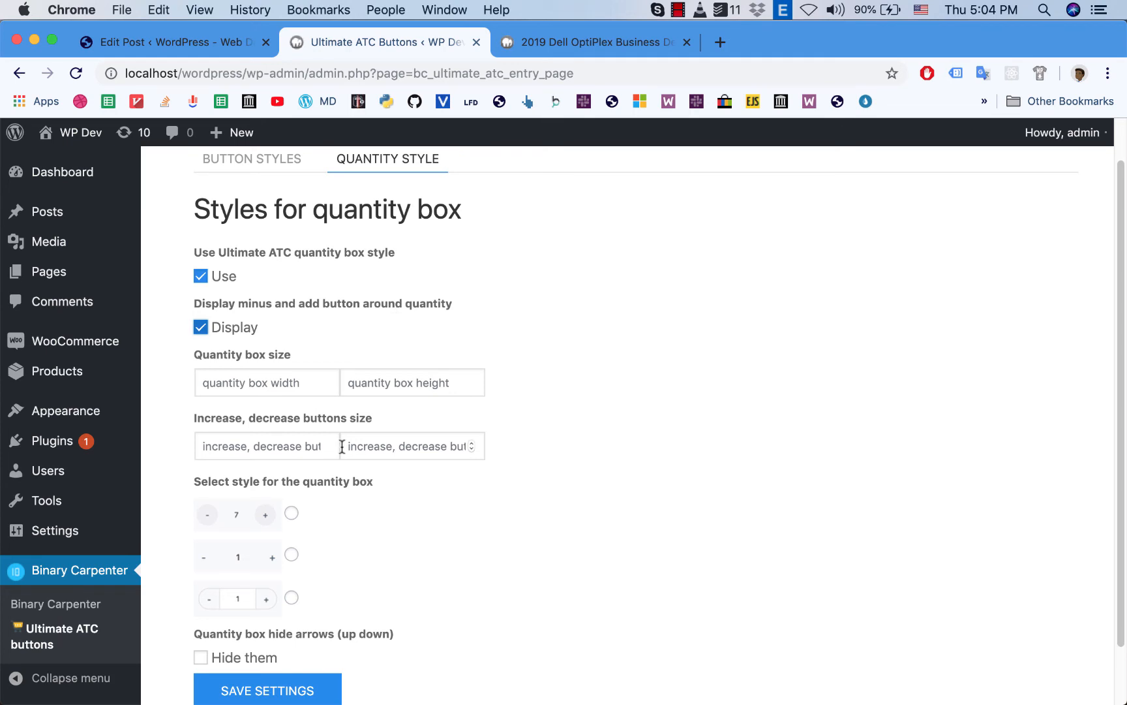
Step: Set the quantity box size to 50 by 40 and check the Dell product page again
scroll(down, 3)
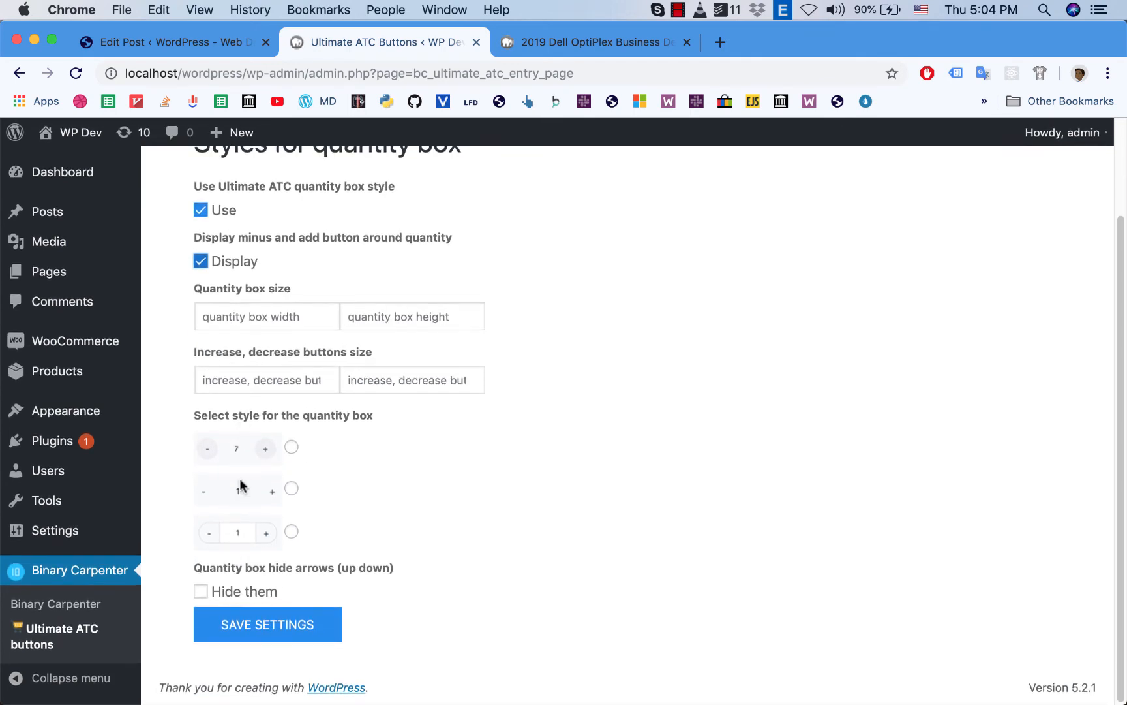
scroll(up, 3)
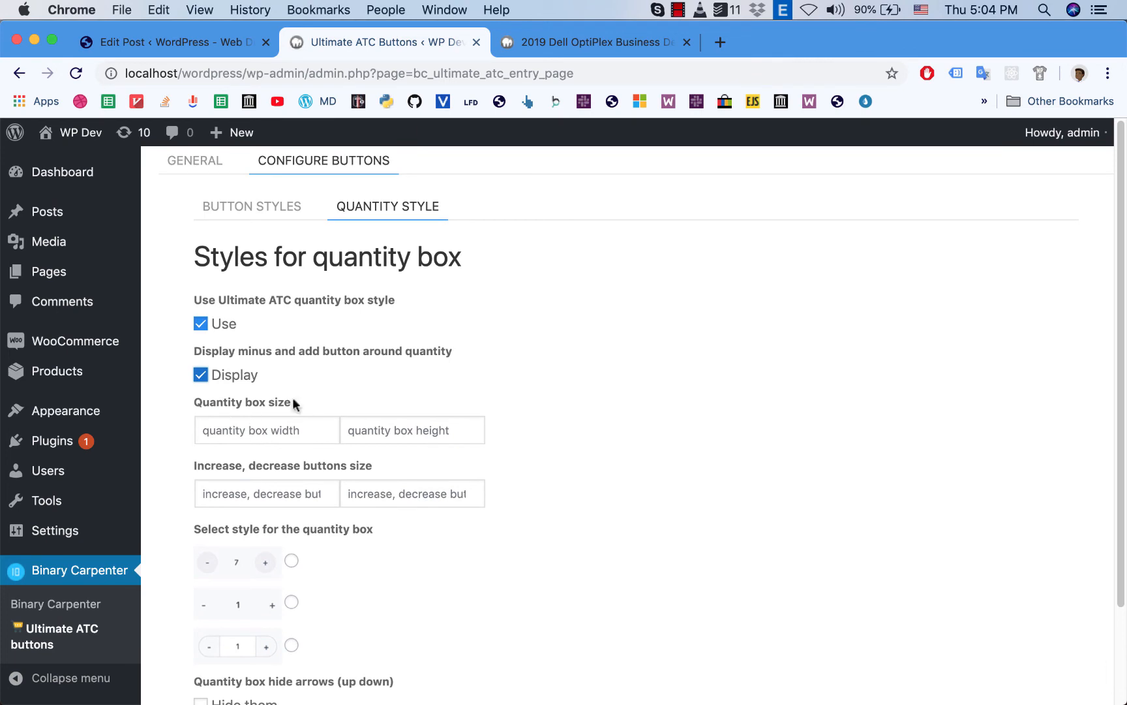
mouse_move(351, 328)
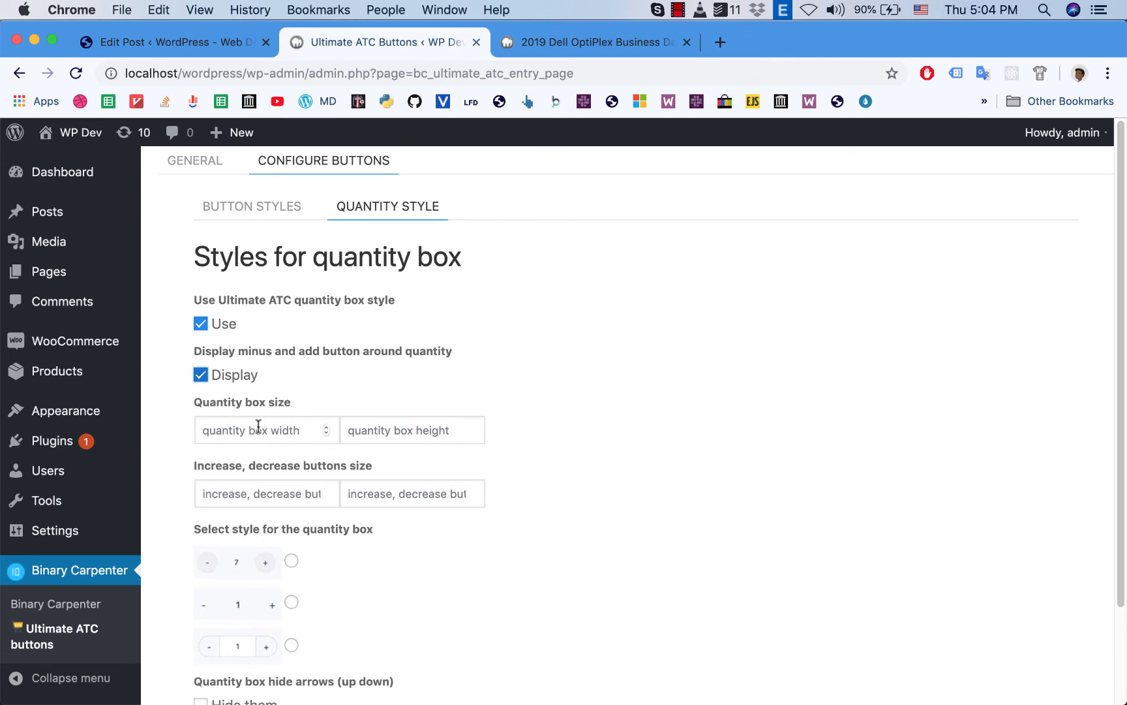
click(266, 430)
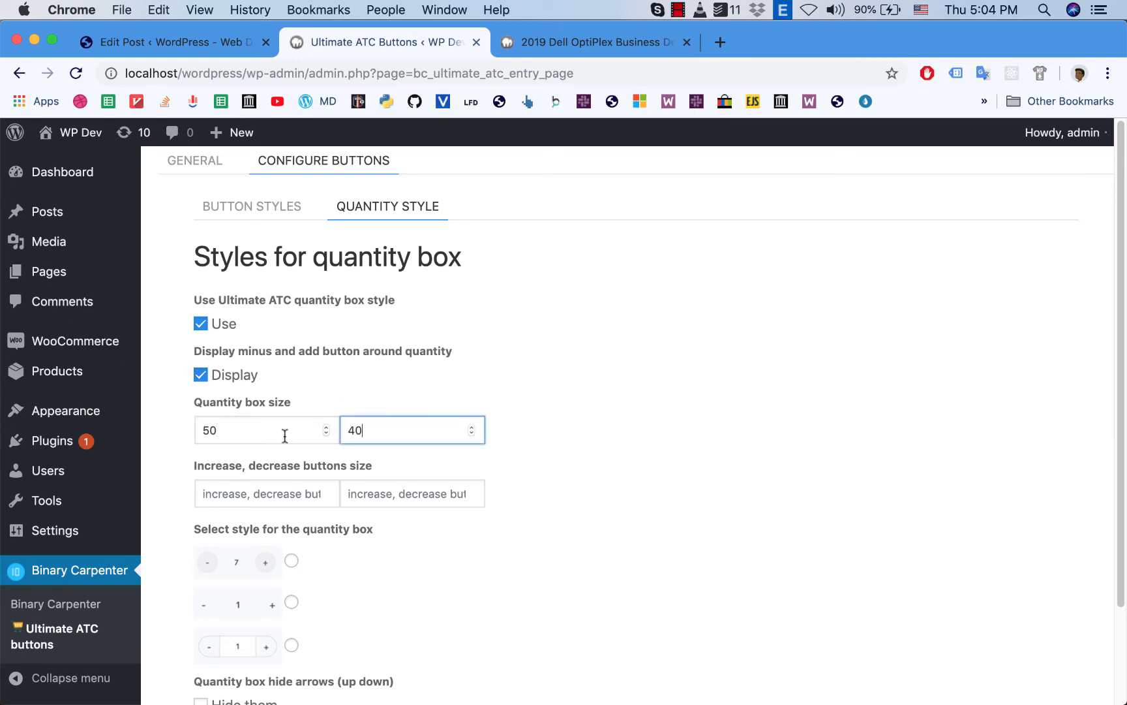
mouse_move(334, 295)
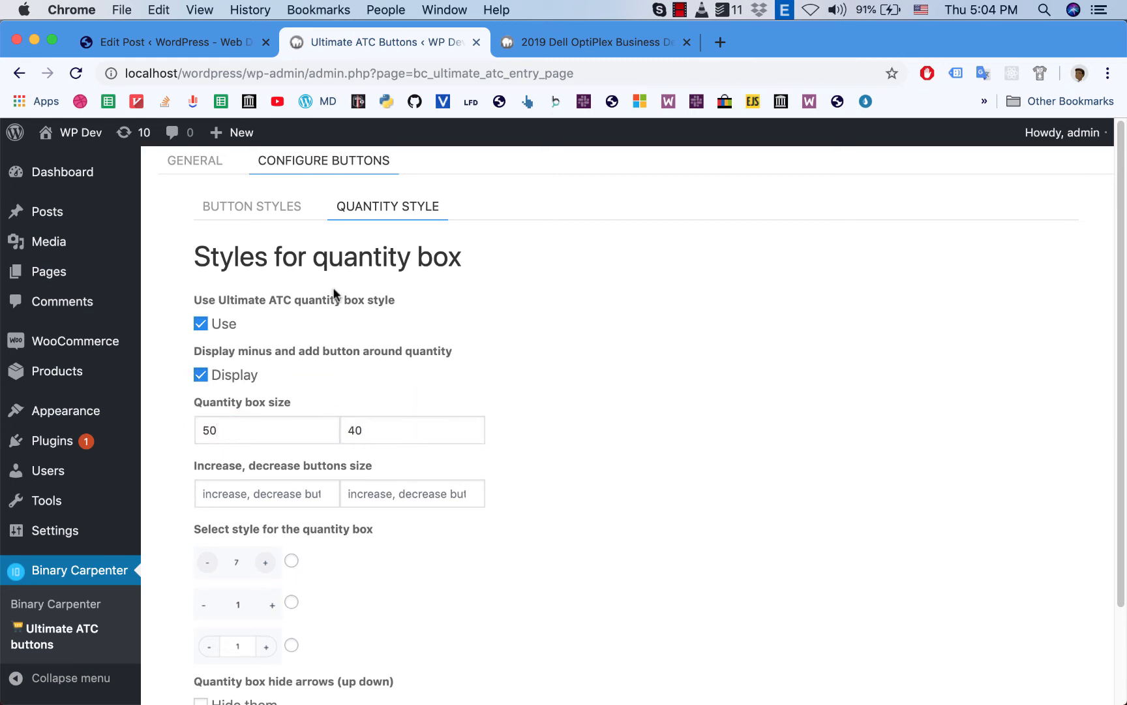
click(251, 206)
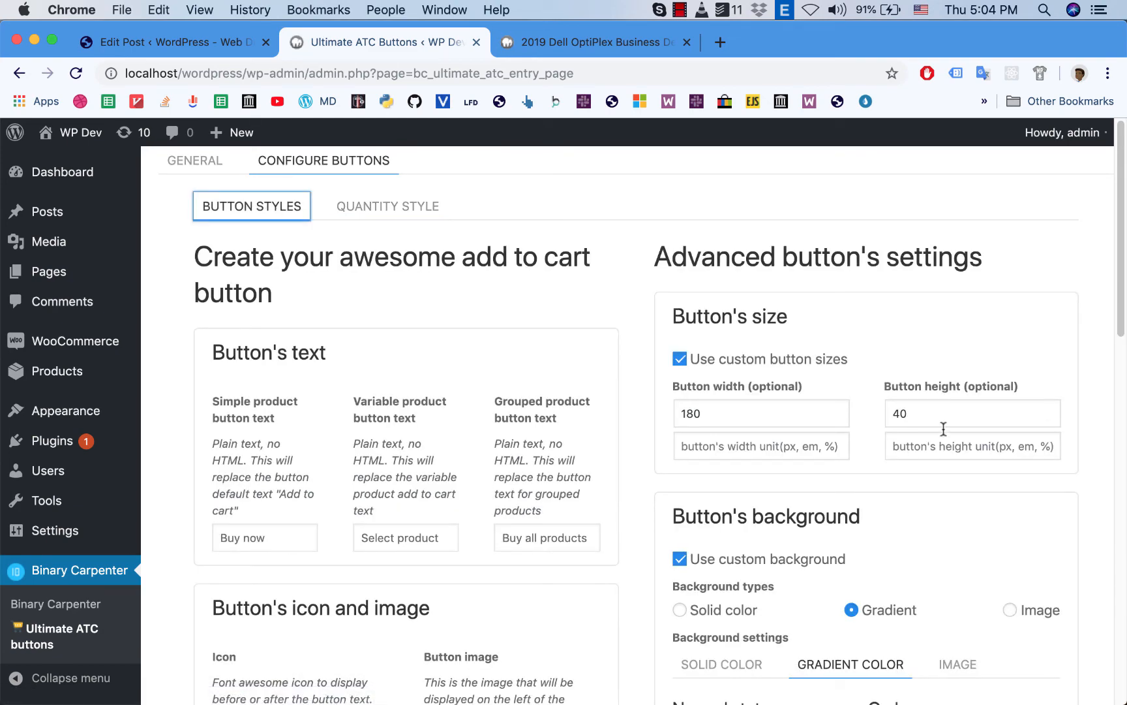
click(589, 42)
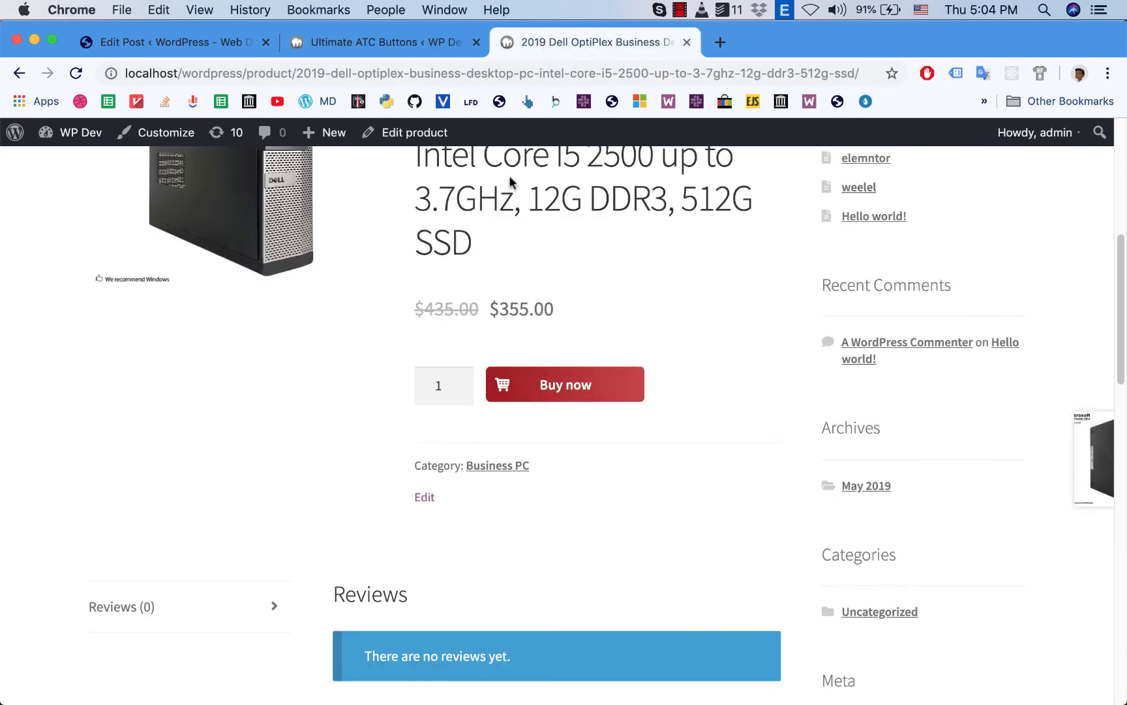
Step: Size the minus/plus buttons 40 by 40 and select the third, round-button quantity box style
click(381, 42)
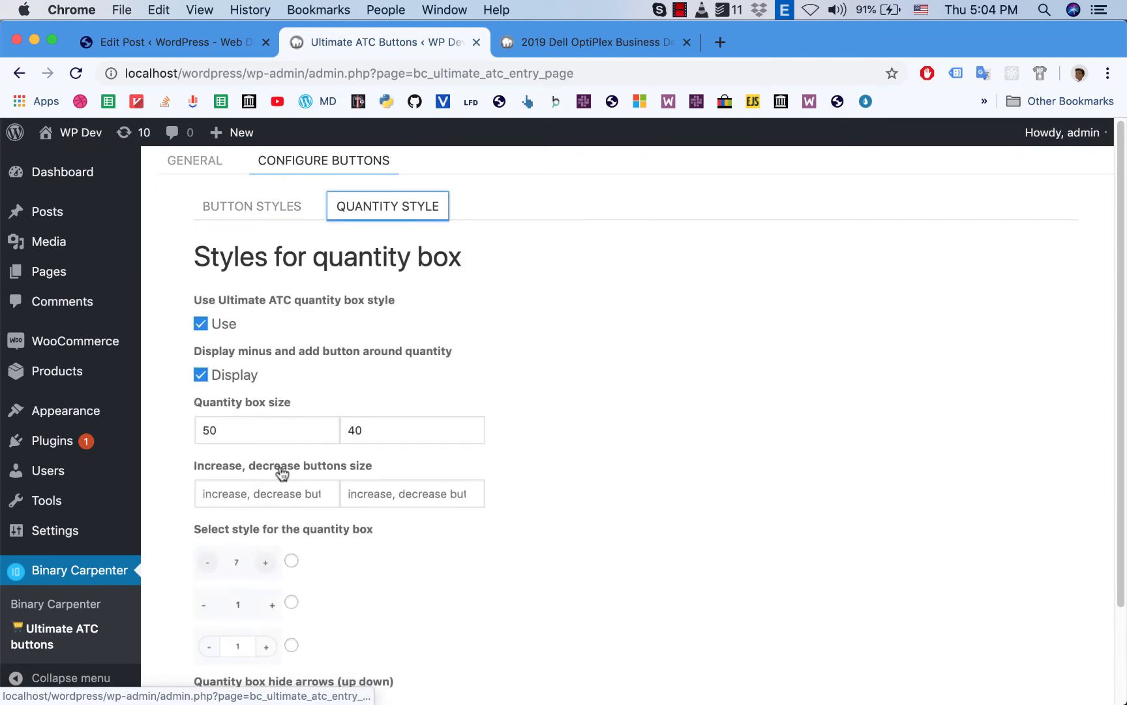
scroll(down, 3)
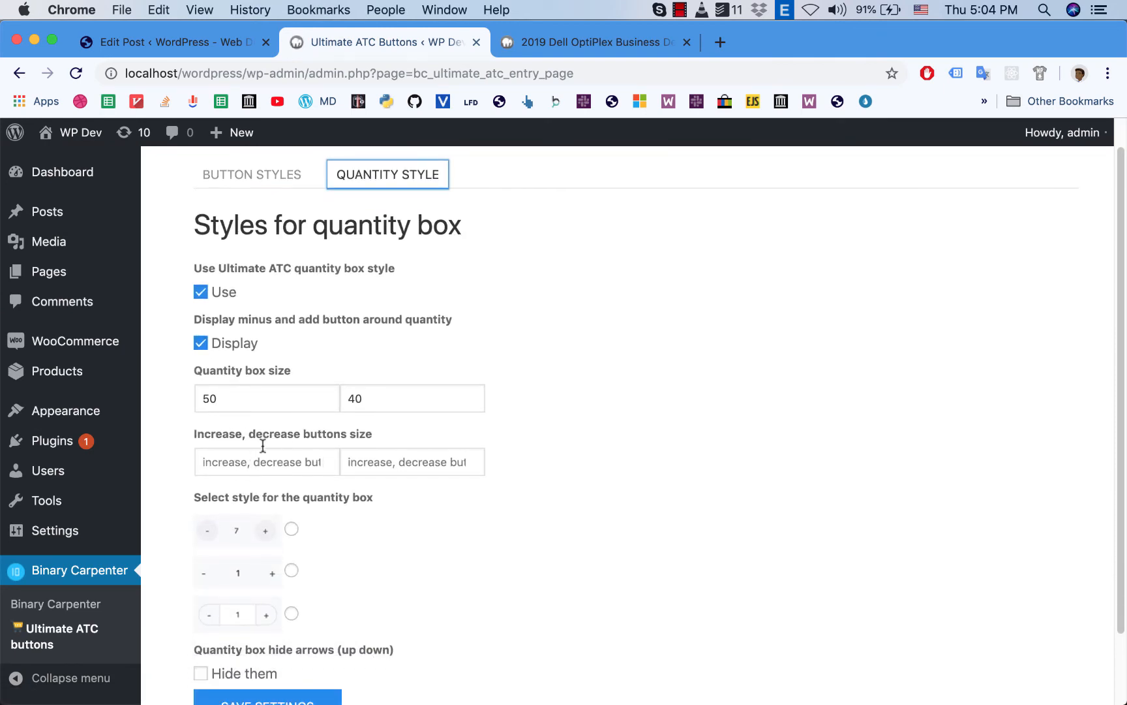
click(266, 462)
text(40)
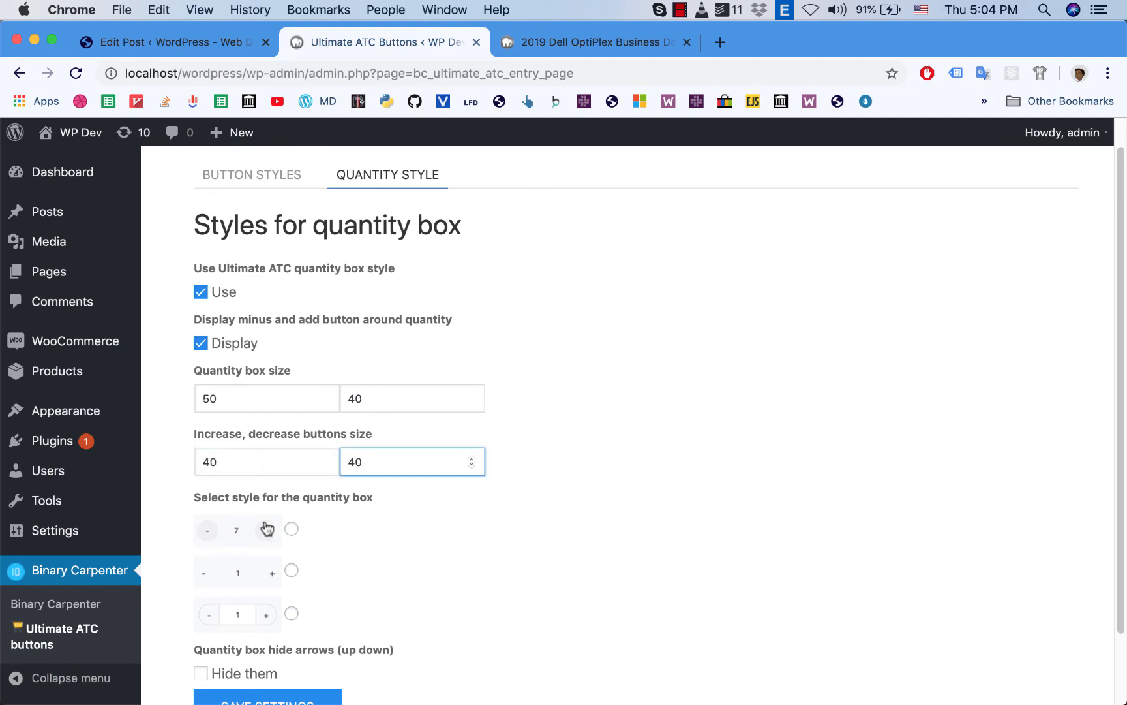
scroll(down, 3)
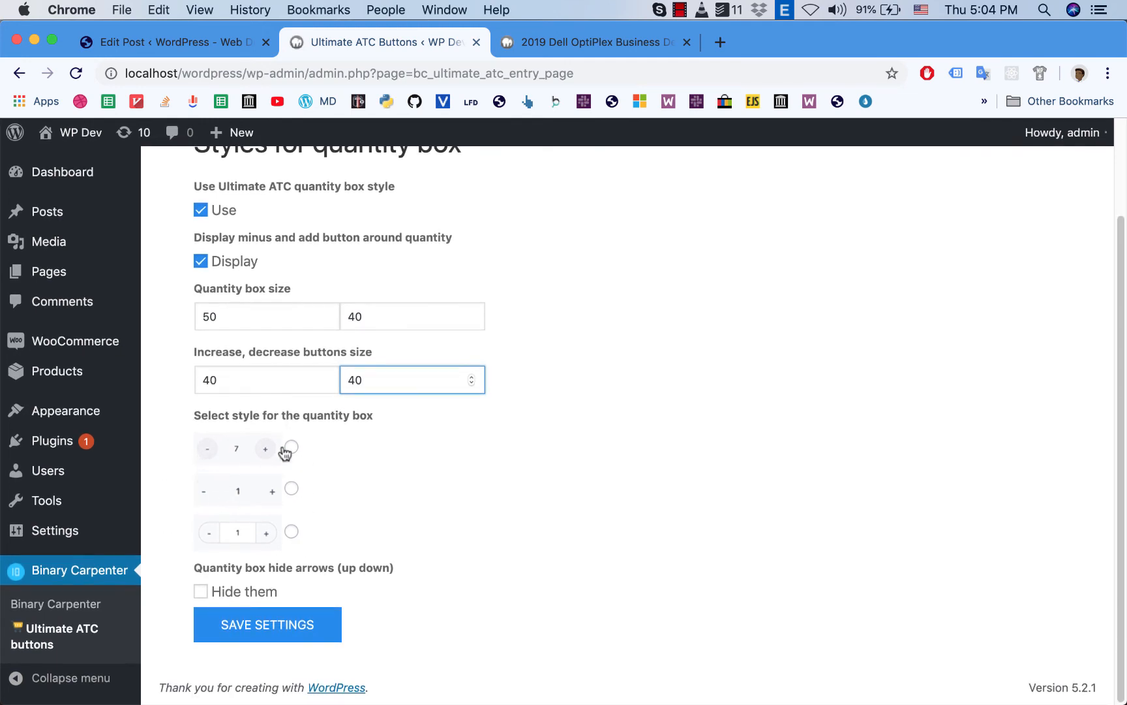
mouse_move(292, 463)
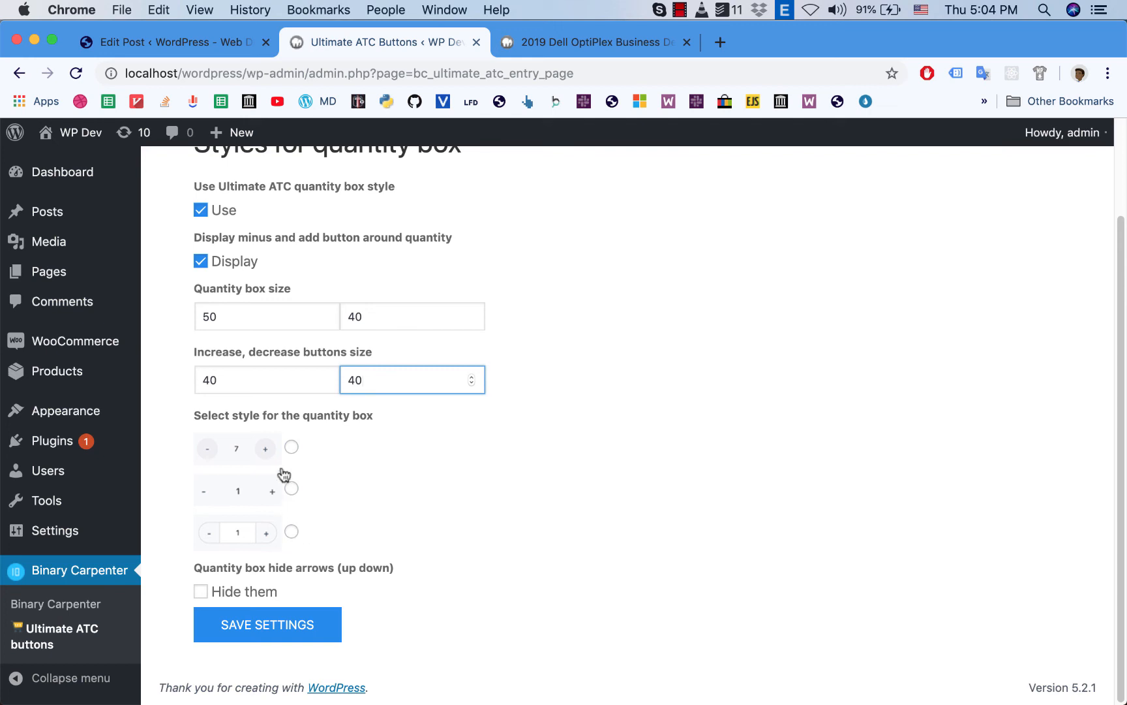
mouse_move(287, 532)
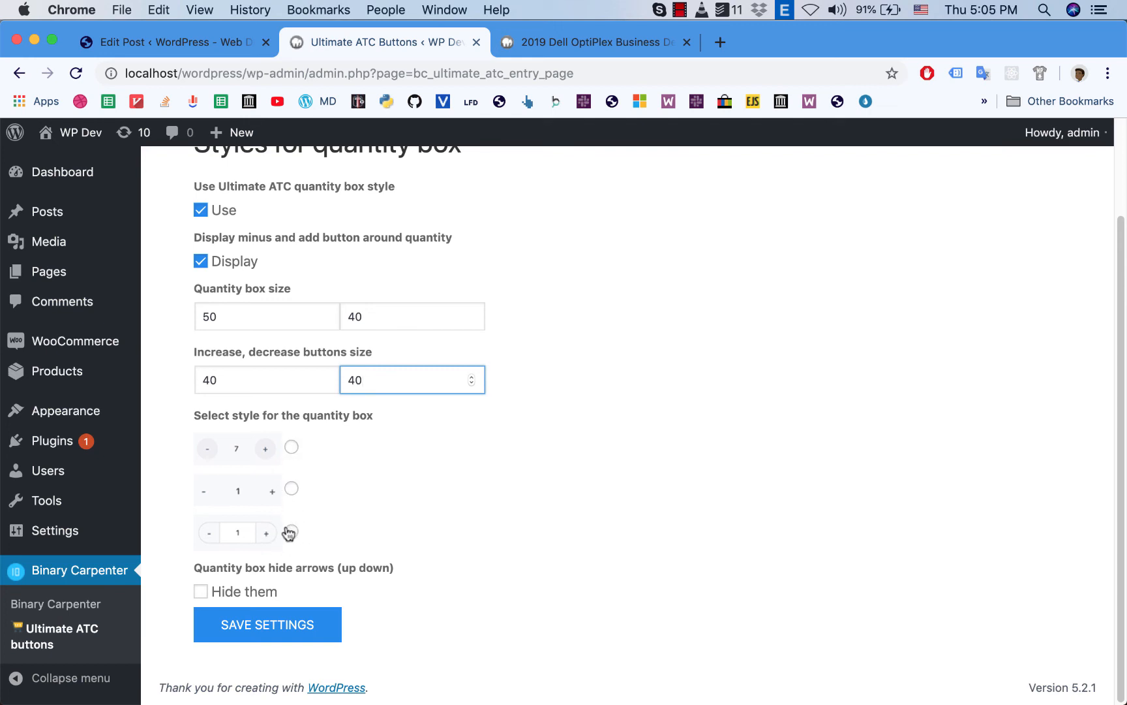
mouse_move(291, 501)
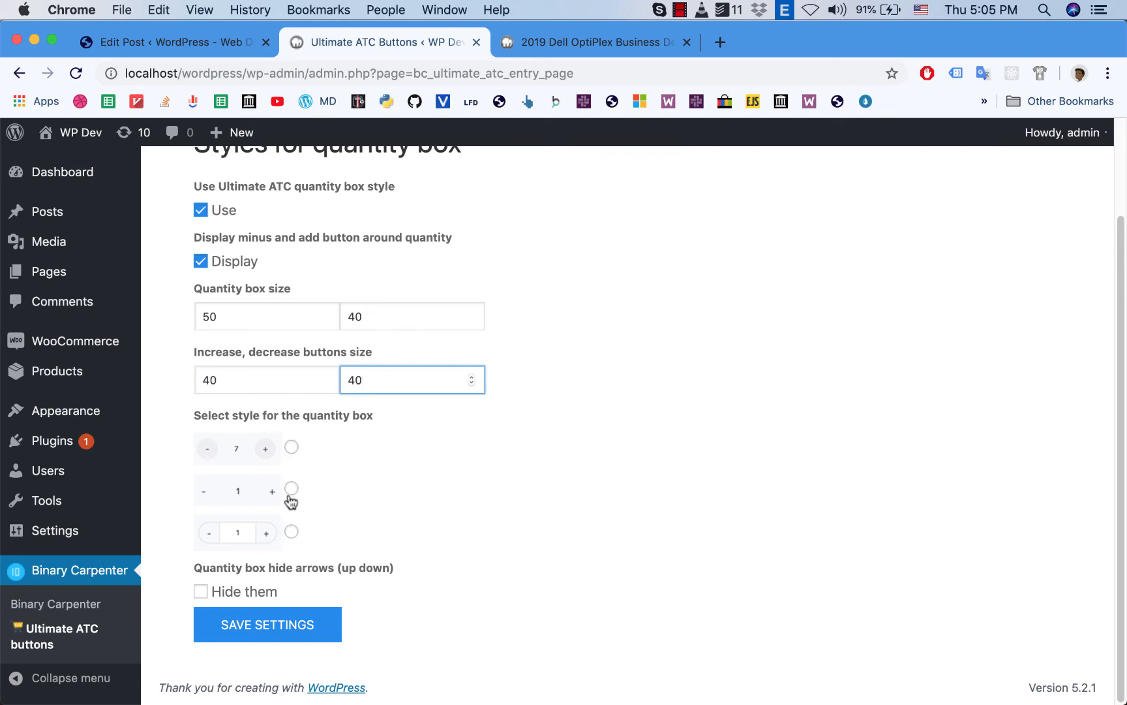
click(291, 531)
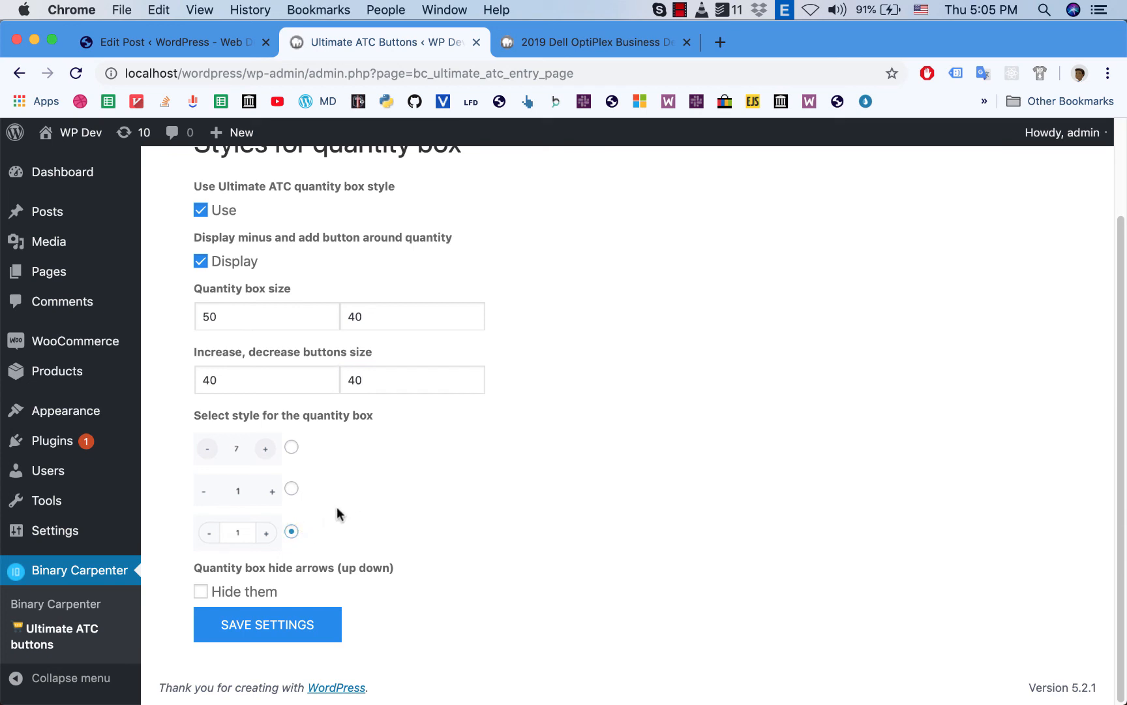
mouse_move(337, 526)
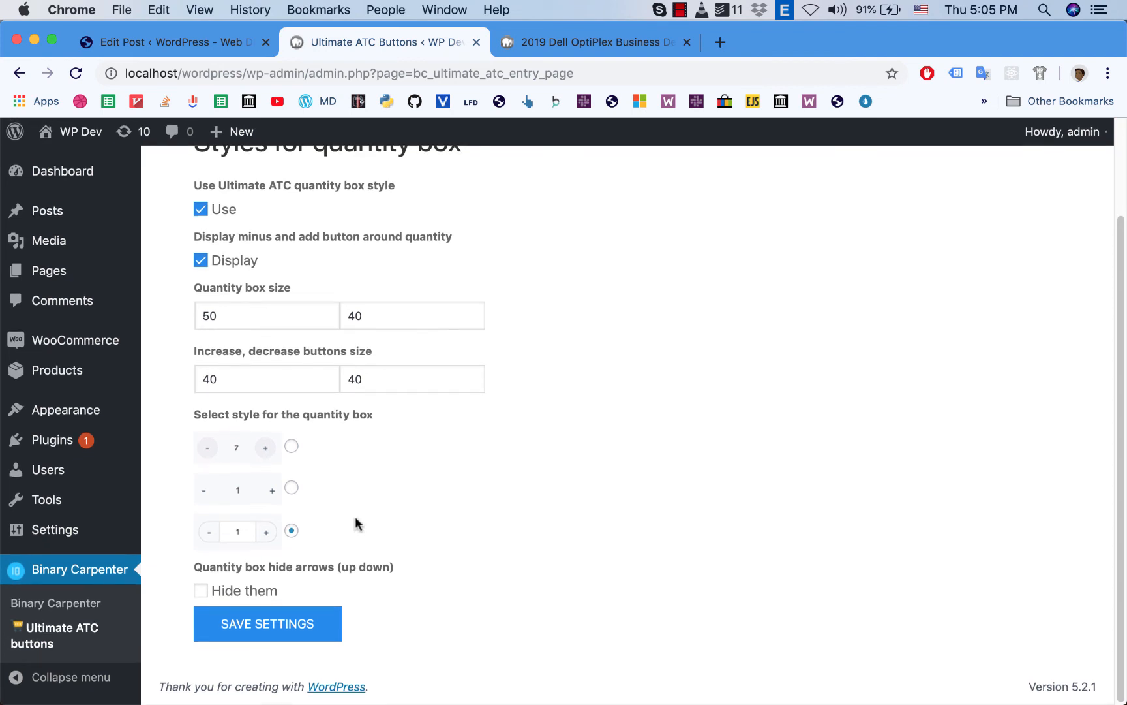
mouse_move(271, 568)
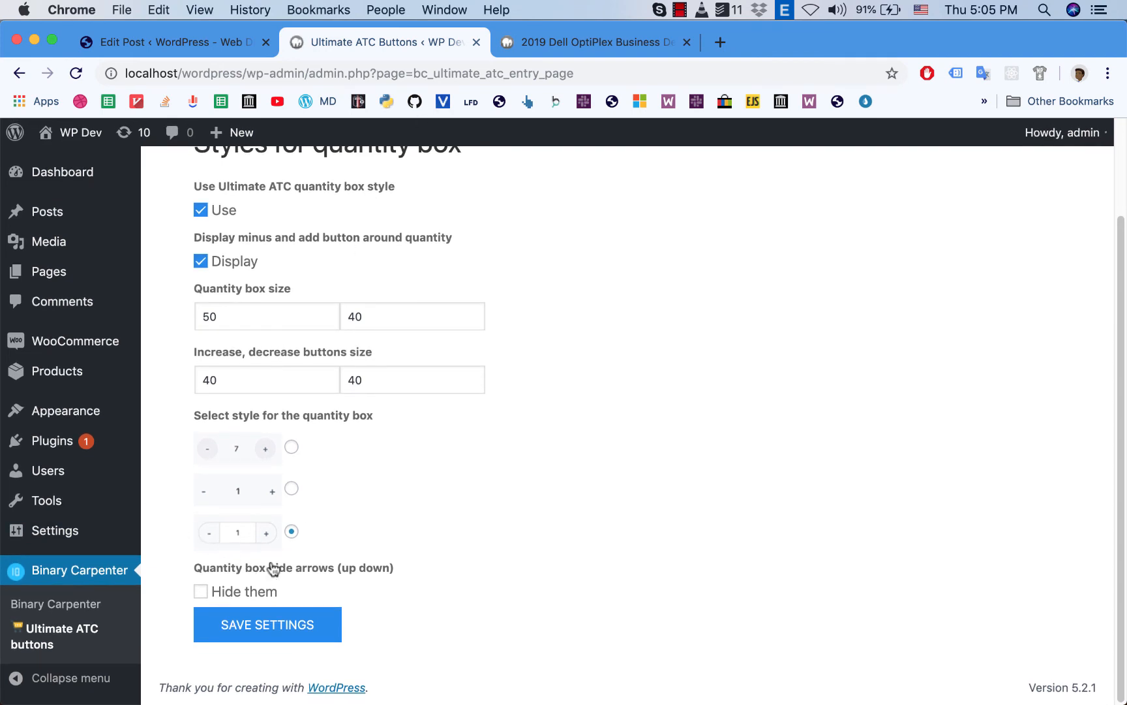
Step: After checking the product's quantity arrows, tick 'Hide them' to hide the up/down arrows
click(590, 42)
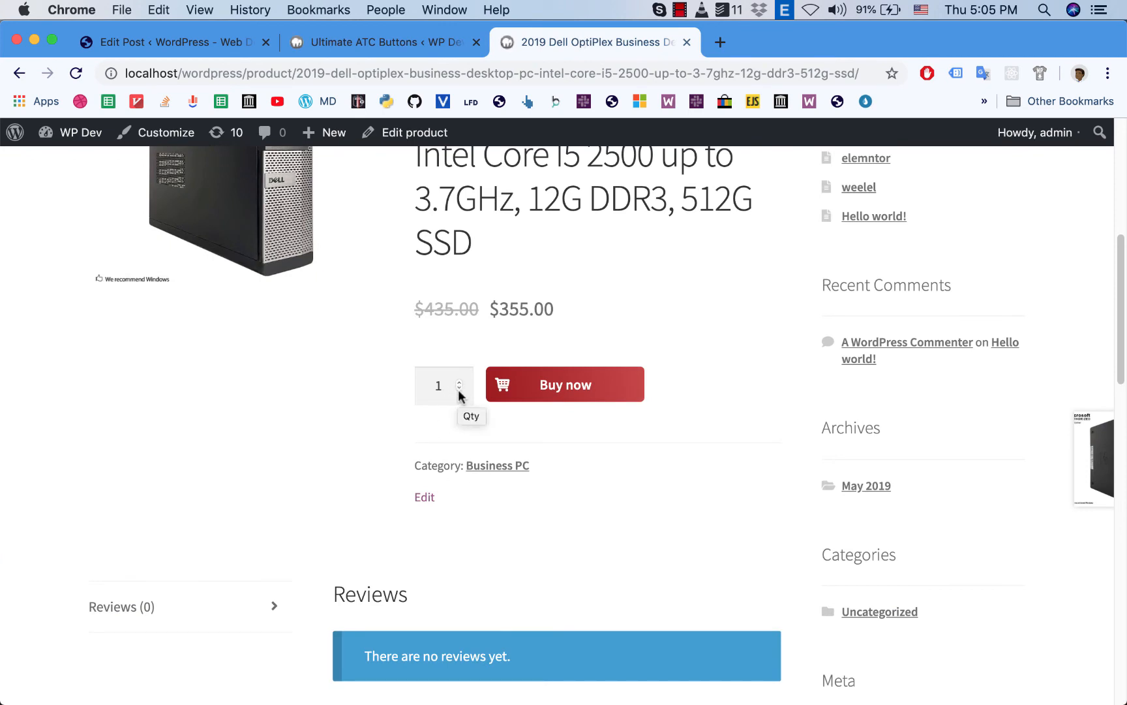
click(442, 385)
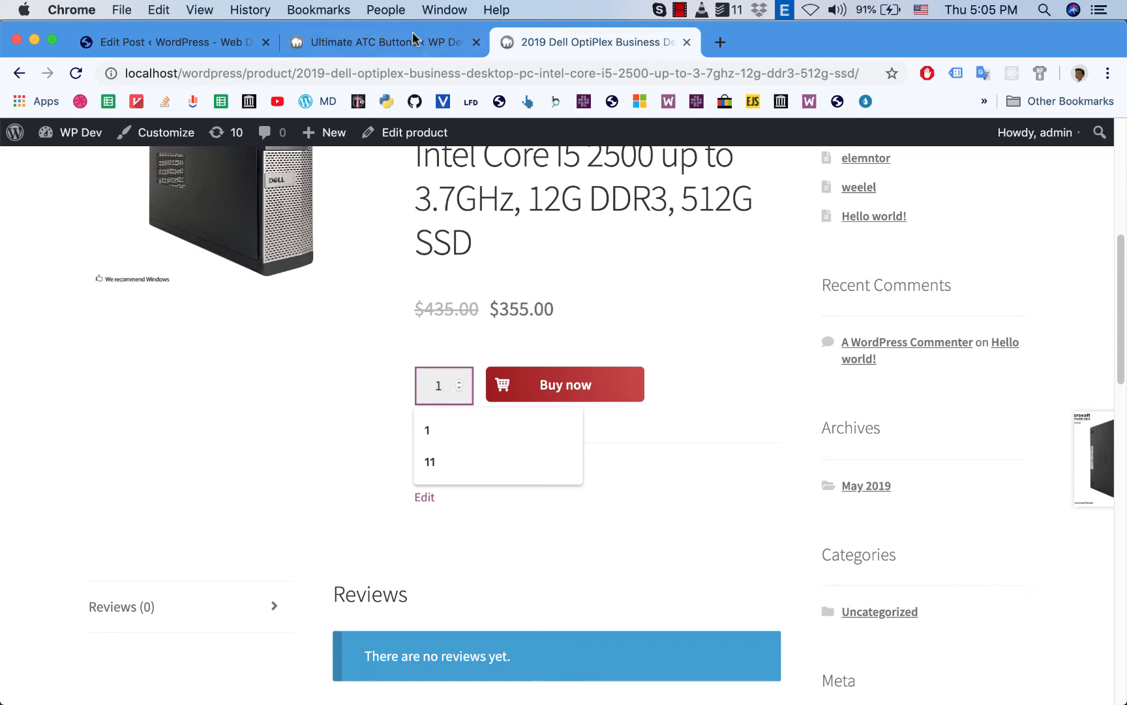
click(381, 42)
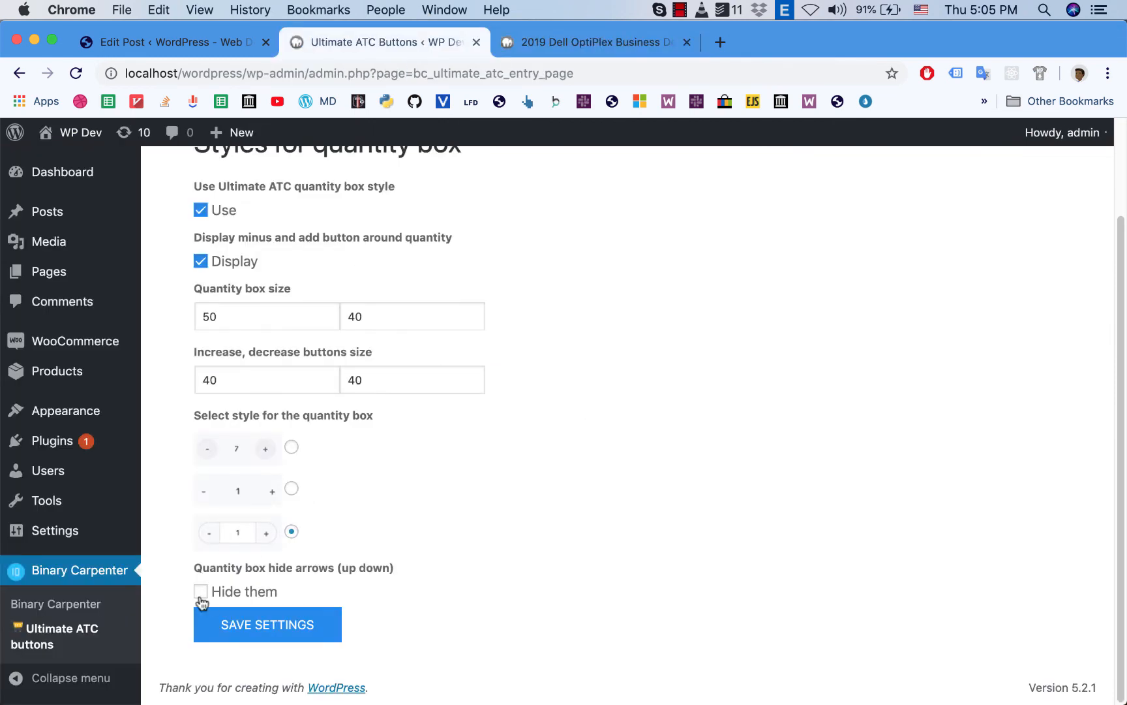
click(201, 591)
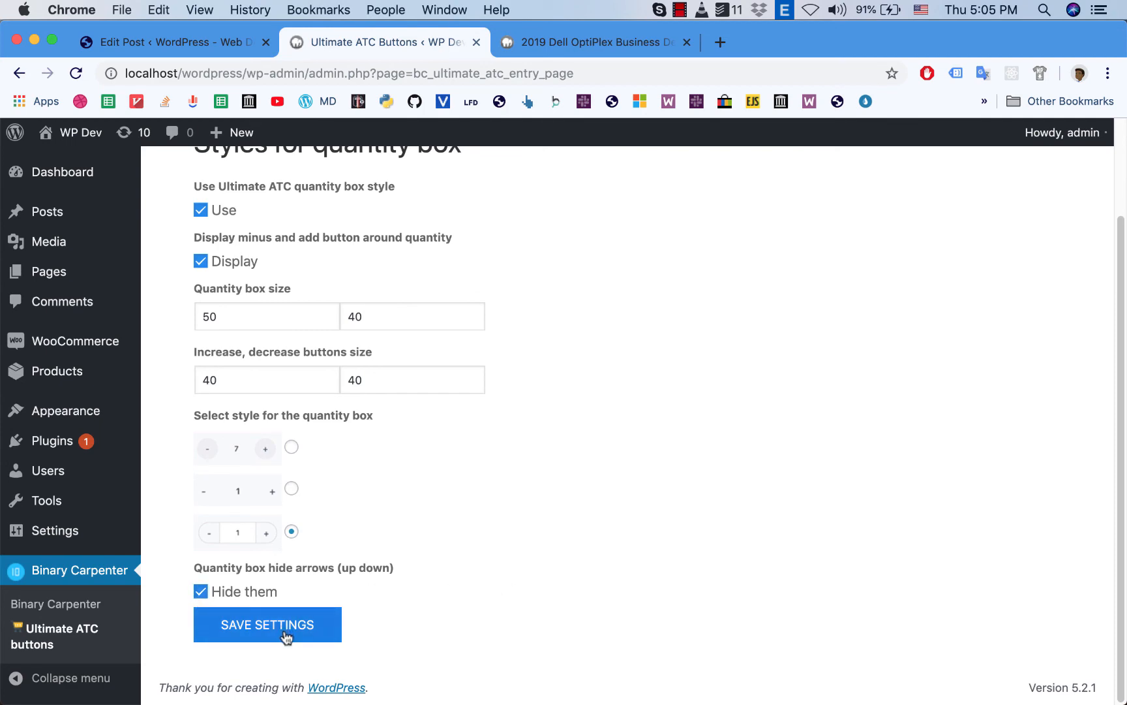
mouse_move(597, 471)
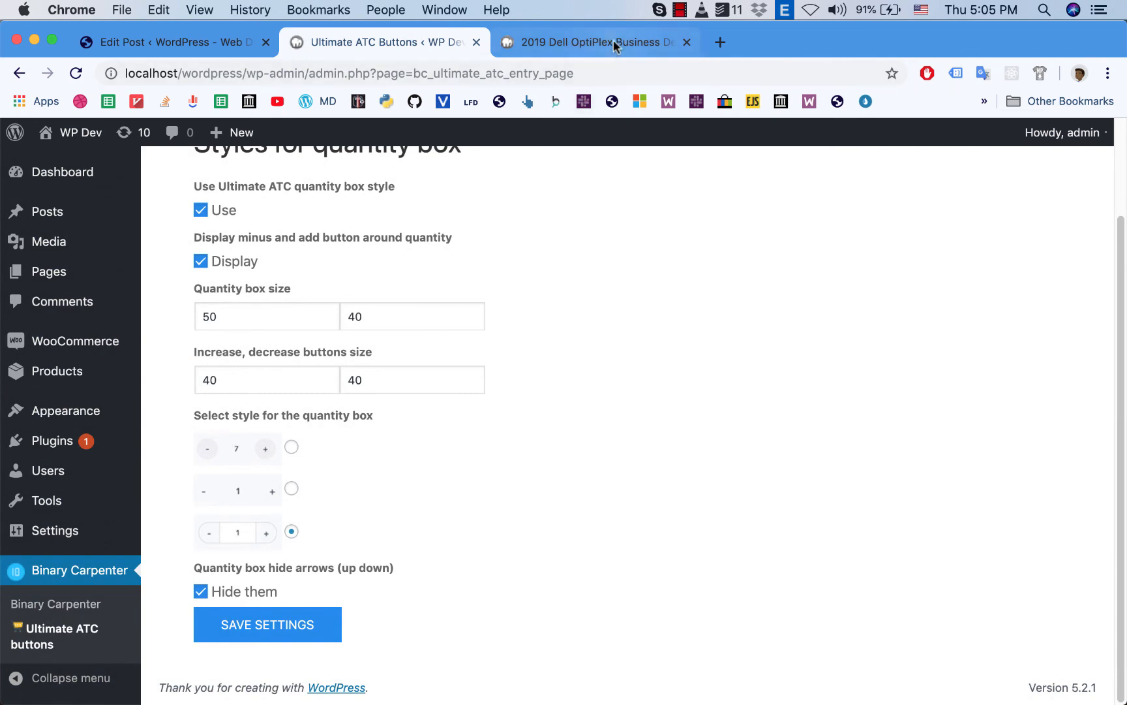
Step: Reload the Dell product page and change the quantity with the styled minus/plus buttons
click(590, 42)
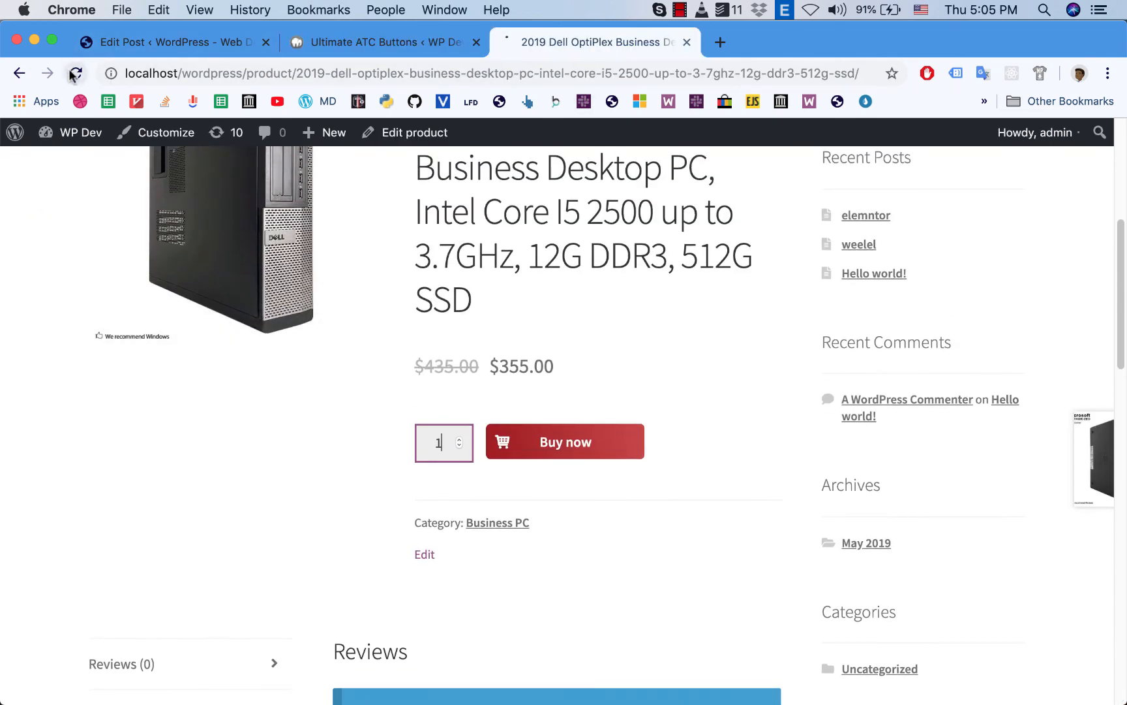
click(76, 73)
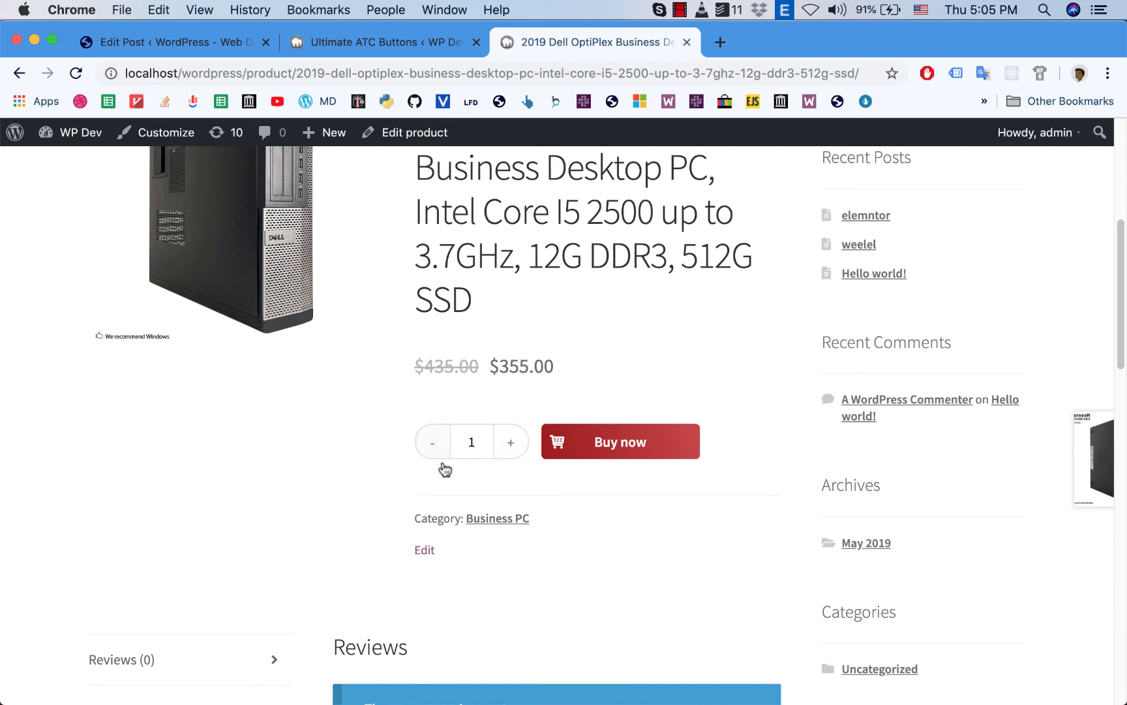
mouse_move(510, 441)
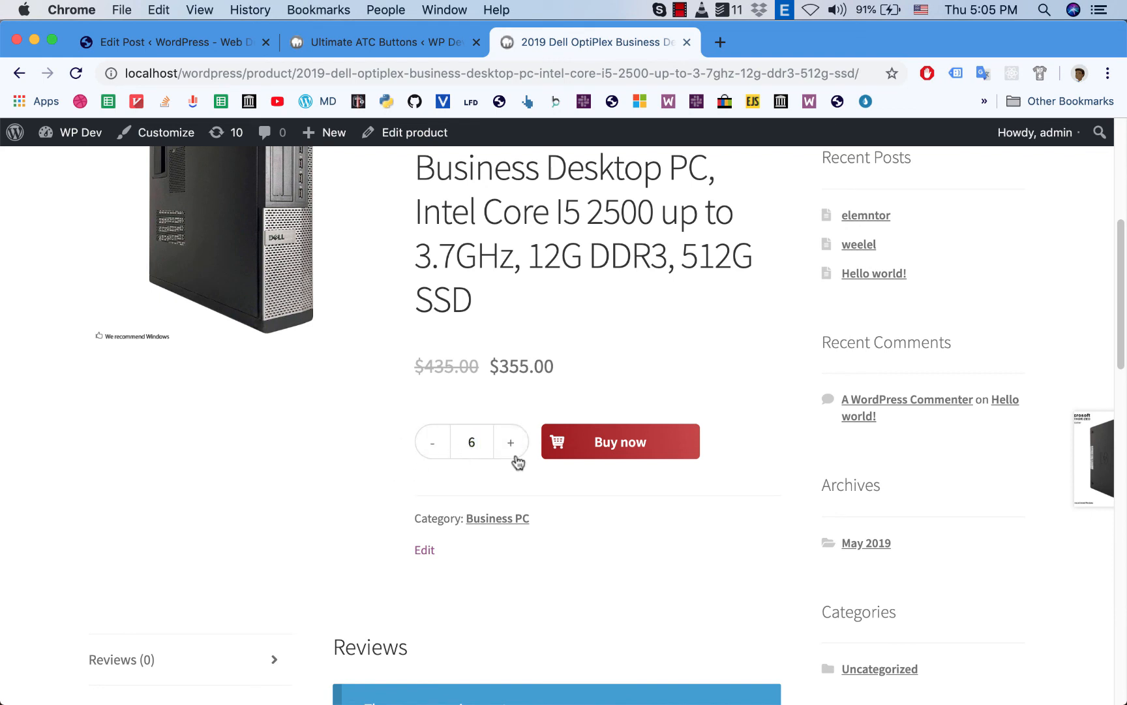
click(431, 441)
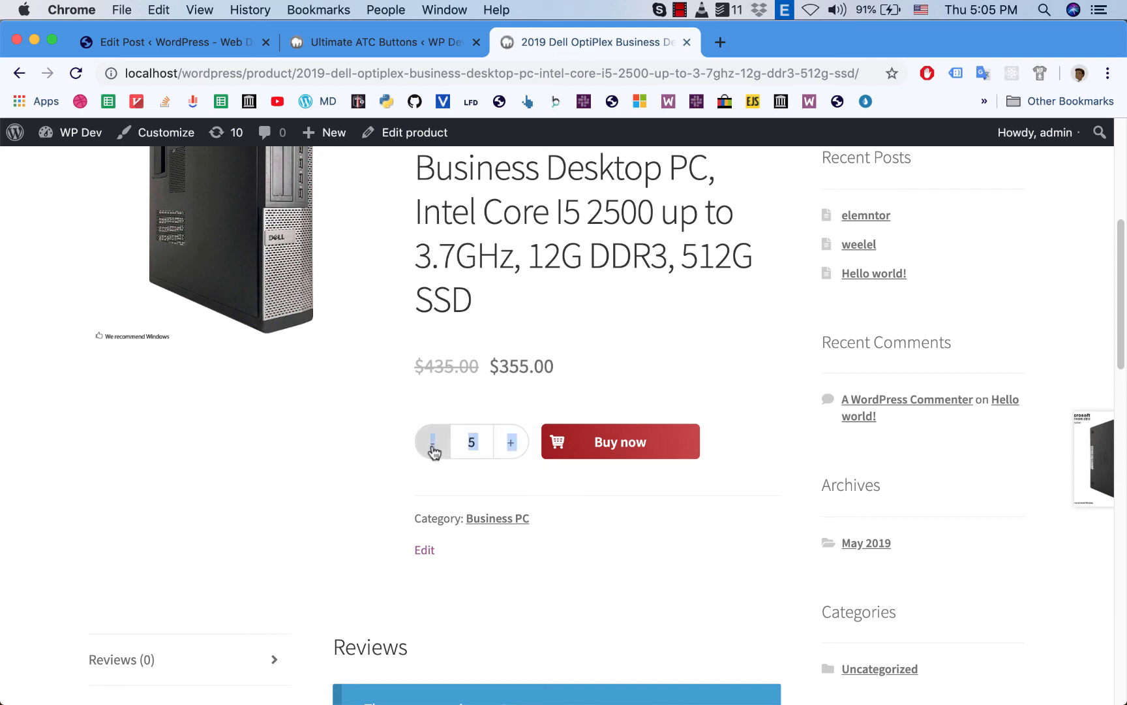
click(432, 441)
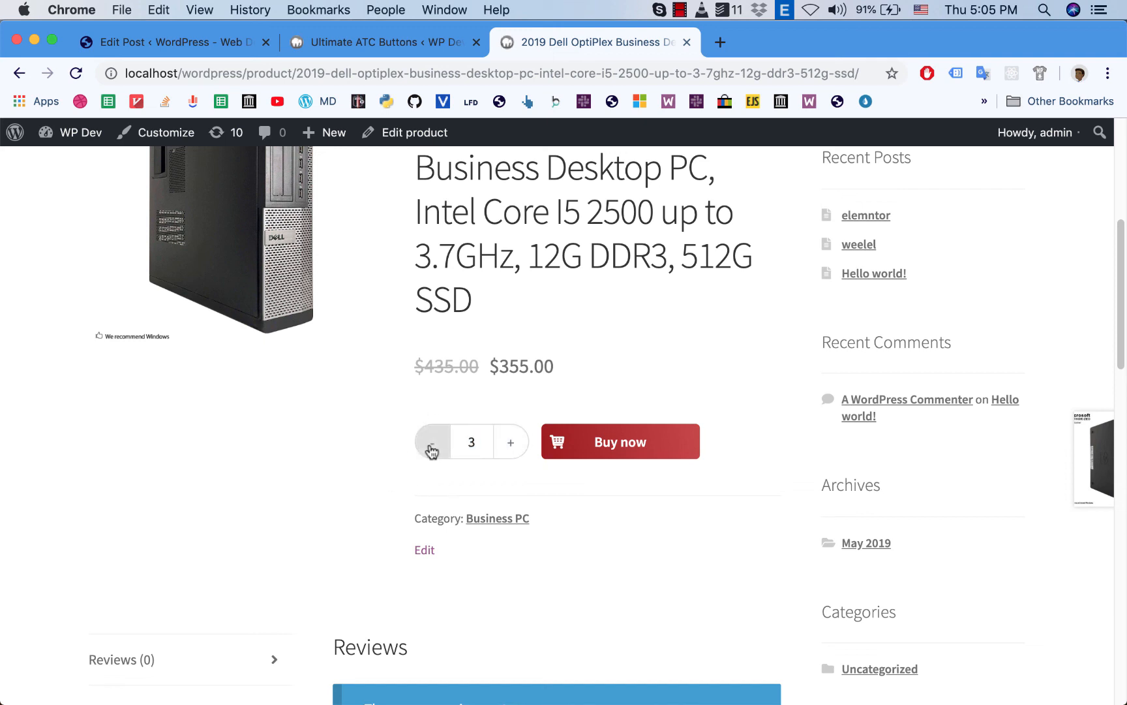
click(381, 42)
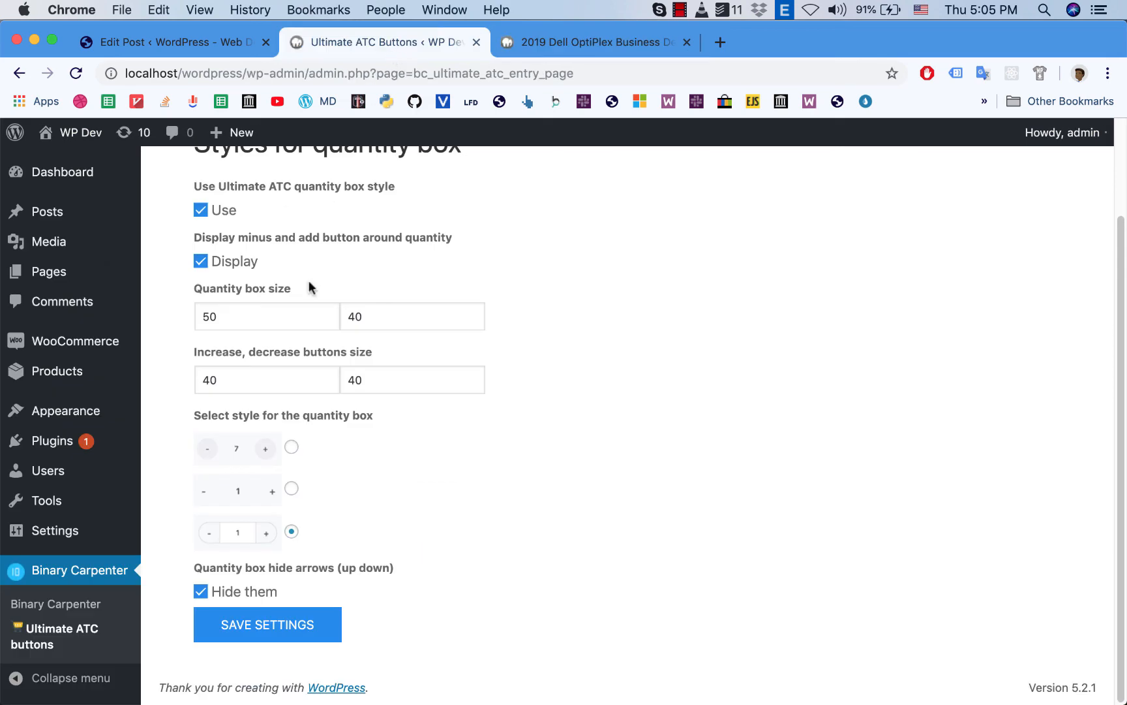
Step: Apply the first quantity box style (round grey buttons) and test the + button on the reloaded Dell product page
click(291, 448)
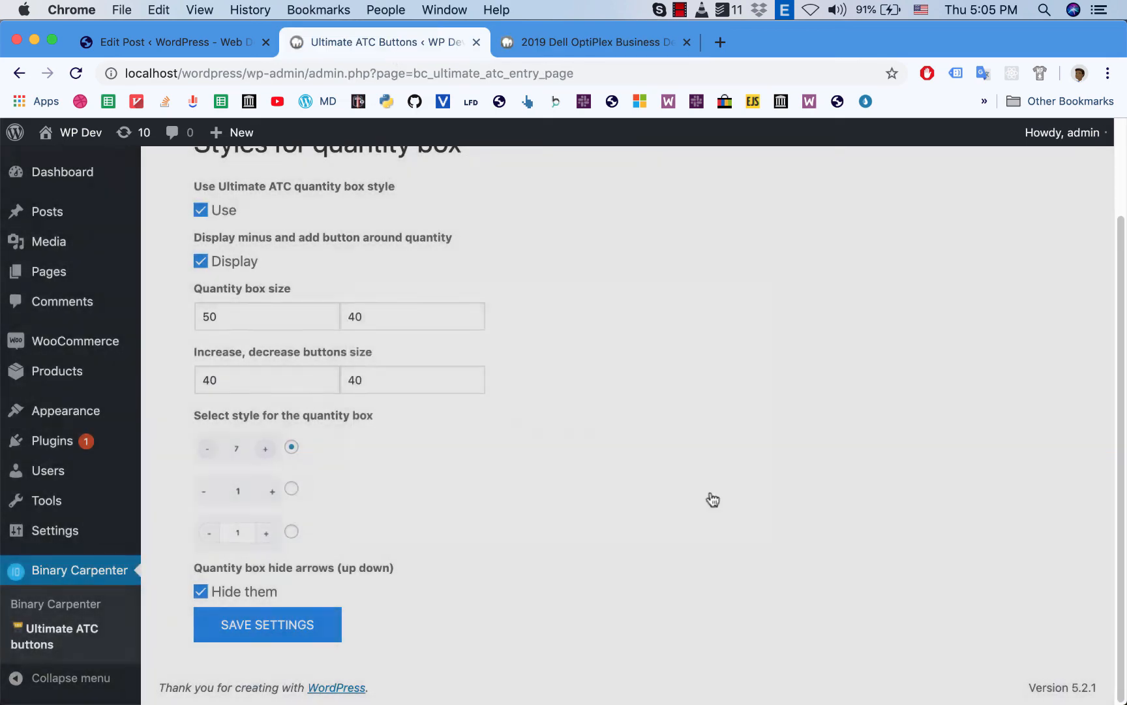
click(595, 42)
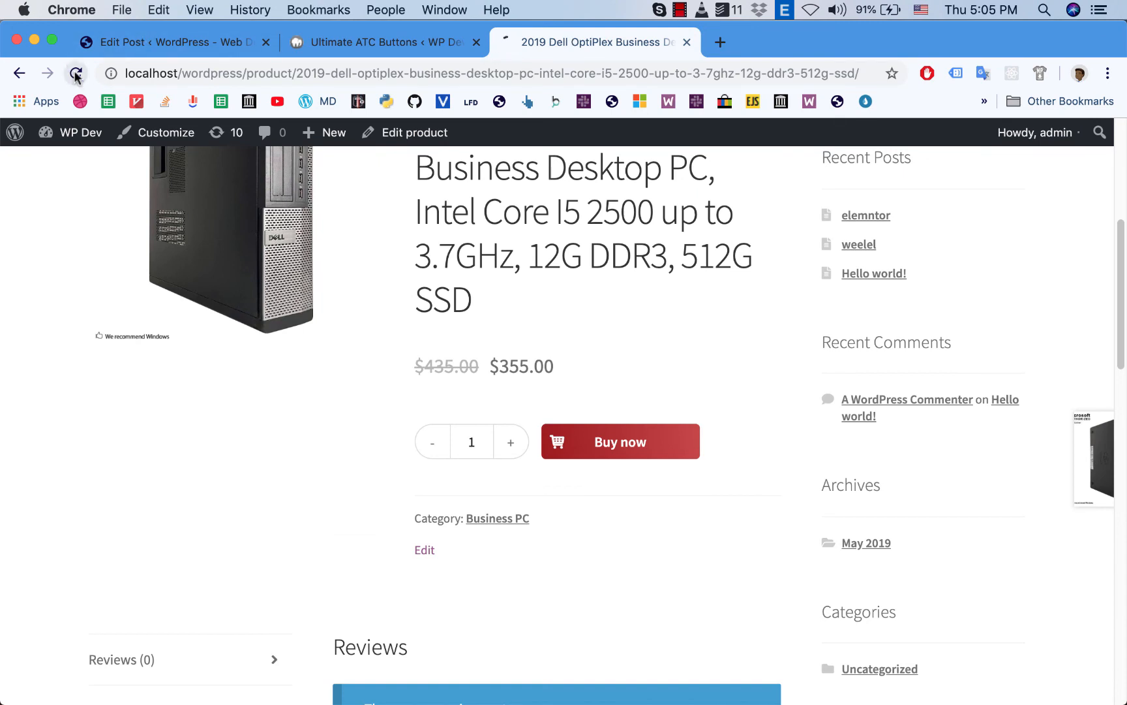
click(76, 73)
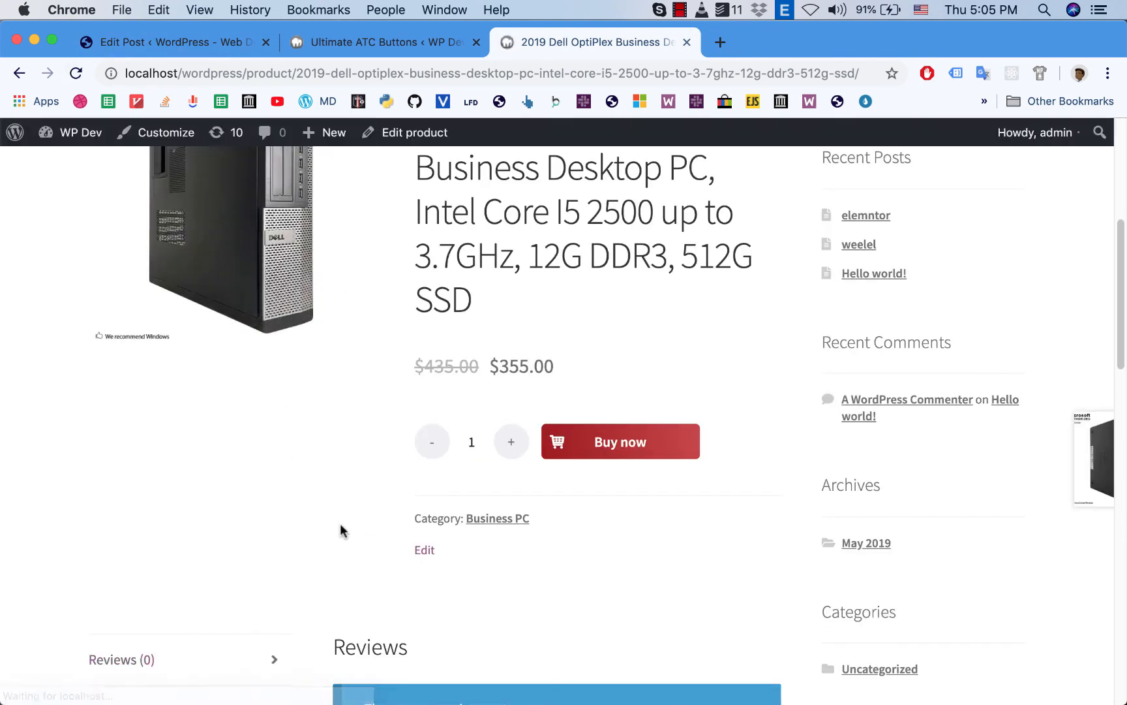
click(512, 441)
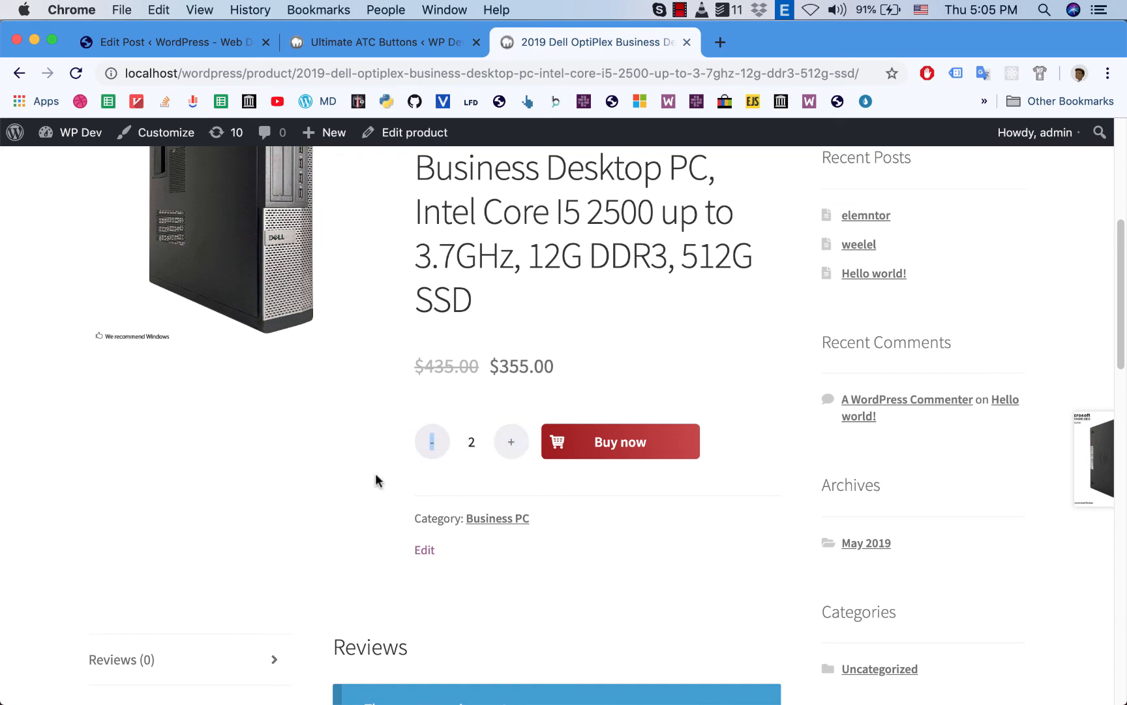
scroll(up, 3)
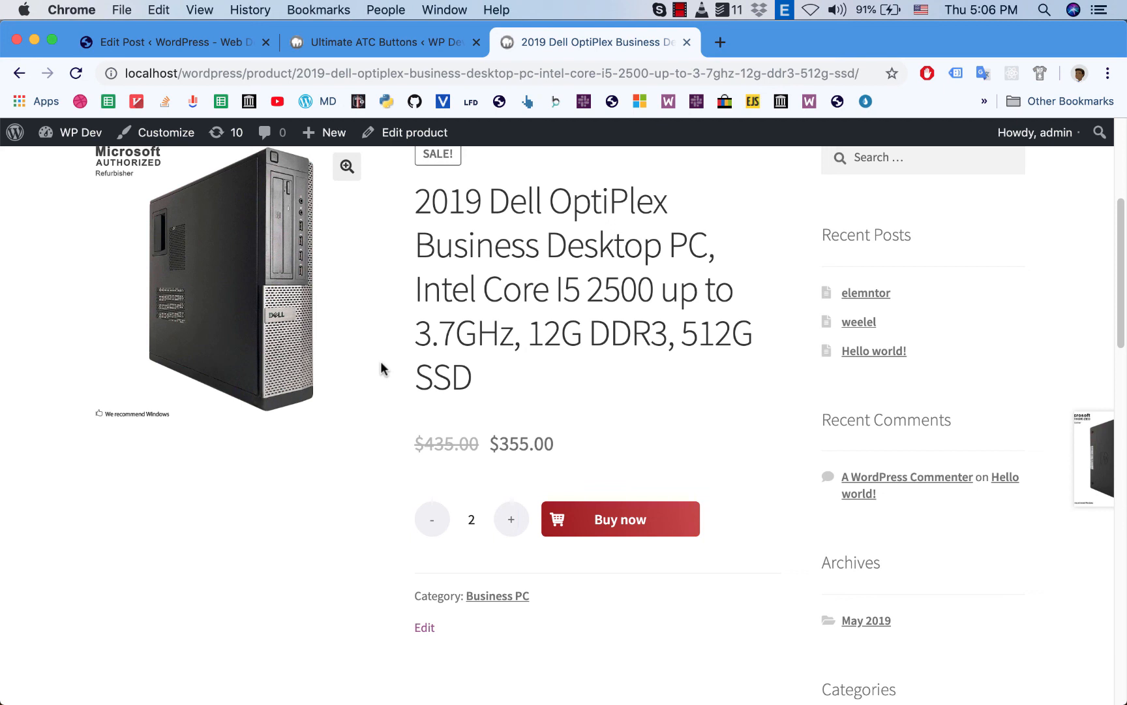
mouse_move(459, 306)
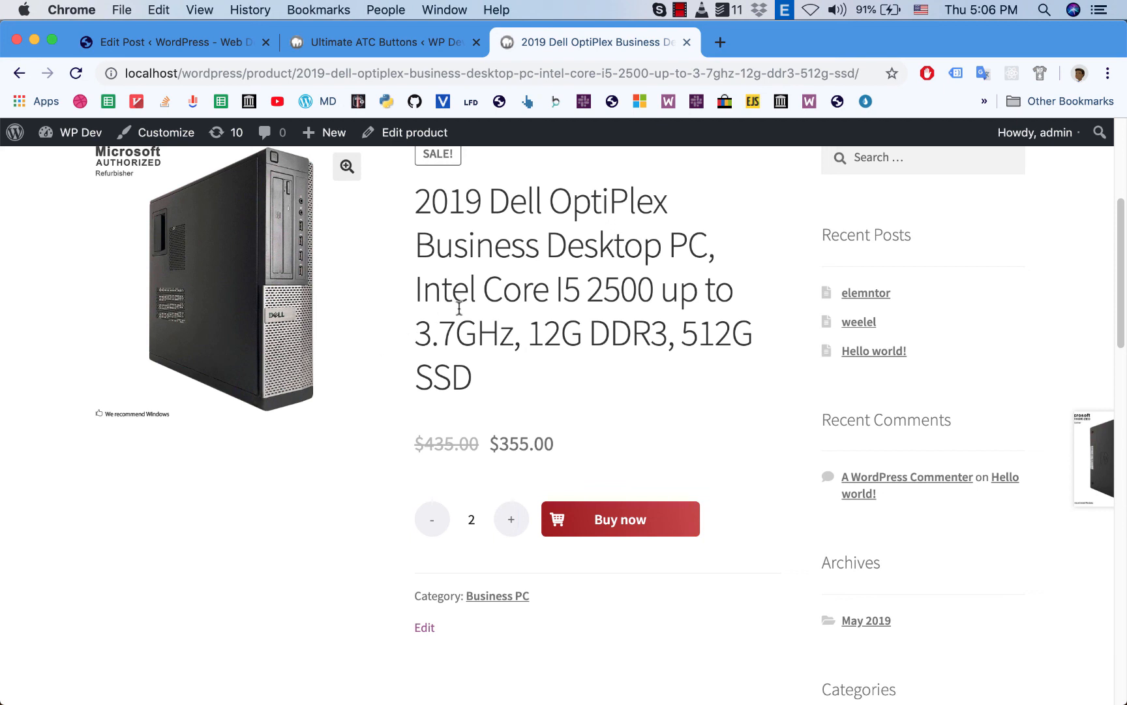